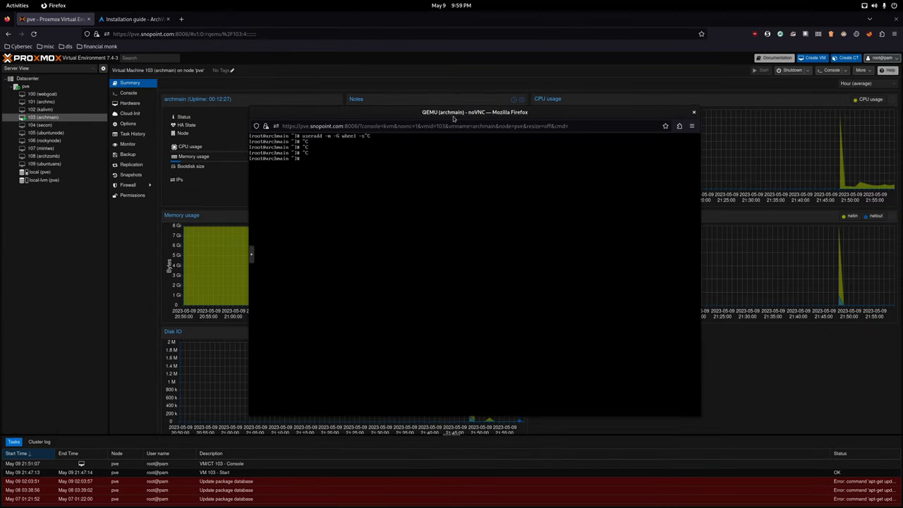
pyautogui.moveTo(310, 184)
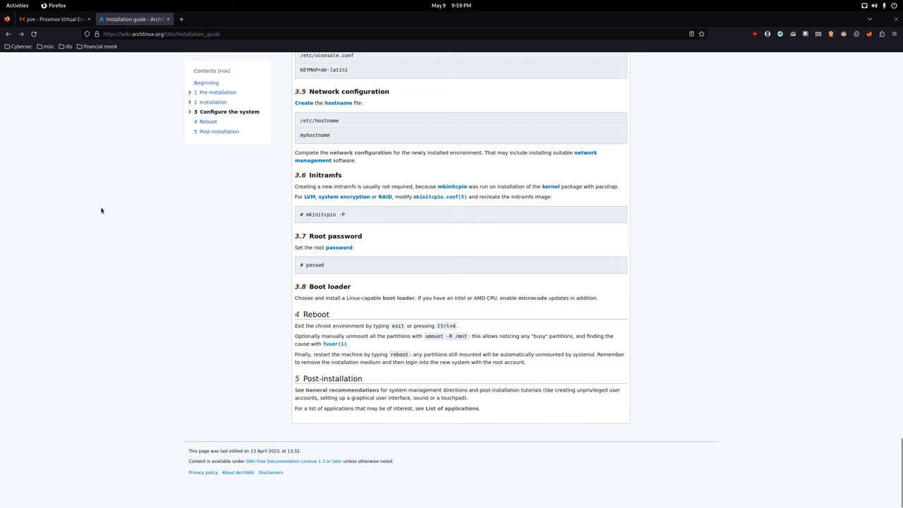
pyautogui.moveTo(267, 175)
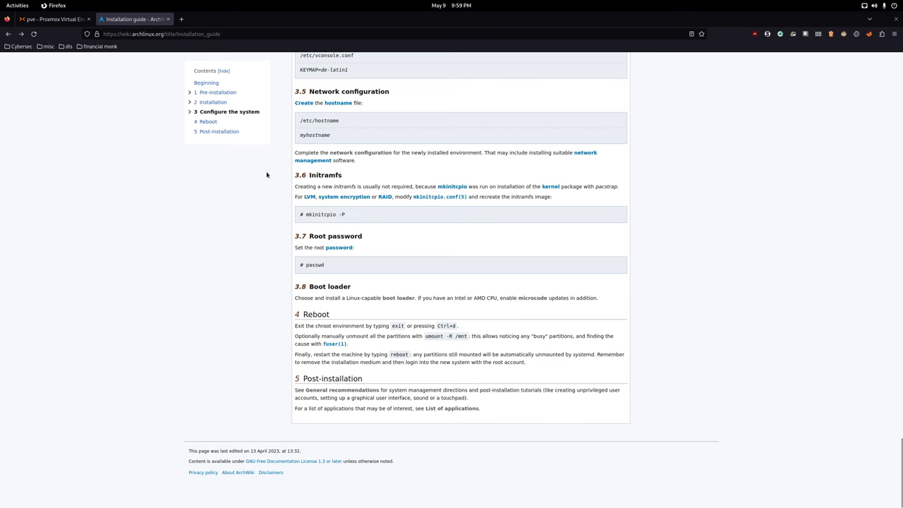
pyautogui.moveTo(186, 67)
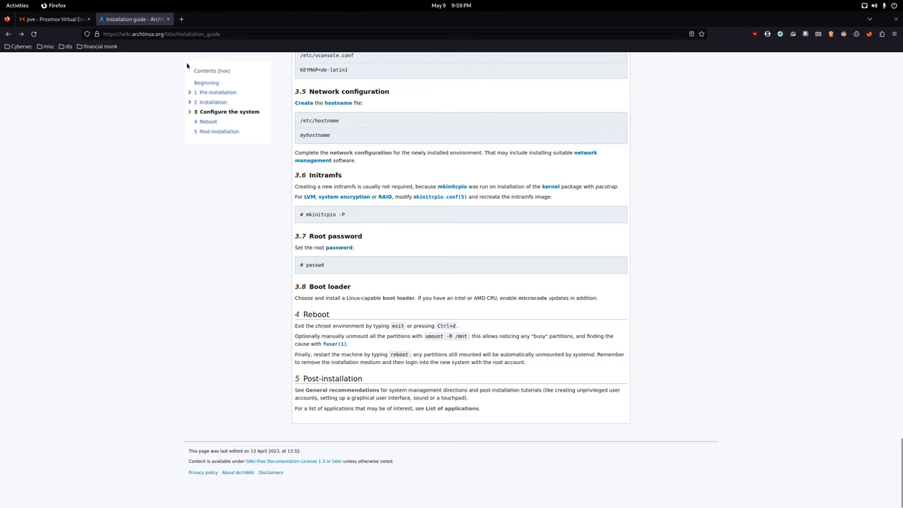
pyautogui.moveTo(183, 381)
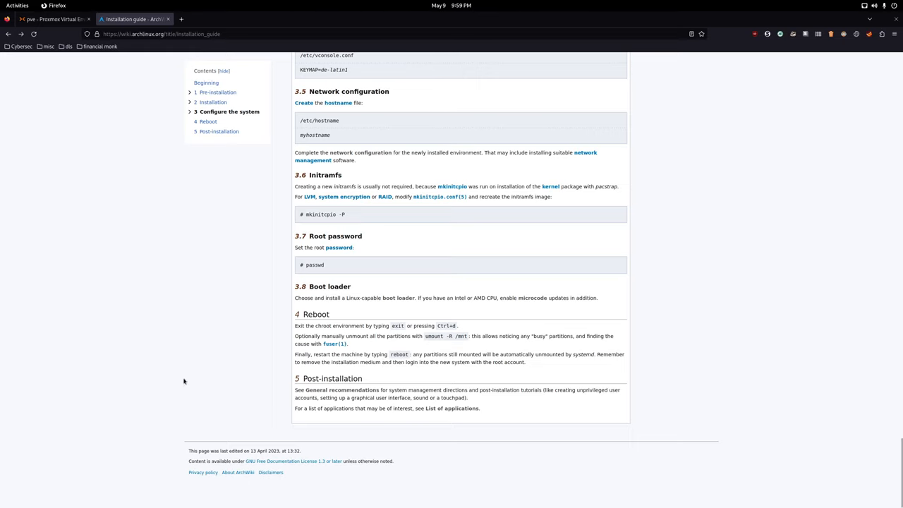
pyautogui.moveTo(384, 381)
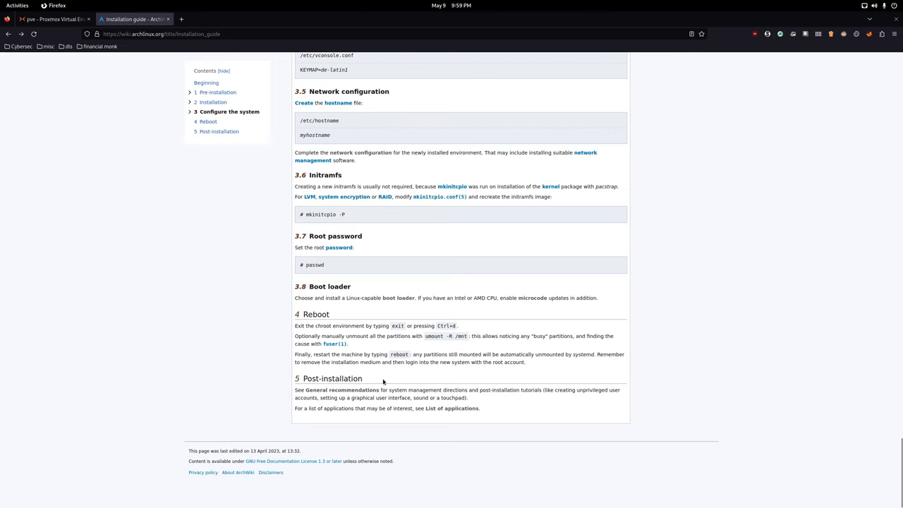
pyautogui.moveTo(341, 390)
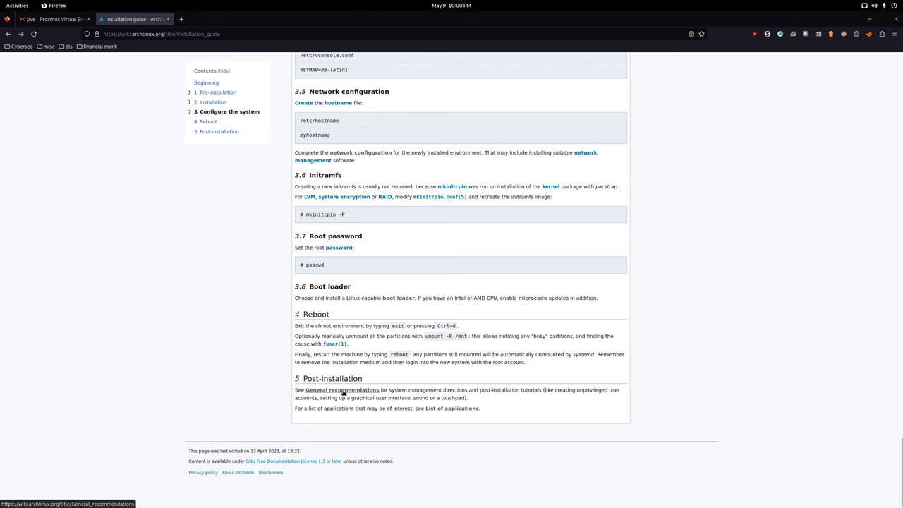
# From General recommendations, read section 1.1 and follow its link to the Users and groups article.
pyautogui.click(342, 389)
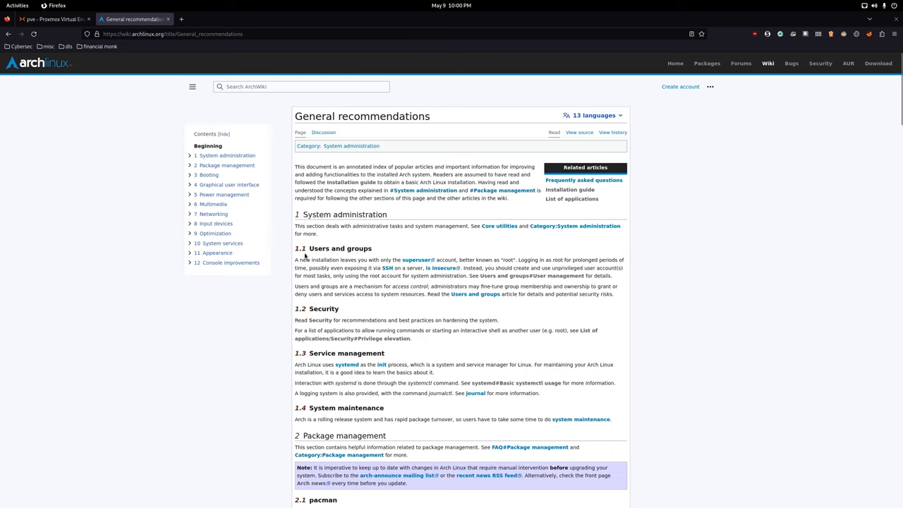
pyautogui.doubleClick(339, 249)
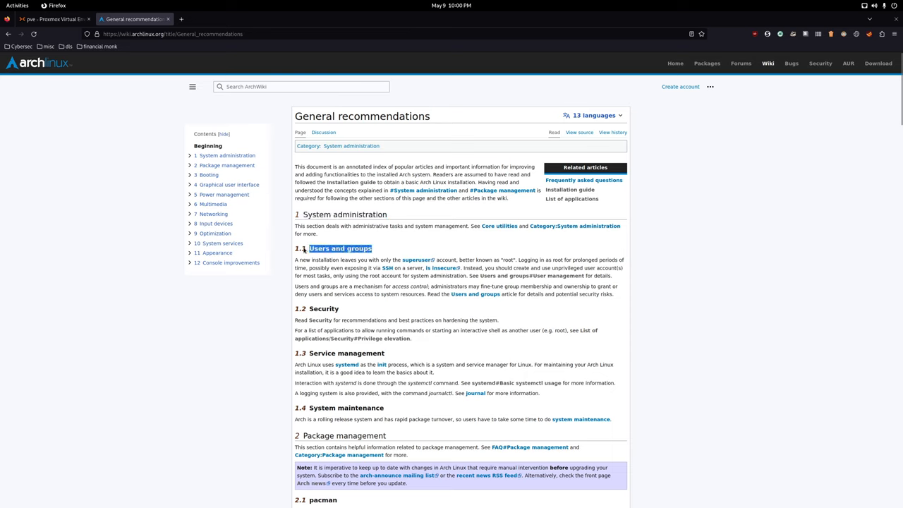
pyautogui.moveTo(590, 312)
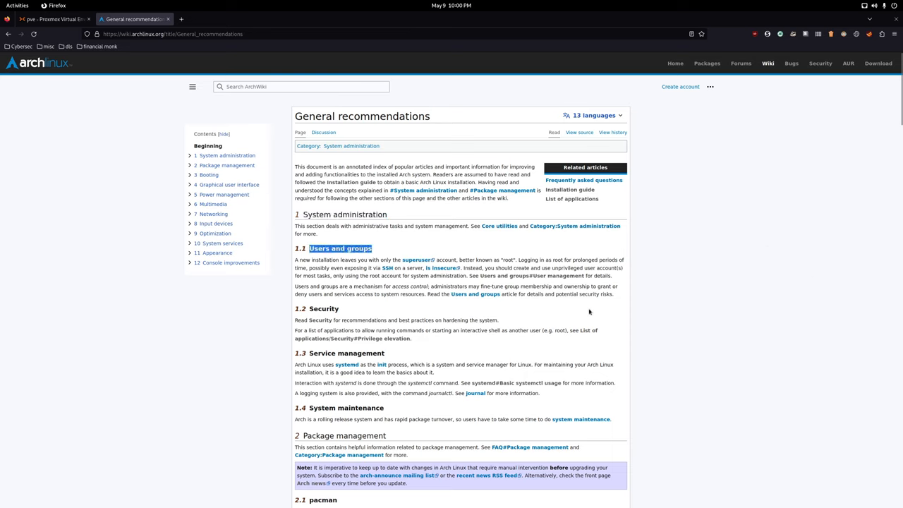
pyautogui.moveTo(494, 249)
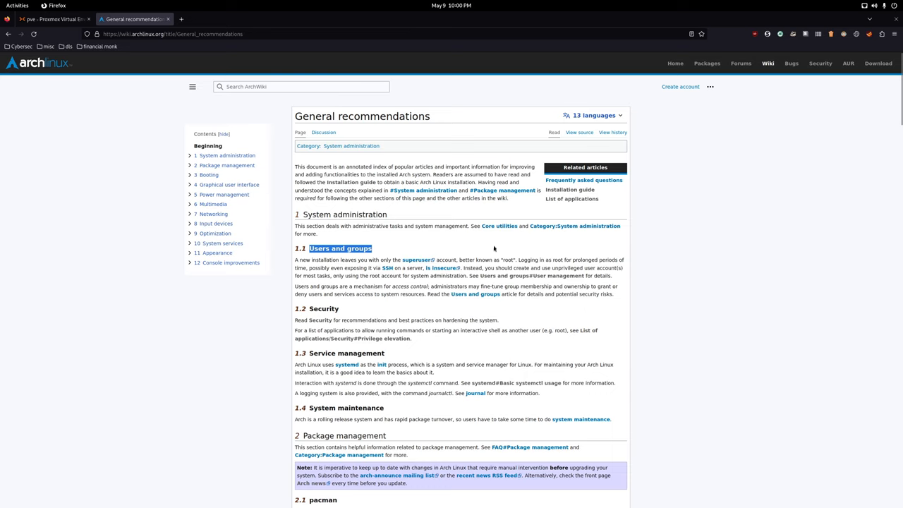
pyautogui.doubleClick(594, 259)
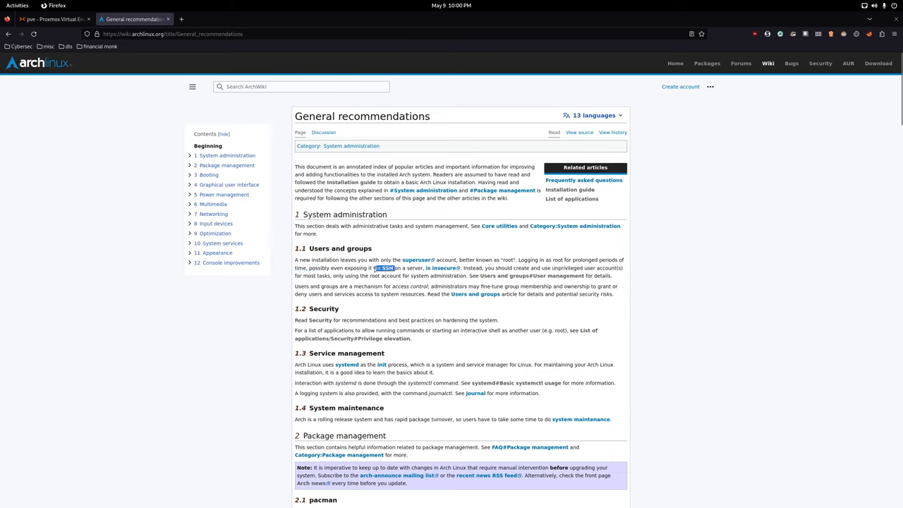
pyautogui.moveTo(537, 271)
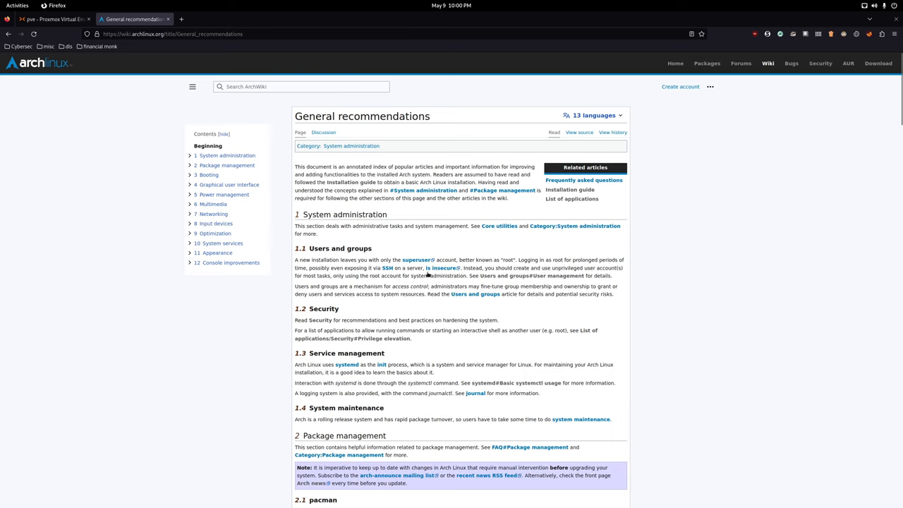
pyautogui.moveTo(478, 308)
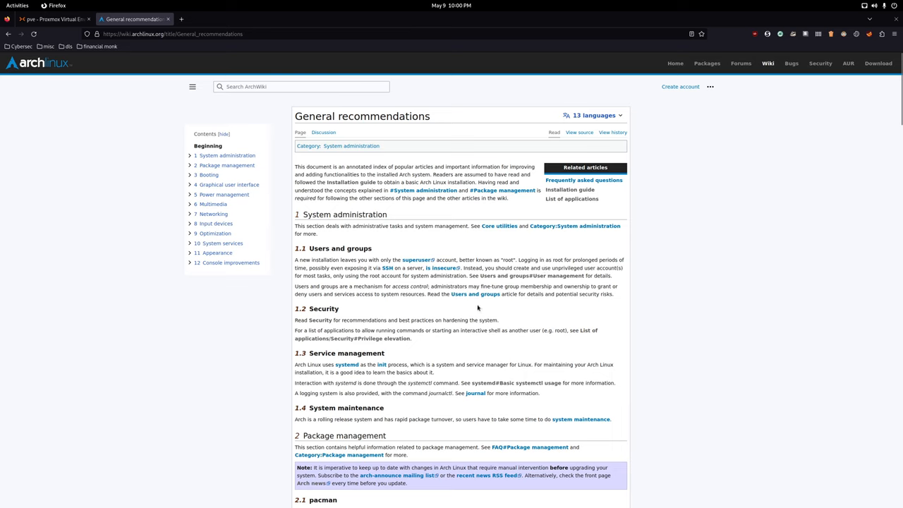
pyautogui.moveTo(531, 275)
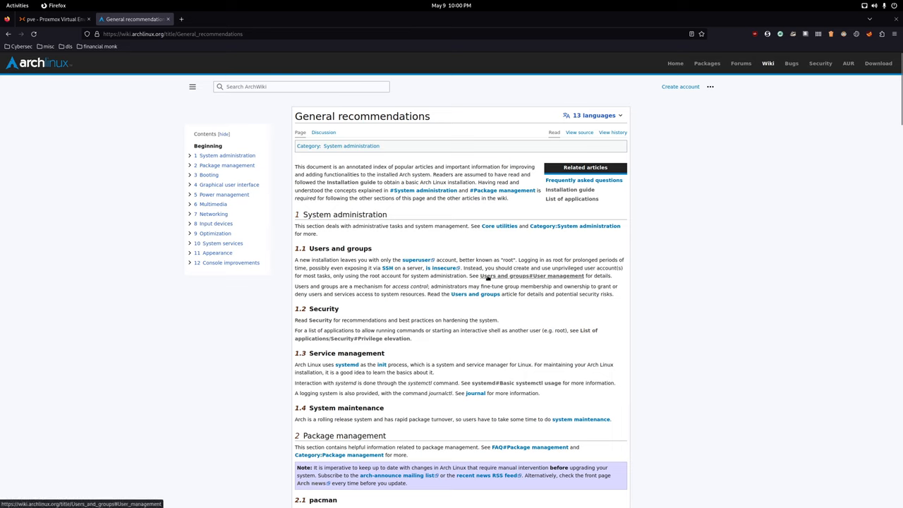
pyautogui.moveTo(563, 279)
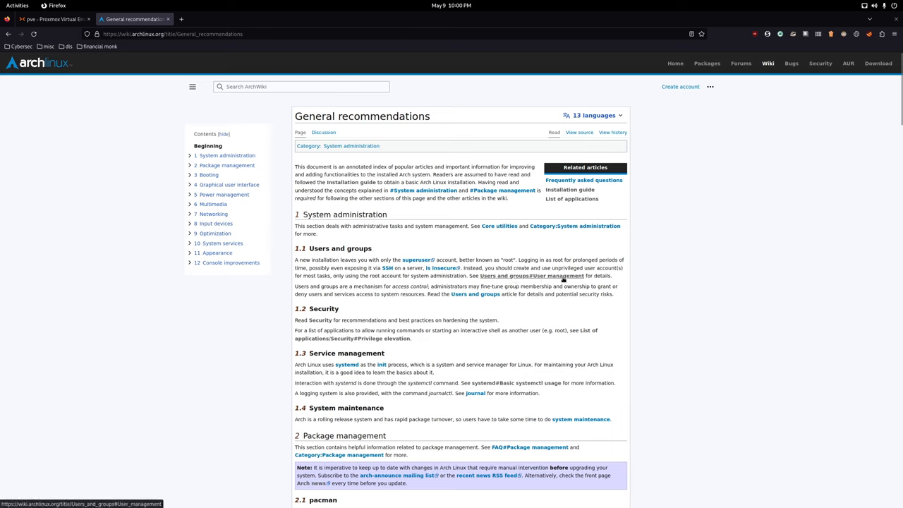
pyautogui.moveTo(557, 275)
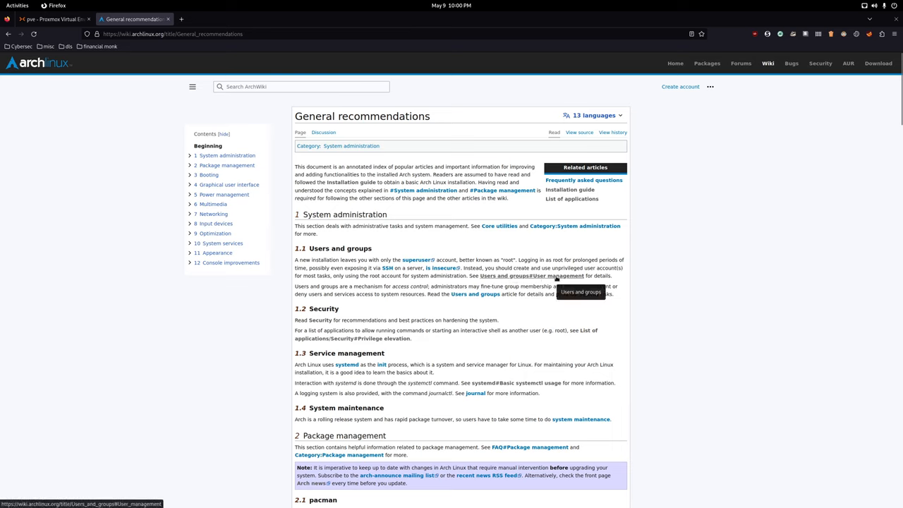
pyautogui.click(530, 275)
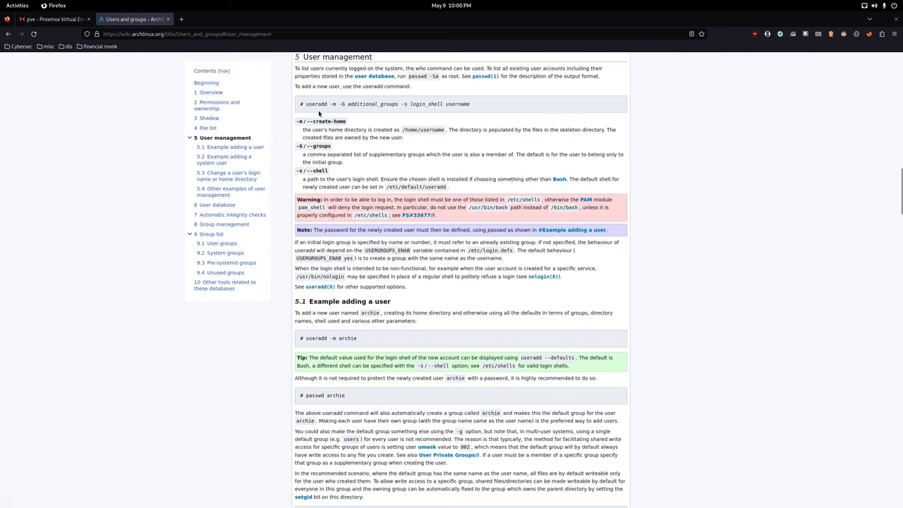
pyautogui.moveTo(361, 127)
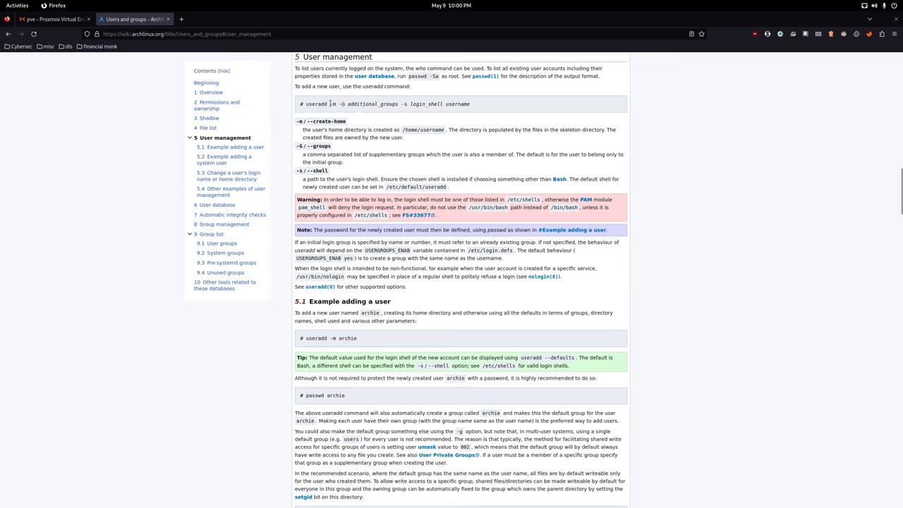
pyautogui.doubleClick(338, 121)
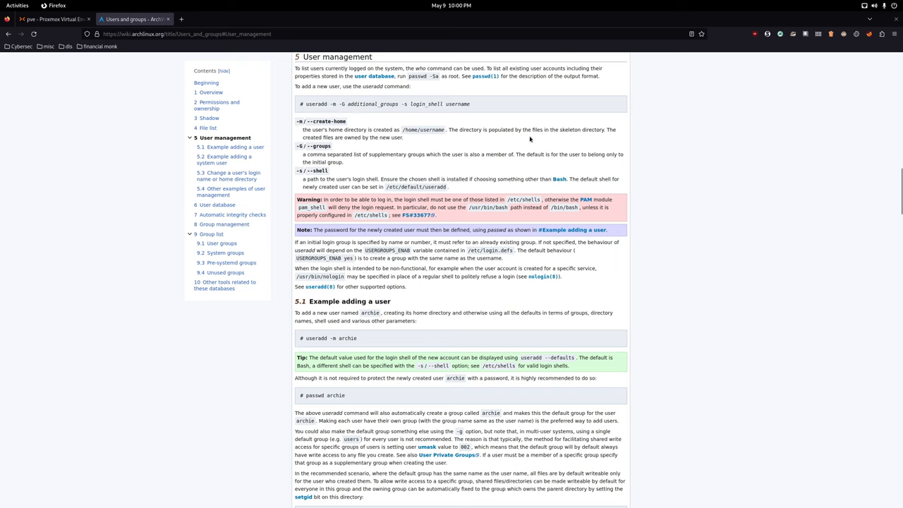
pyautogui.moveTo(561, 130); pyautogui.dragTo(404, 138)
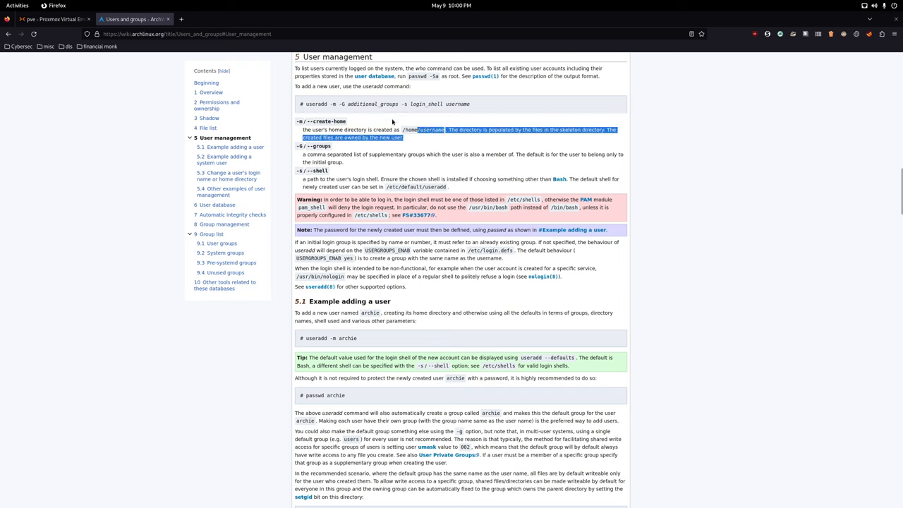
pyautogui.doubleClick(369, 104)
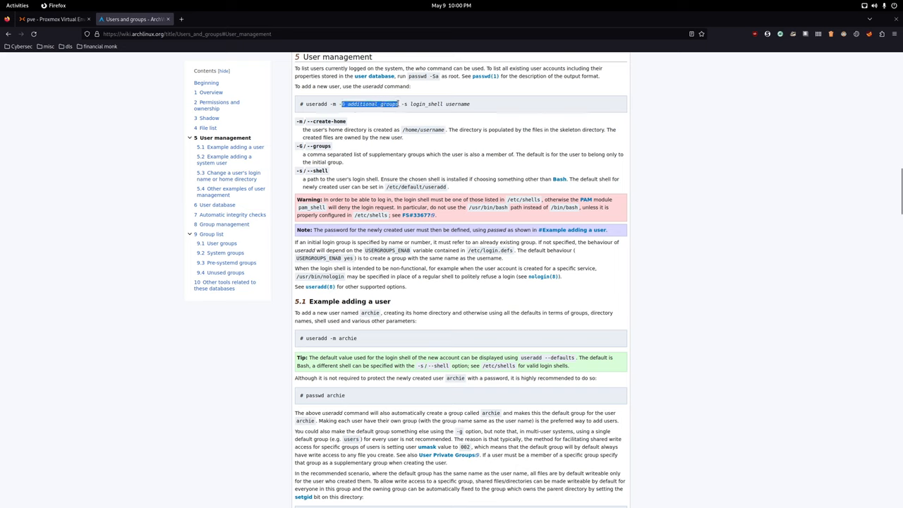
pyautogui.click(383, 167)
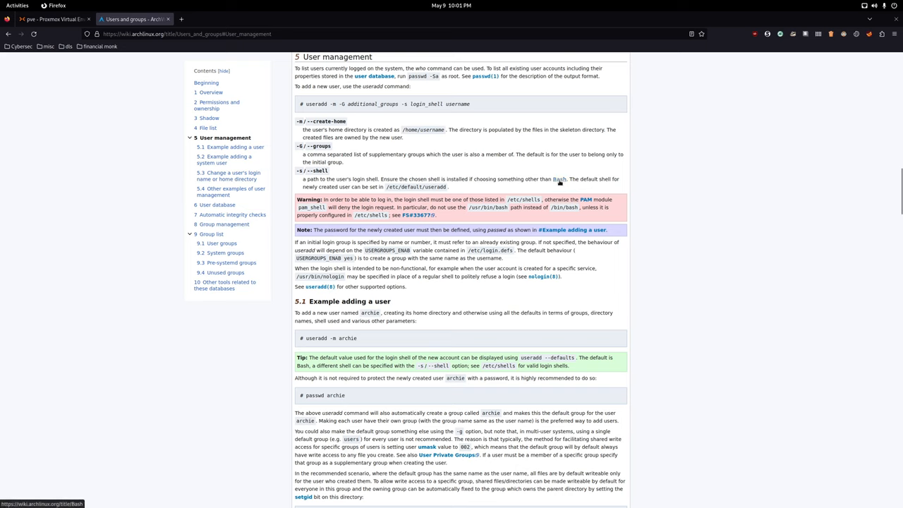
pyautogui.moveTo(558, 177)
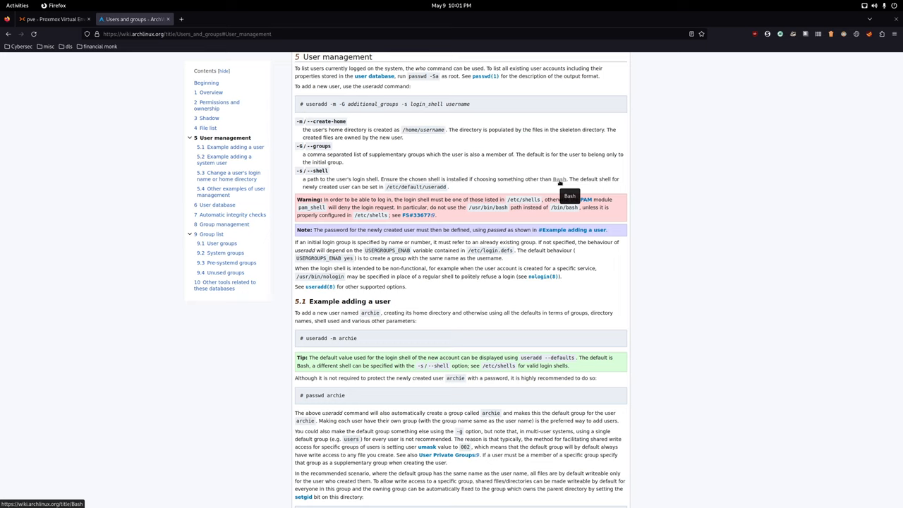
pyautogui.moveTo(557, 189)
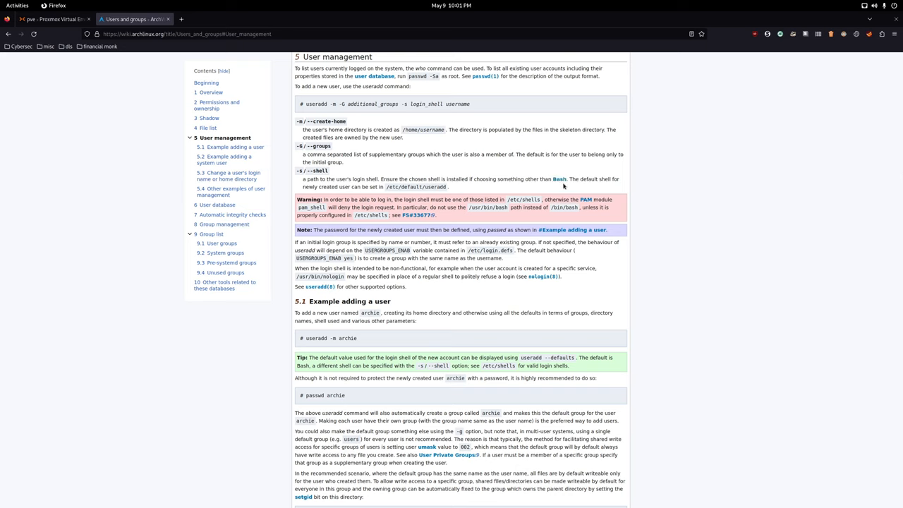
pyautogui.moveTo(475, 189)
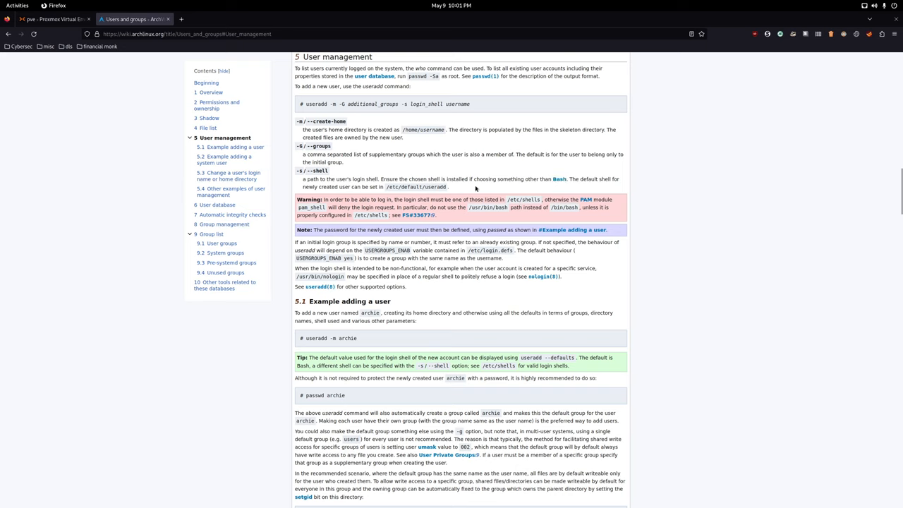
pyautogui.moveTo(301, 178); pyautogui.dragTo(448, 186)
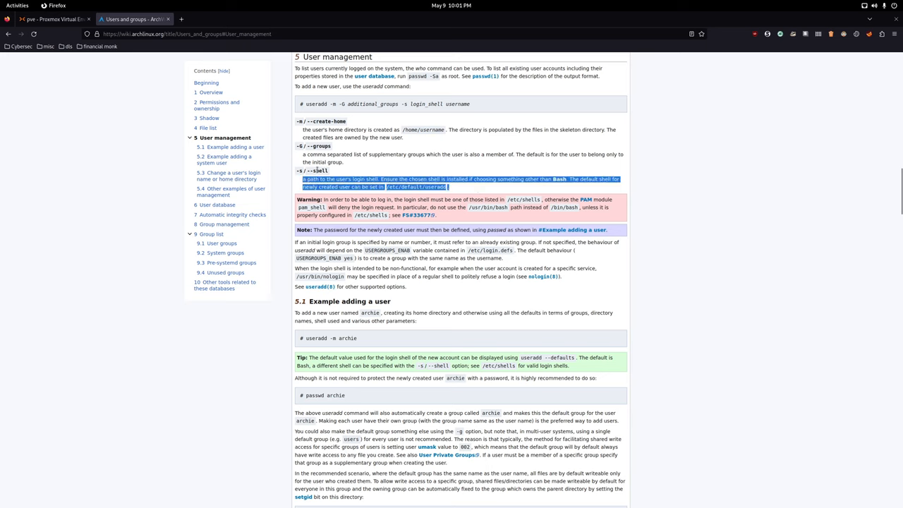
pyautogui.moveTo(384, 114)
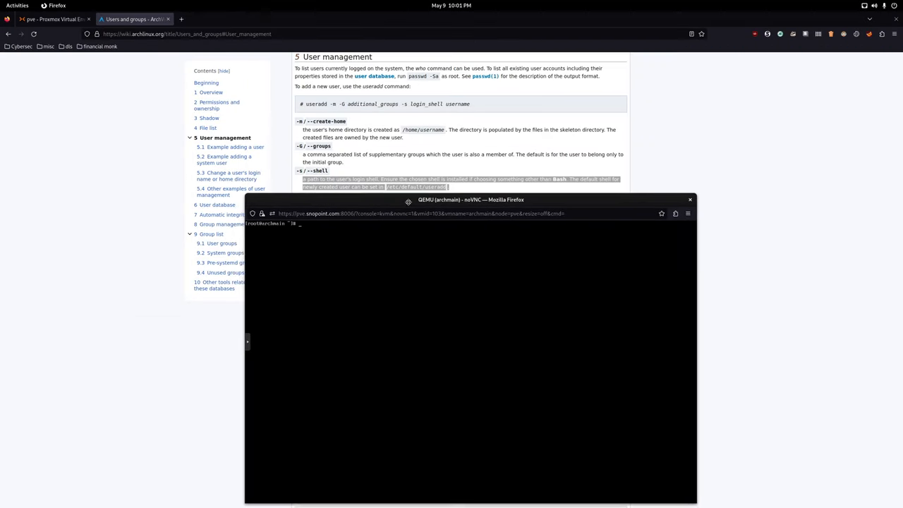
# Run useradd -m -G wheel for the new user, keeping the console positioned over the wiki.
pyautogui.moveTo(471, 199); pyautogui.dragTo(468, 145)
pyautogui.write('useradd -m -')
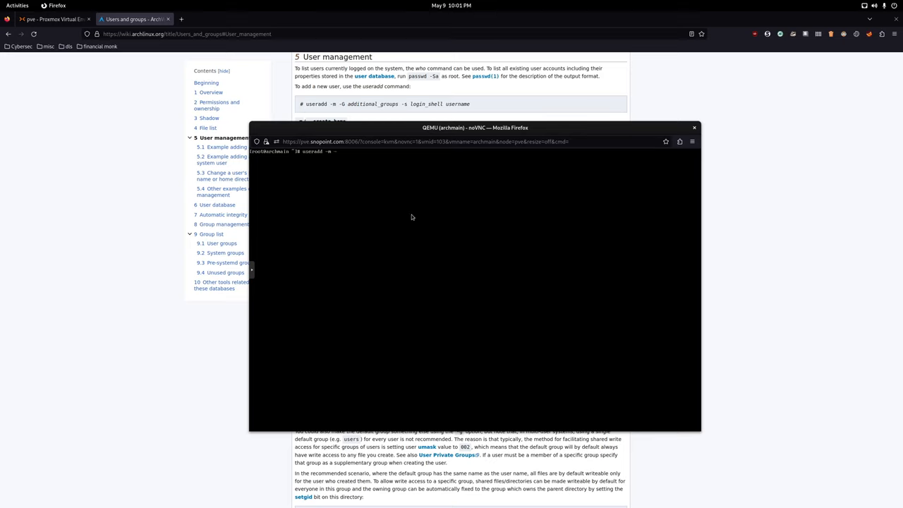
pyautogui.write('G wheel')
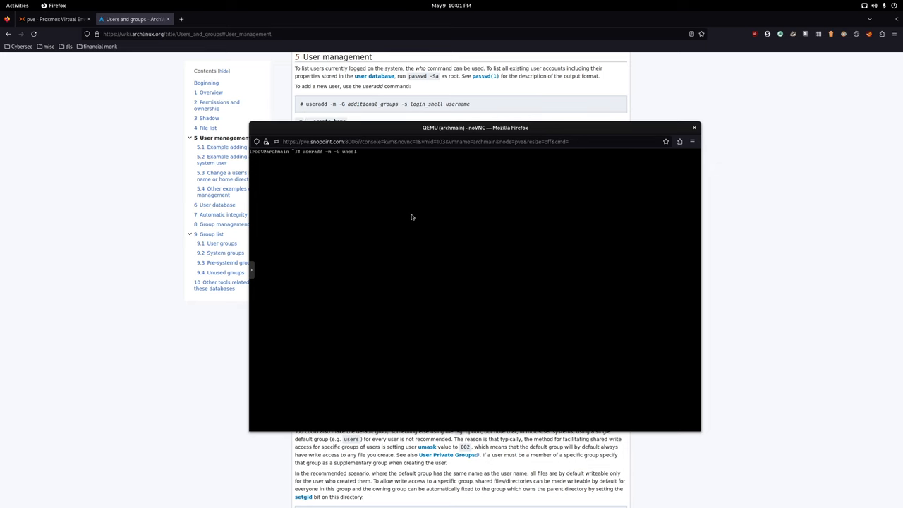
pyautogui.moveTo(474, 127); pyautogui.dragTo(457, 127)
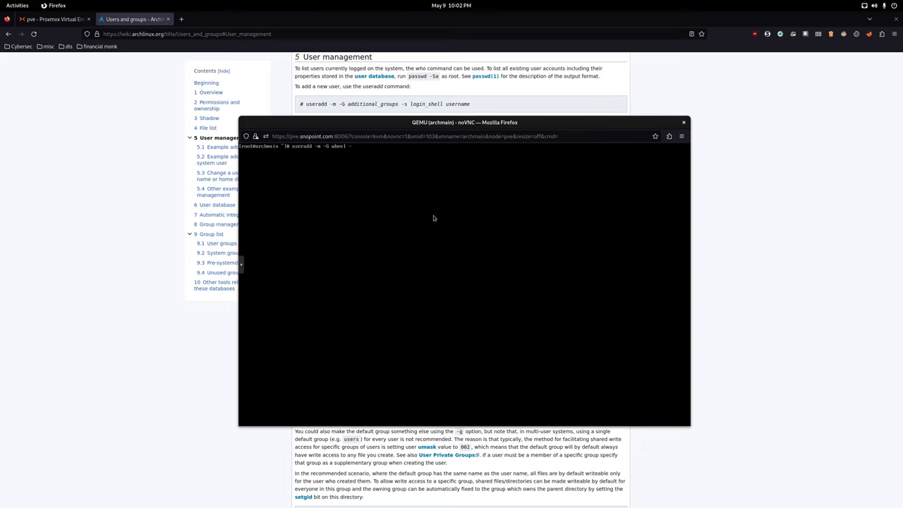
pyautogui.write('-s')
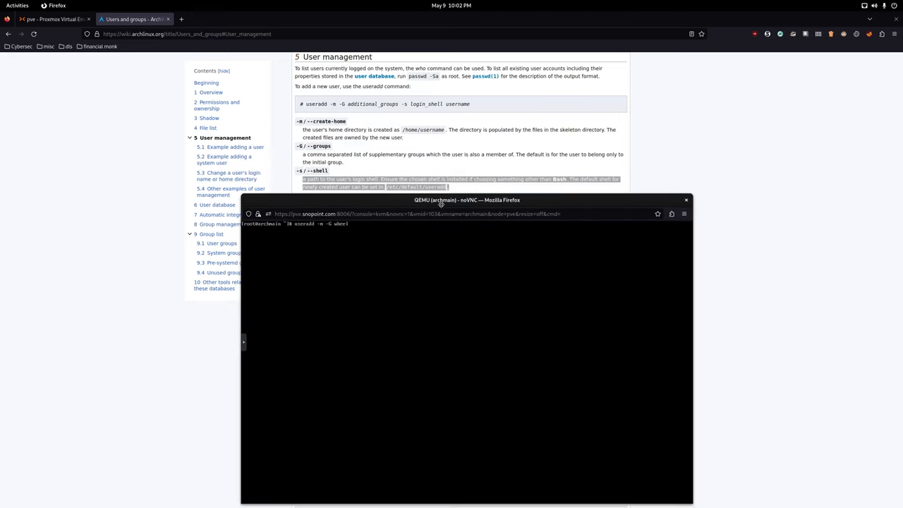
pyautogui.moveTo(467, 200); pyautogui.dragTo(465, 119)
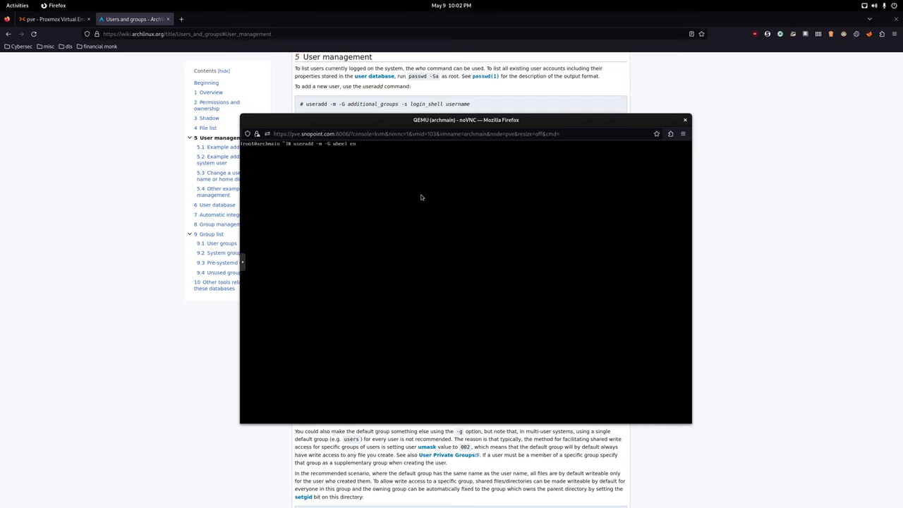
pyautogui.press('Return')
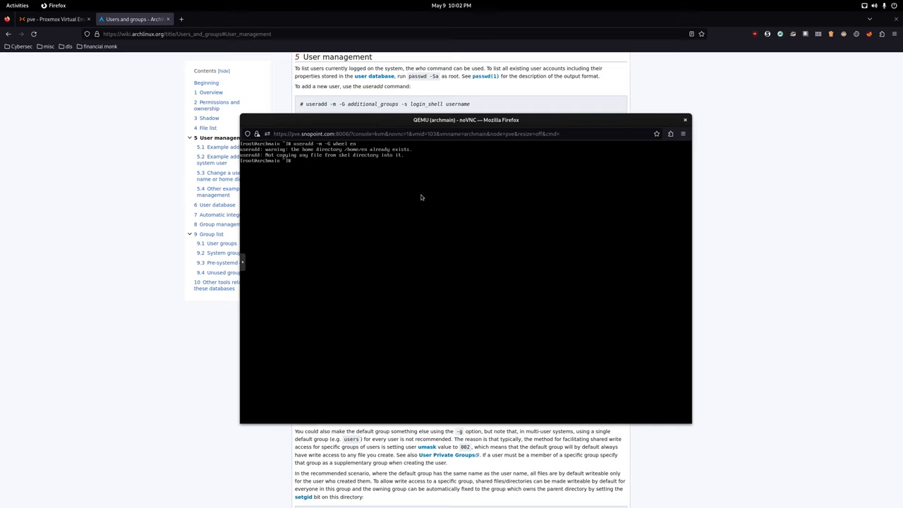
pyautogui.moveTo(376, 220)
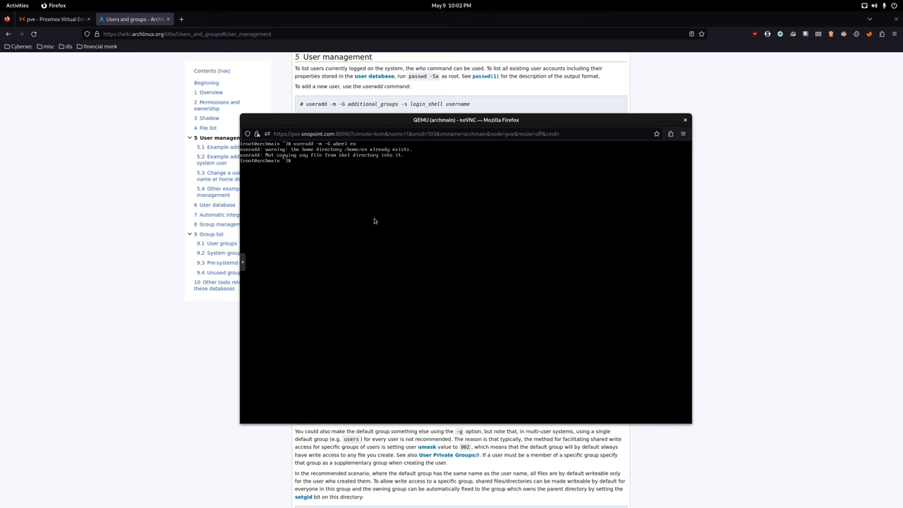
pyautogui.moveTo(406, 127)
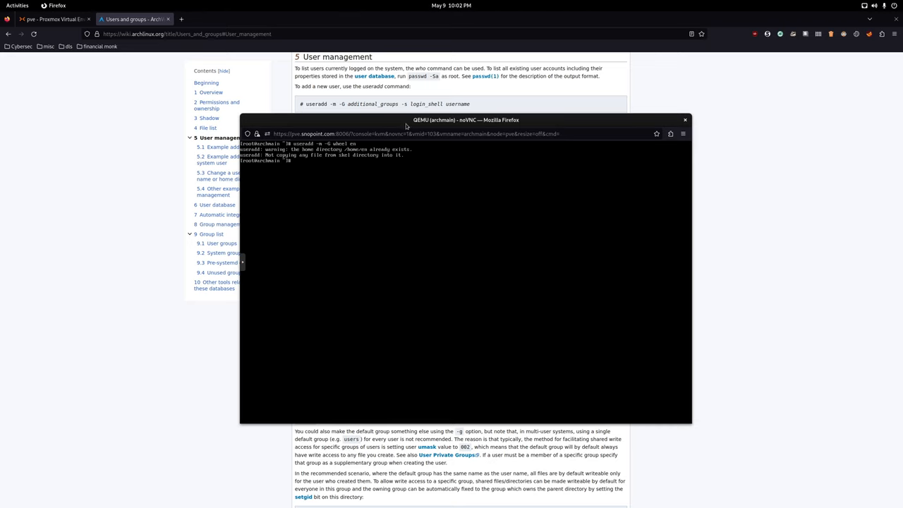
pyautogui.moveTo(466, 118); pyautogui.dragTo(465, 132)
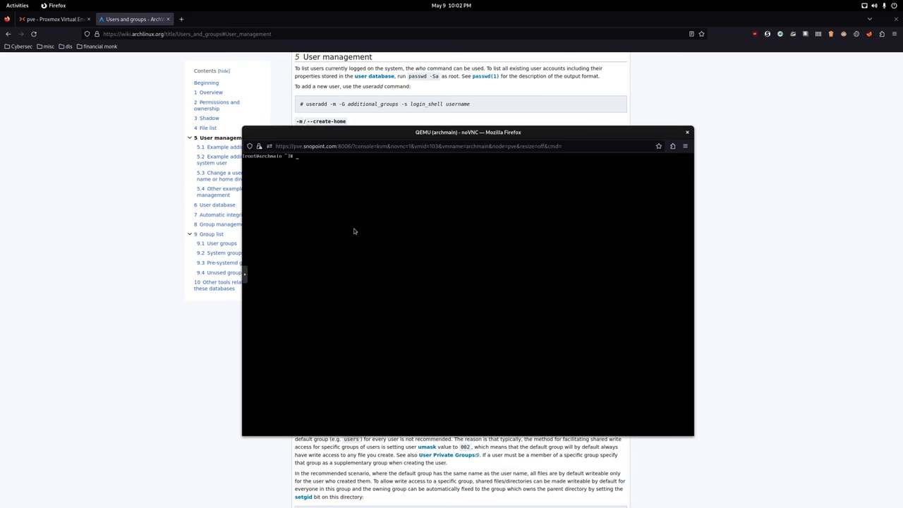
# Move the console aside to read the wiki's passwd instructions and begin a passwd command.
pyautogui.moveTo(468, 132); pyautogui.dragTo(423, 372)
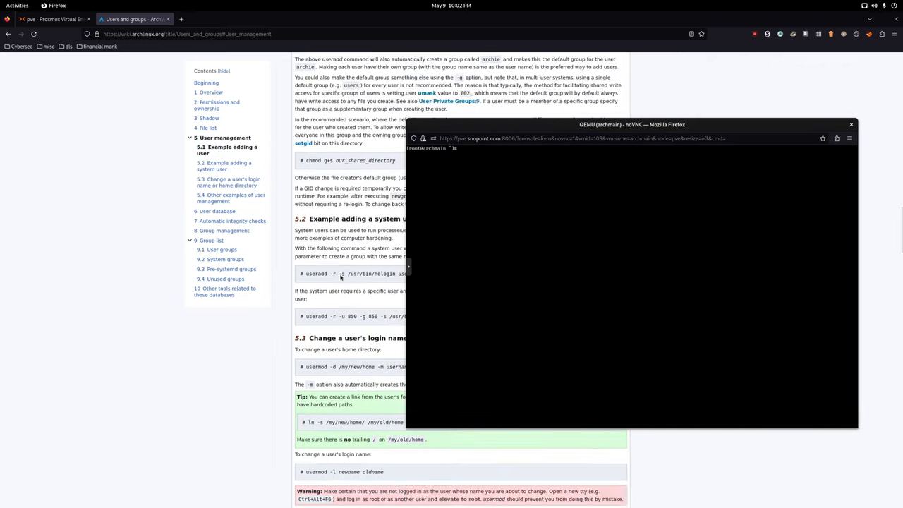
pyautogui.scroll(3)
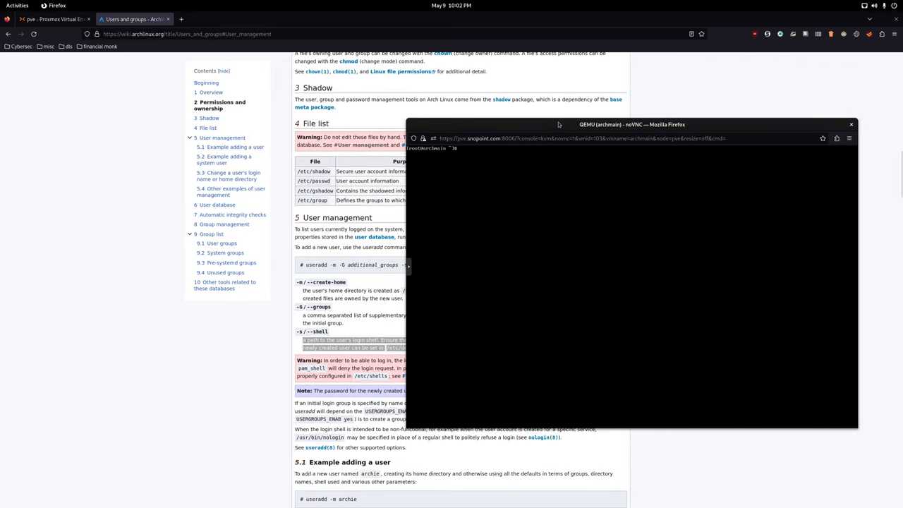
pyautogui.moveTo(632, 124); pyautogui.dragTo(444, 152)
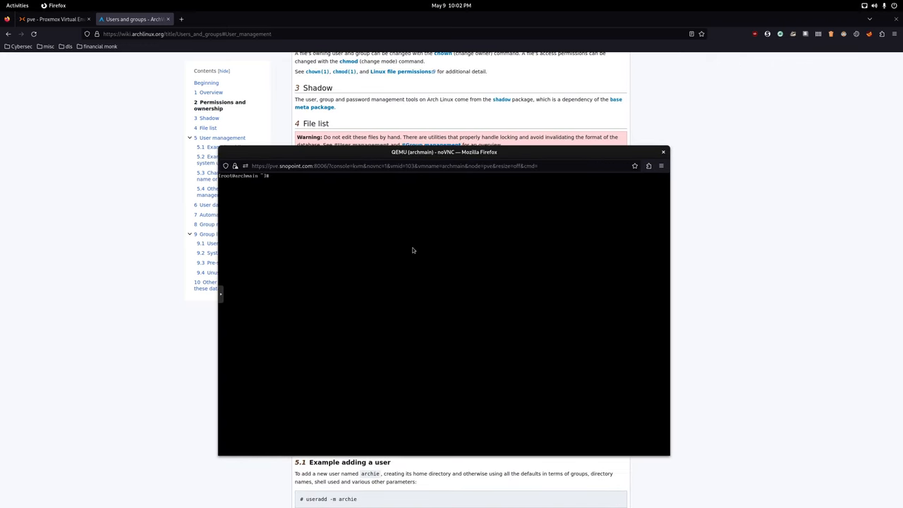
pyautogui.write('p')
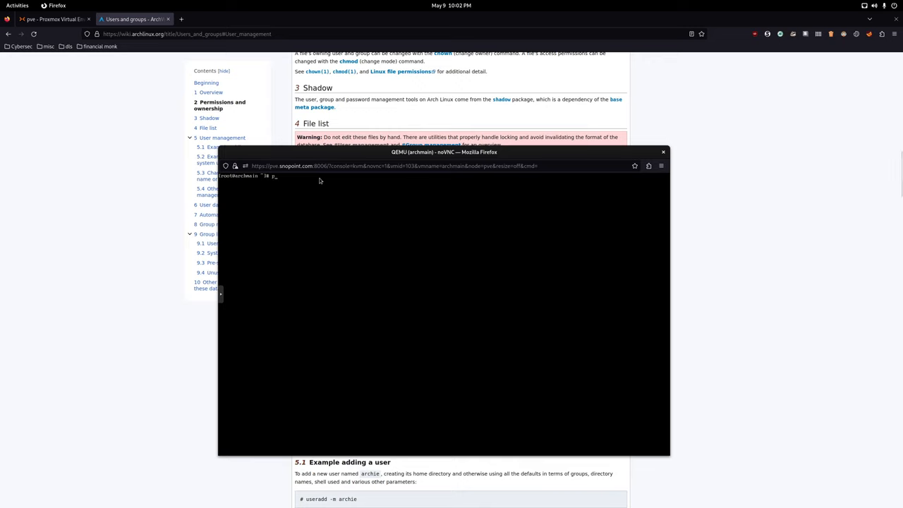
pyautogui.write('asswd e')
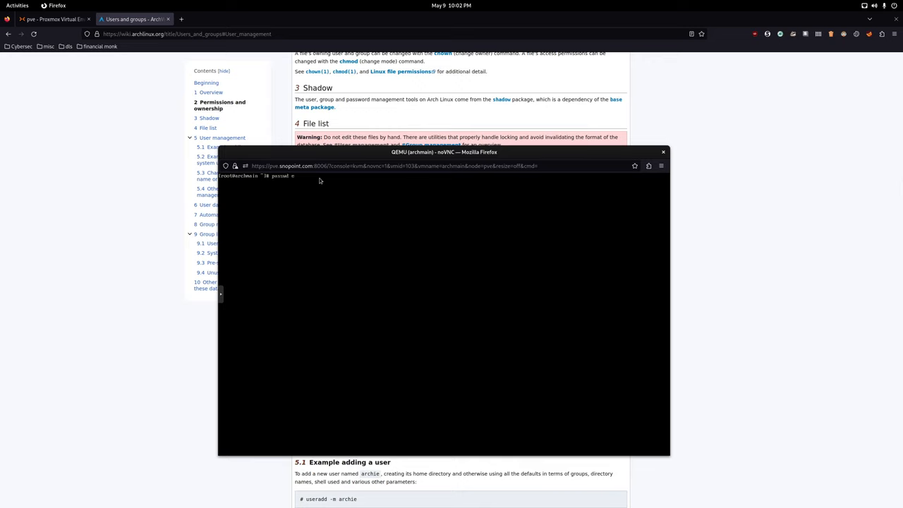
# Scroll further through the passwd section and return the VM shell to an empty root prompt.
pyautogui.scroll(-3)
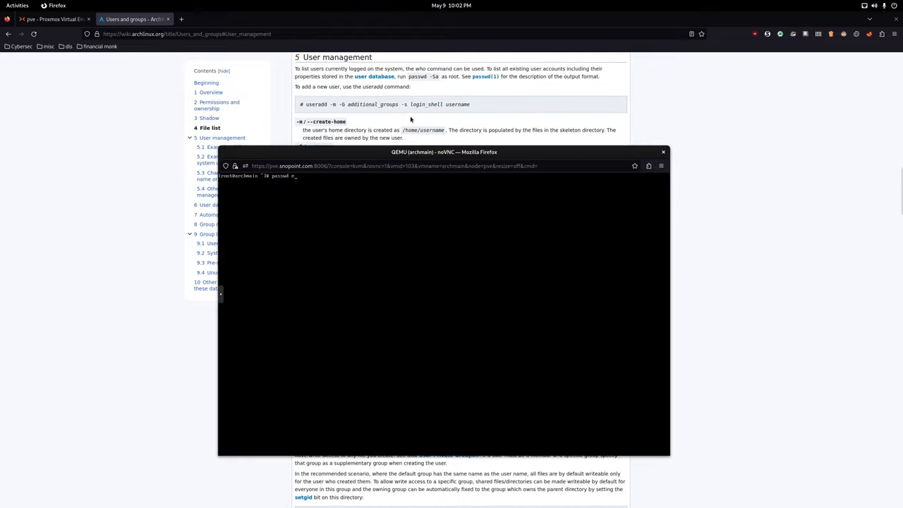
pyautogui.scroll(-3)
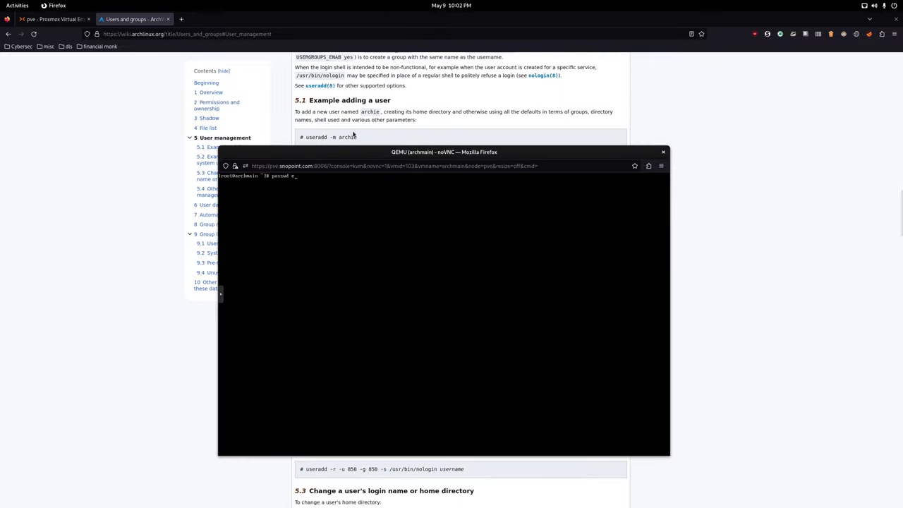
pyautogui.scroll(-3)
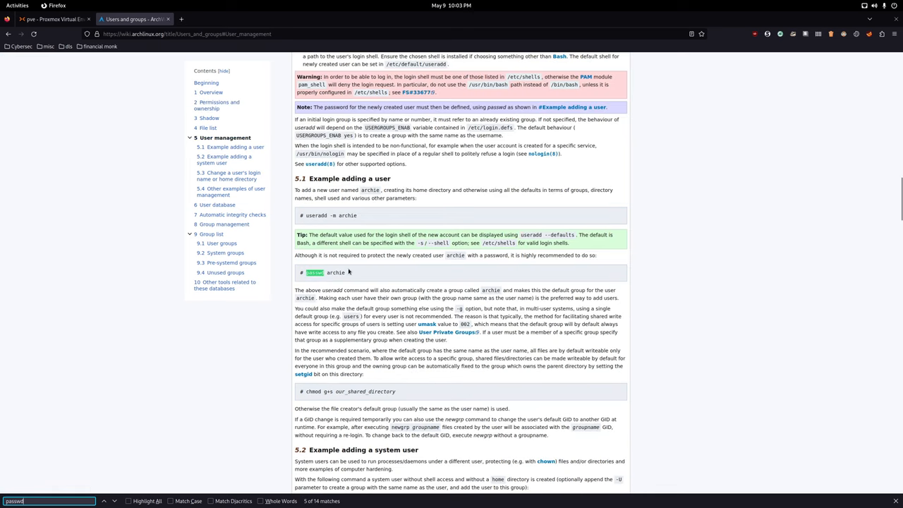
pyautogui.moveTo(356, 276)
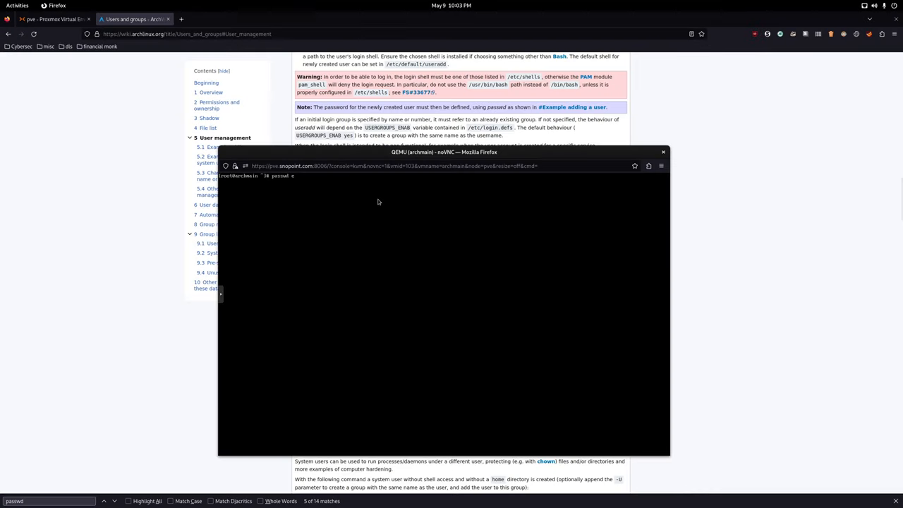
pyautogui.press('Return')
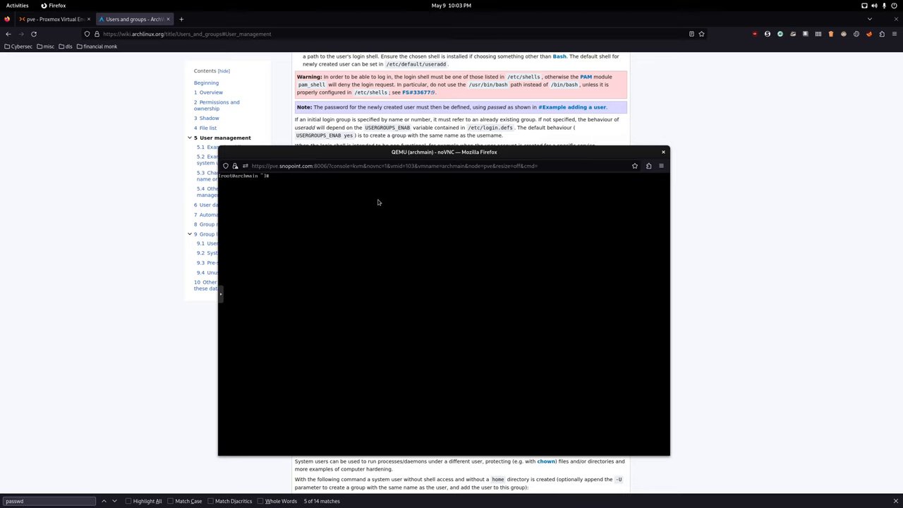
pyautogui.moveTo(581, 193)
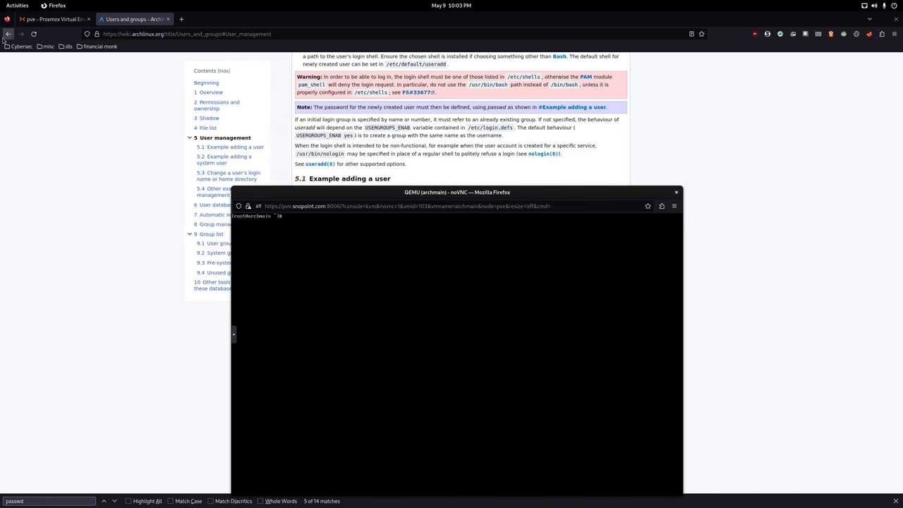
# Back on General recommendations, run ping archlinux.org in the VM and clear the screen after it fails.
pyautogui.click(9, 34)
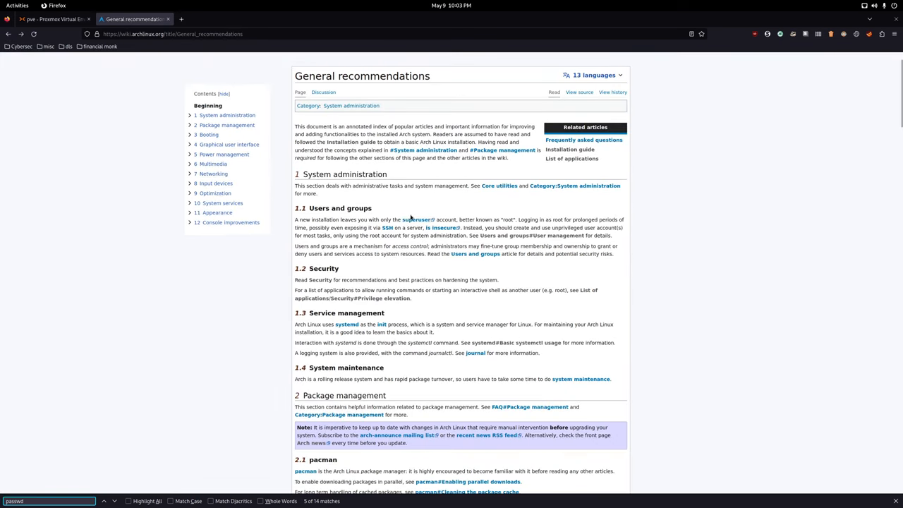
pyautogui.click(17, 6)
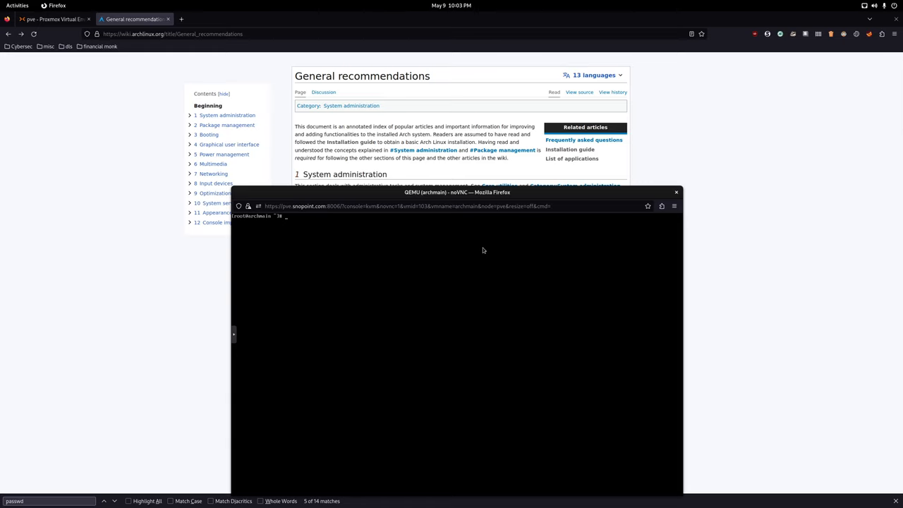
pyautogui.moveTo(431, 194)
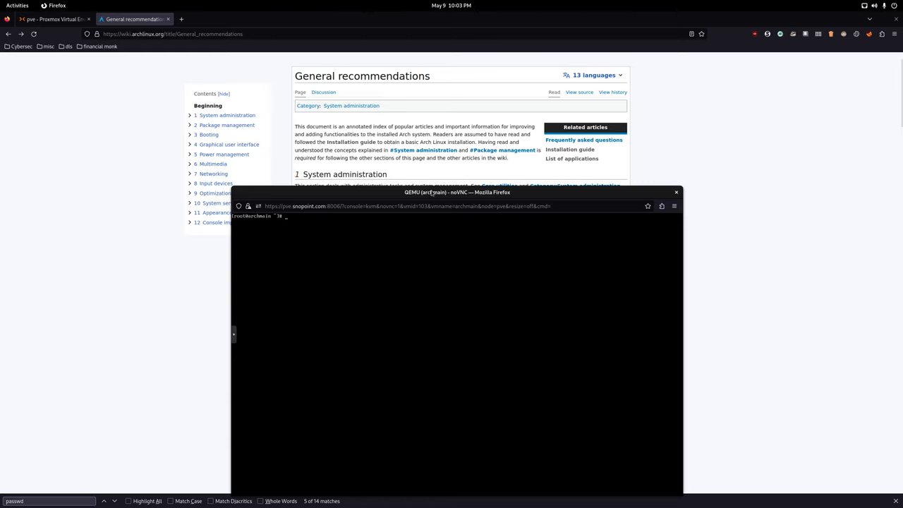
pyautogui.moveTo(457, 192); pyautogui.dragTo(463, 118)
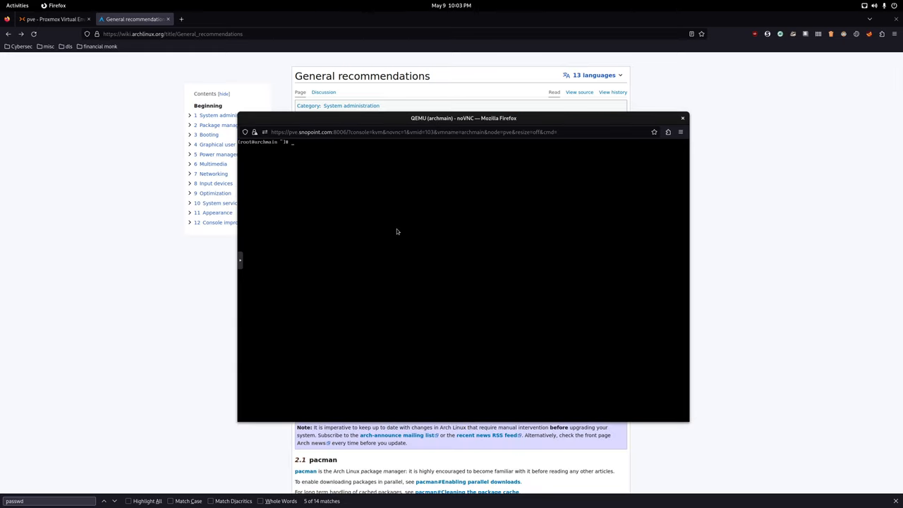
pyautogui.press('Return')
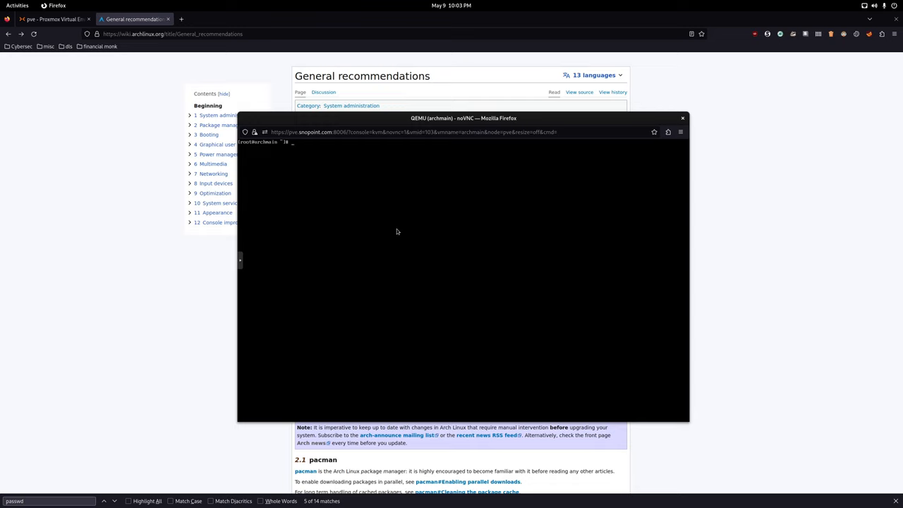
pyautogui.write('ping archlinux.org')
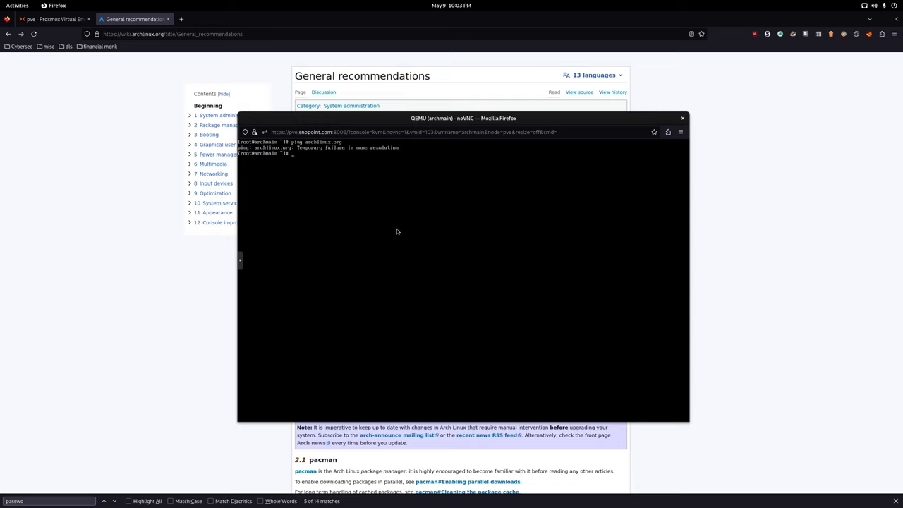
pyautogui.write('clear')
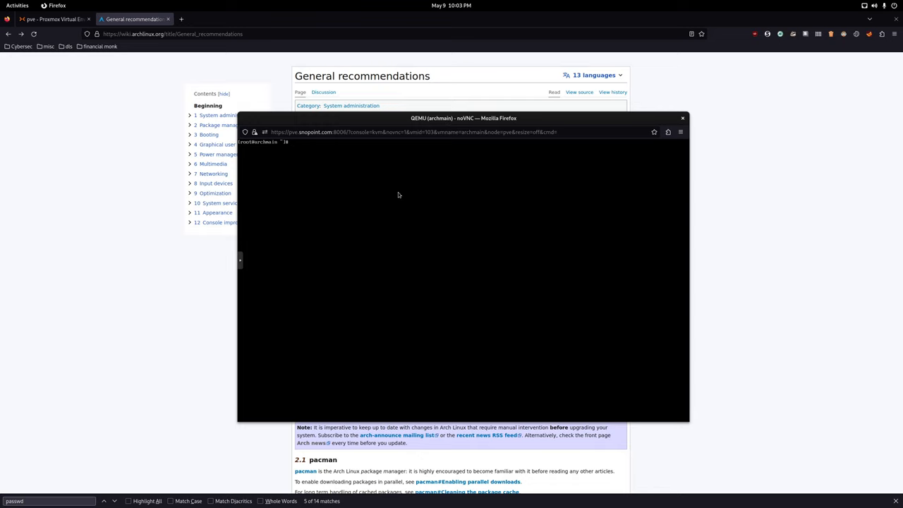
# Try dhcpcd and NetworkManager as commands to get the network up.
pyautogui.write('dhcpcd')
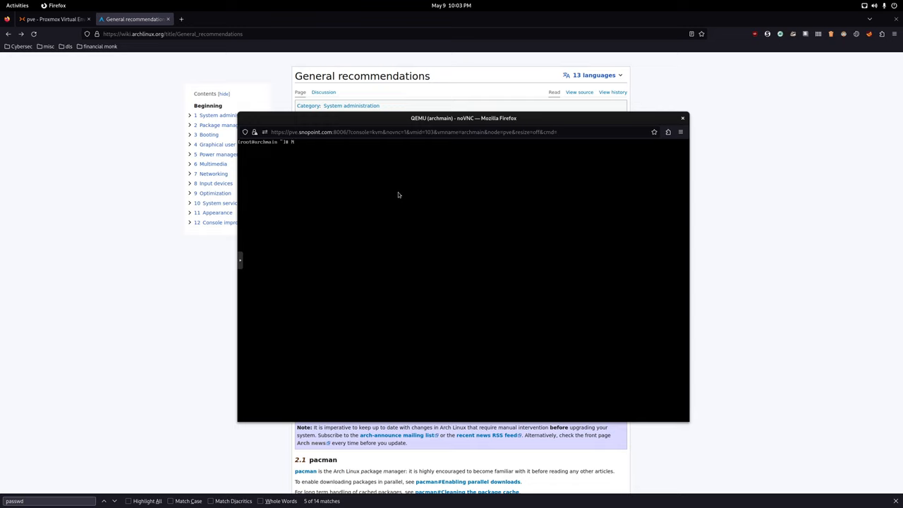
pyautogui.write('NetworkManager')
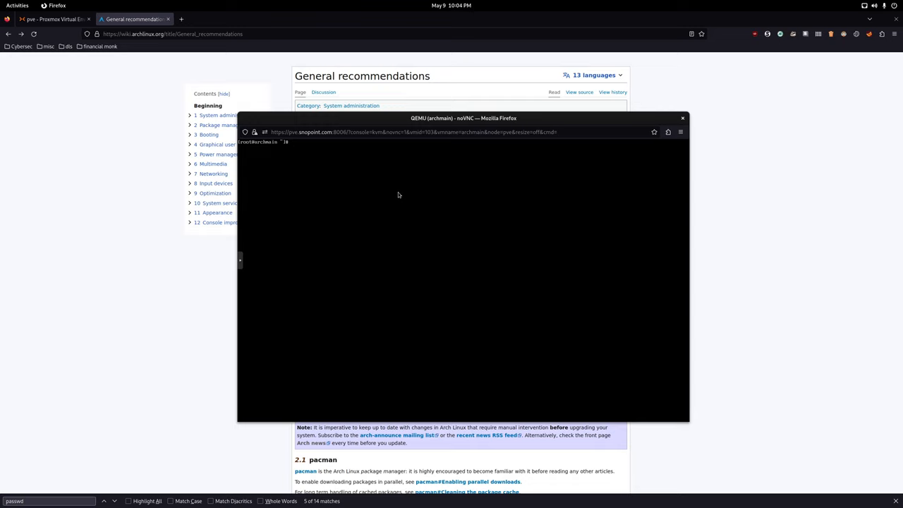
# Run systemctl start NetworkManager, correcting the service name from dhcpcd along the way.
pyautogui.write('s')
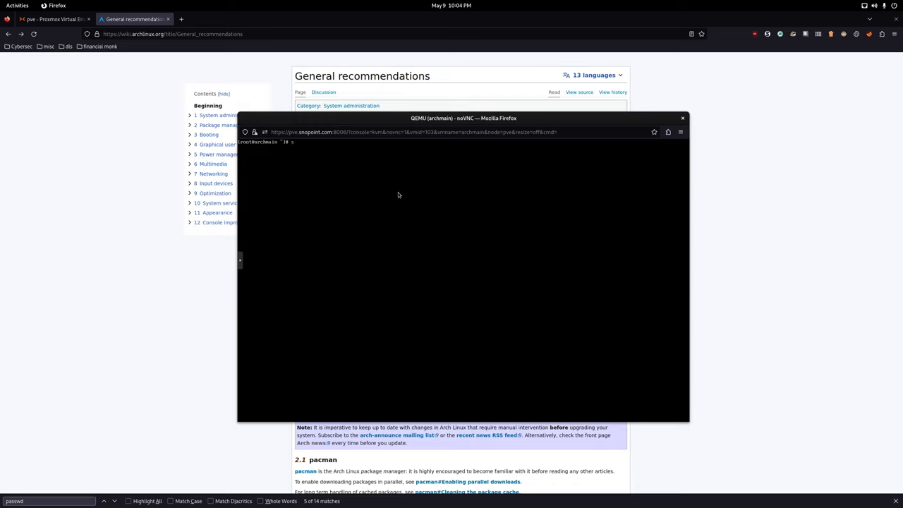
pyautogui.write('systemctl start')
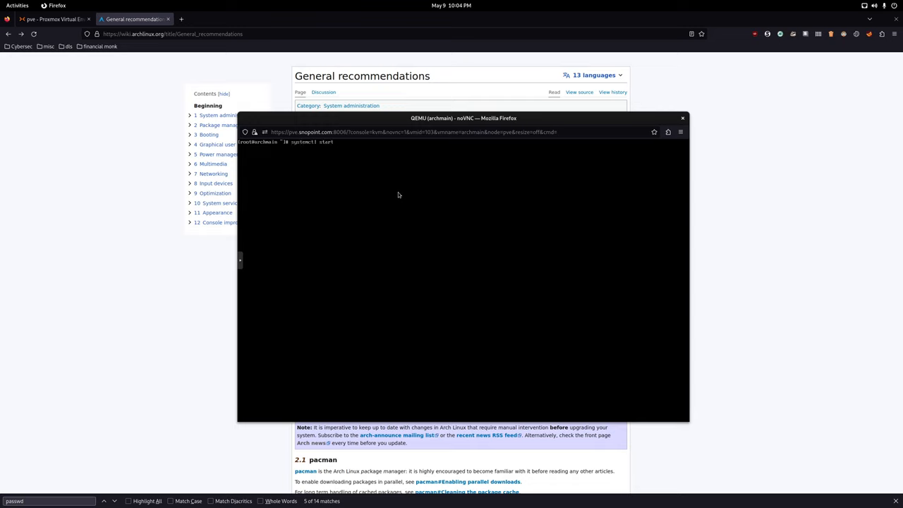
pyautogui.write('NetworkManag')
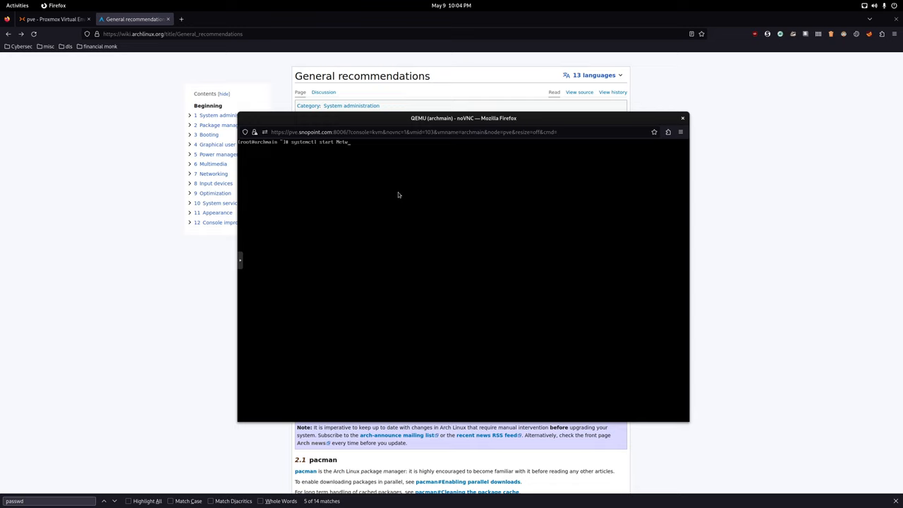
pyautogui.write('dhcpcd')
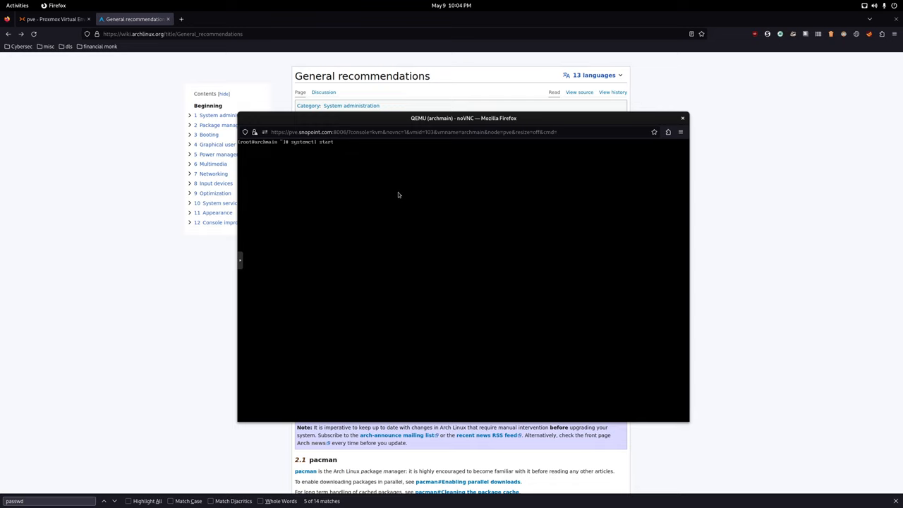
pyautogui.write('NetworkManager')
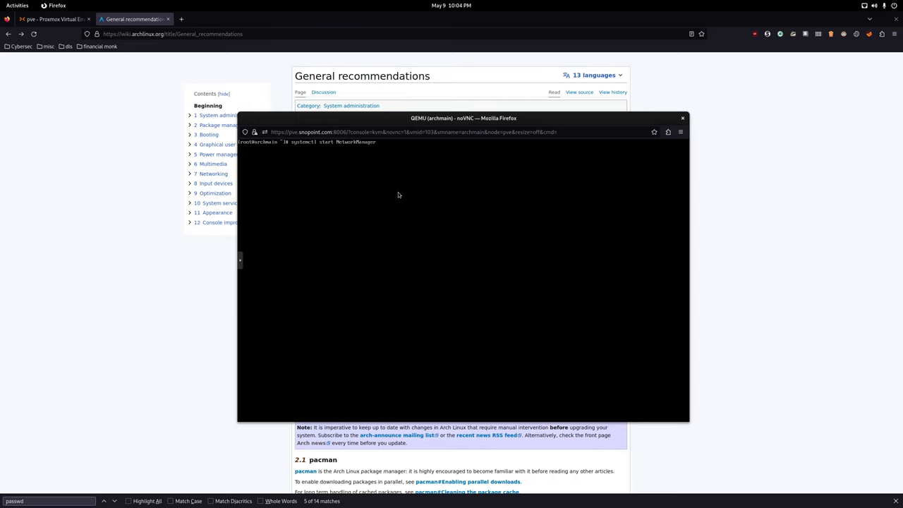
pyautogui.press('Return')
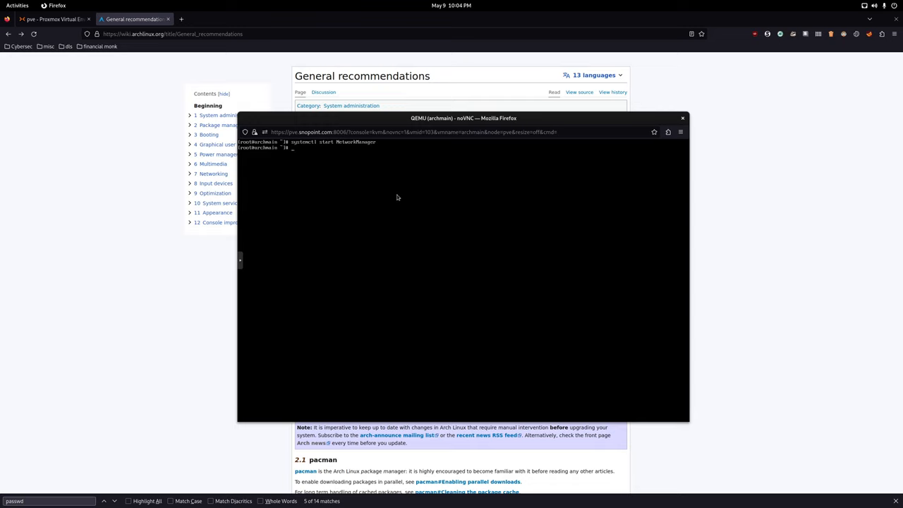
pyautogui.moveTo(373, 149)
pyautogui.write('ping archlinux.org')
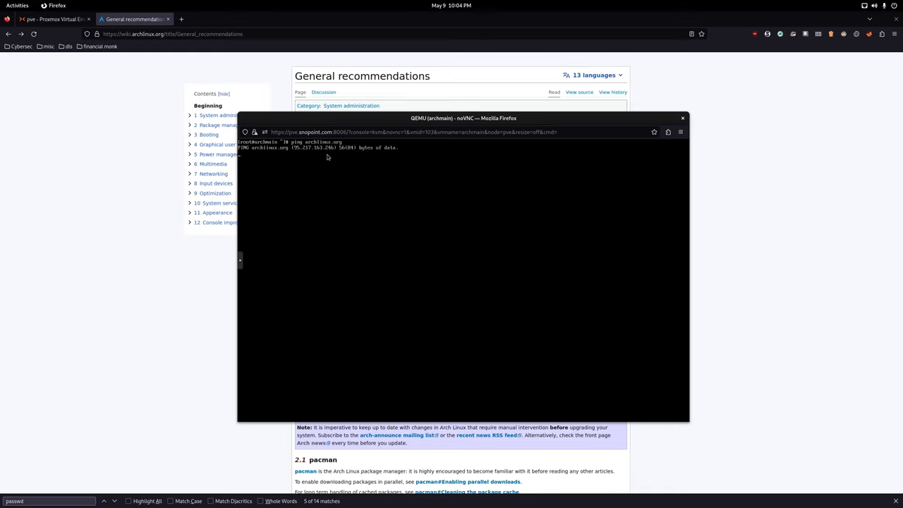
pyautogui.moveTo(267, 167)
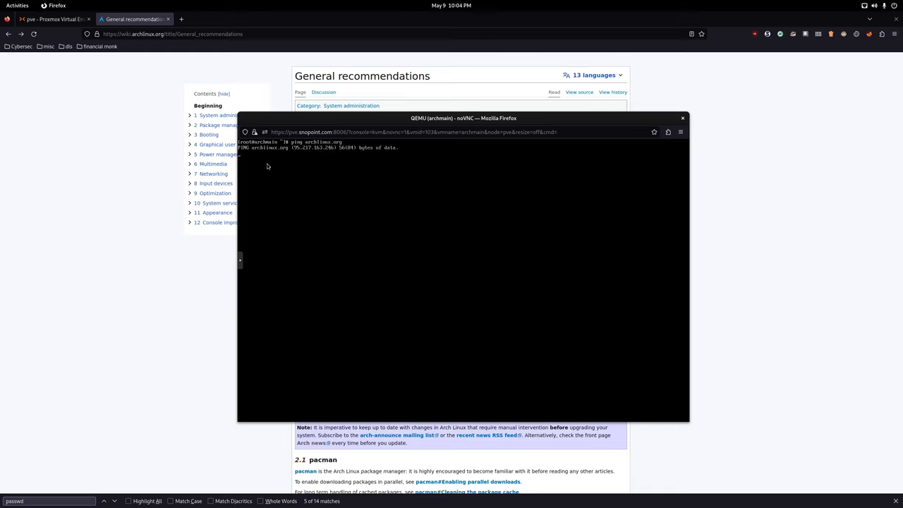
pyautogui.moveTo(344, 152)
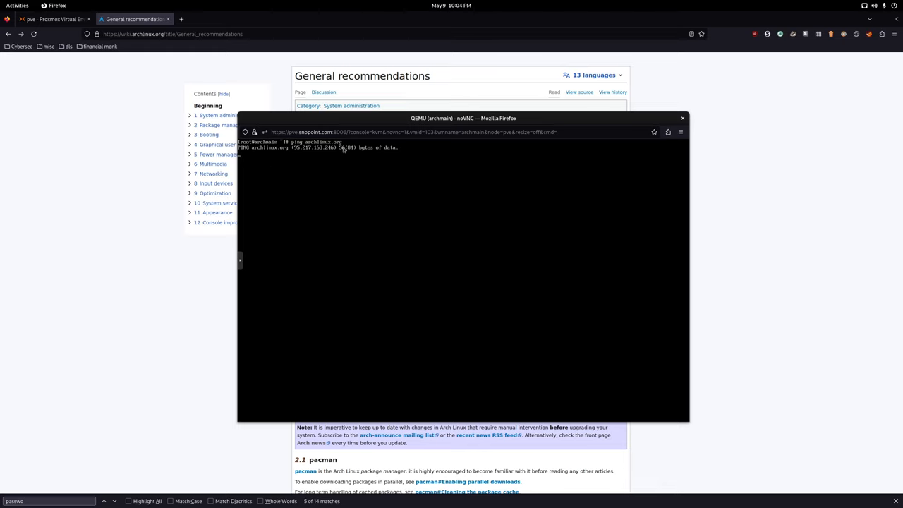
pyautogui.moveTo(296, 178)
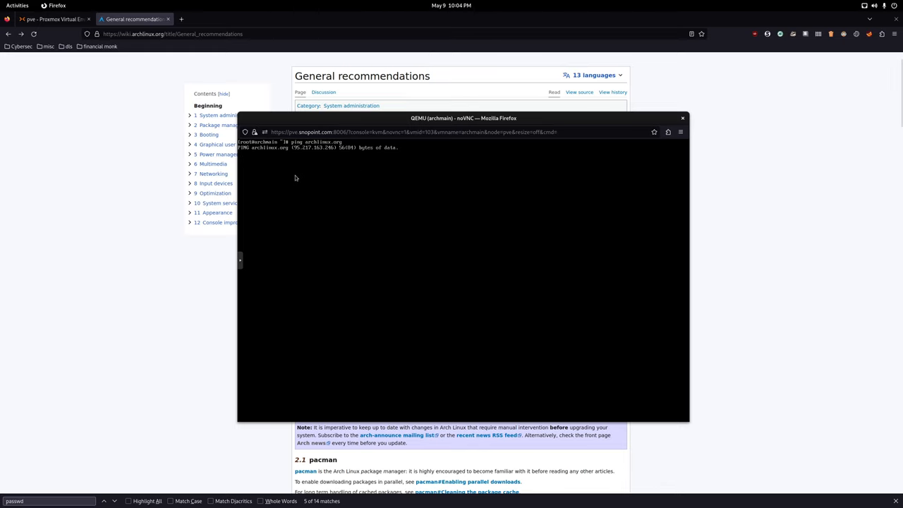
pyautogui.moveTo(296, 169)
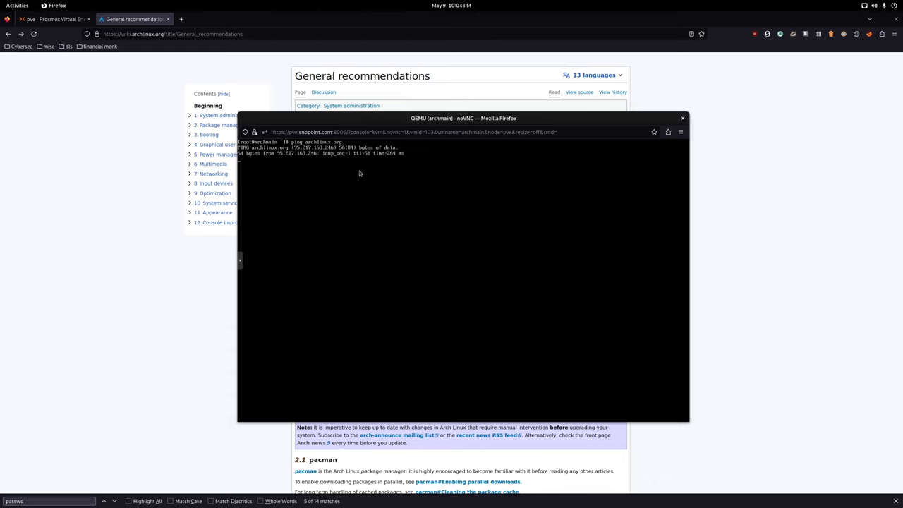
pyautogui.moveTo(408, 172)
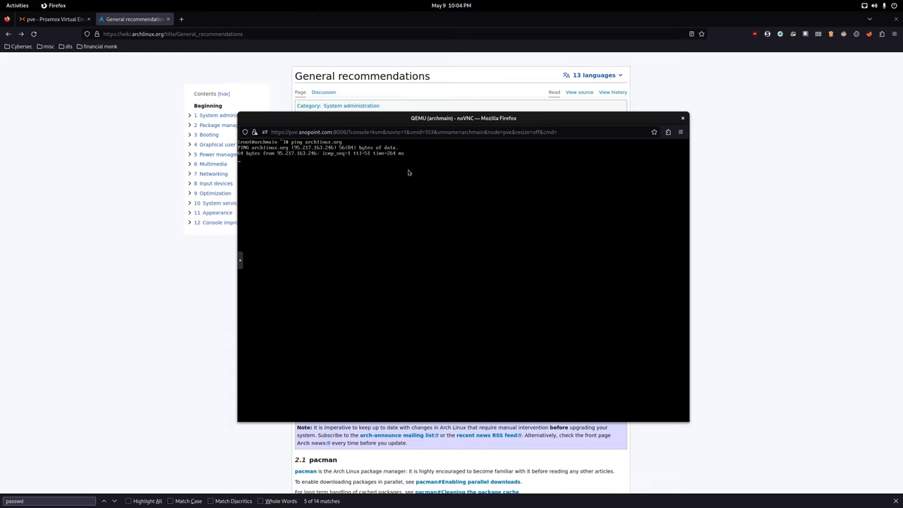
pyautogui.moveTo(367, 211)
pyautogui.write('cl')
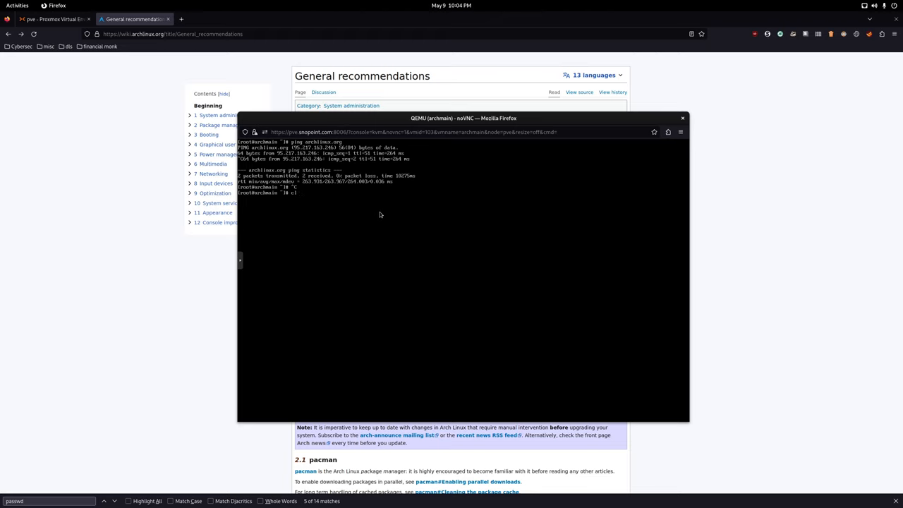
pyautogui.moveTo(463, 118); pyautogui.dragTo(670, 170)
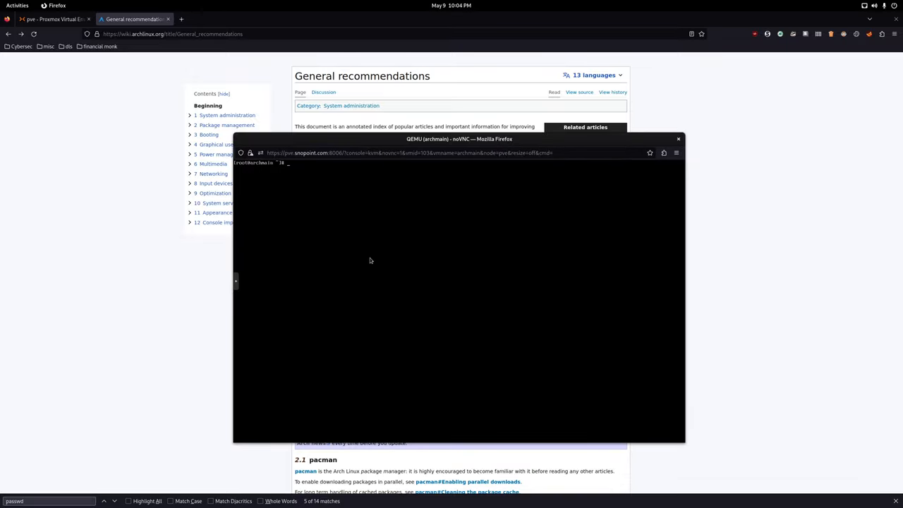
pyautogui.write('pacman -')
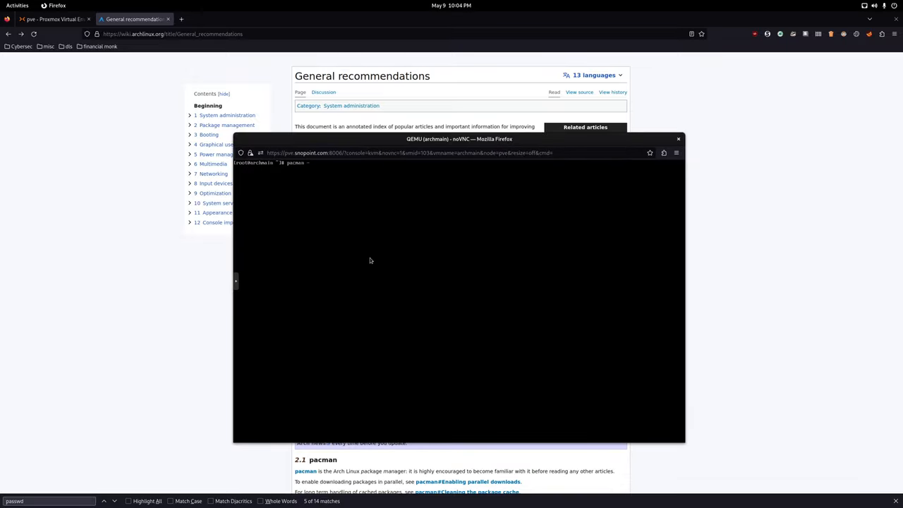
pyautogui.write('S sudo')
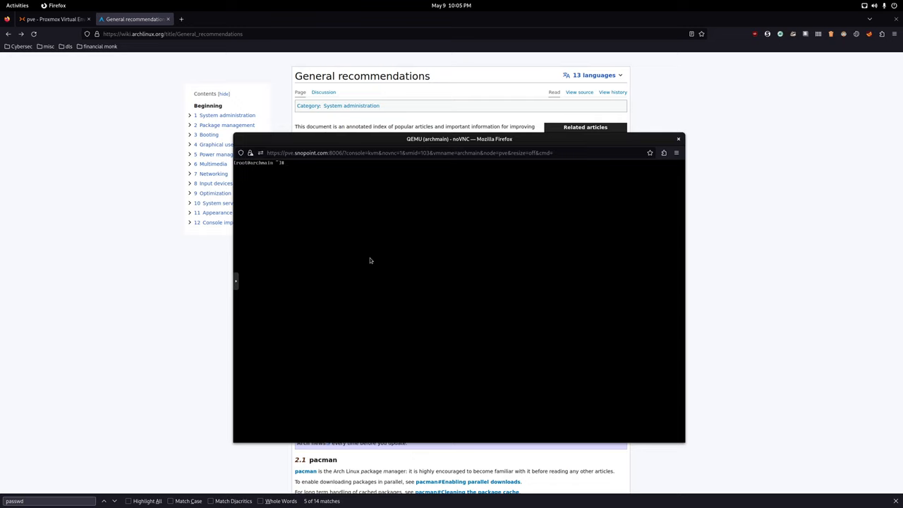
# Launch visudo with vim as the editor to edit the sudoers file under /etc.
pyautogui.write('vim')
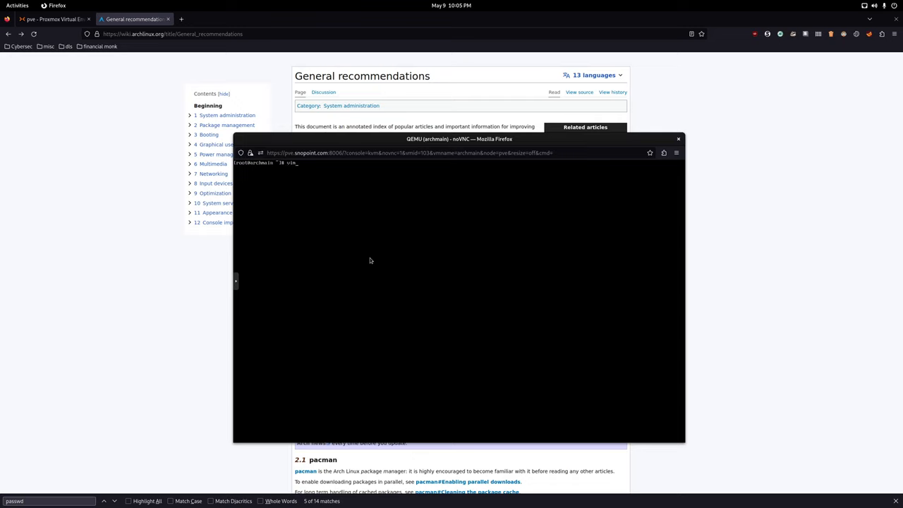
pyautogui.write('nano')
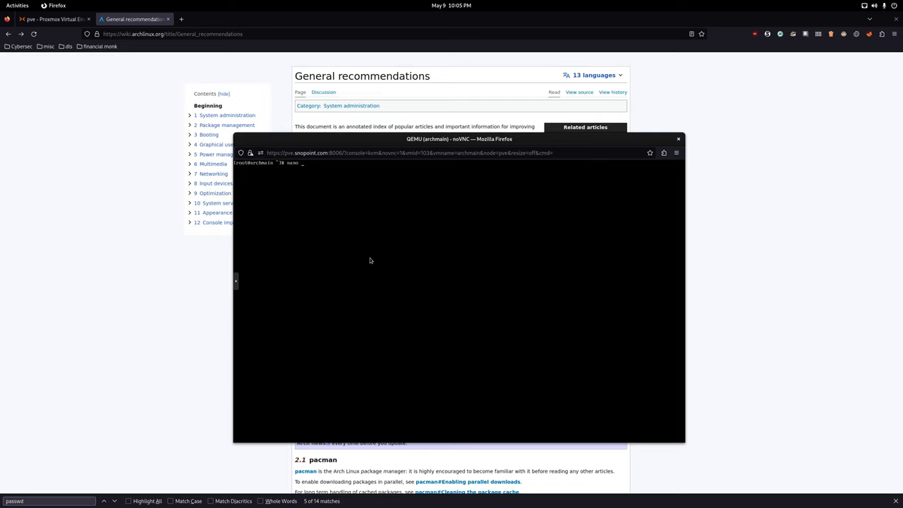
pyautogui.write('vim')
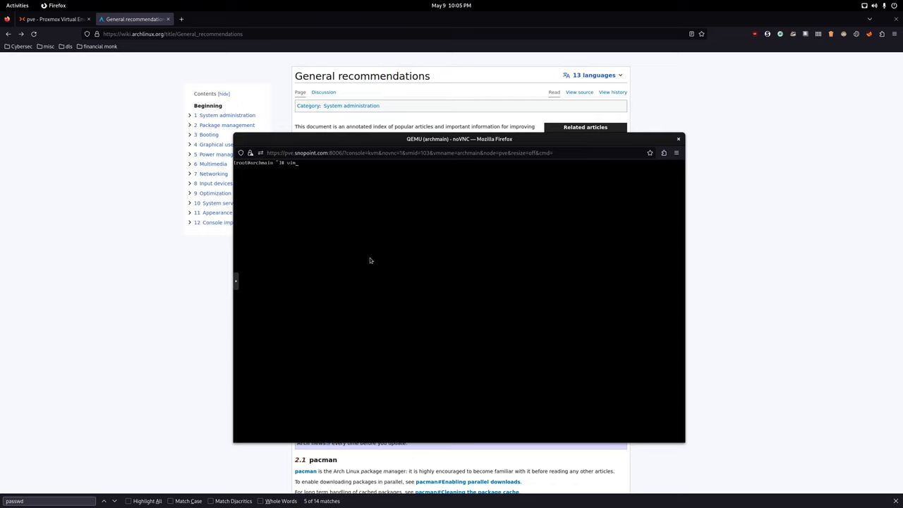
pyautogui.write('/etc')
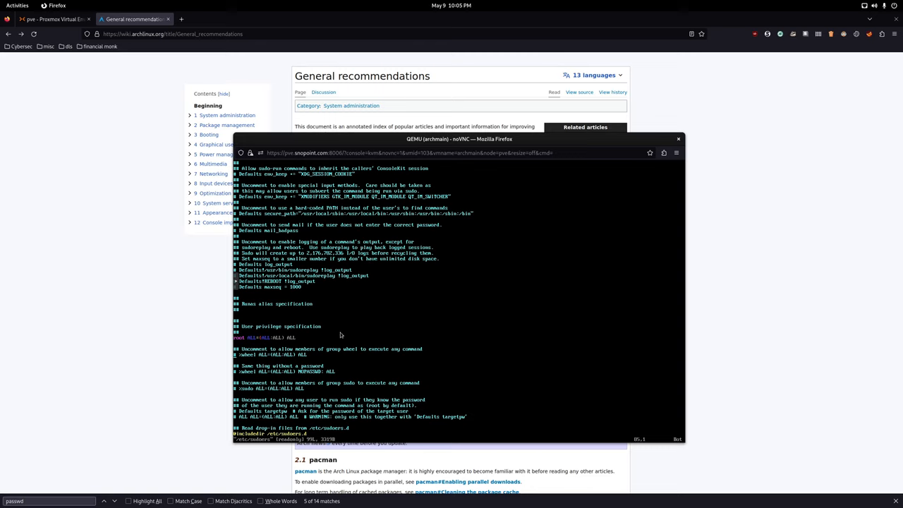
pyautogui.moveTo(319, 355)
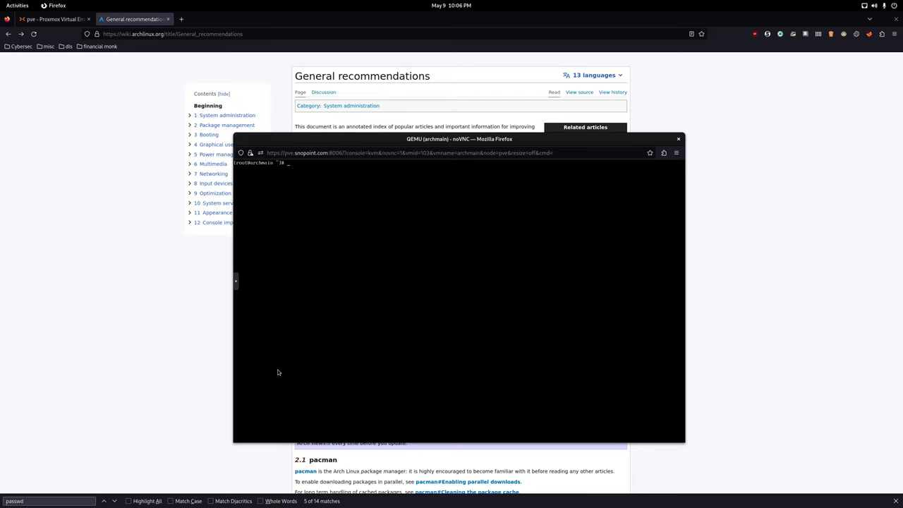
# Test the new user with su, then exit the root session back to the login prompt.
pyautogui.write('s')
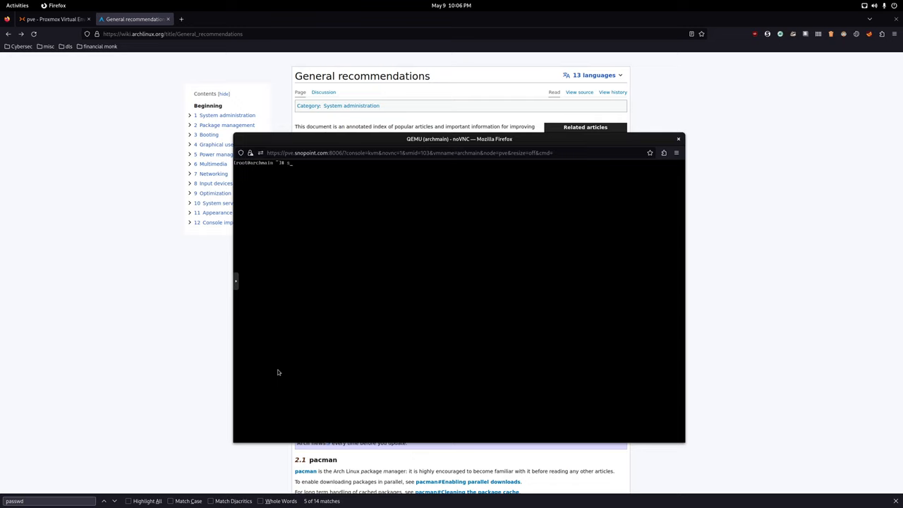
pyautogui.write('u')
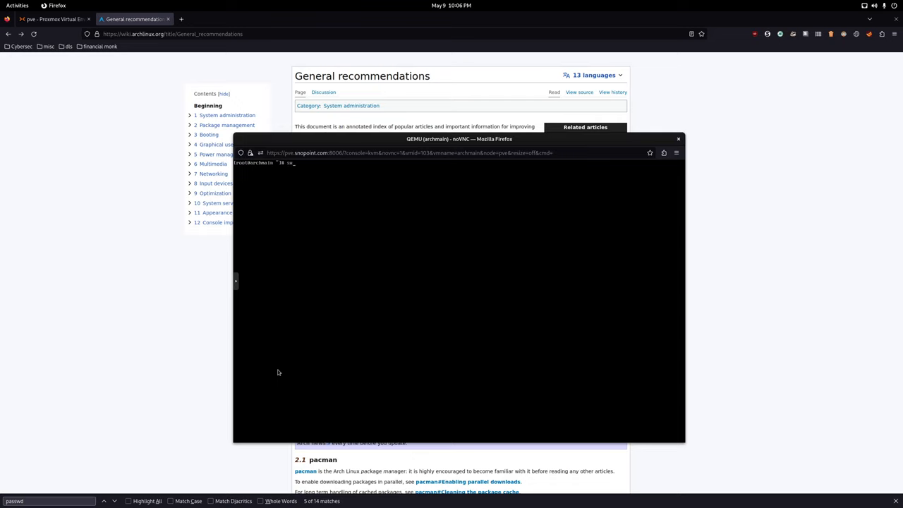
pyautogui.write('es')
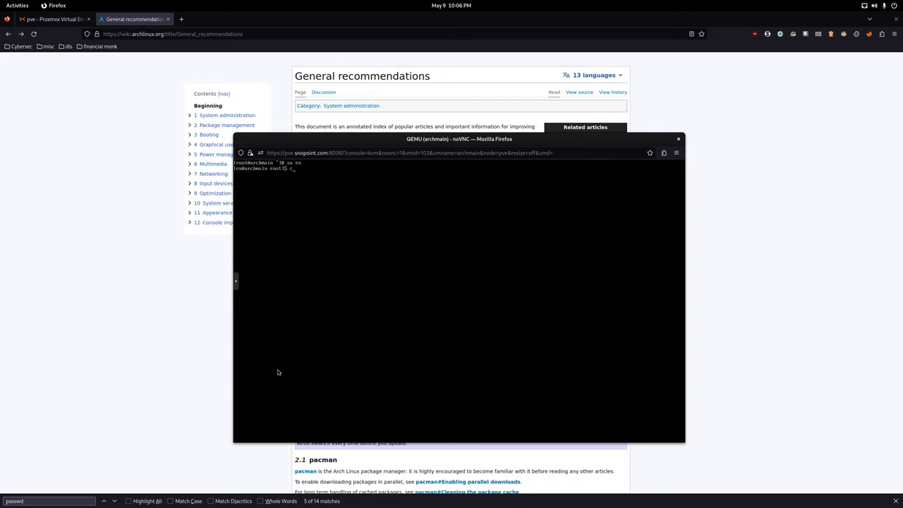
pyautogui.write('cd')
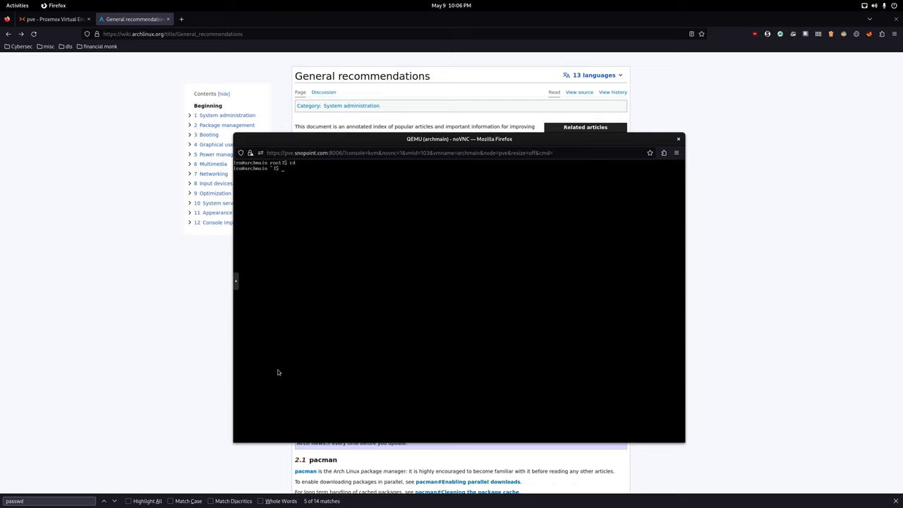
pyautogui.write('exit')
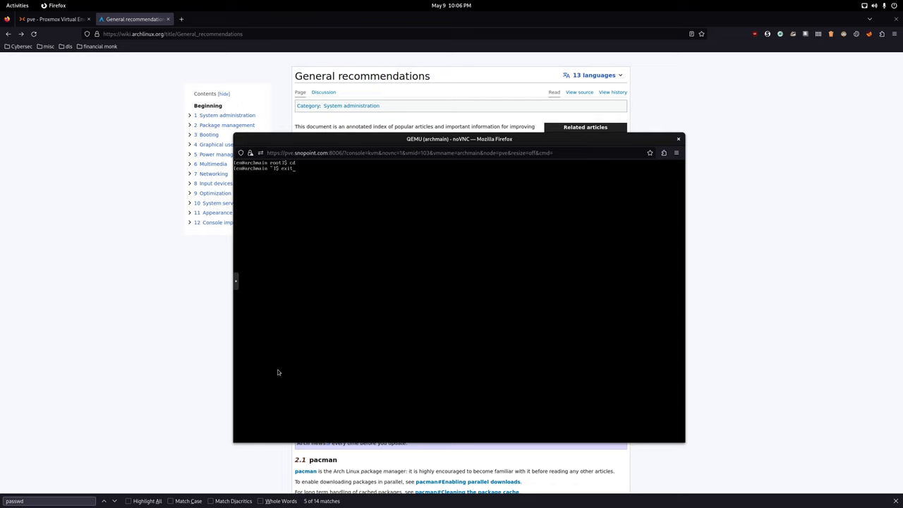
pyautogui.press('Return')
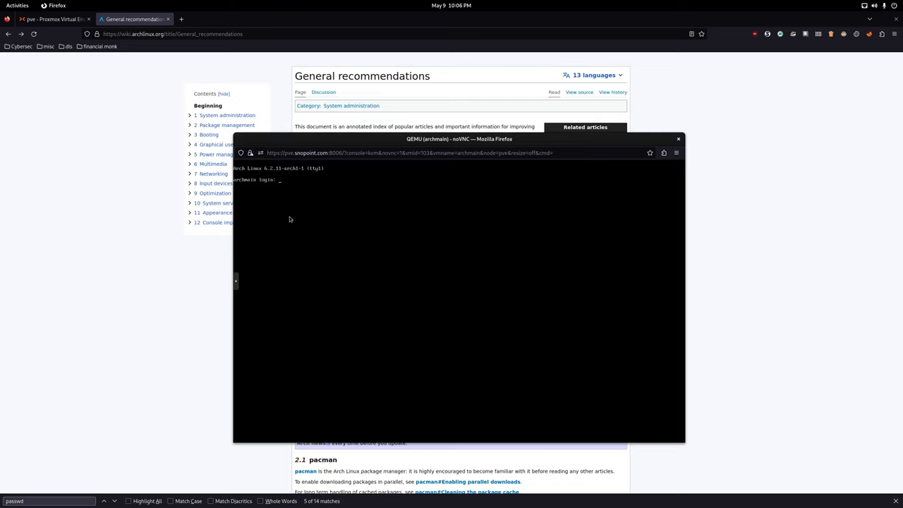
# Log in at the login prompt as the new regular user.
pyautogui.write('en')
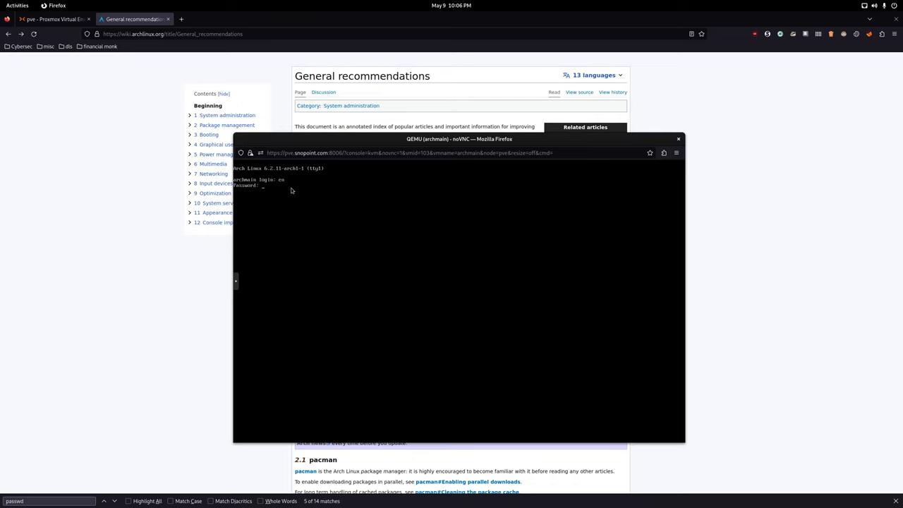
pyautogui.press('Return')
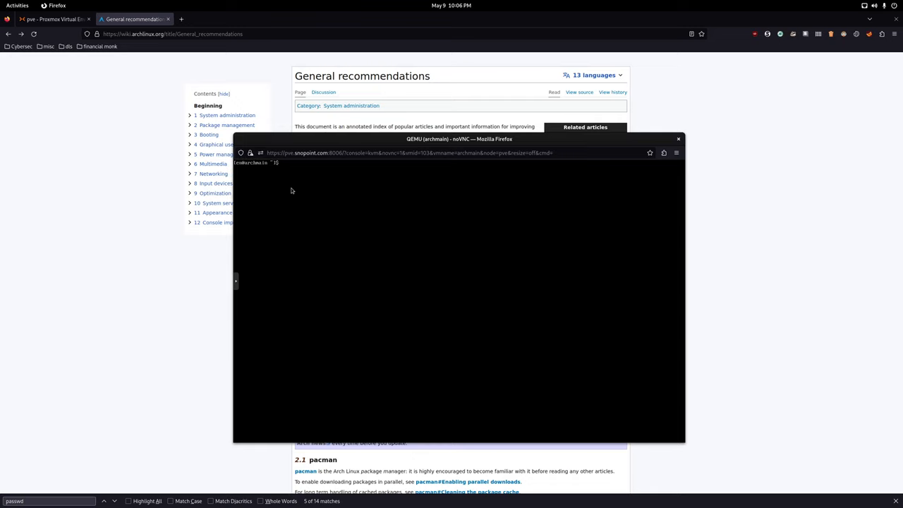
pyautogui.moveTo(285, 216)
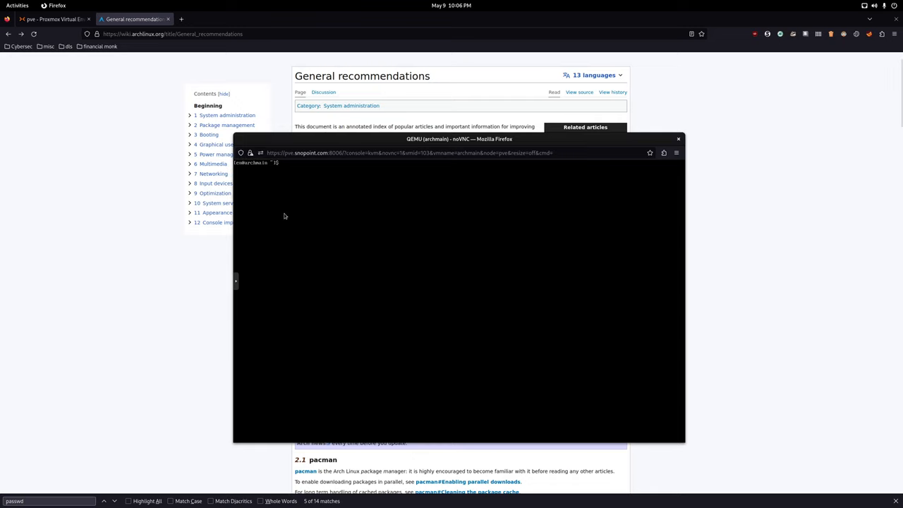
pyautogui.write('exi')
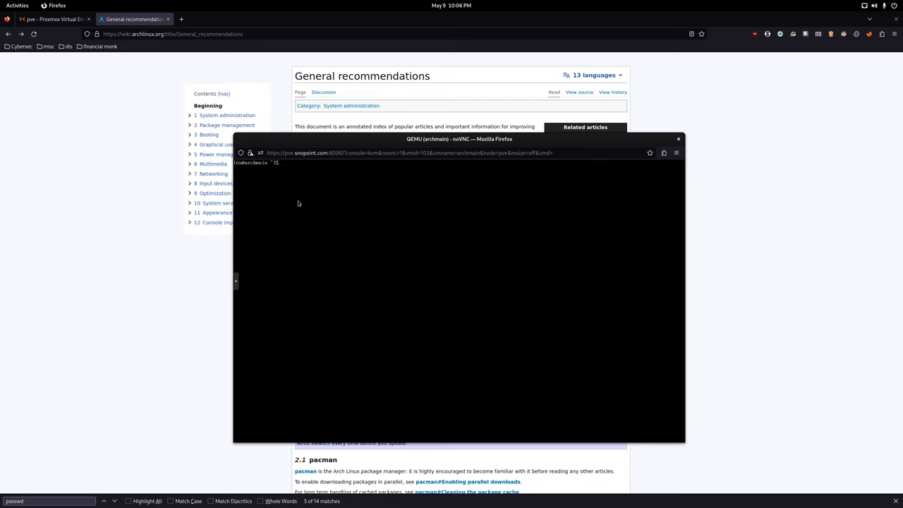
pyautogui.moveTo(364, 142)
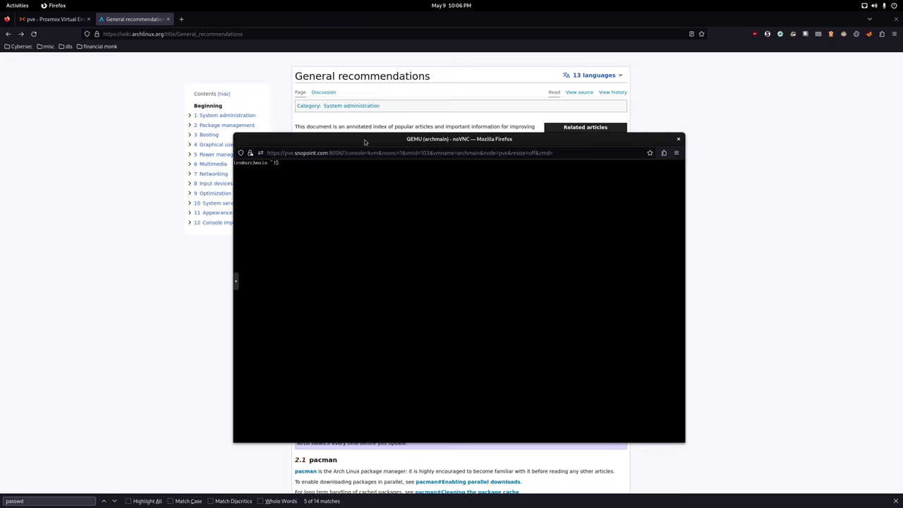
pyautogui.moveTo(460, 138); pyautogui.dragTo(487, 266)
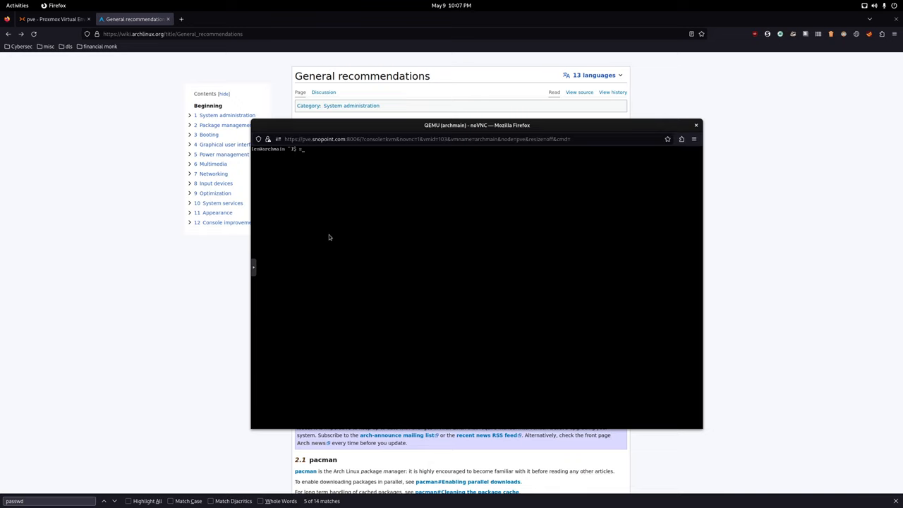
# Run sudo pacman -Syu to upgrade the system, then move the console aside while packages download.
pyautogui.write('sudo pacm')
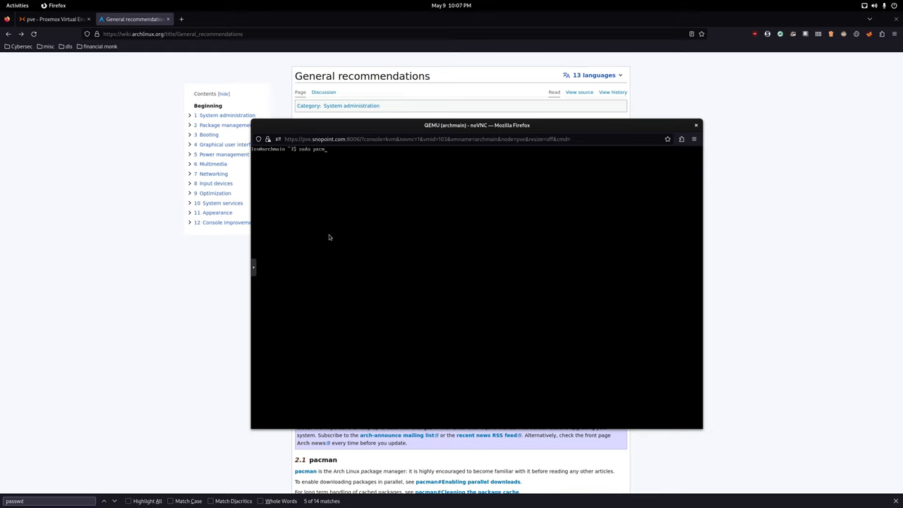
pyautogui.press('Return')
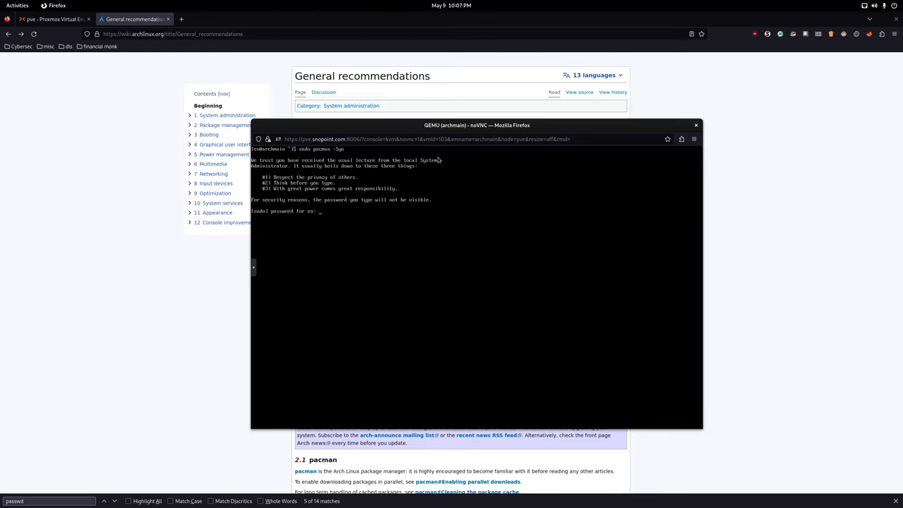
pyautogui.moveTo(298, 180)
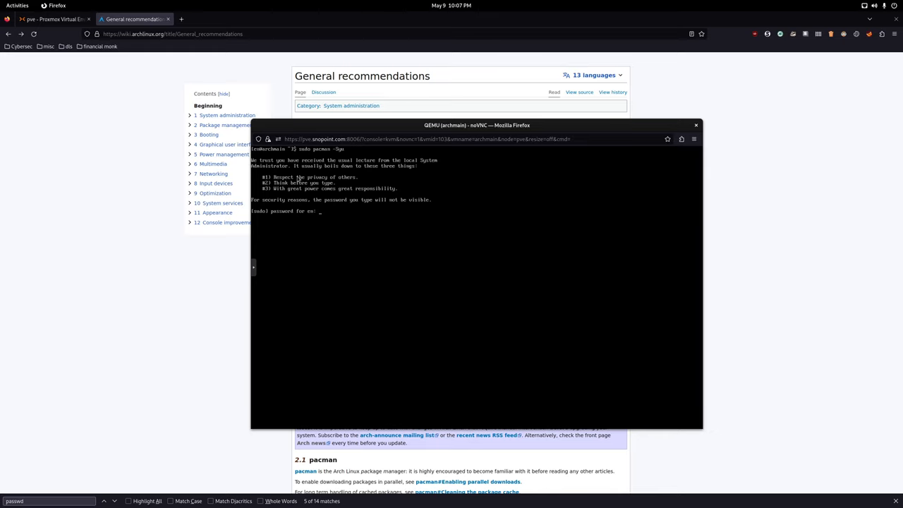
pyautogui.moveTo(320, 220)
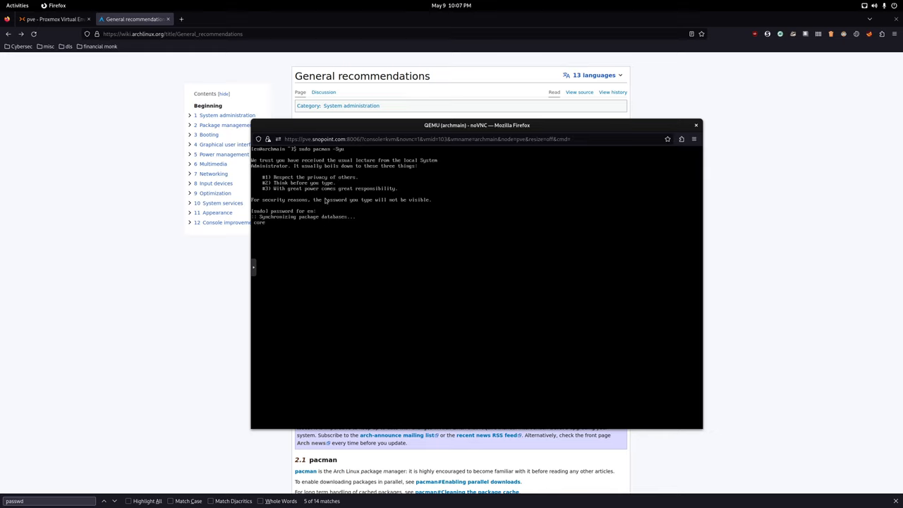
pyautogui.moveTo(291, 310)
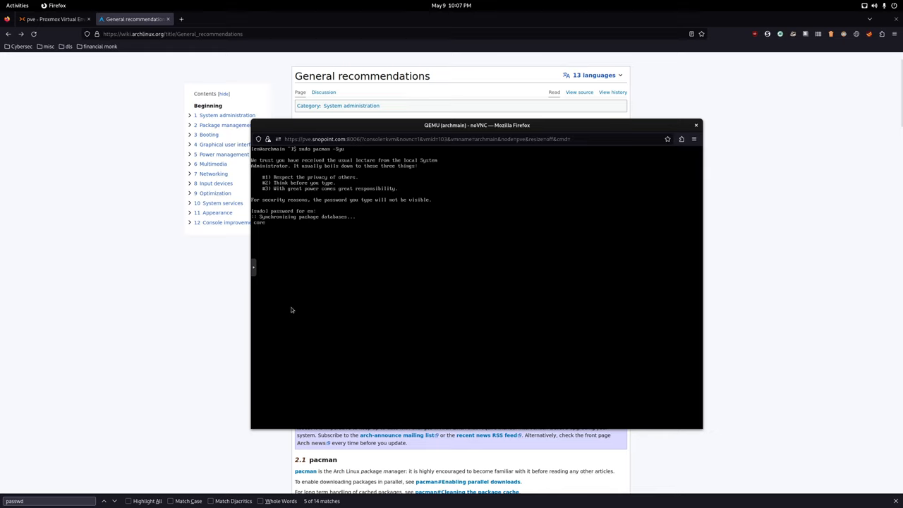
pyautogui.moveTo(401, 128)
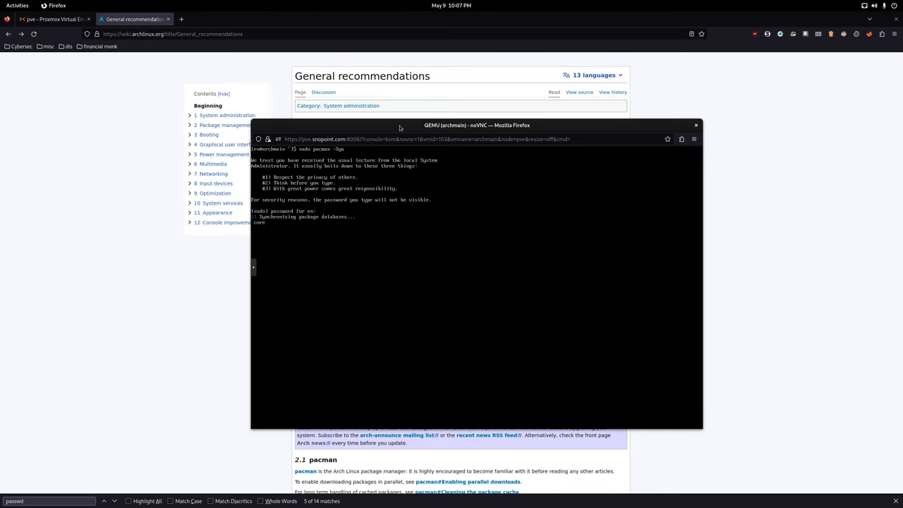
pyautogui.moveTo(297, 239)
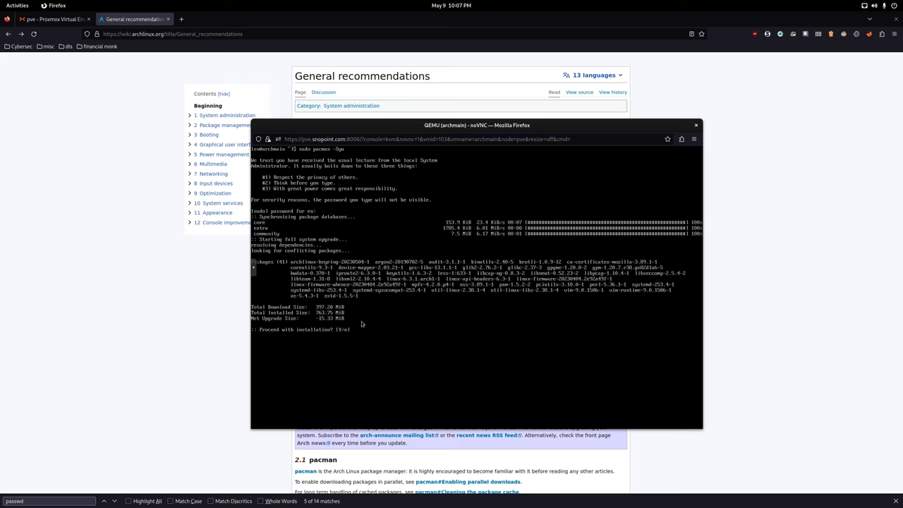
pyautogui.moveTo(416, 303)
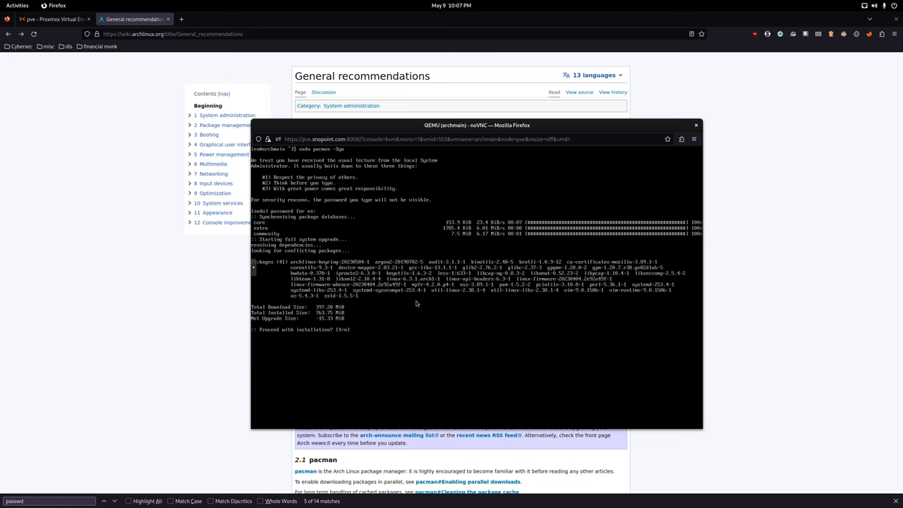
pyautogui.moveTo(477, 124); pyautogui.dragTo(437, 322)
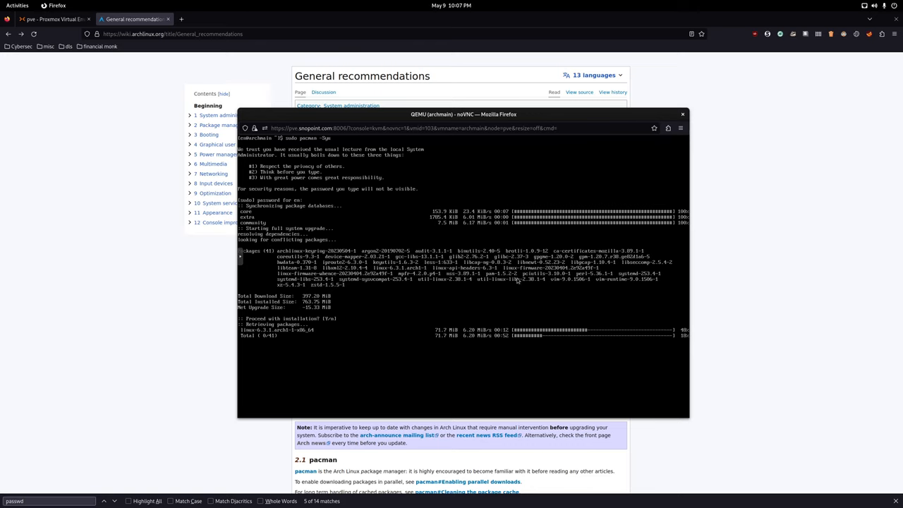
pyautogui.moveTo(463, 112); pyautogui.dragTo(435, 245)
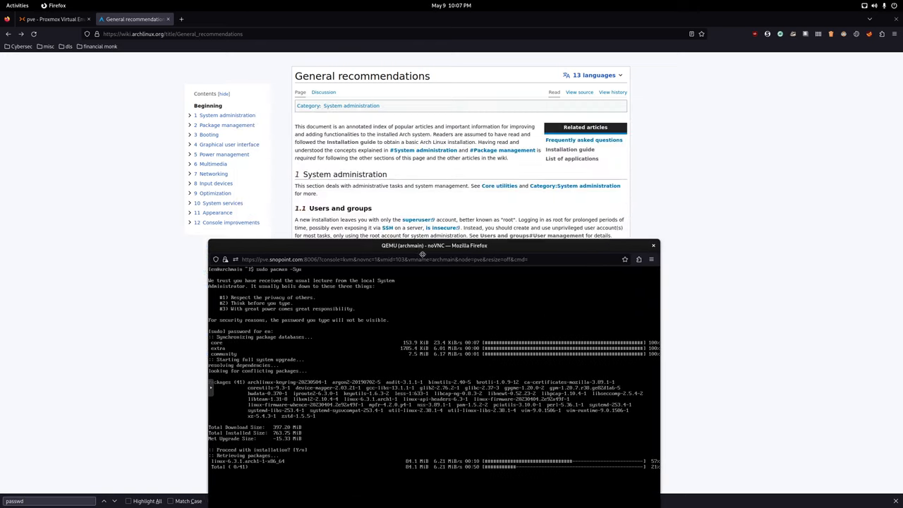
pyautogui.moveTo(435, 246); pyautogui.dragTo(465, 314)
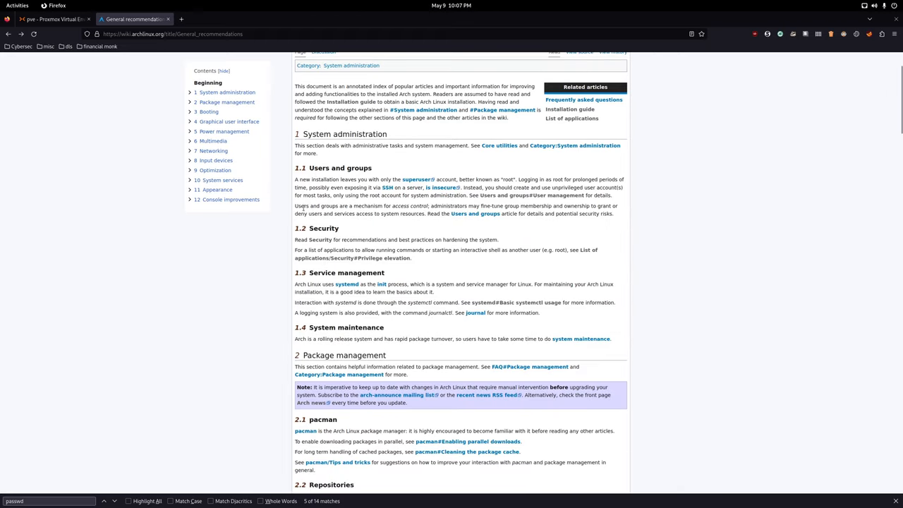
# Highlight and clear the Users and groups paragraph on General recommendations while reading.
pyautogui.moveTo(295, 168); pyautogui.dragTo(618, 215)
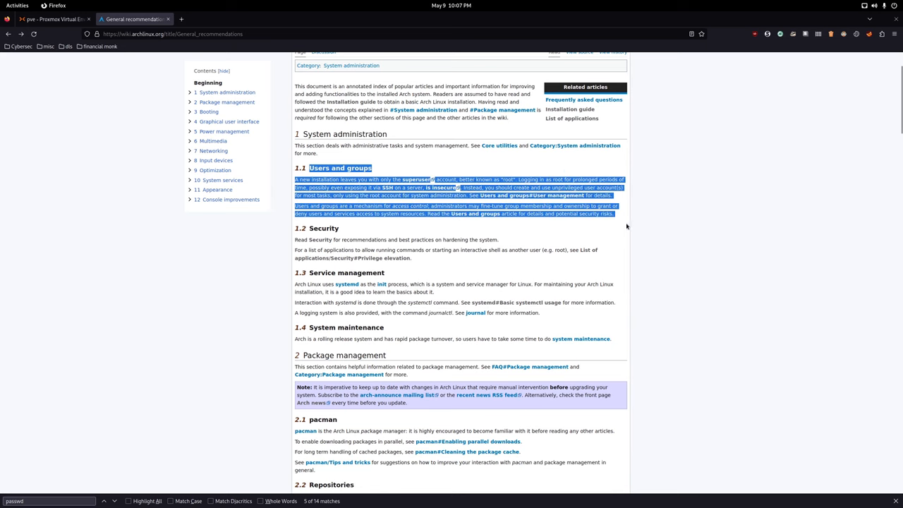
pyautogui.click(371, 227)
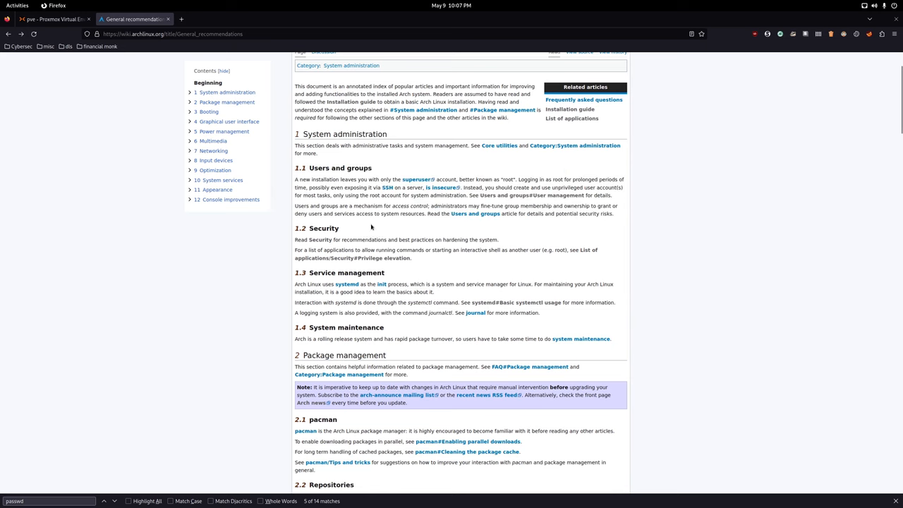
pyautogui.moveTo(612, 252)
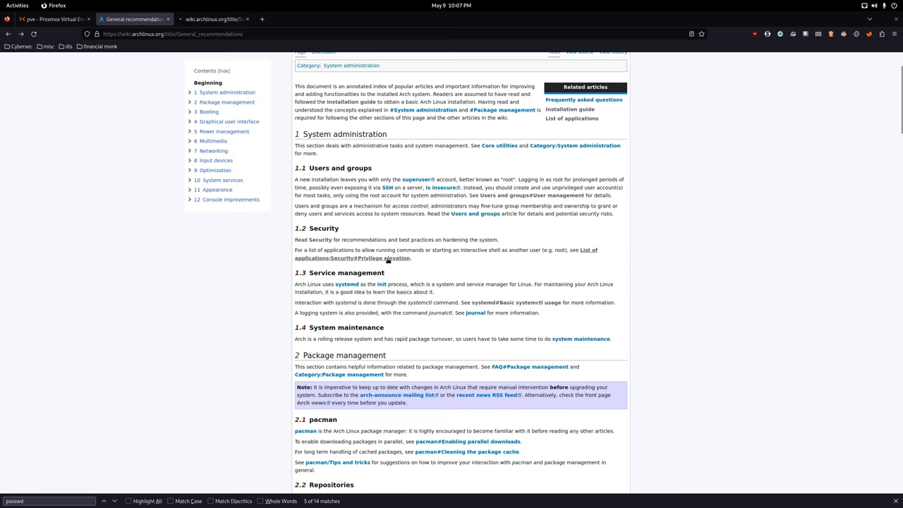
# Open List of applications/Security in a new tab and scroll around to find section 1.10.
pyautogui.click(314, 228)
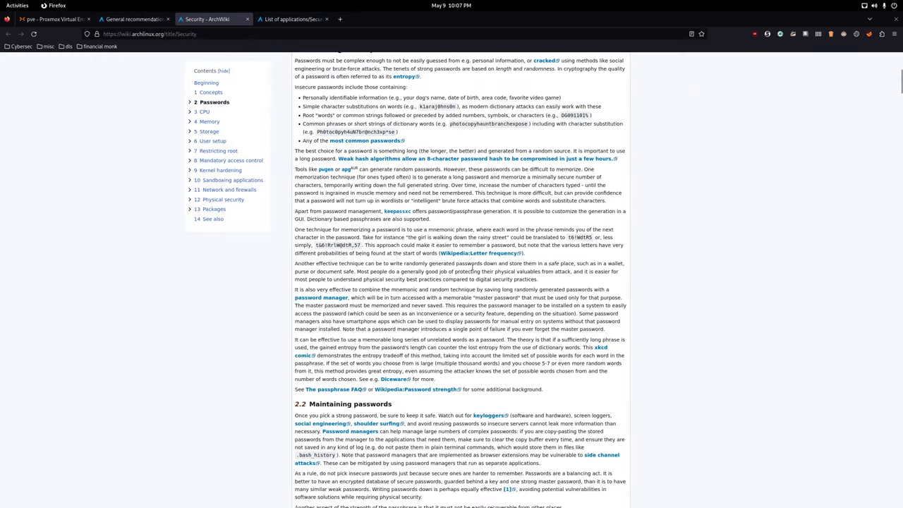
pyautogui.scroll(-3)
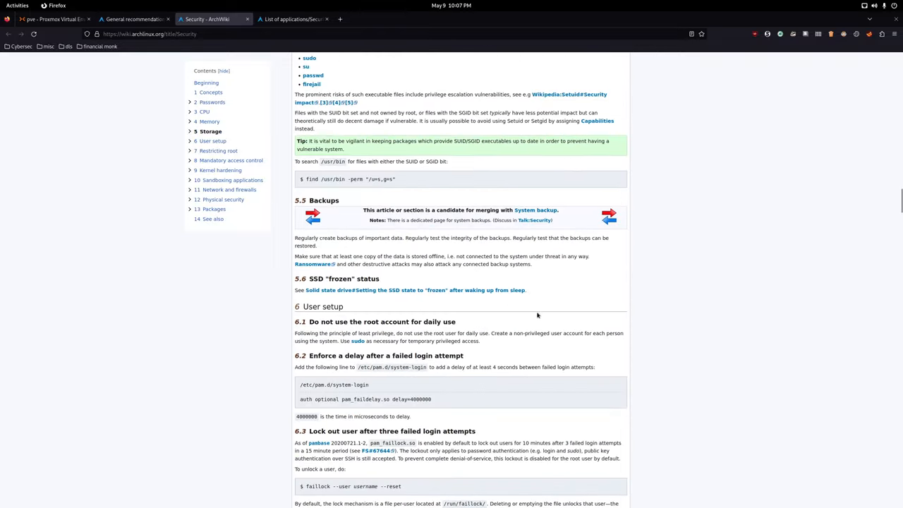
pyautogui.scroll(-3)
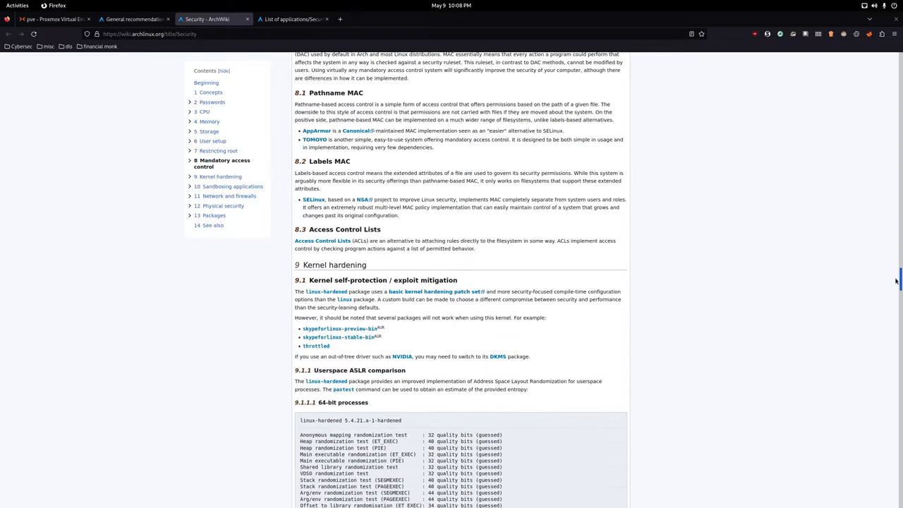
pyautogui.scroll(-3)
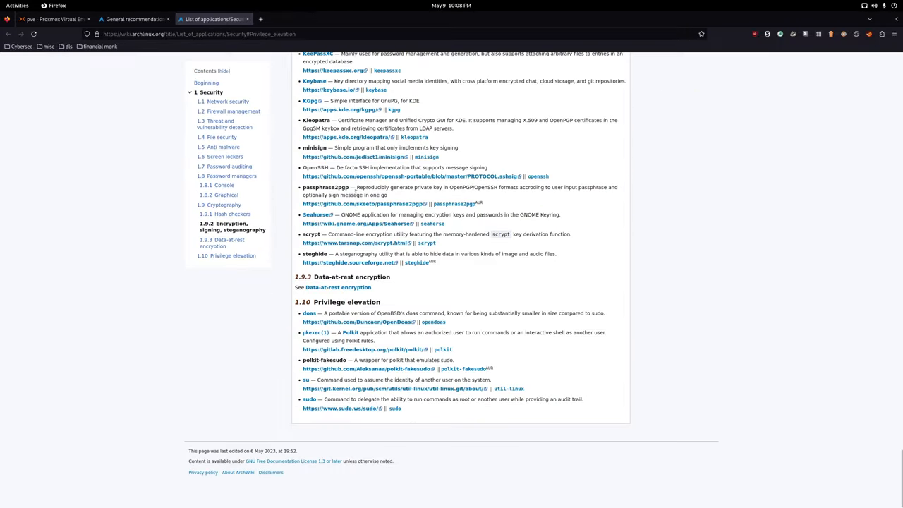
pyautogui.scroll(3)
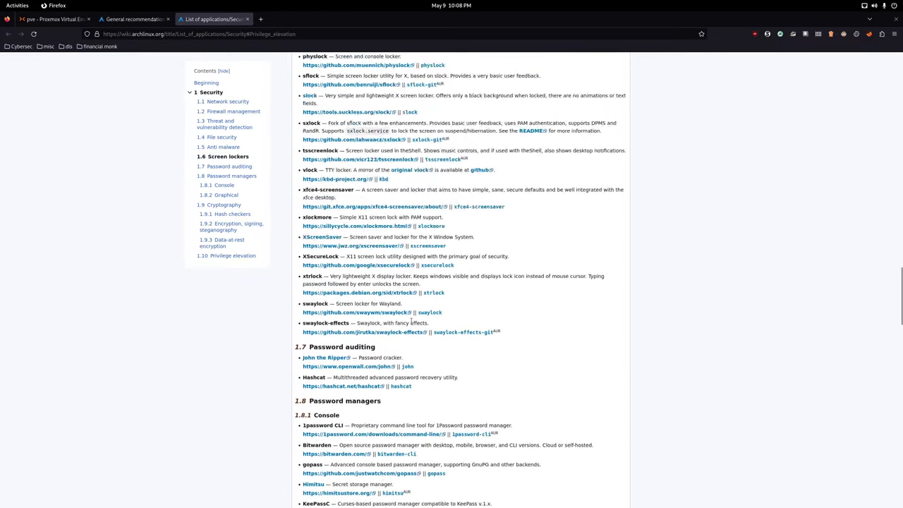
pyautogui.scroll(3)
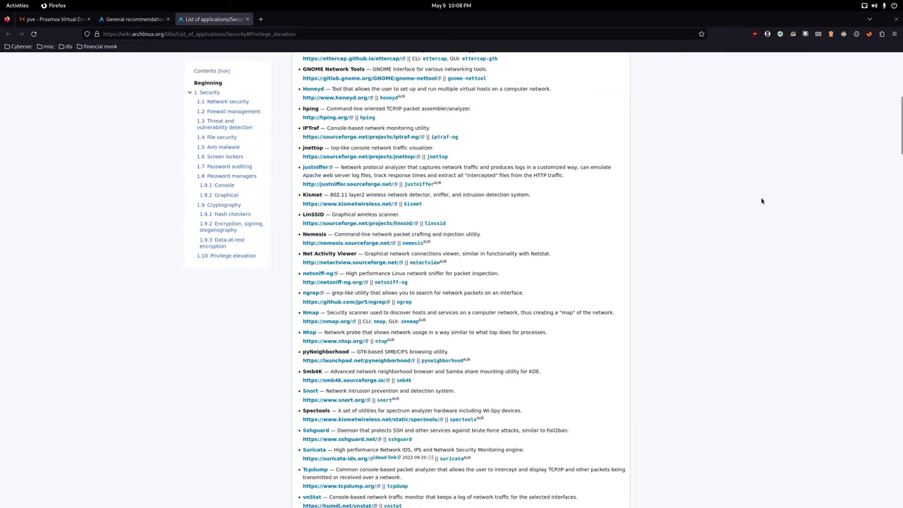
pyautogui.scroll(3)
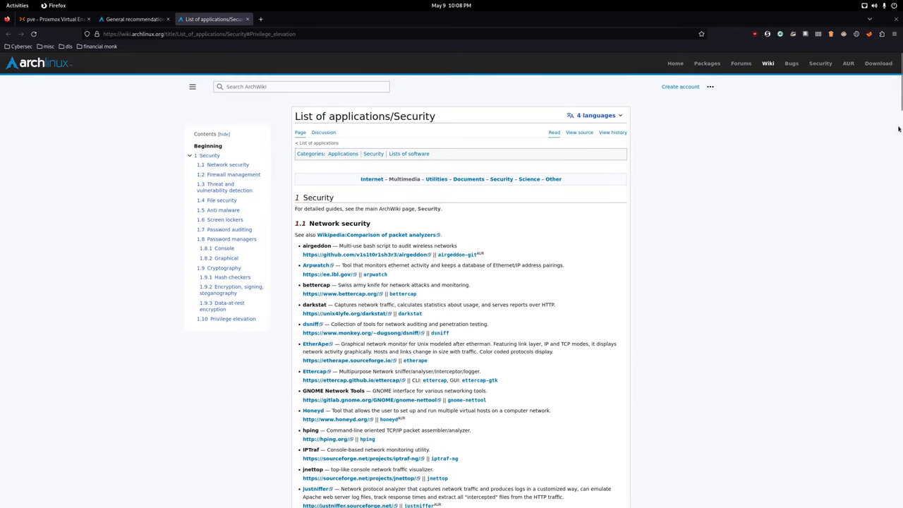
# Reach the Privilege elevation section and highlight its heading and the doas description.
pyautogui.scroll(-3)
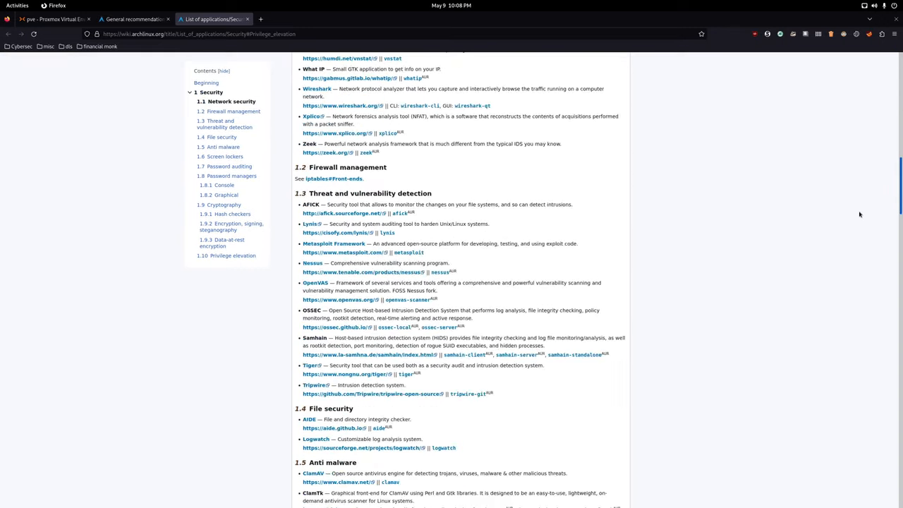
pyautogui.scroll(-3)
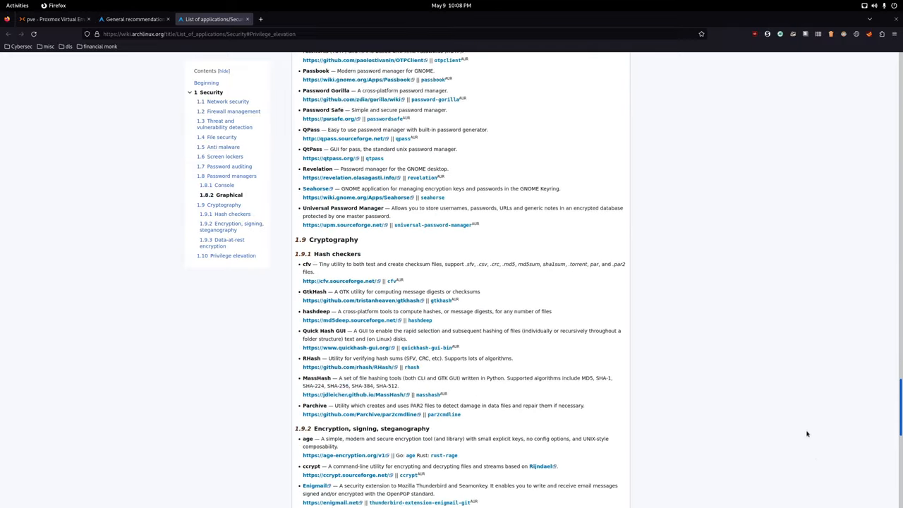
pyautogui.scroll(-3)
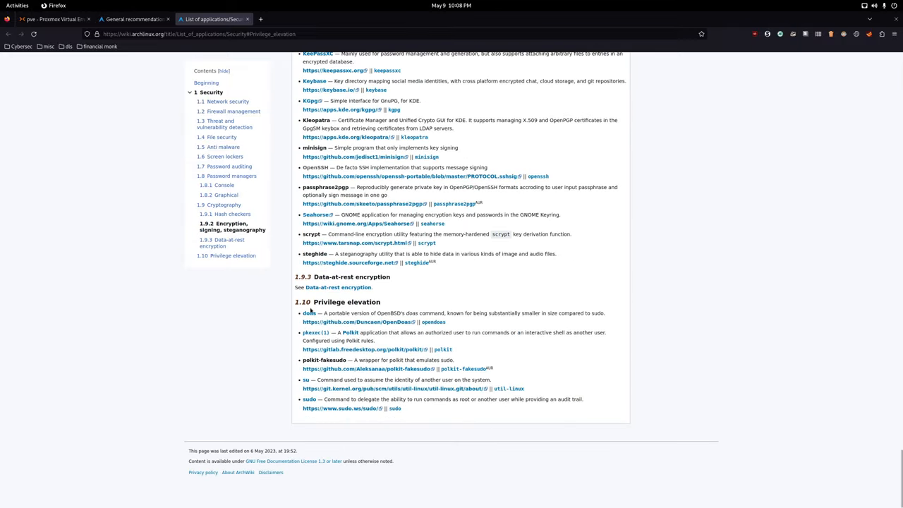
pyautogui.doubleClick(347, 302)
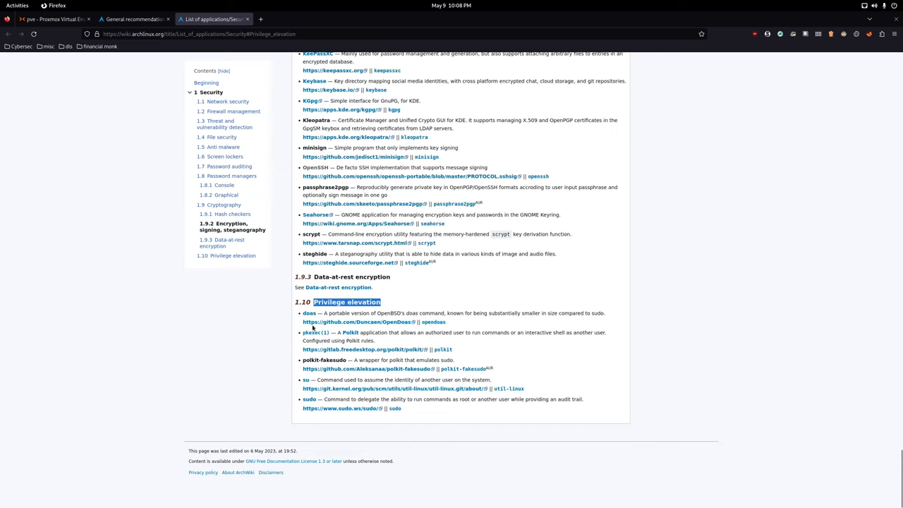
pyautogui.moveTo(524, 312)
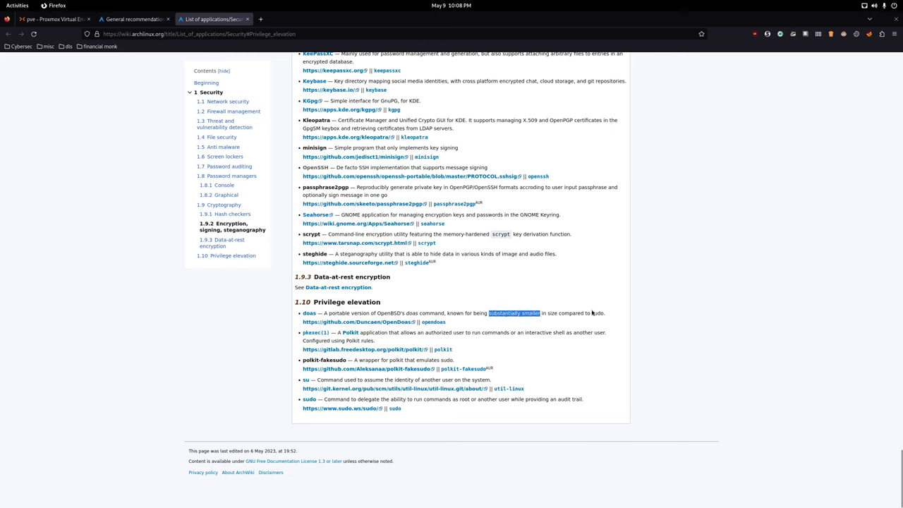
pyautogui.doubleClick(597, 313)
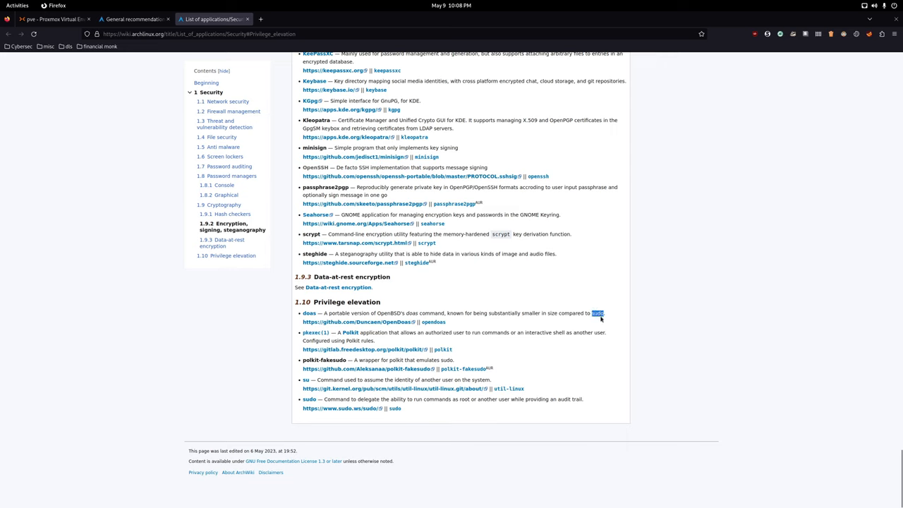
pyautogui.moveTo(348, 423)
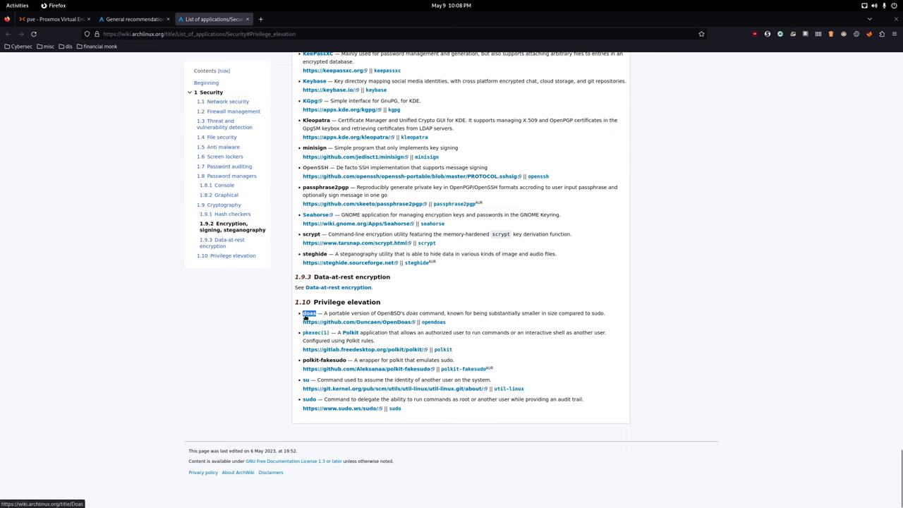
pyautogui.moveTo(330, 318)
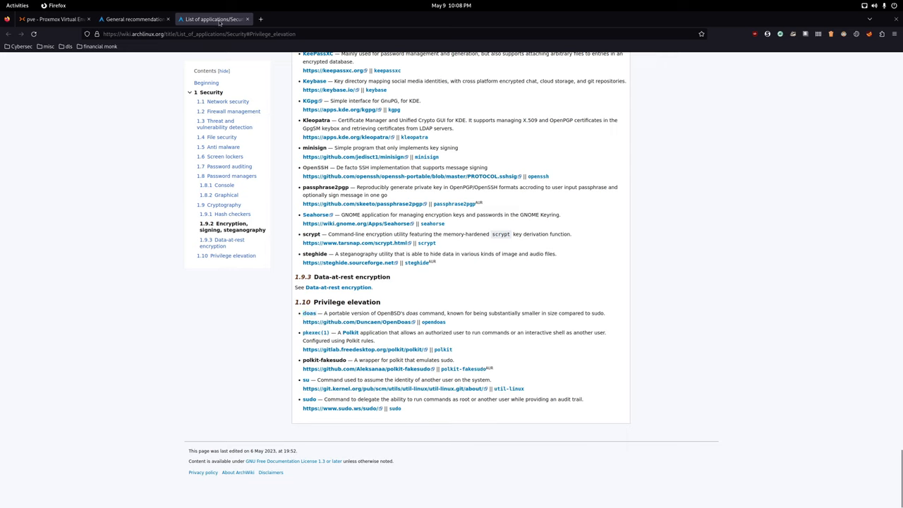
# Return to the General recommendations tab while the upgrade rebuilds the initramfs images.
pyautogui.click(130, 20)
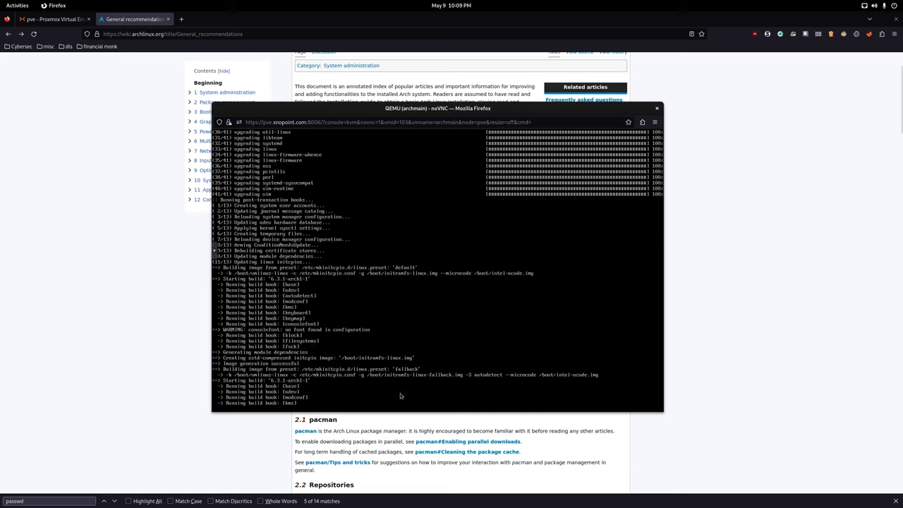
pyautogui.moveTo(346, 367)
pyautogui.write('systemctl start Network')
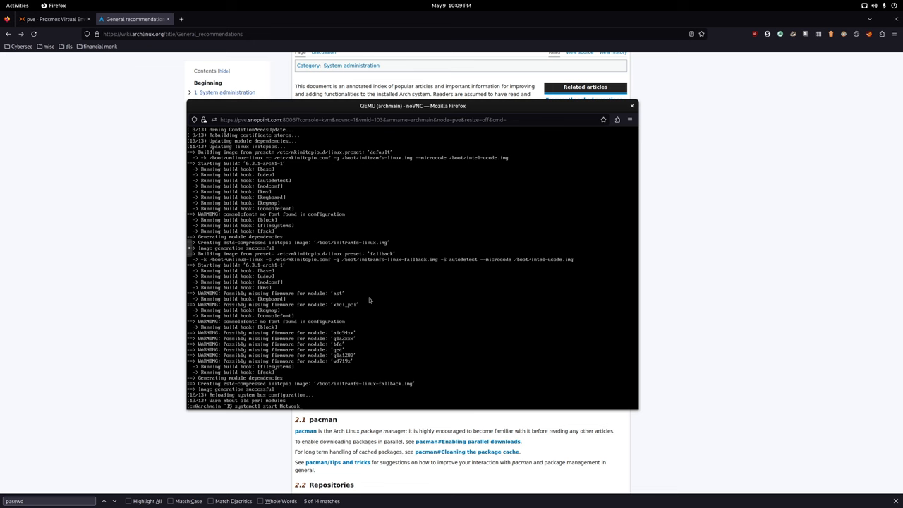
# Drag the noVNC console off to the right so the wiki page is visible.
pyautogui.moveTo(412, 106); pyautogui.dragTo(585, 73)
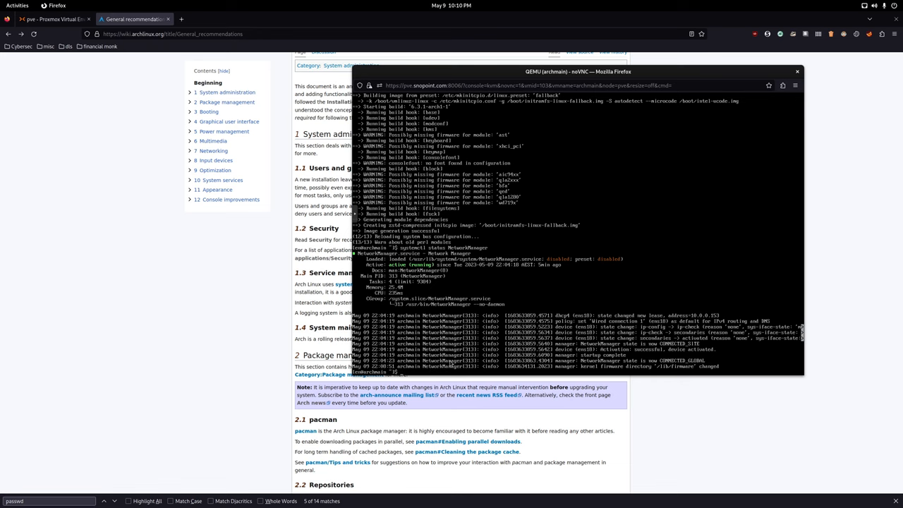
pyautogui.moveTo(543, 2)
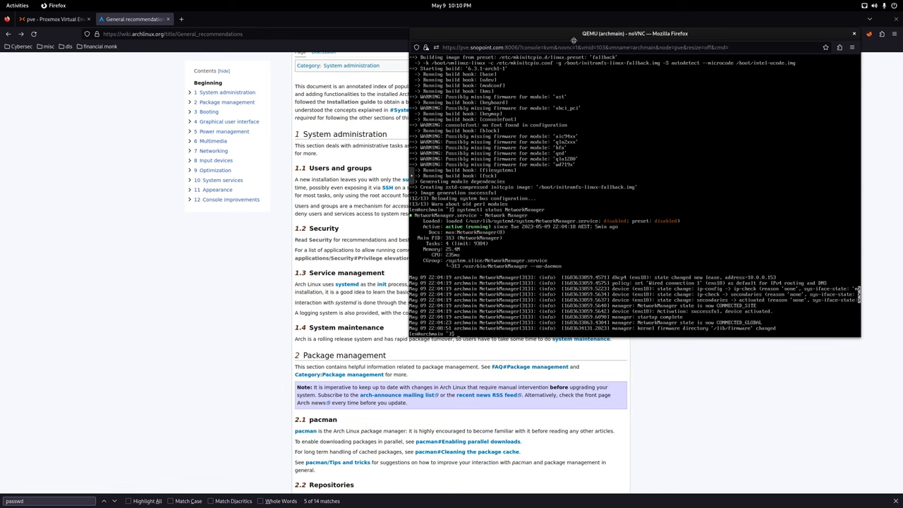
pyautogui.moveTo(635, 34); pyautogui.dragTo(483, 363)
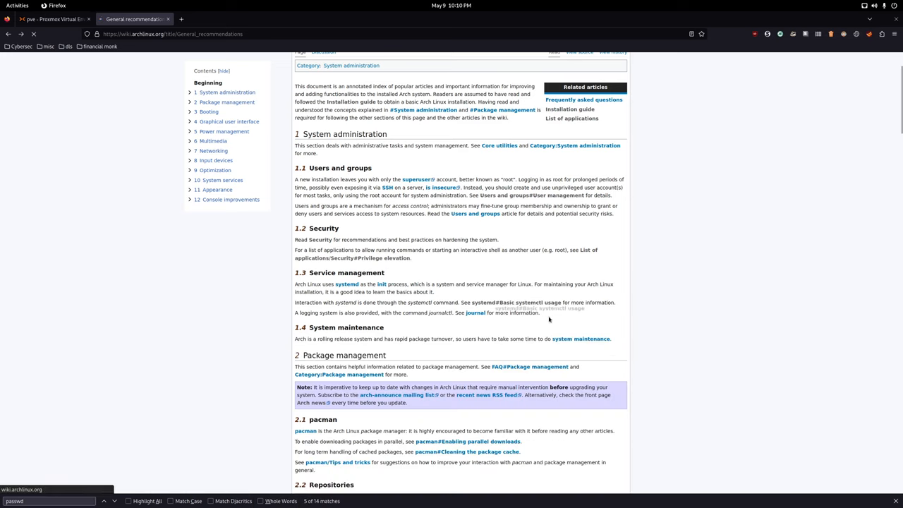
# Go back from the systemd article and open the System maintenance article in a new tab.
pyautogui.click(537, 308)
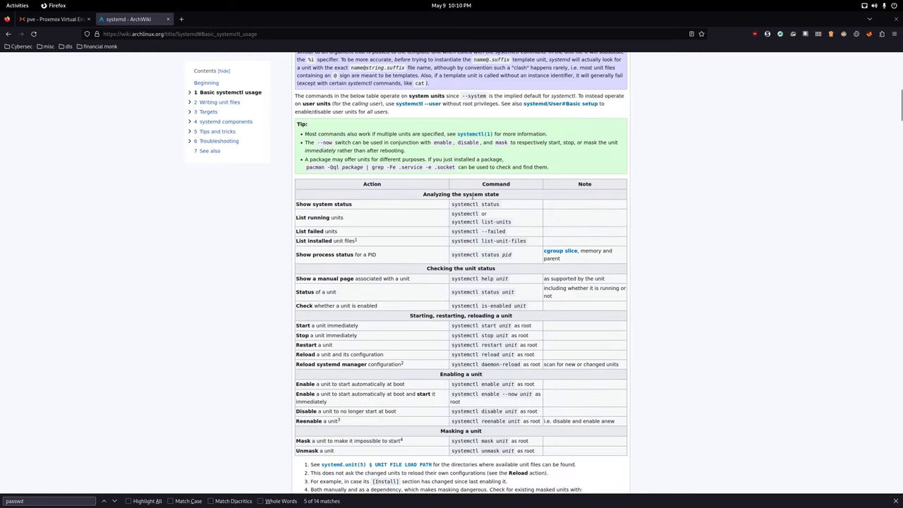
pyautogui.scroll(-3)
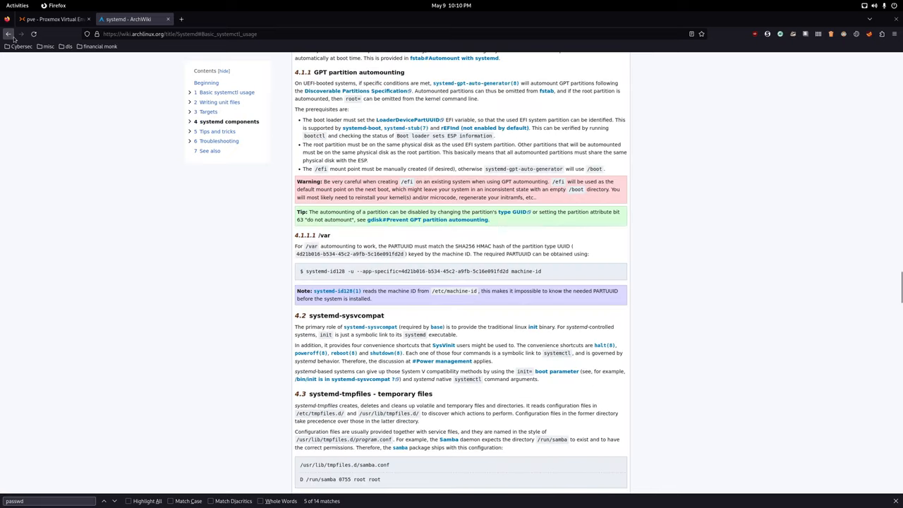
pyautogui.click(9, 34)
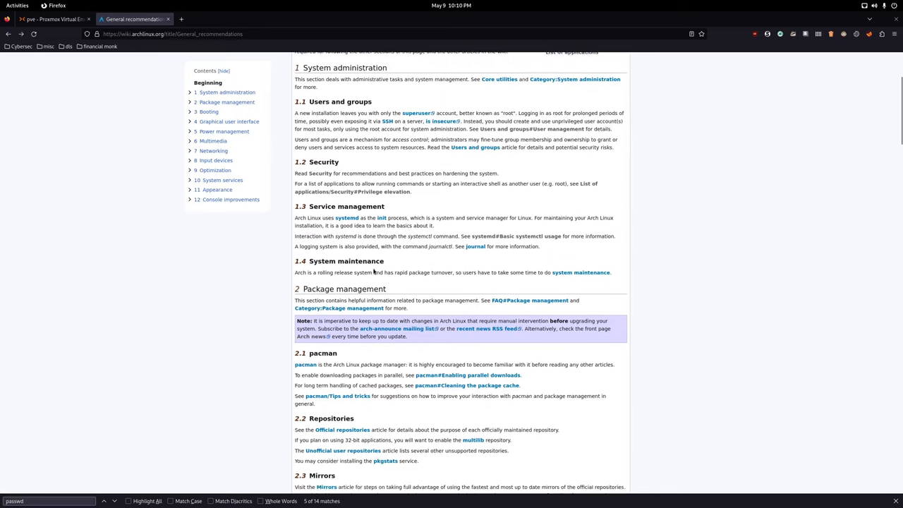
pyautogui.scroll(-3)
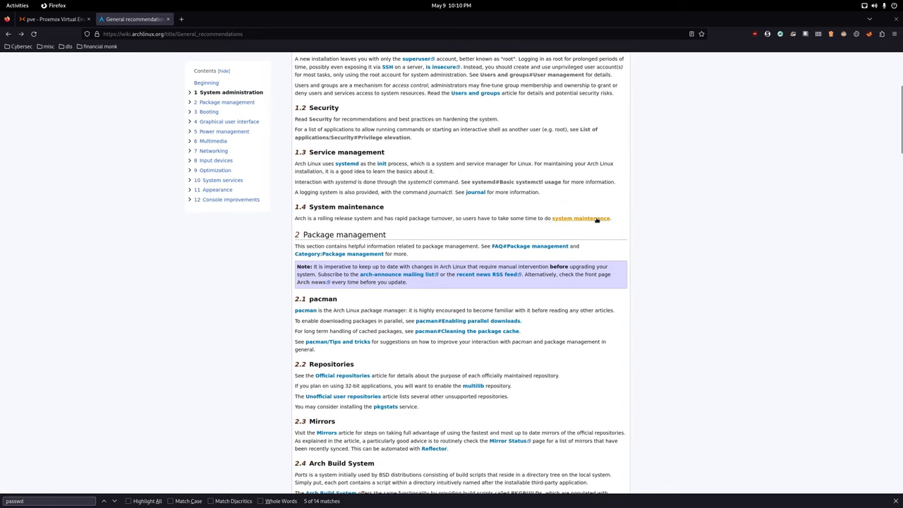
pyautogui.click(581, 217)
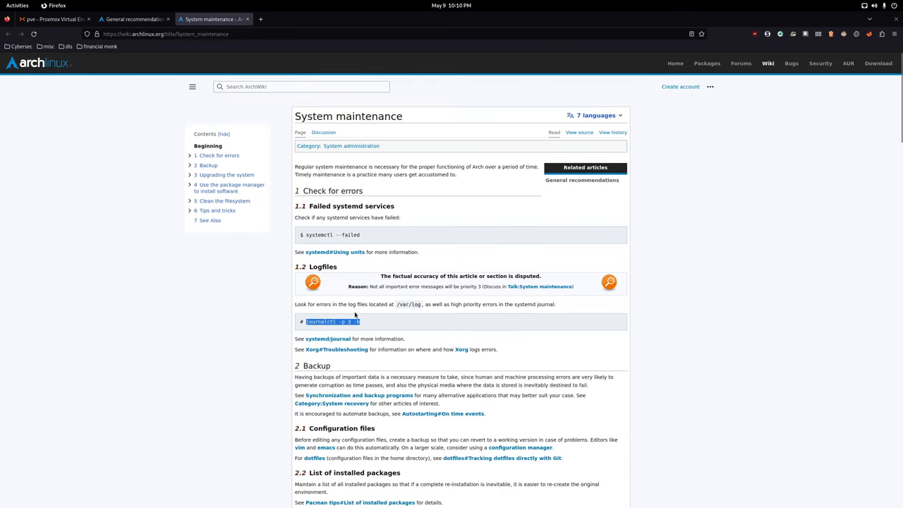
pyautogui.click(17, 6)
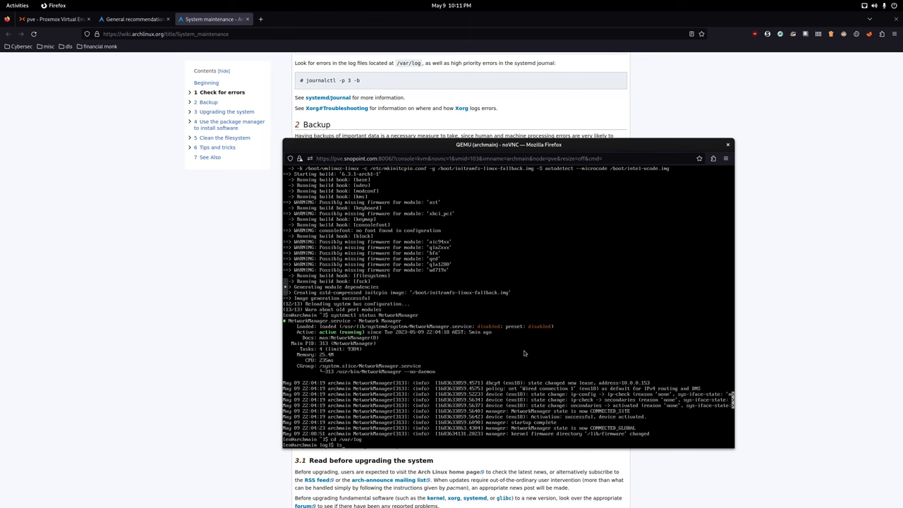
# Skim through the System maintenance article with the console moved aside.
pyautogui.moveTo(508, 144); pyautogui.dragTo(773, 196)
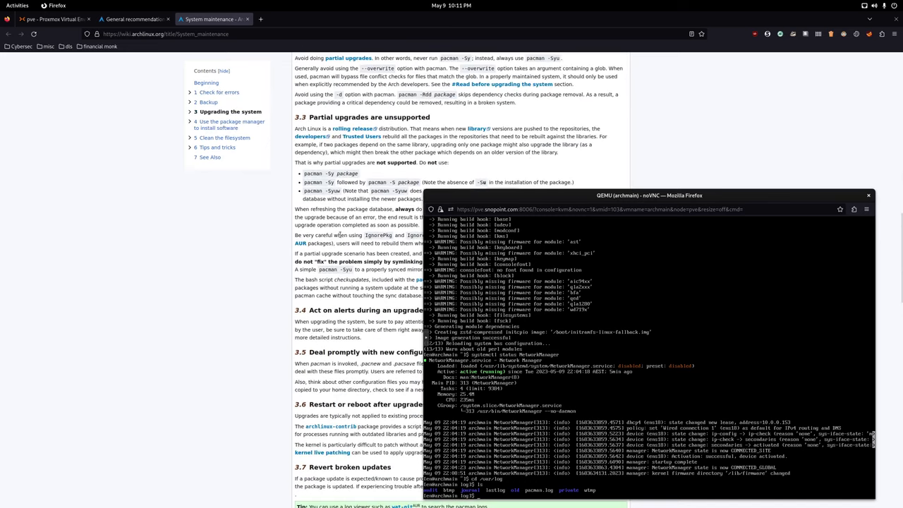
pyautogui.scroll(-3)
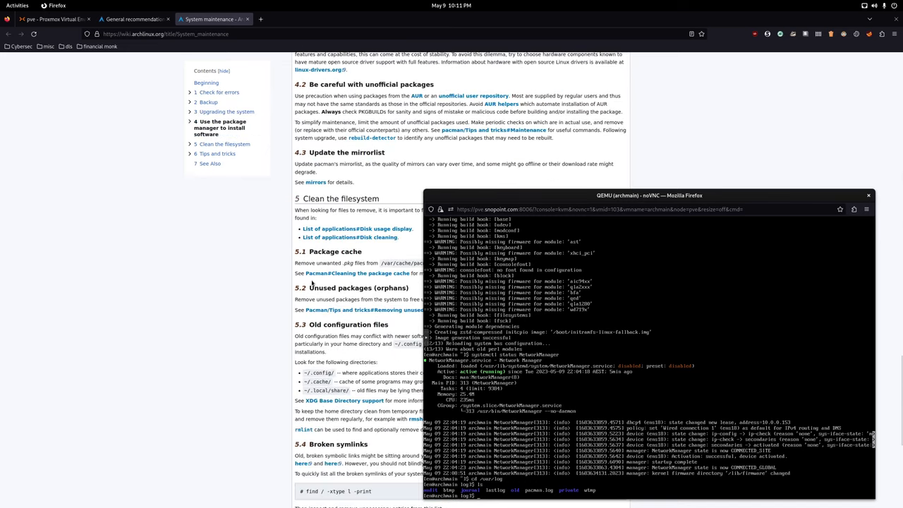
pyautogui.scroll(-3)
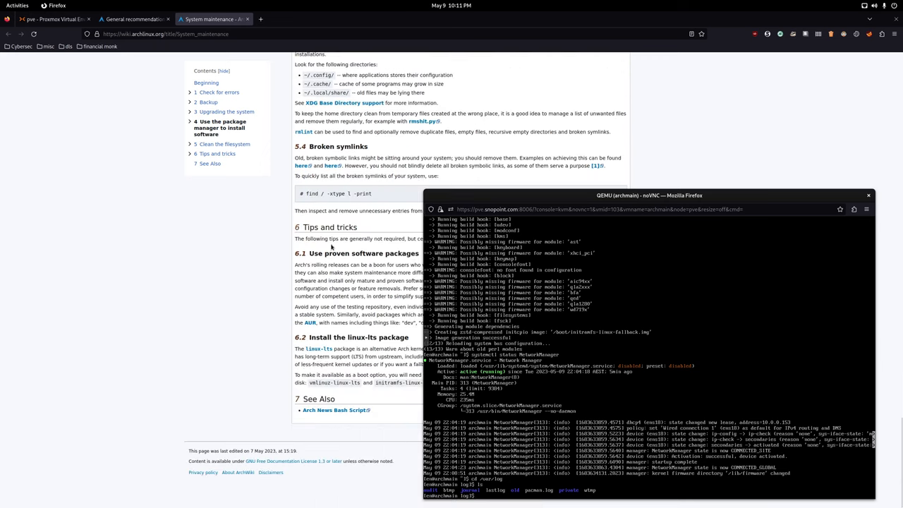
pyautogui.scroll(3)
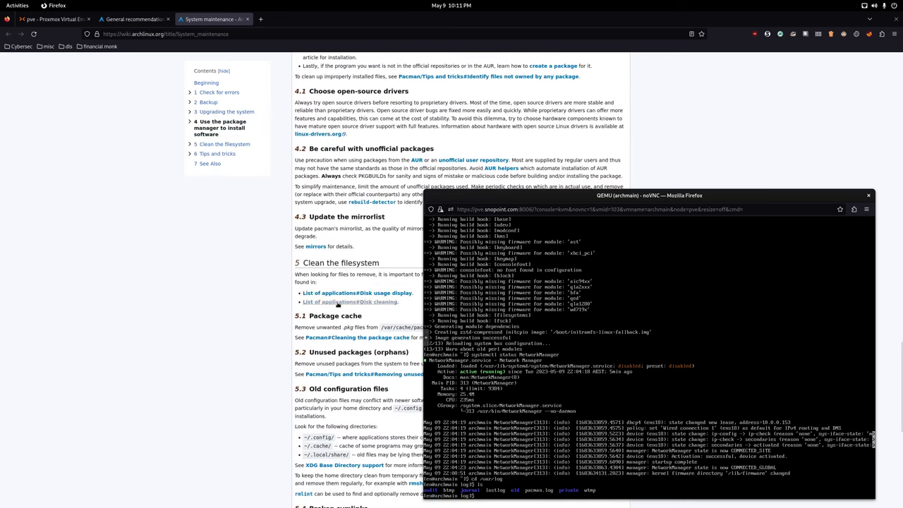
pyautogui.scroll(-3)
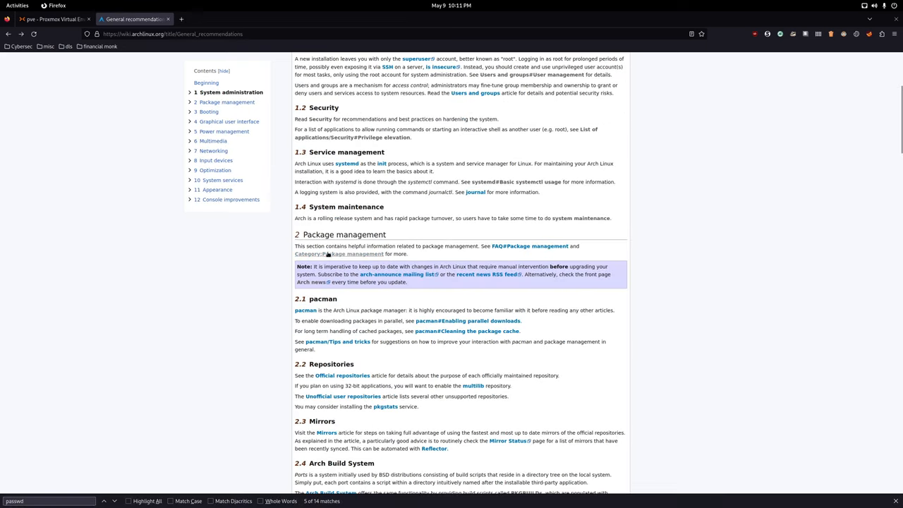
# Scroll to section 2 Package management, highlighting its heading while reading.
pyautogui.scroll(-3)
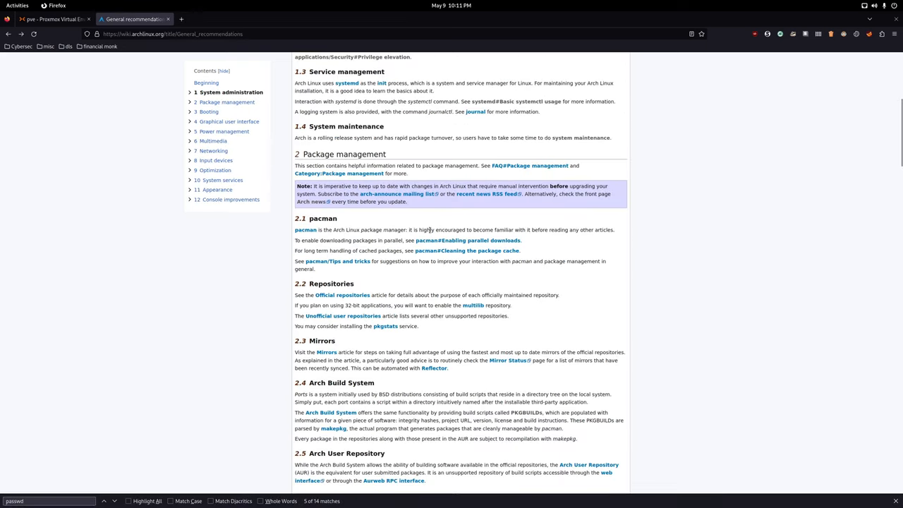
pyautogui.scroll(3)
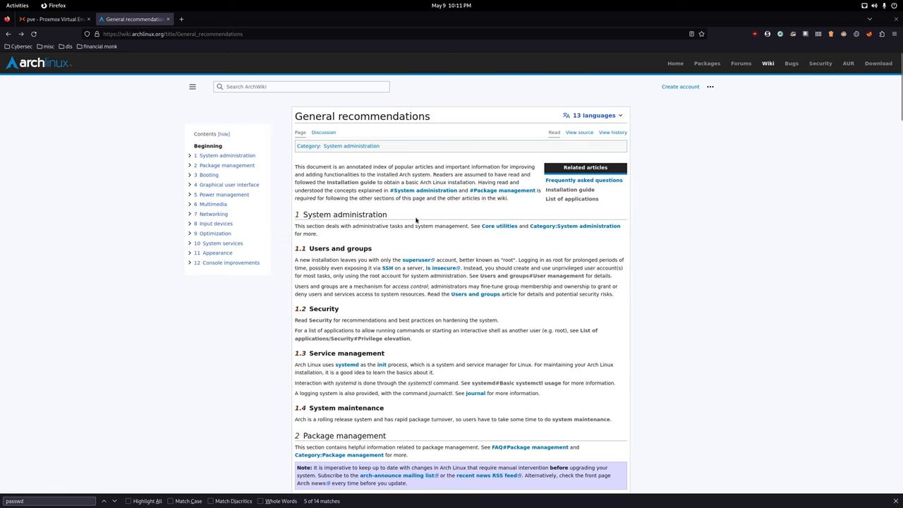
pyautogui.scroll(-3)
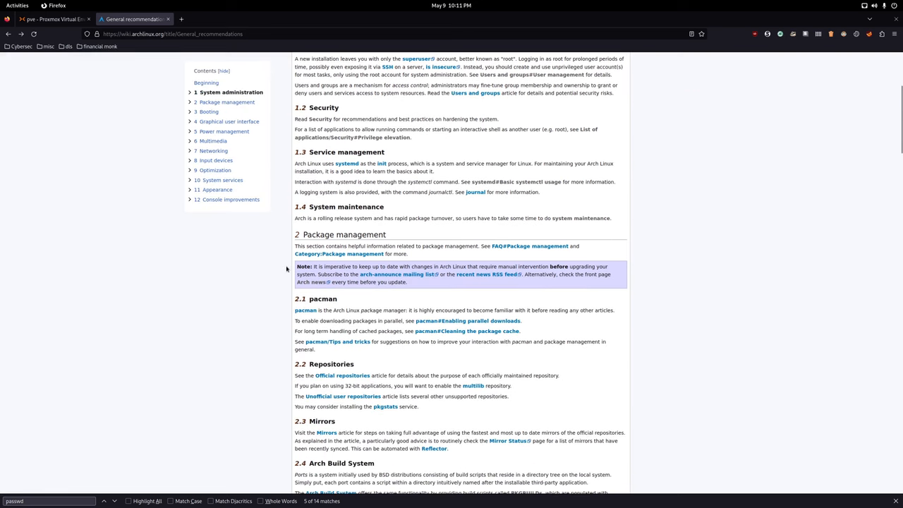
pyautogui.doubleClick(344, 234)
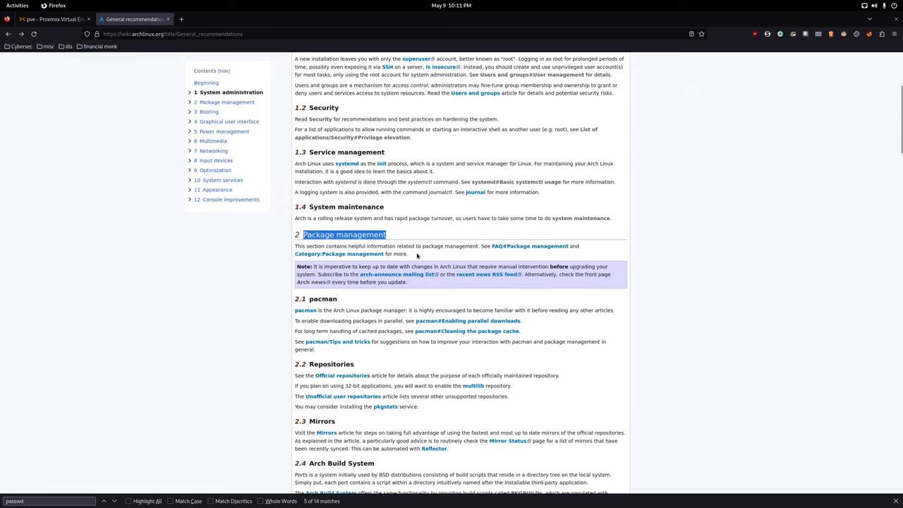
pyautogui.moveTo(536, 254)
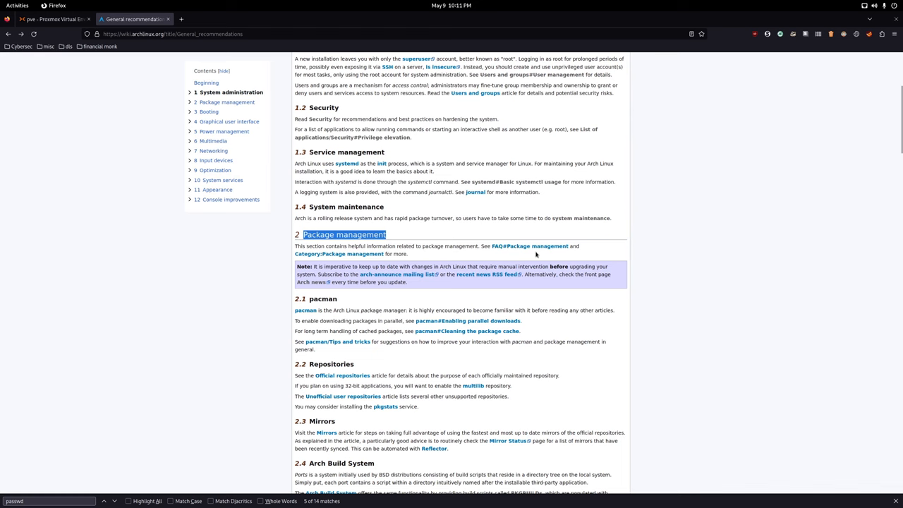
# Read the pacman section, highlighting its sentence, then raise the VM console.
pyautogui.scroll(-3)
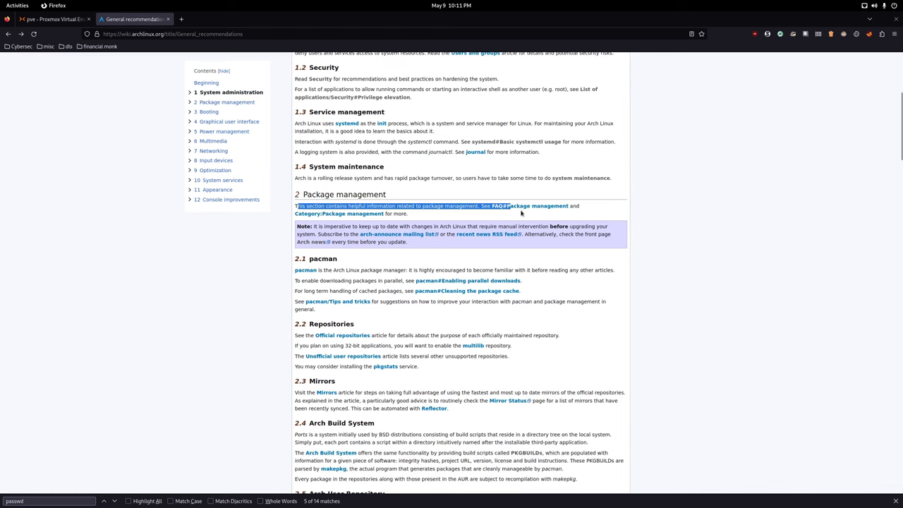
pyautogui.scroll(-3)
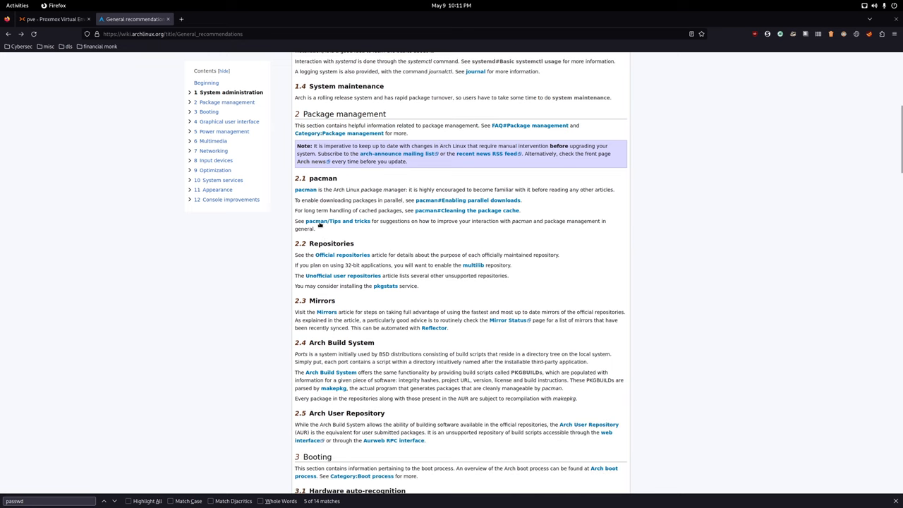
pyautogui.doubleClick(321, 177)
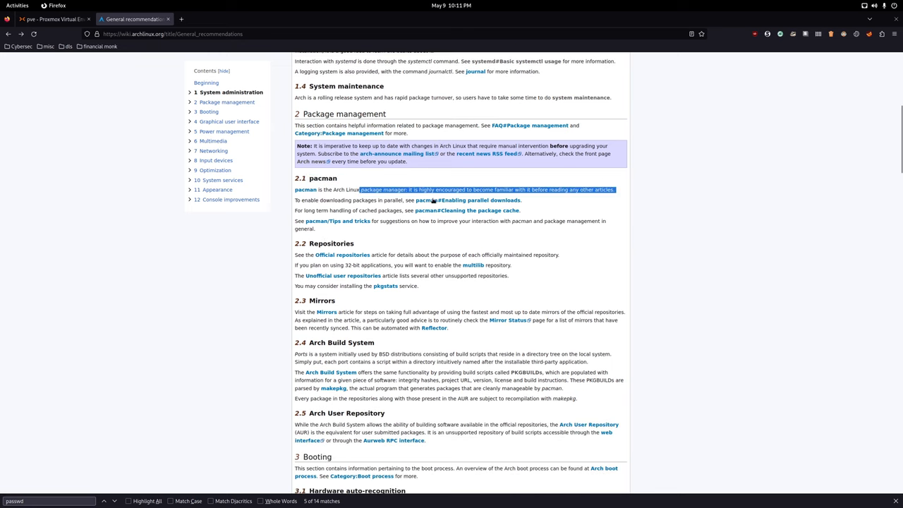
pyautogui.click(17, 6)
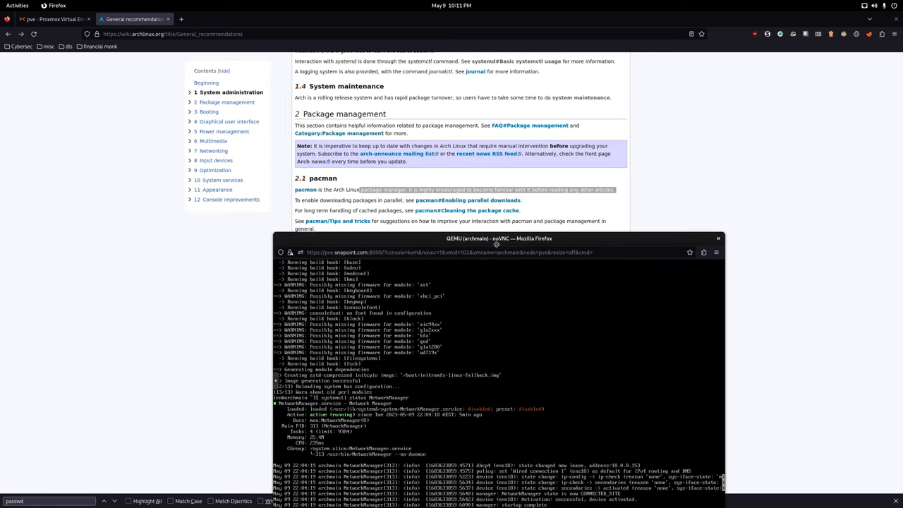
# Position the console over the wiki page and open /etc/pacman.conf in the editor.
pyautogui.moveTo(499, 237); pyautogui.dragTo(481, 254)
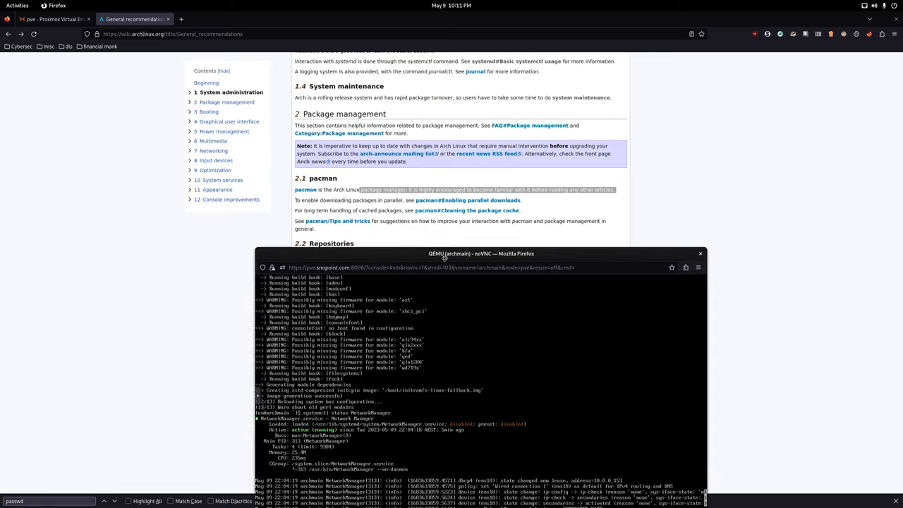
pyautogui.moveTo(482, 254); pyautogui.dragTo(482, 201)
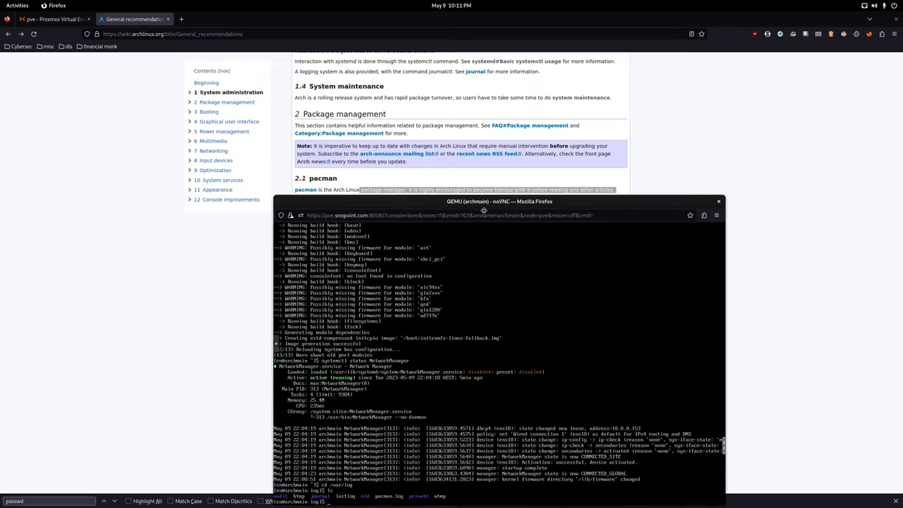
pyautogui.click(718, 200)
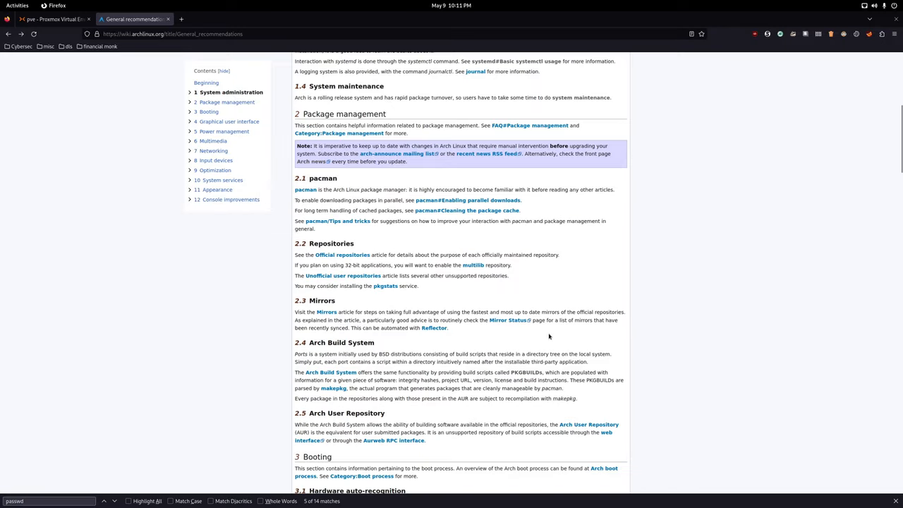
pyautogui.click(17, 5)
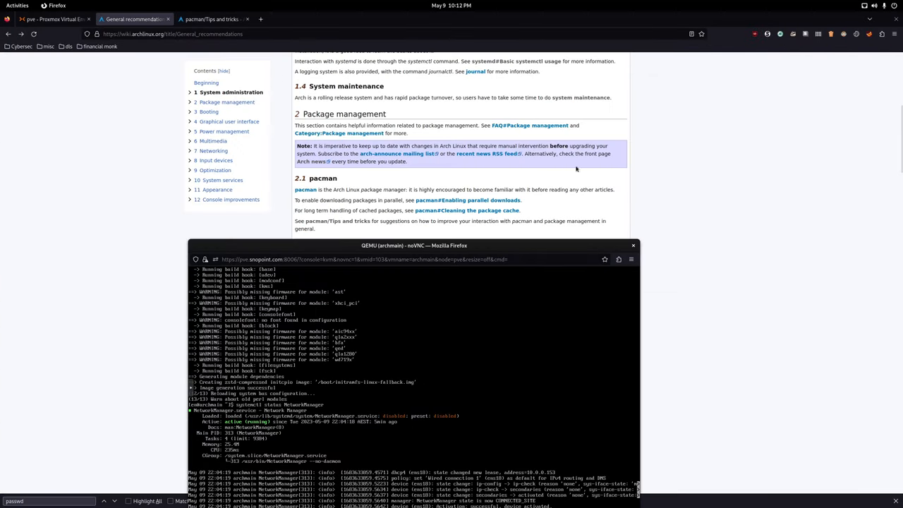
pyautogui.moveTo(415, 245); pyautogui.dragTo(494, 127)
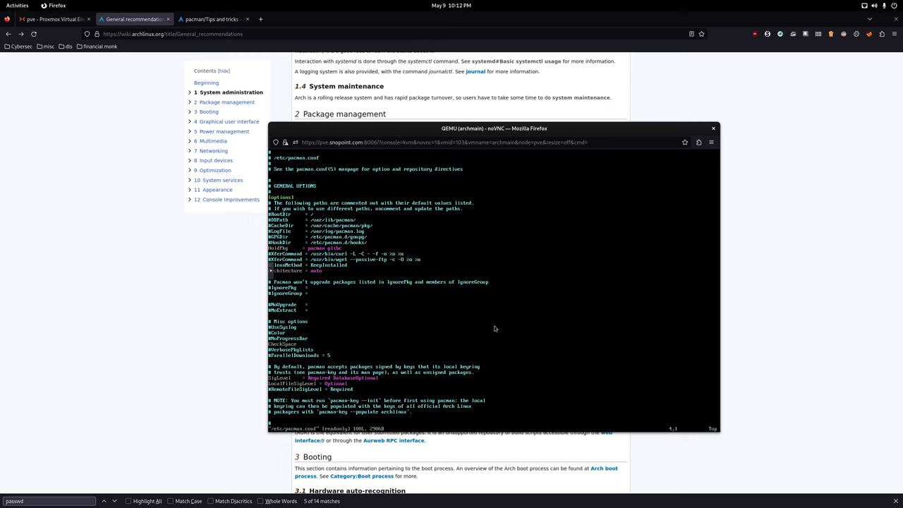
pyautogui.moveTo(341, 288)
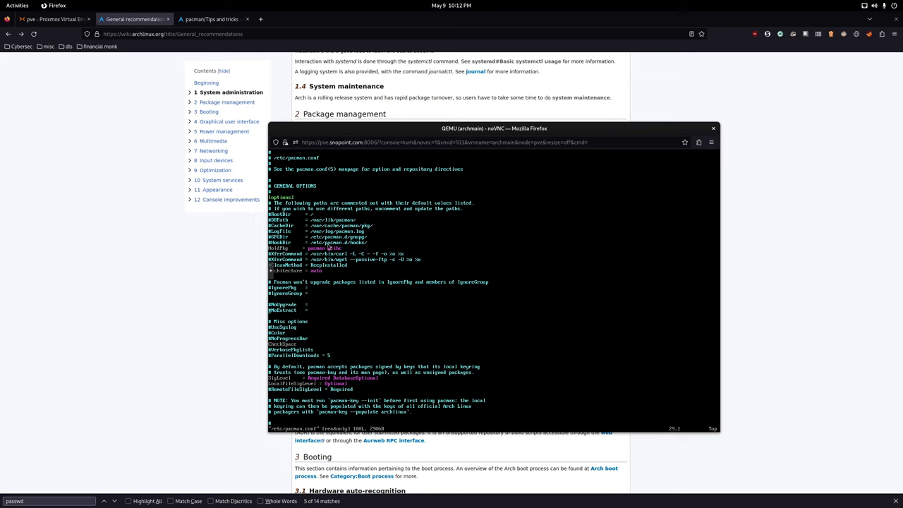
# Scroll through pacman.conf's GENERAL OPTIONS and REPOSITORIES sections.
pyautogui.scroll(-3)
pyautogui.write('/co')
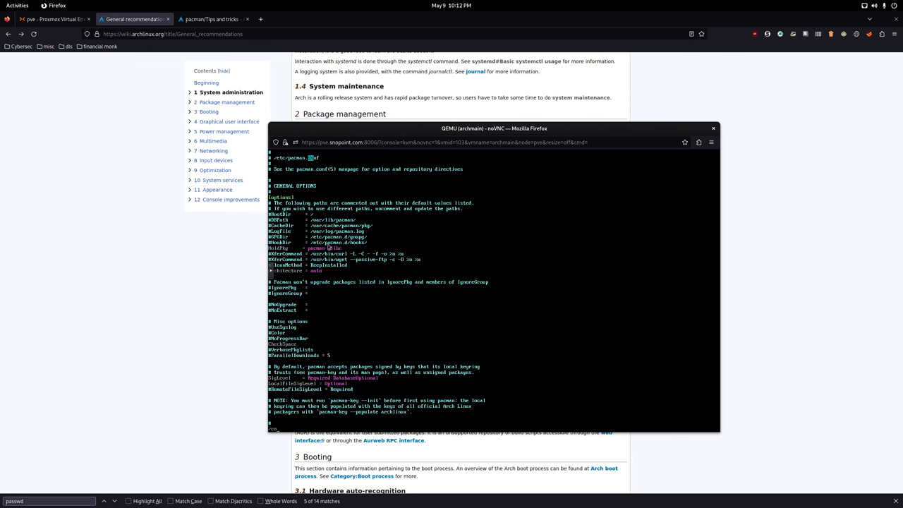
pyautogui.scroll(-3)
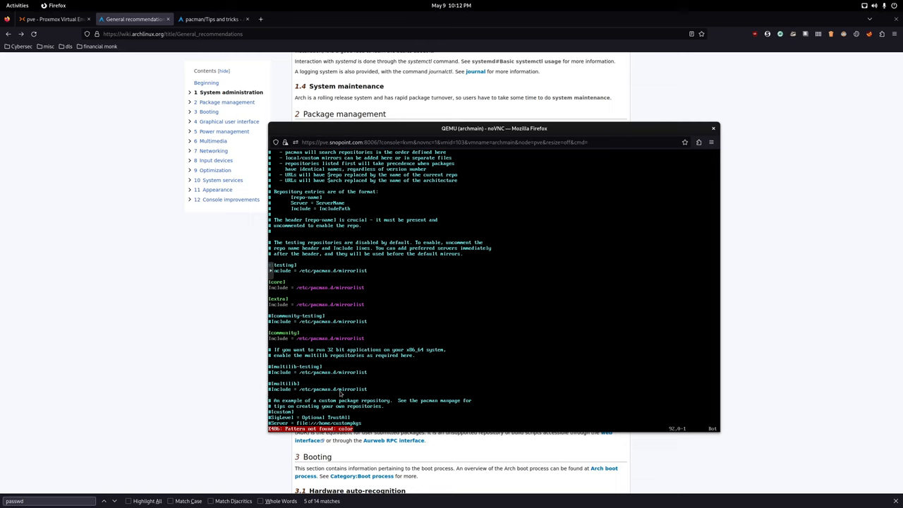
pyautogui.scroll(3)
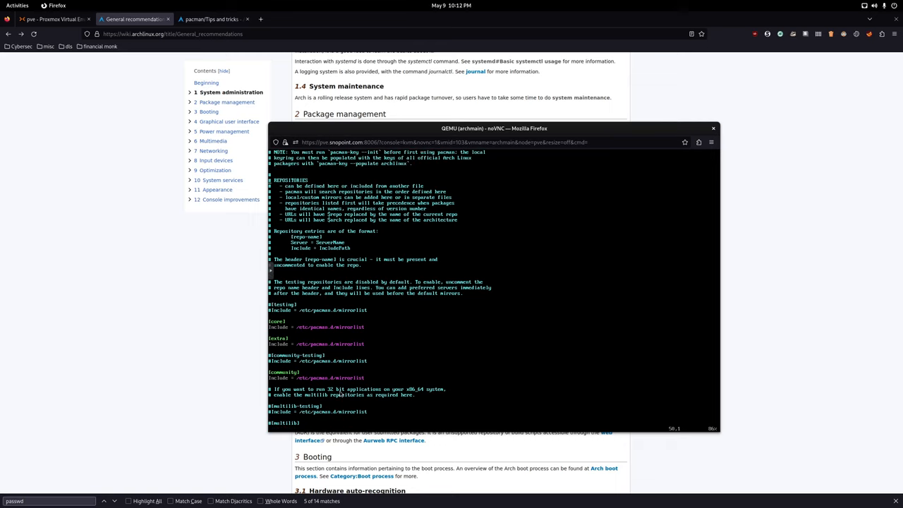
pyautogui.scroll(3)
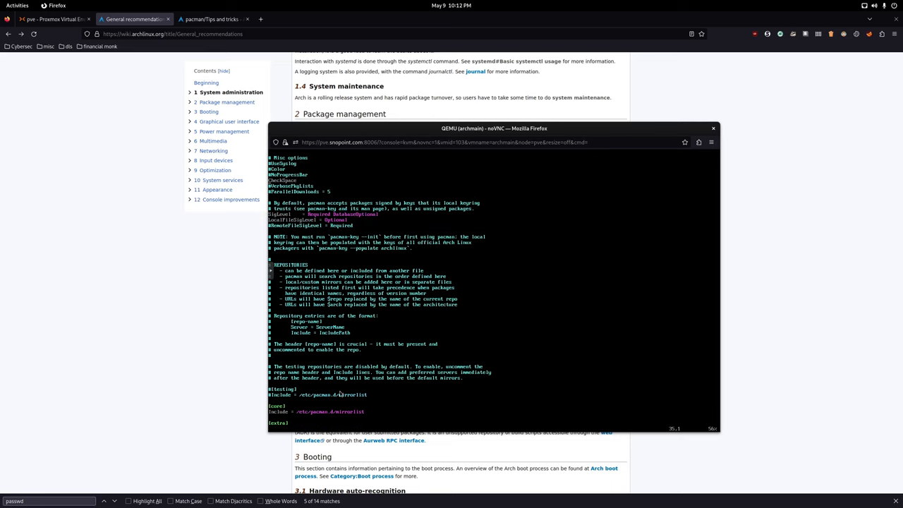
pyautogui.moveTo(381, 367)
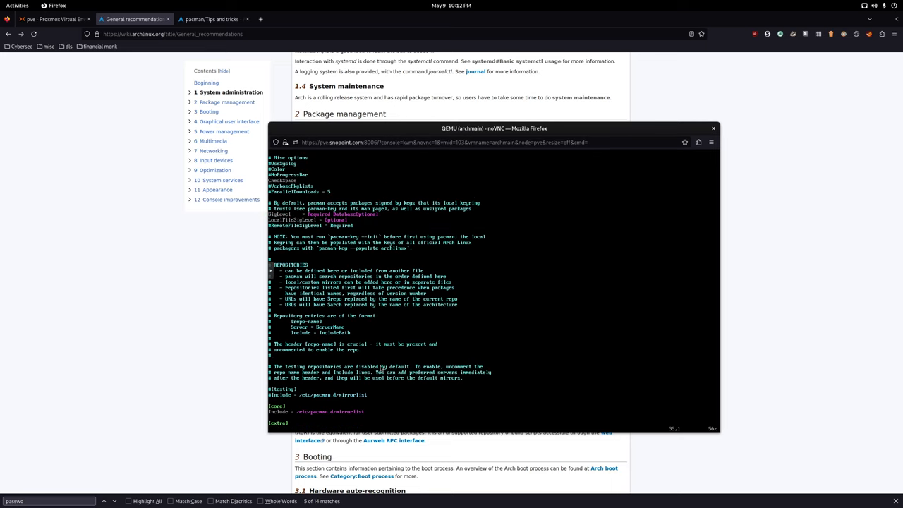
pyautogui.scroll(-3)
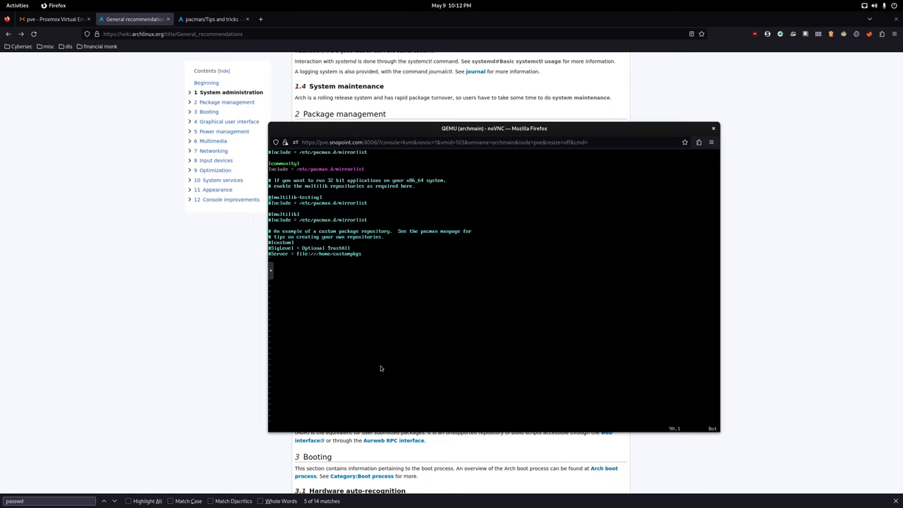
pyautogui.moveTo(387, 327)
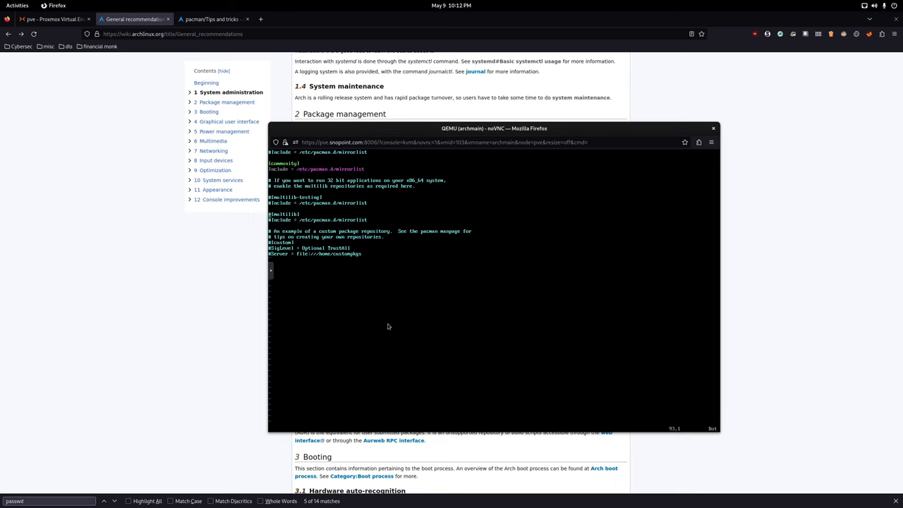
pyautogui.scroll(3)
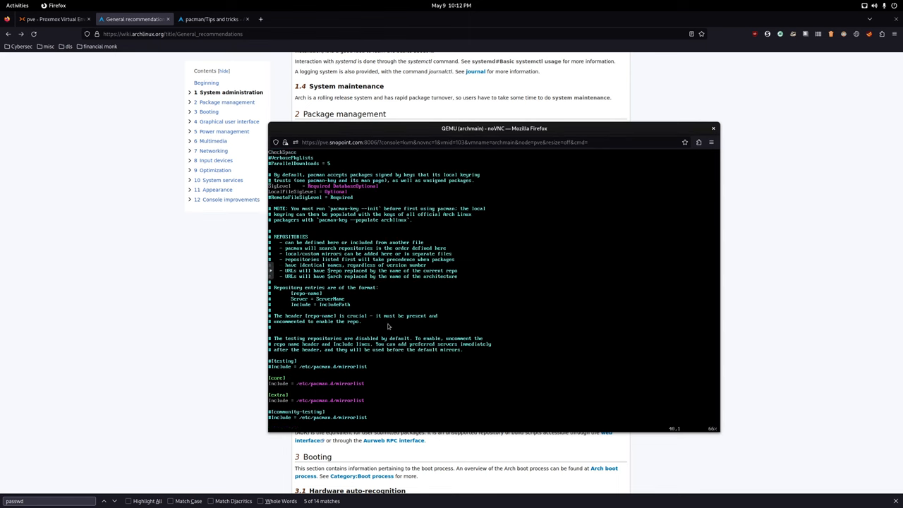
pyautogui.scroll(3)
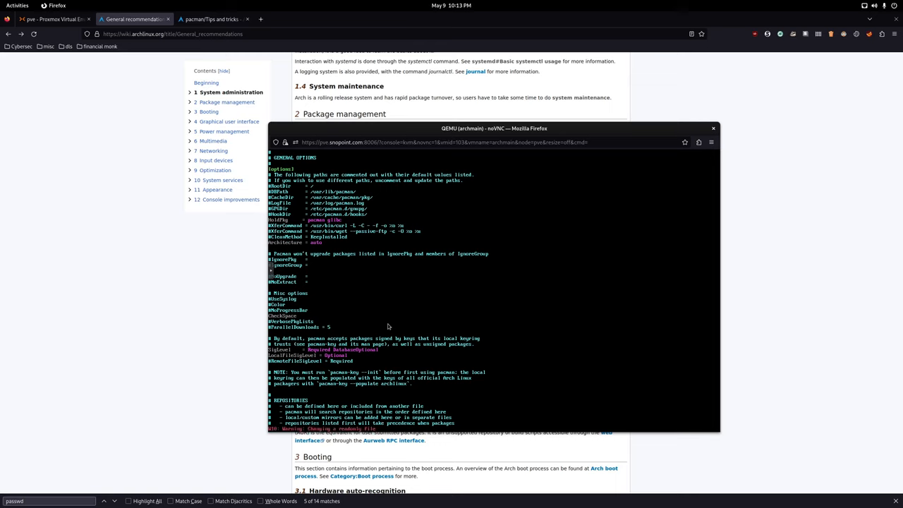
pyautogui.scroll(3)
pyautogui.write('sudo')
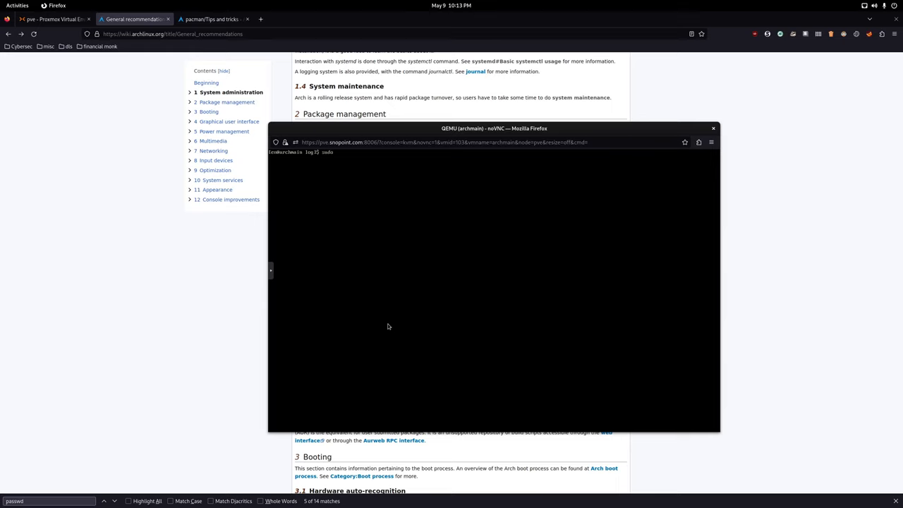
# Run sudo pacman -Syu (nothing to do), clear the console and move it aside.
pyautogui.write('pacman -Syu')
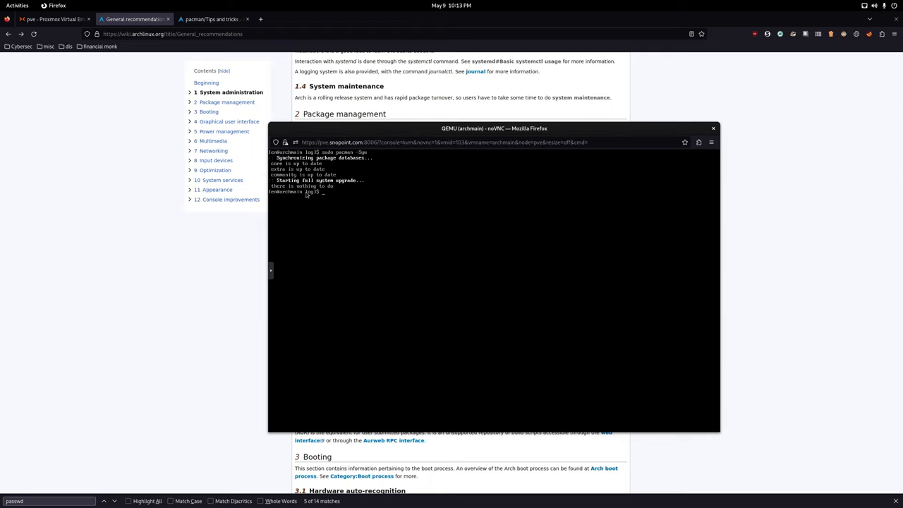
pyautogui.write('clea')
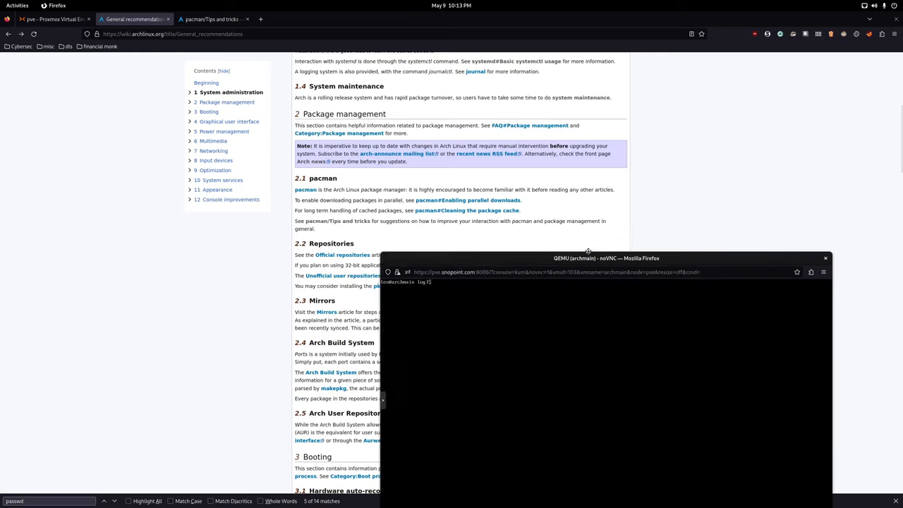
pyautogui.moveTo(606, 256); pyautogui.dragTo(487, 313)
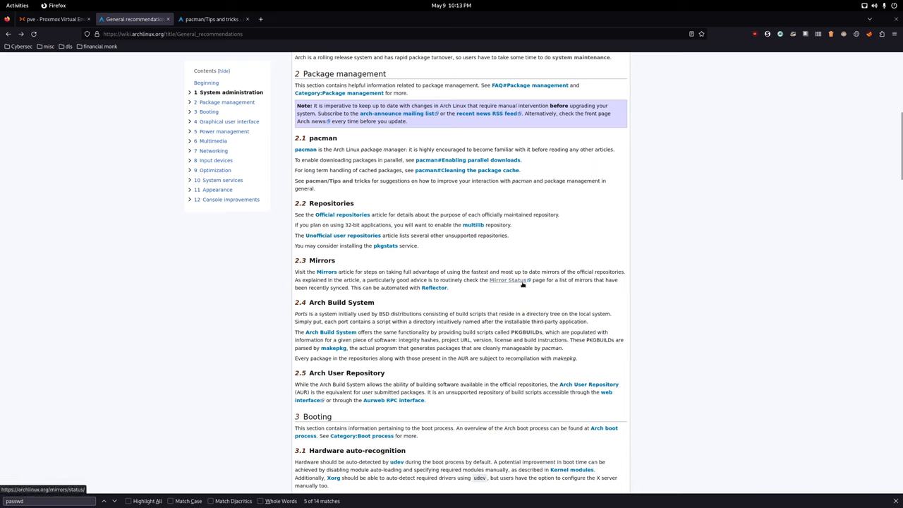
pyautogui.moveTo(505, 228)
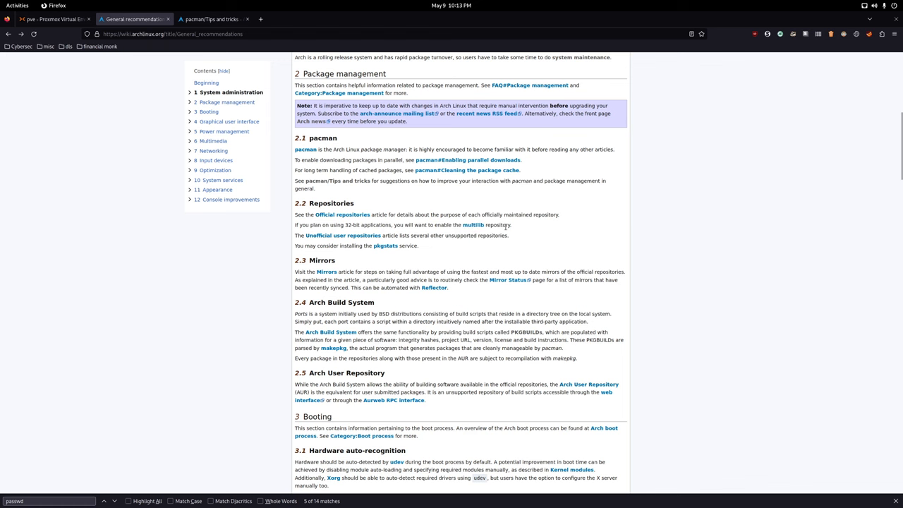
# Read the Mirrors and Arch Build System paragraphs, selecting them while reading.
pyautogui.scroll(-3)
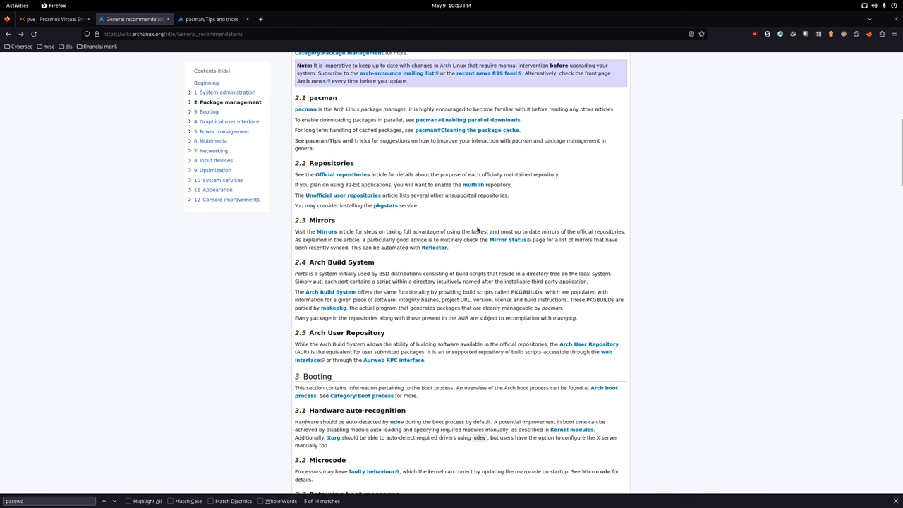
pyautogui.moveTo(295, 231); pyautogui.dragTo(448, 247)
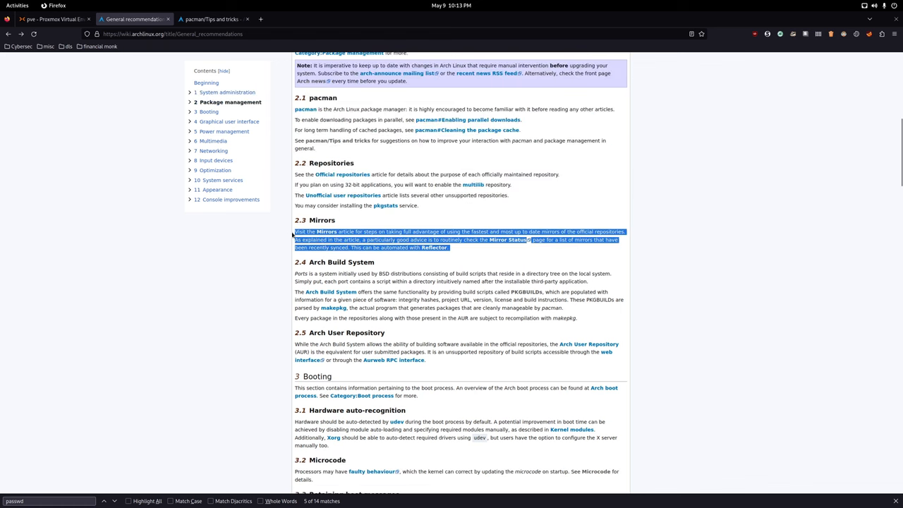
pyautogui.scroll(-3)
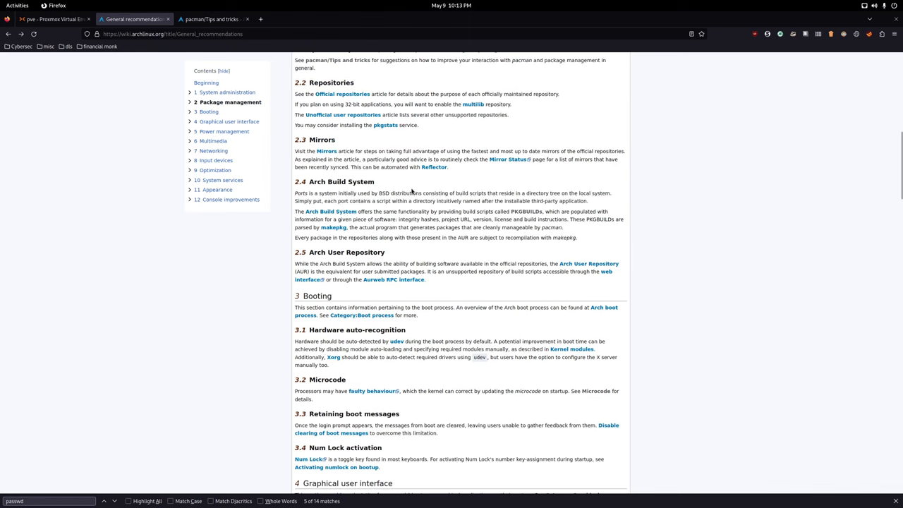
pyautogui.moveTo(295, 192); pyautogui.dragTo(587, 200)
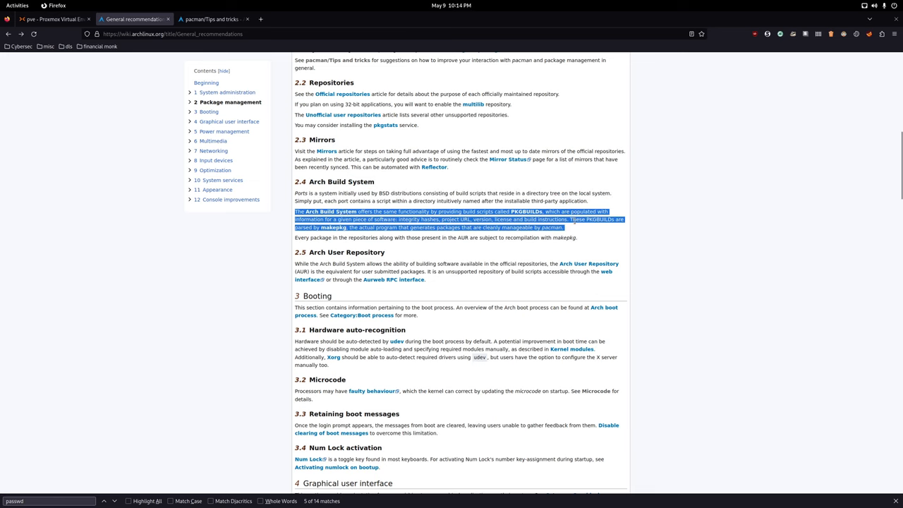
pyautogui.moveTo(570, 231)
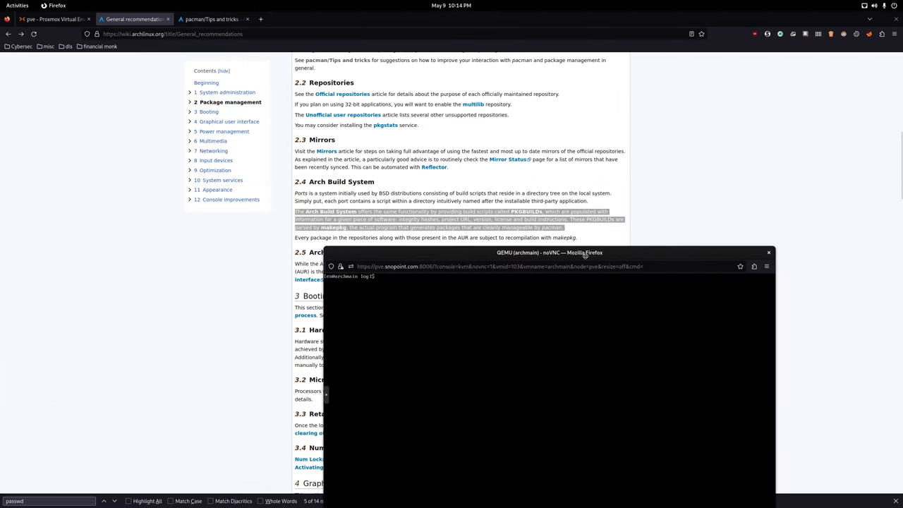
# Try sudo pacman -S makepkg, which is not found as a package.
pyautogui.moveTo(550, 252); pyautogui.dragTo(539, 249)
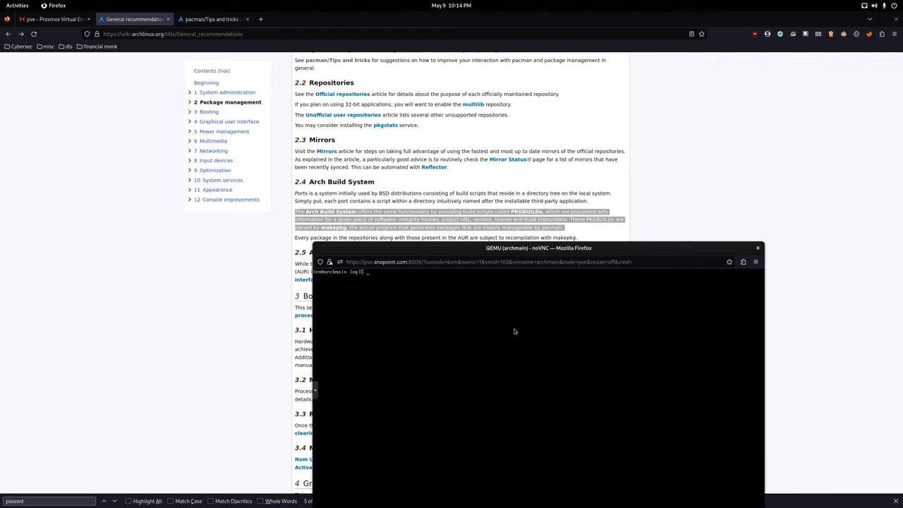
pyautogui.write('sudo pac')
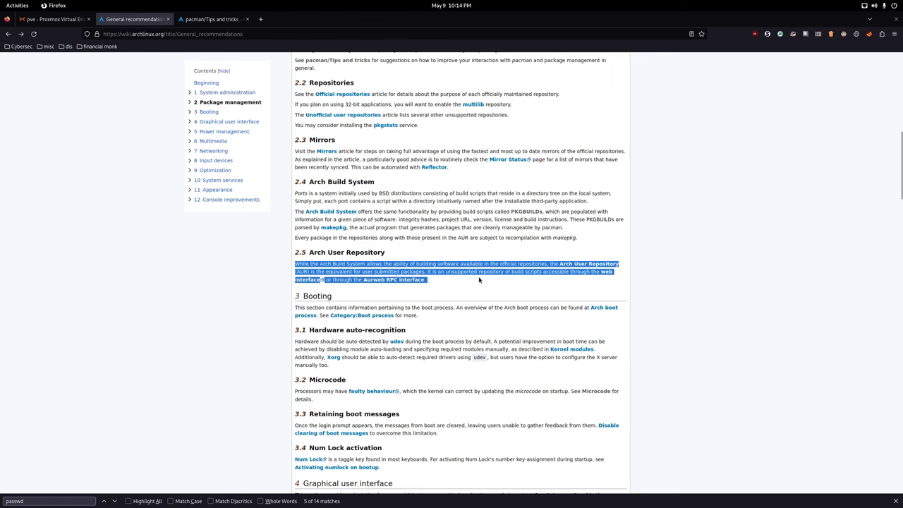
pyautogui.click(479, 282)
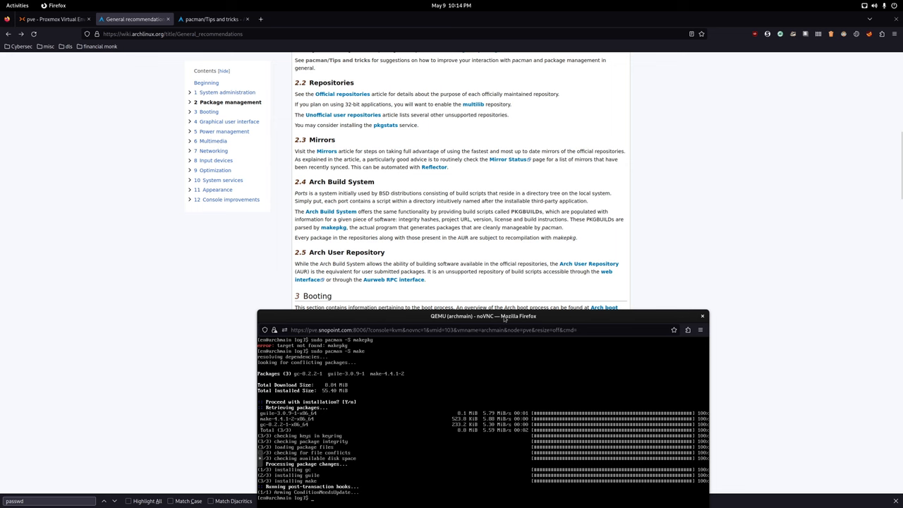
# Install make with its gc and guile dependencies via pacman, confirming with Y.
pyautogui.moveTo(484, 315); pyautogui.dragTo(677, 168)
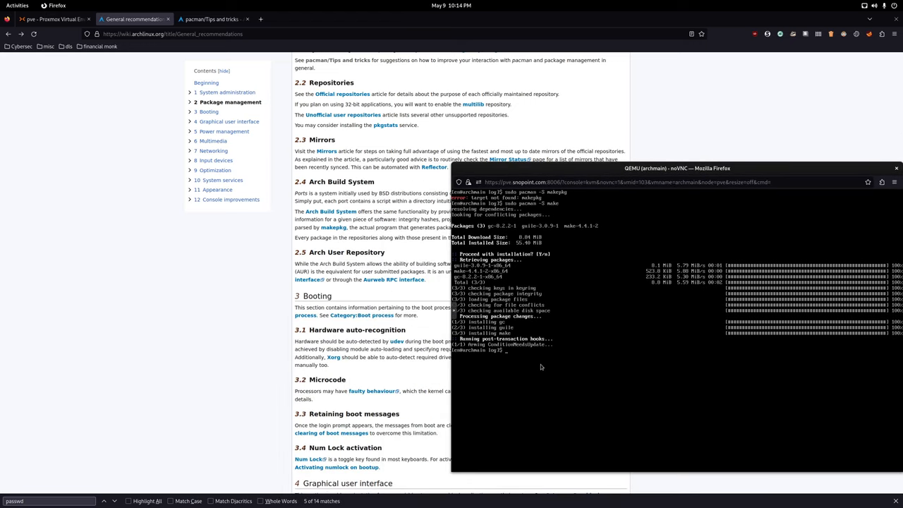
pyautogui.moveTo(678, 168); pyautogui.dragTo(445, 285)
pyautogui.write('sudo pacman -S')
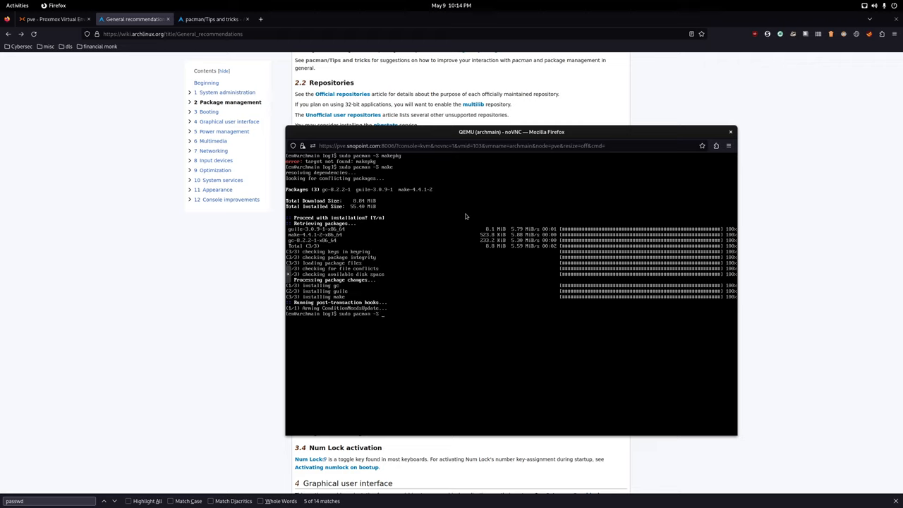
pyautogui.write('fakeroo')
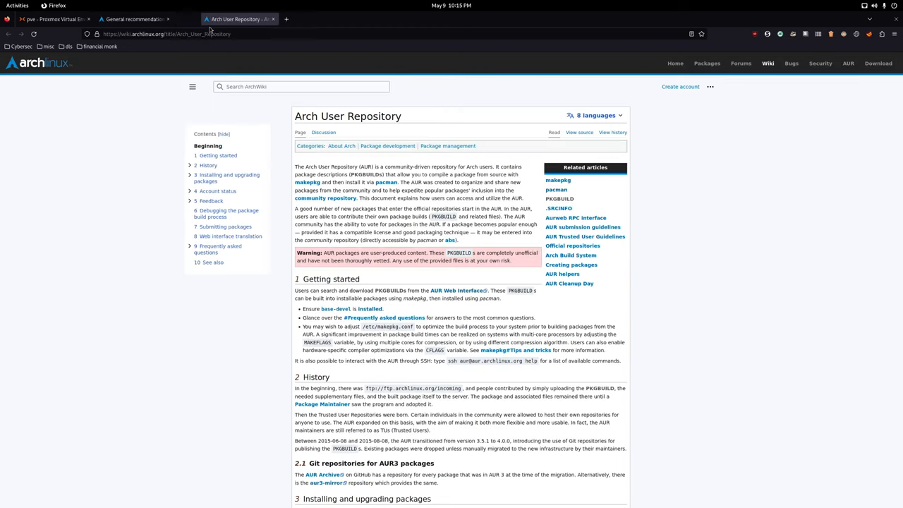
# Scroll through the Arch User Repository article, then revisit General recommendations.
pyautogui.scroll(-3)
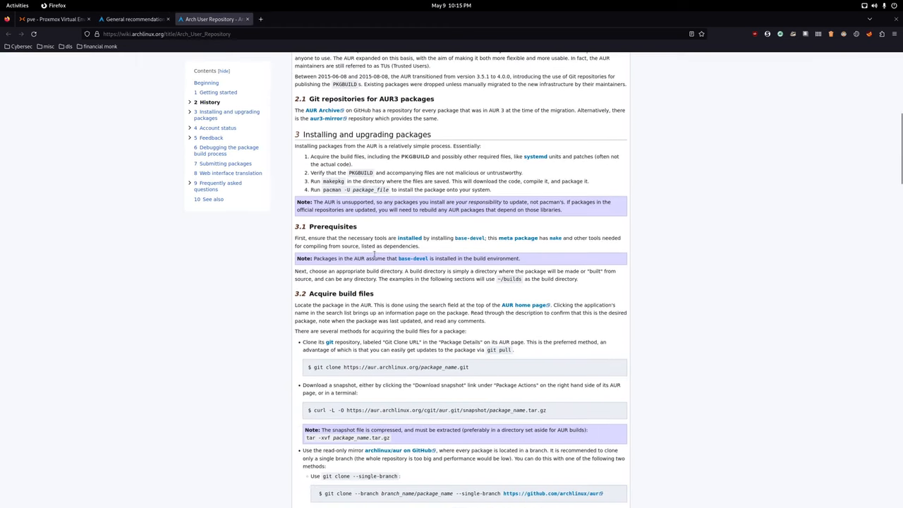
pyautogui.scroll(-3)
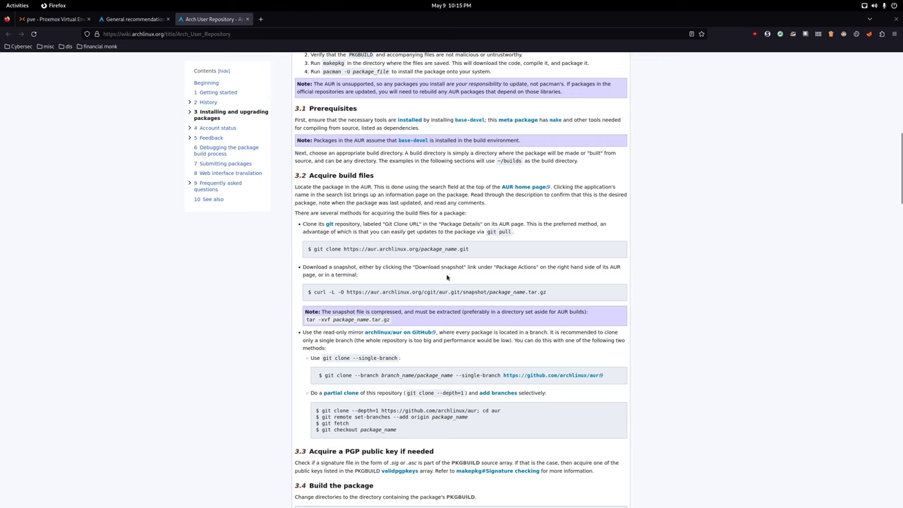
pyautogui.scroll(-3)
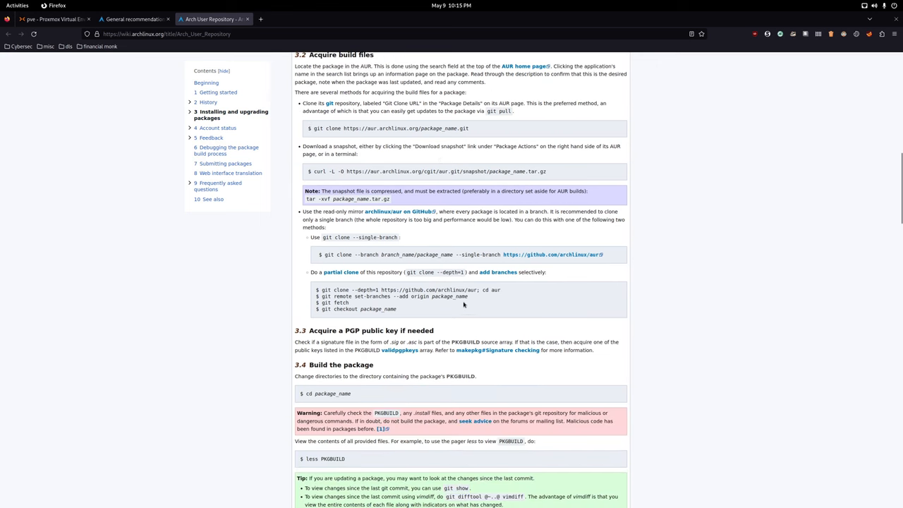
pyautogui.scroll(-3)
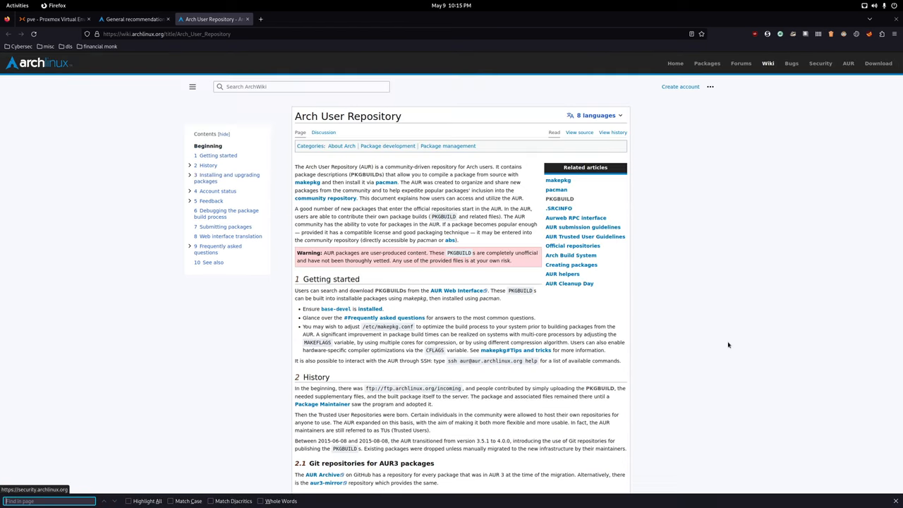
pyautogui.click(132, 19)
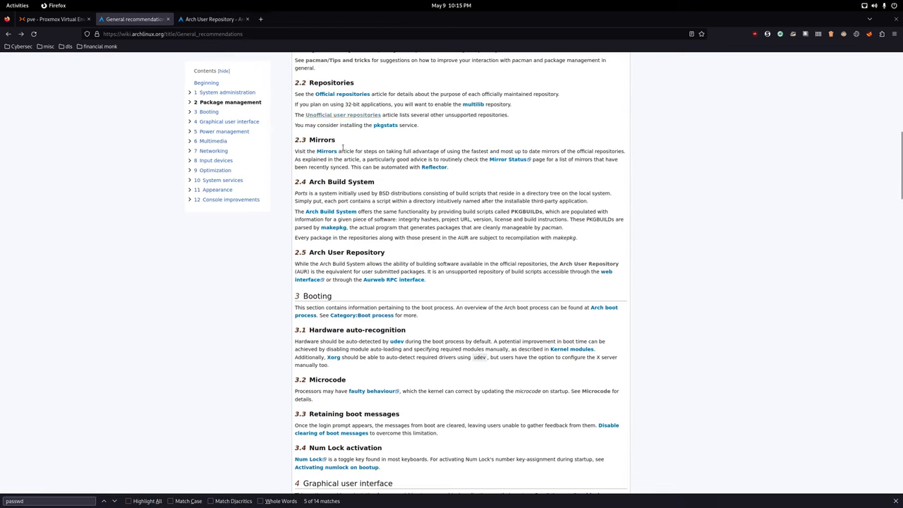
pyautogui.moveTo(603, 275)
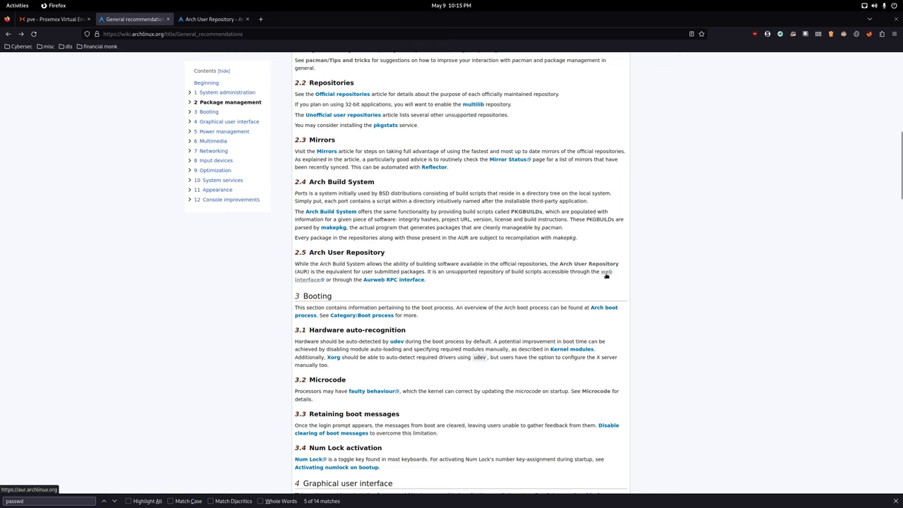
pyautogui.moveTo(392, 279)
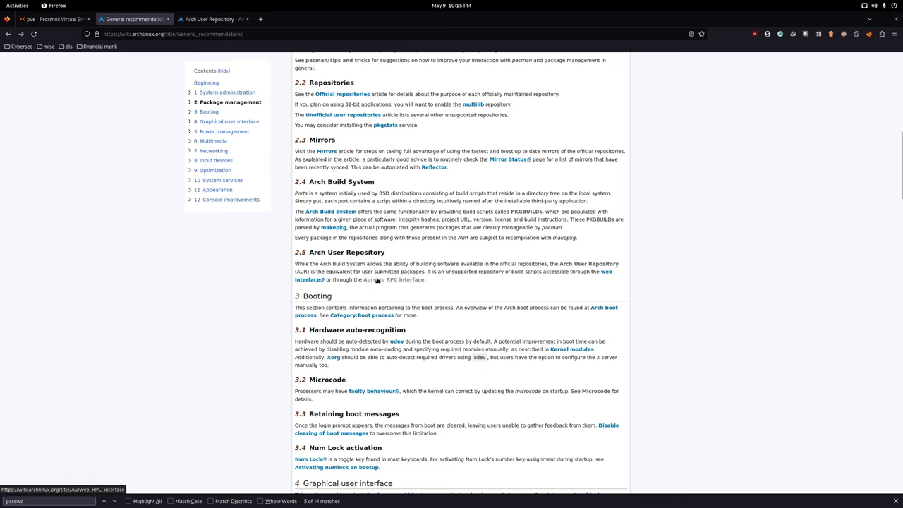
# Search the wiki for 'yay' from the Arch User Repository tab.
pyautogui.click(212, 20)
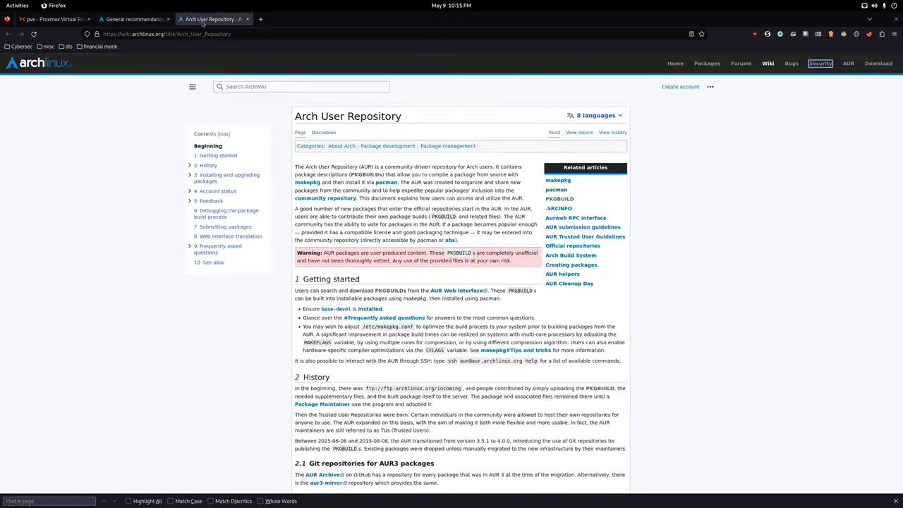
pyautogui.write('yay')
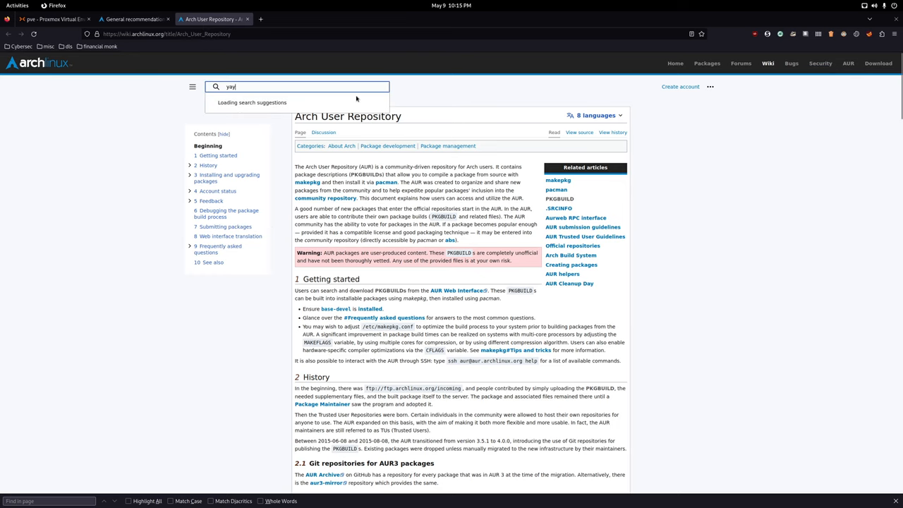
pyautogui.click(375, 86)
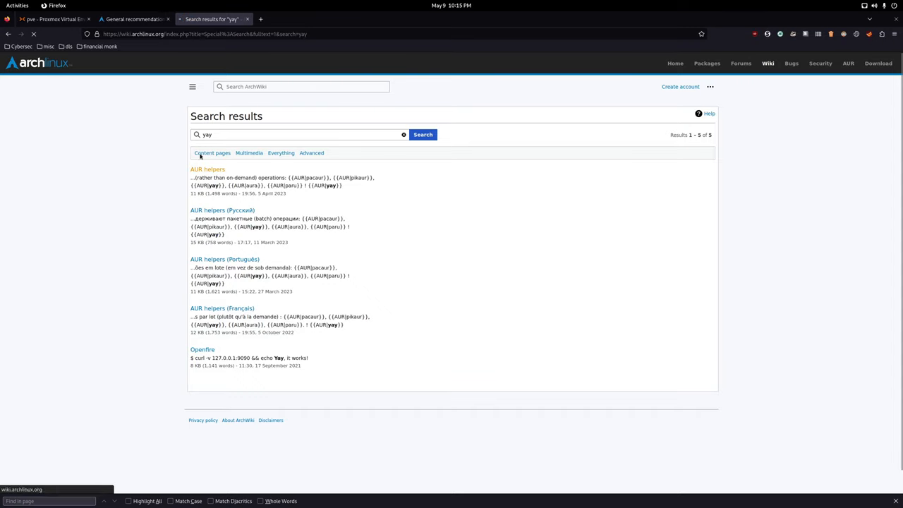
# Compare the AUR helpers tables and open the AUR package page for yay 12.0.4-1.
pyautogui.click(208, 169)
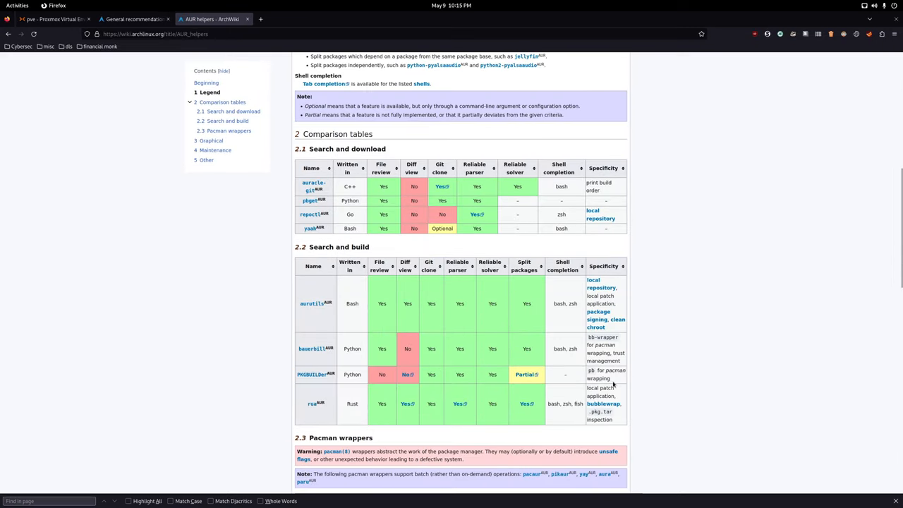
pyautogui.moveTo(406, 149)
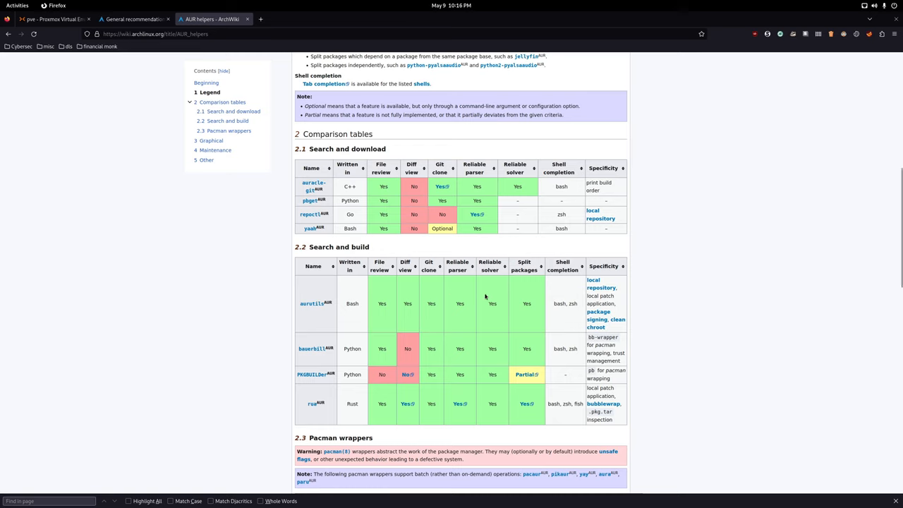
pyautogui.moveTo(507, 316)
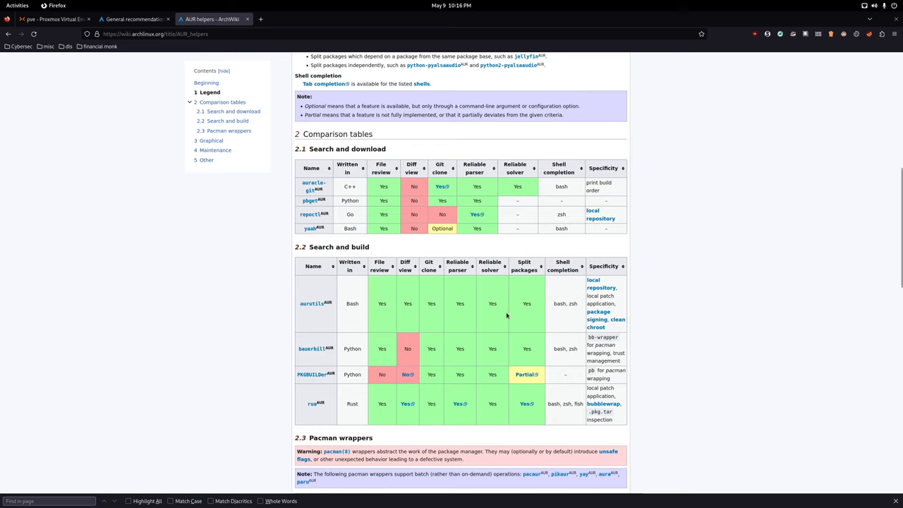
pyautogui.scroll(-3)
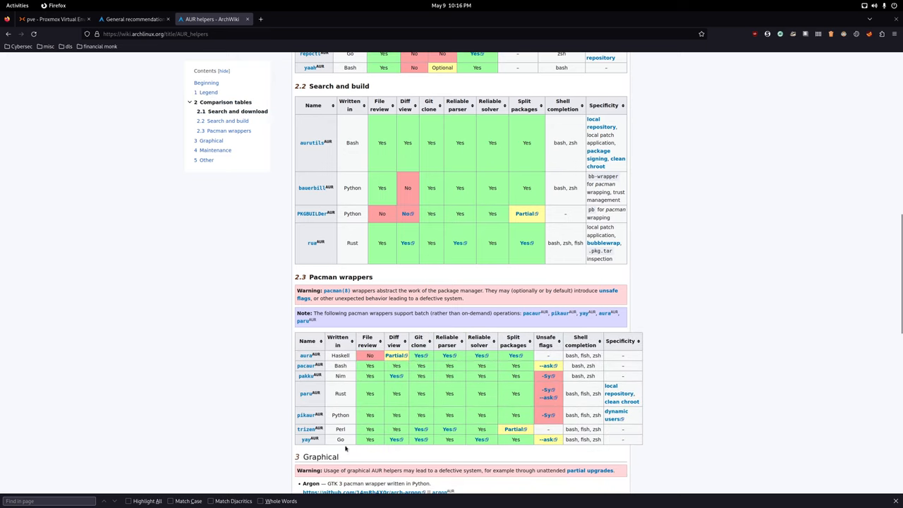
pyautogui.moveTo(299, 443)
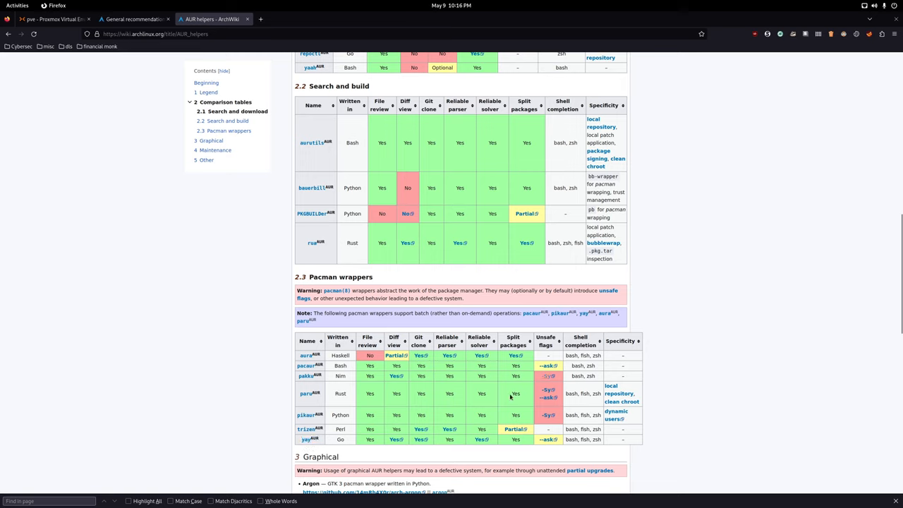
pyautogui.scroll(3)
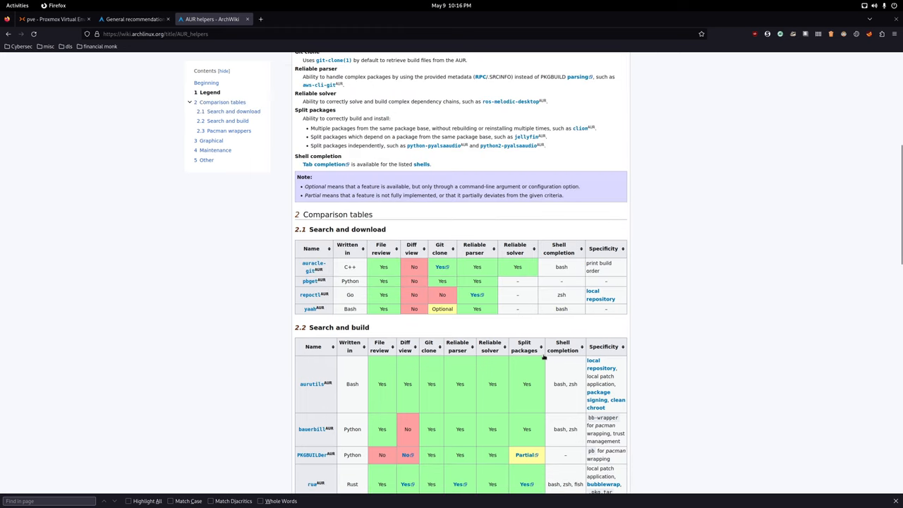
pyautogui.scroll(-3)
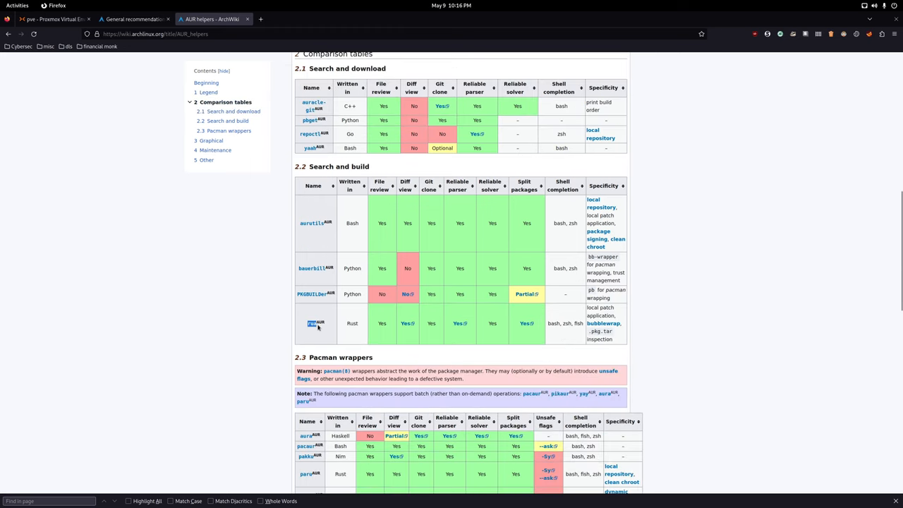
pyautogui.scroll(3)
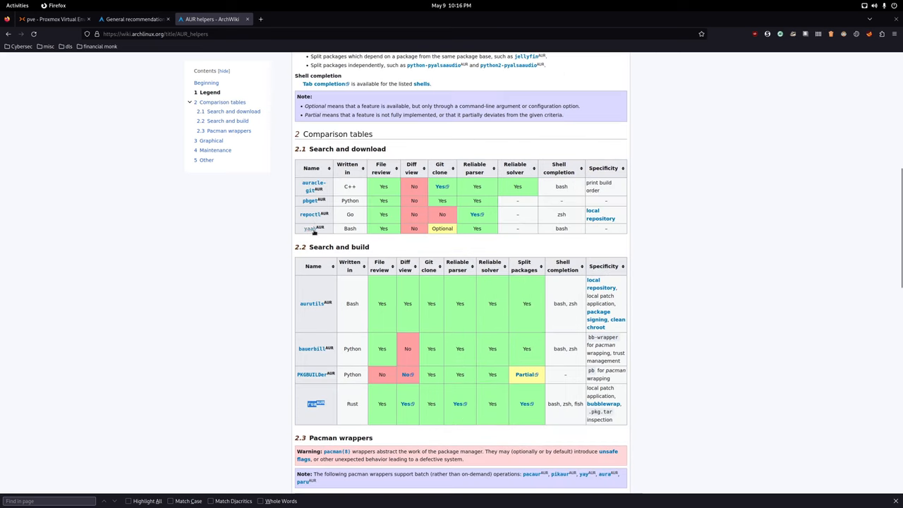
pyautogui.scroll(-3)
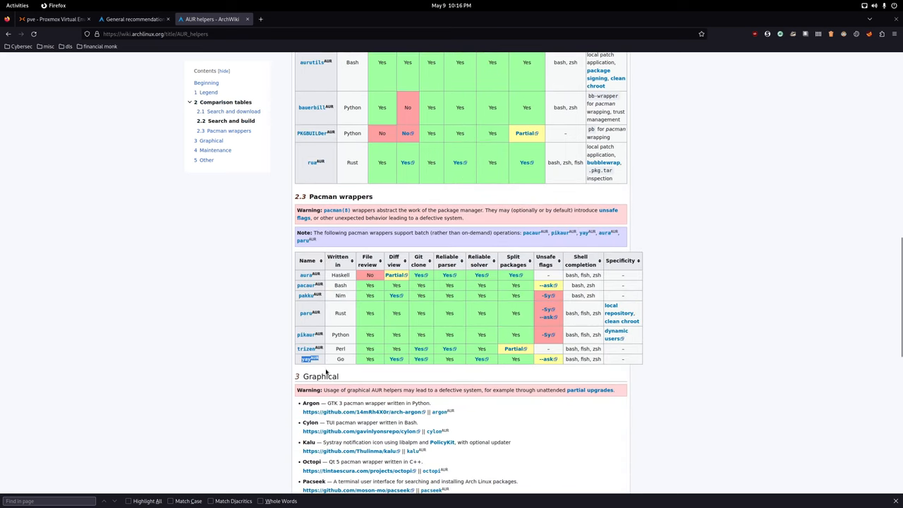
pyautogui.moveTo(366, 398)
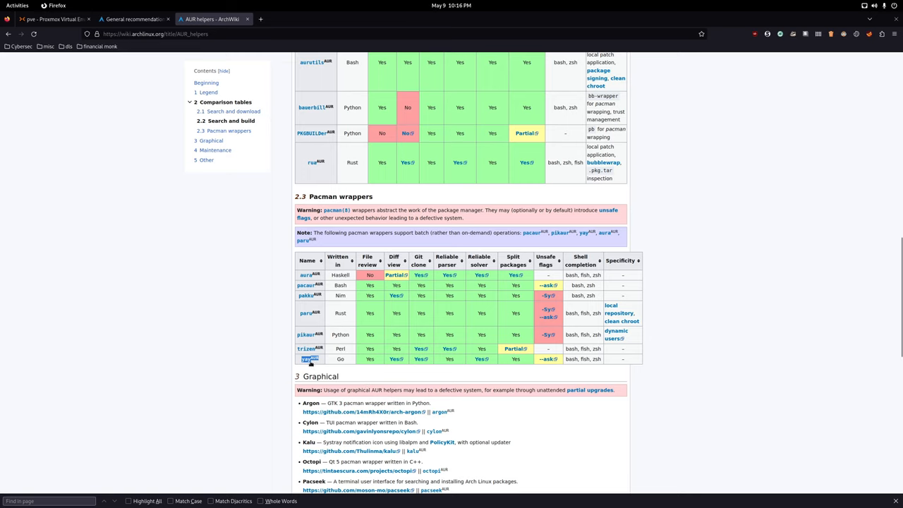
pyautogui.click(306, 358)
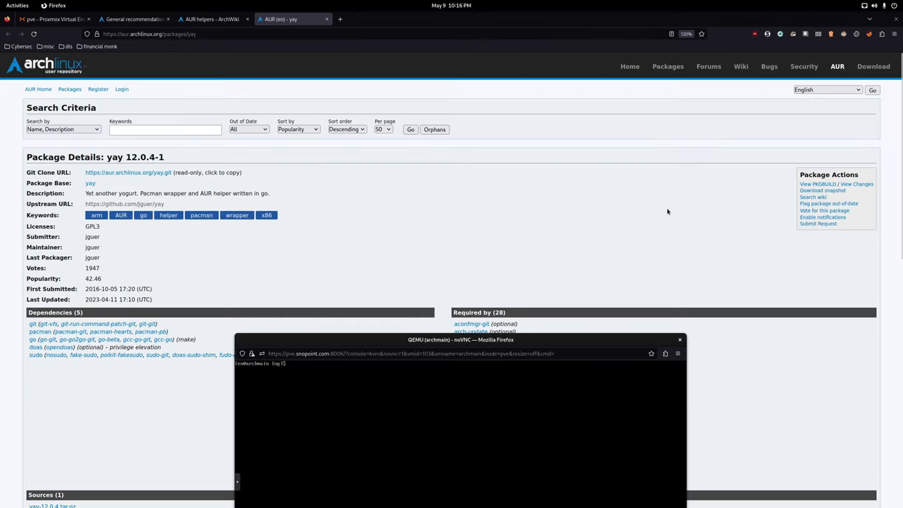
pyautogui.write('git clone')
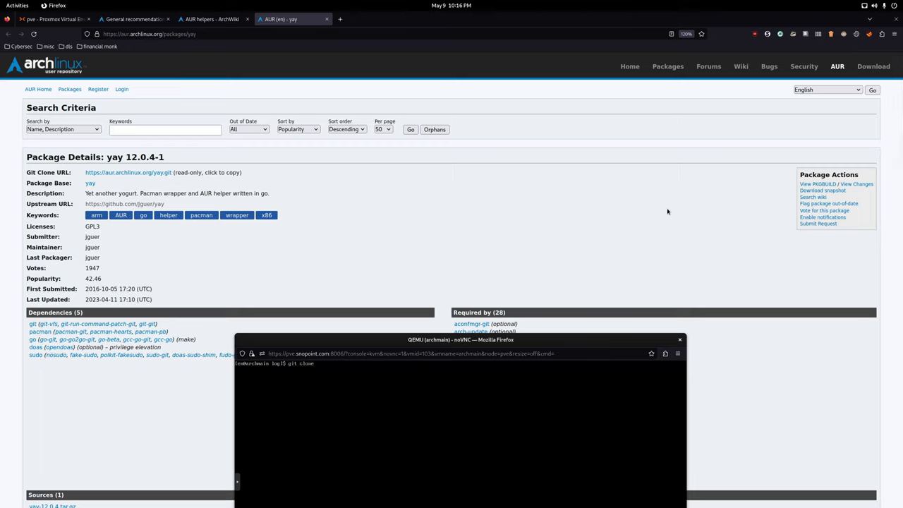
pyautogui.write('https')
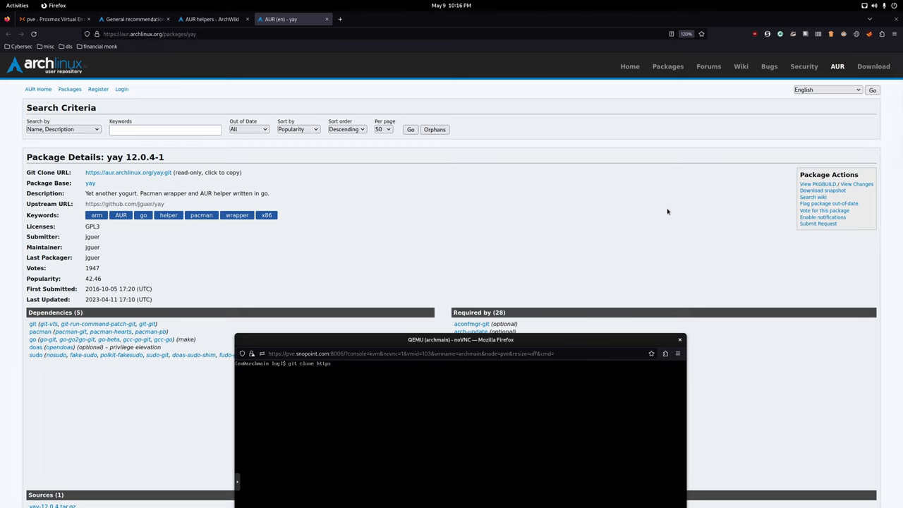
pyautogui.write('://aur.archlinux.org/yay.gi')
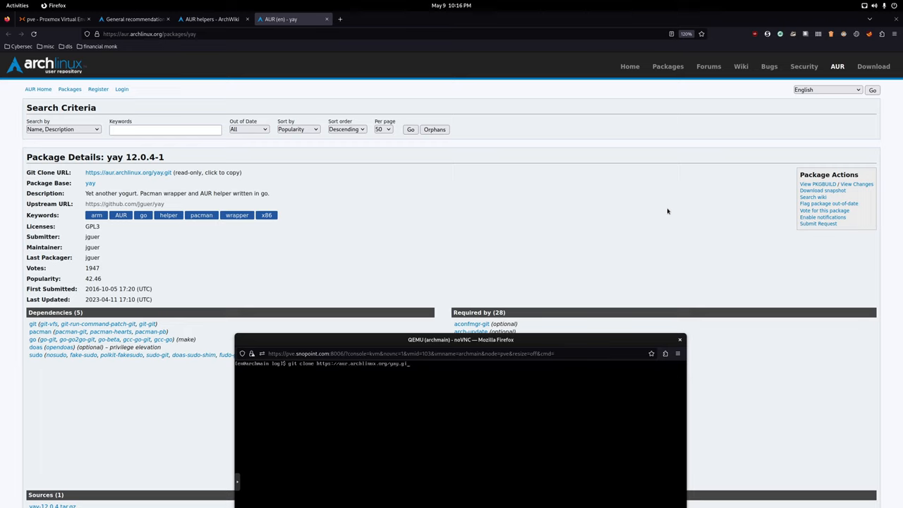
pyautogui.press('Return')
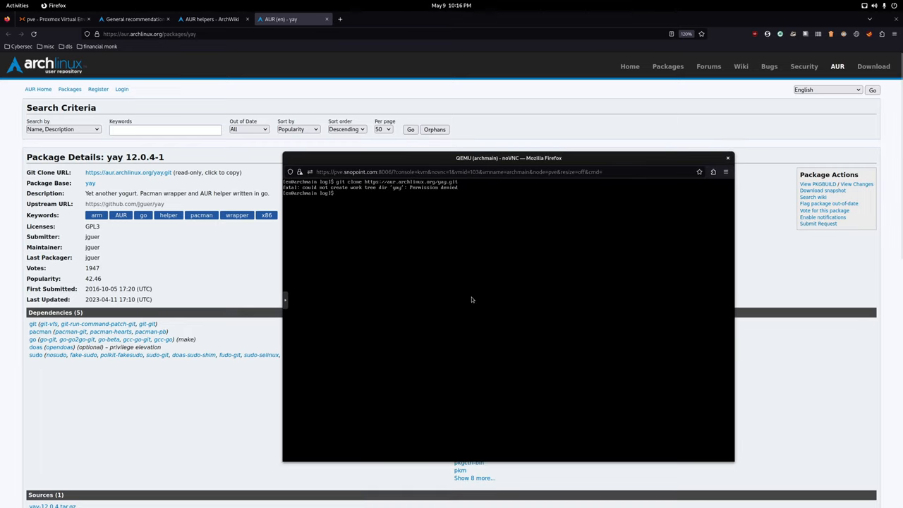
# Rerun the clone with sudo !!, then prepare rm -rf yay to remove the root-owned copy.
pyautogui.write('sudo !!')
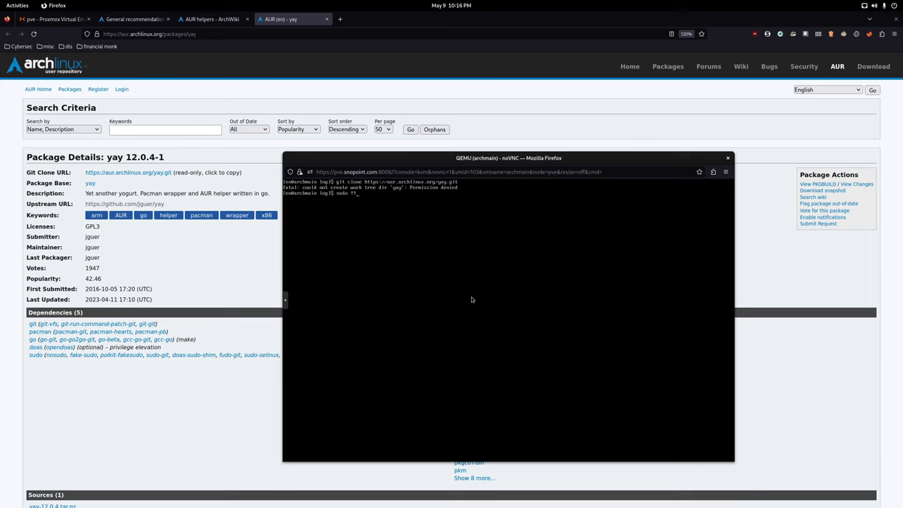
pyautogui.press('Return')
pyautogui.write('ls')
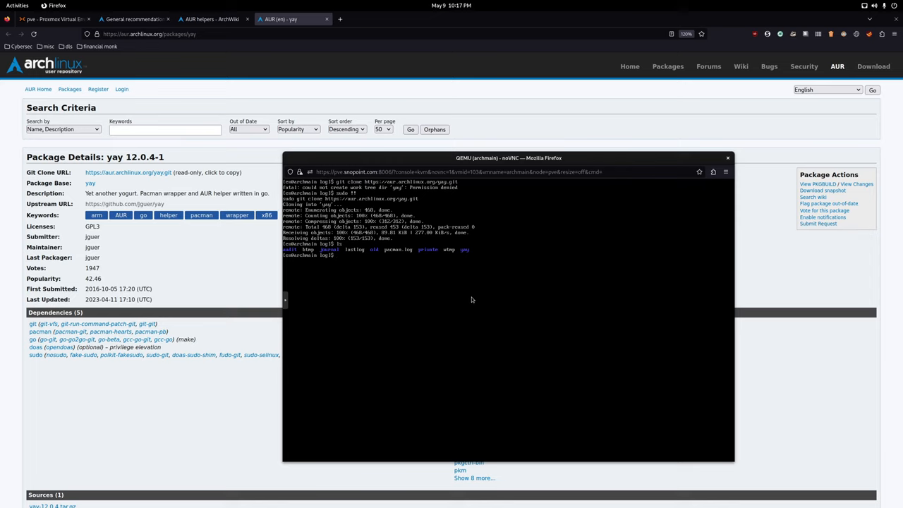
pyautogui.moveTo(365, 270)
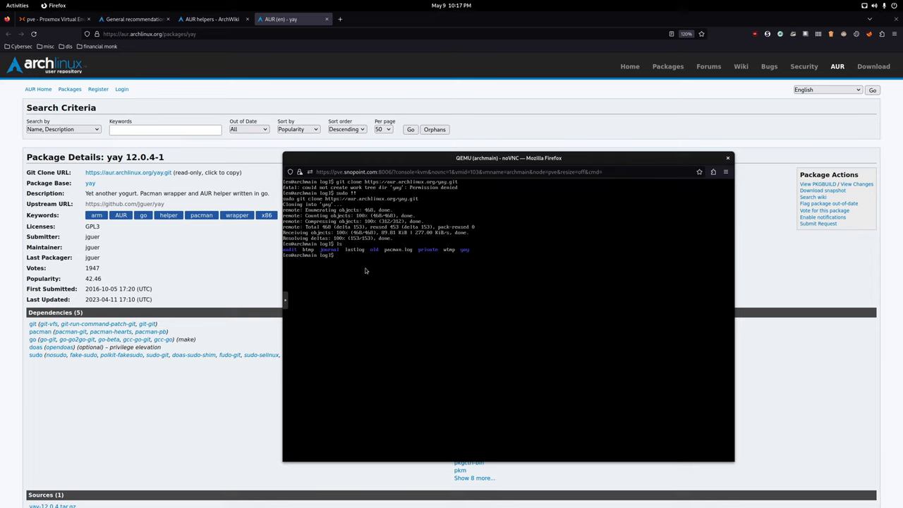
pyautogui.moveTo(448, 298)
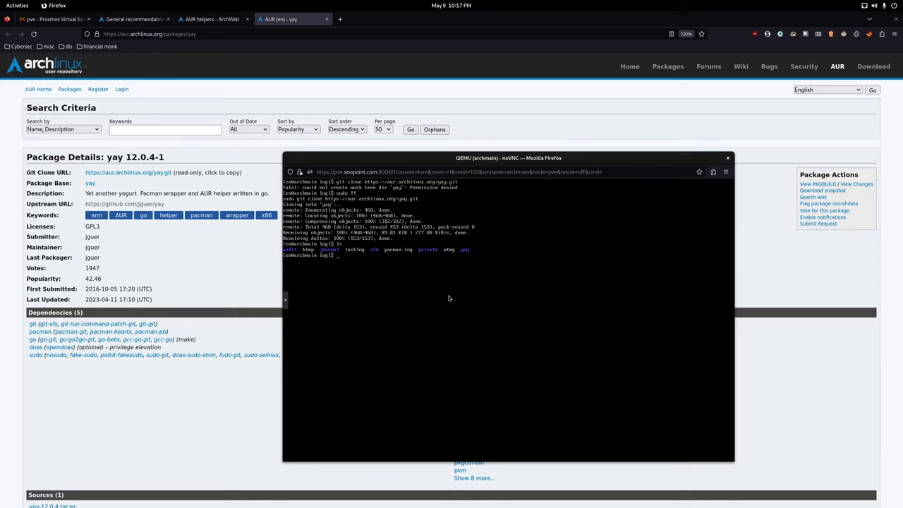
pyautogui.write('rm -rf yay')
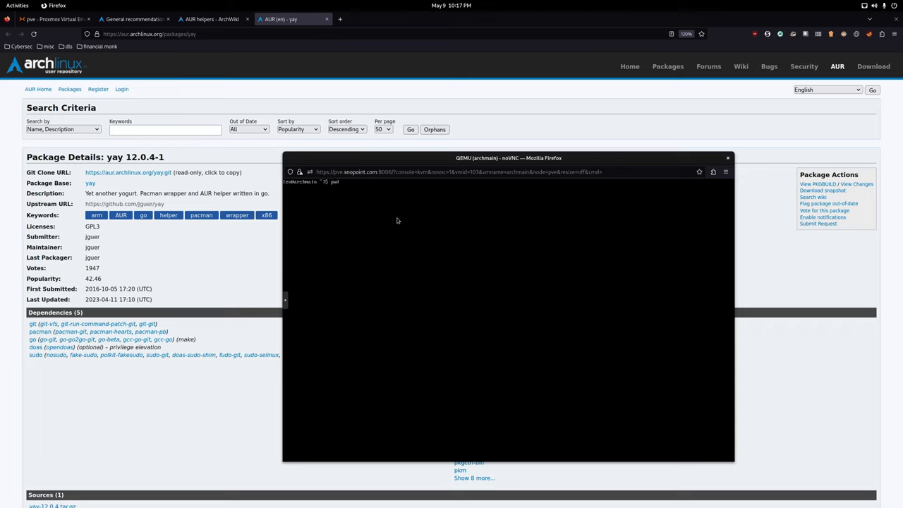
# Remove the root-owned yay folder and clone yay.git again as the normal user.
pyautogui.press('Return')
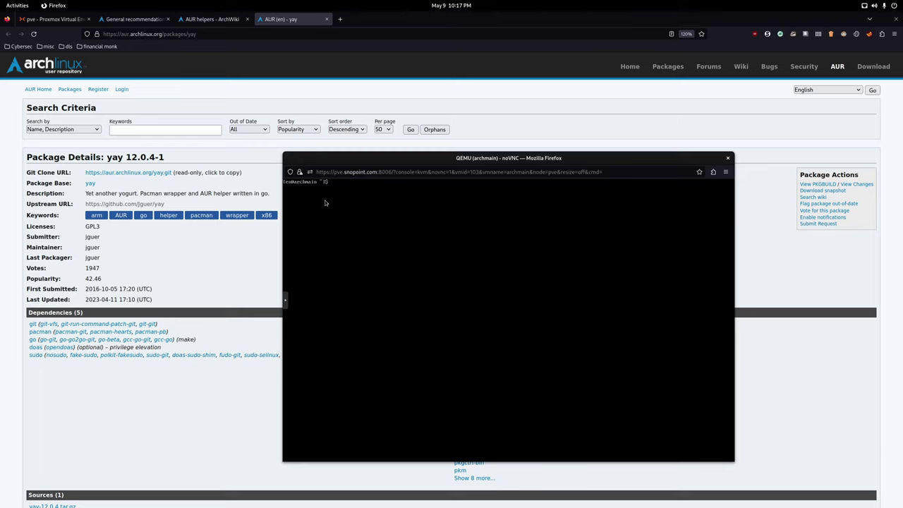
pyautogui.write('git clone https://aur.archlinux.org')
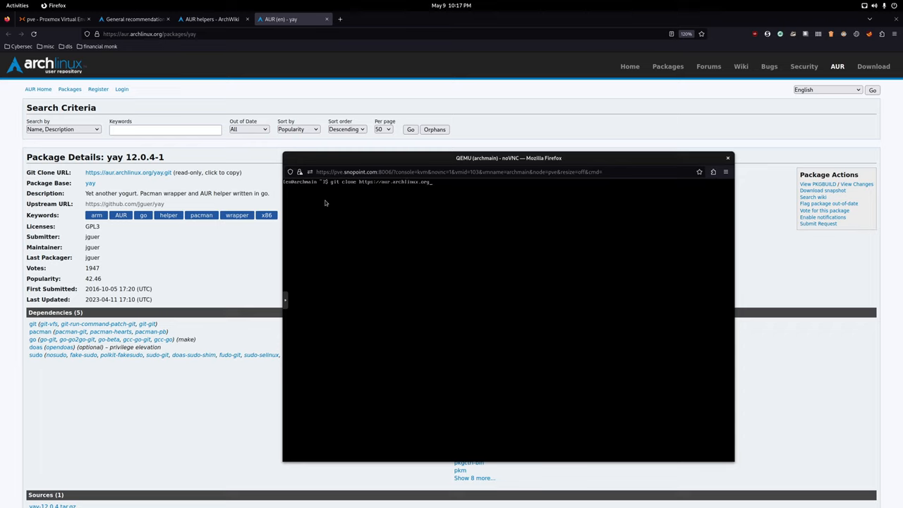
pyautogui.write('yay')
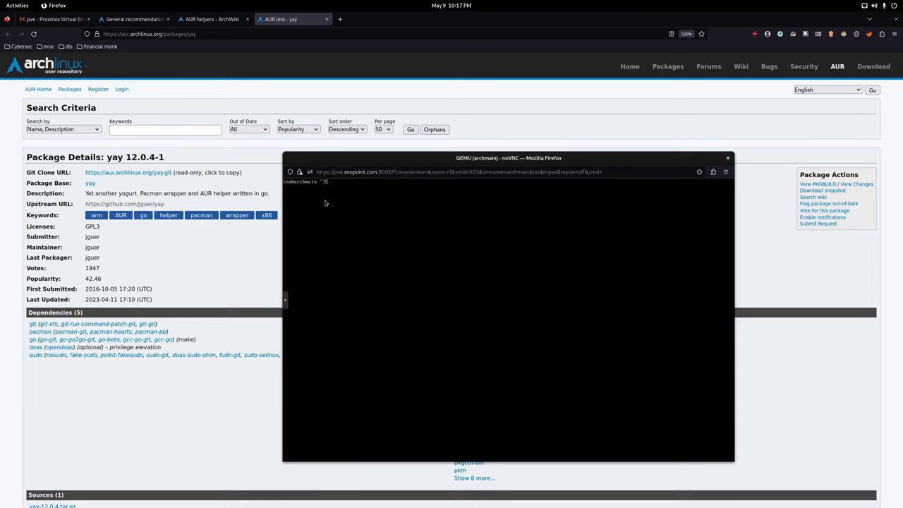
# Change into the yay directory and list its files, showing the PKGBUILD.
pyautogui.write('cd')
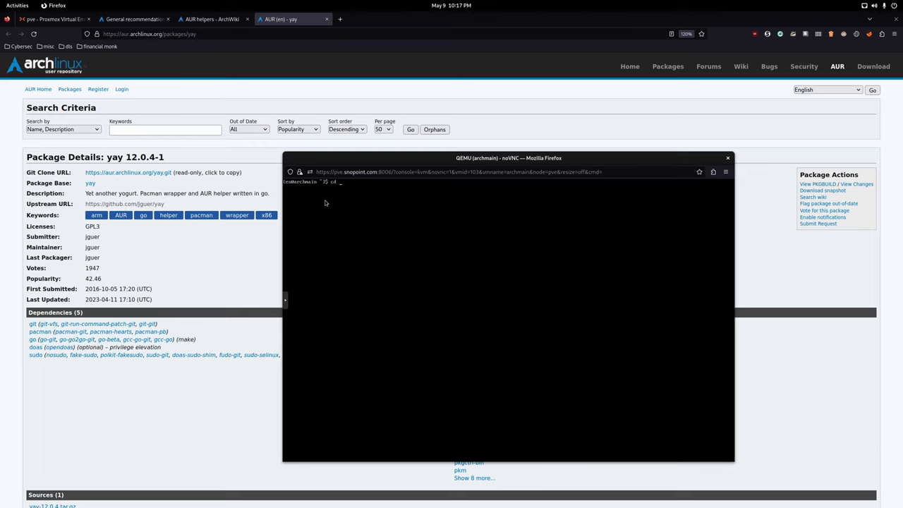
pyautogui.press('Return')
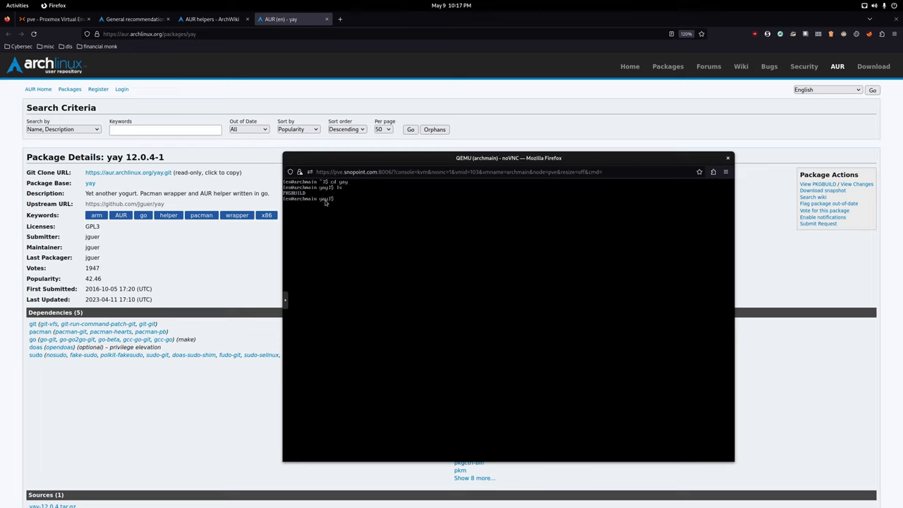
pyautogui.moveTo(508, 158); pyautogui.dragTo(507, 140)
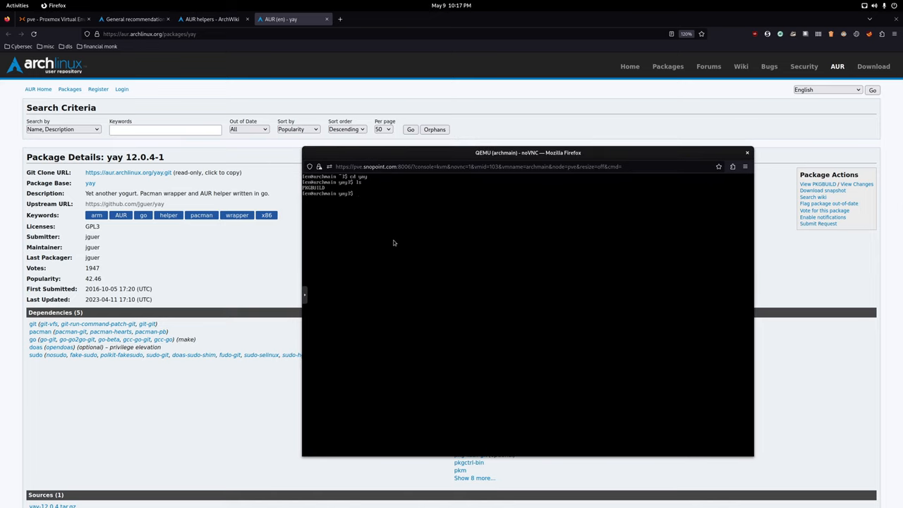
# Run makepkg -si in the yay folder; go installs but the build aborts with gcc not found.
pyautogui.write('makepkg -si')
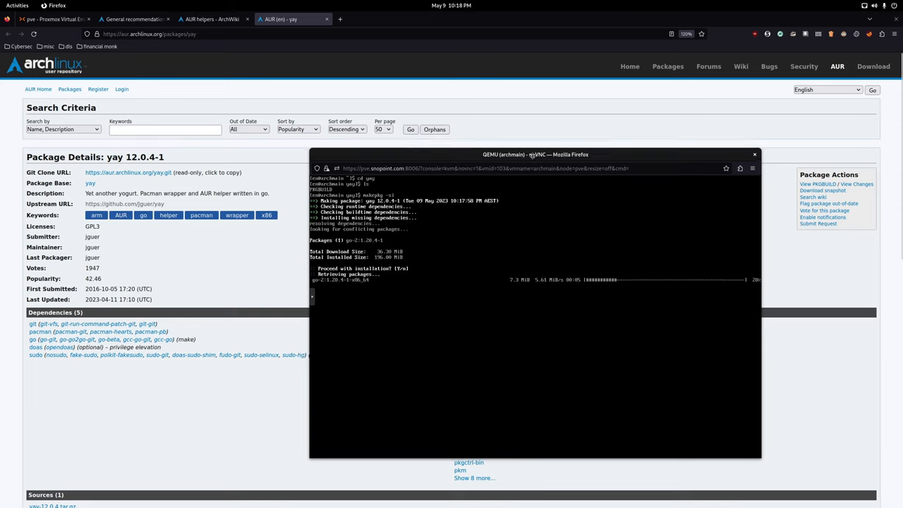
pyautogui.click(133, 19)
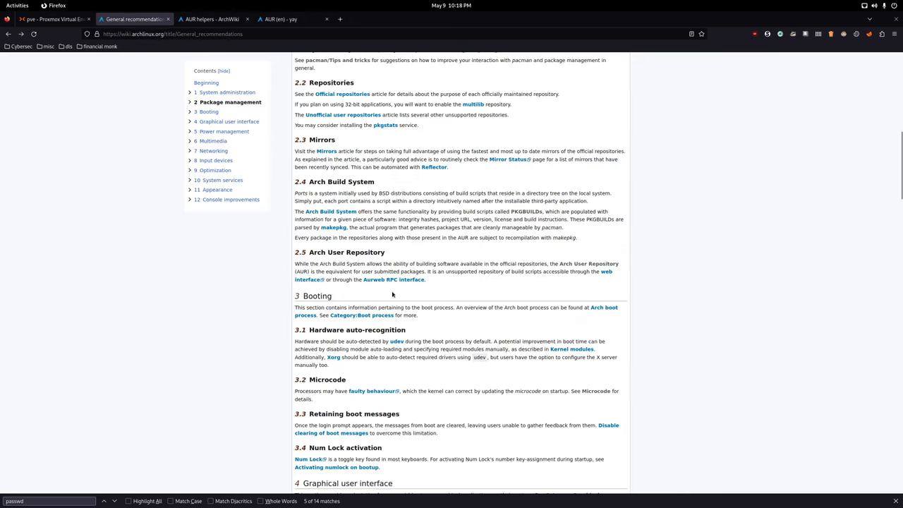
pyautogui.moveTo(546, 254)
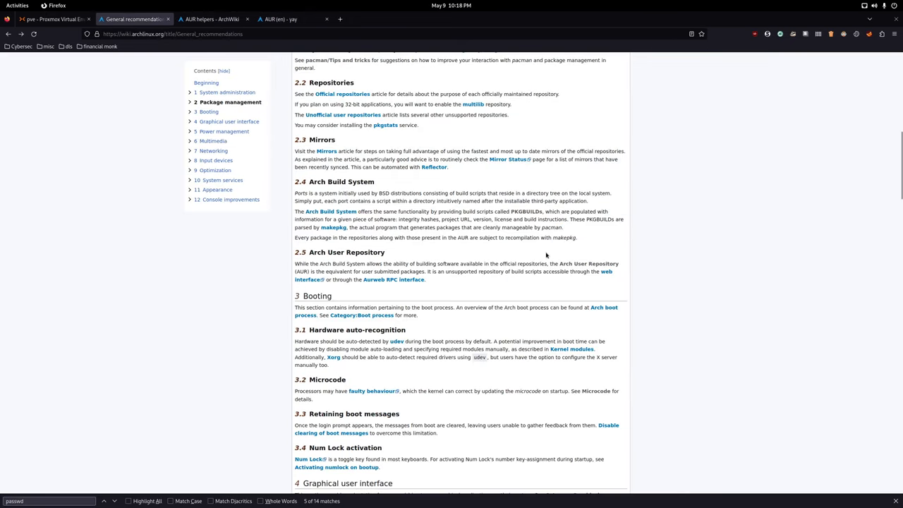
pyautogui.moveTo(295, 192); pyautogui.dragTo(576, 237)
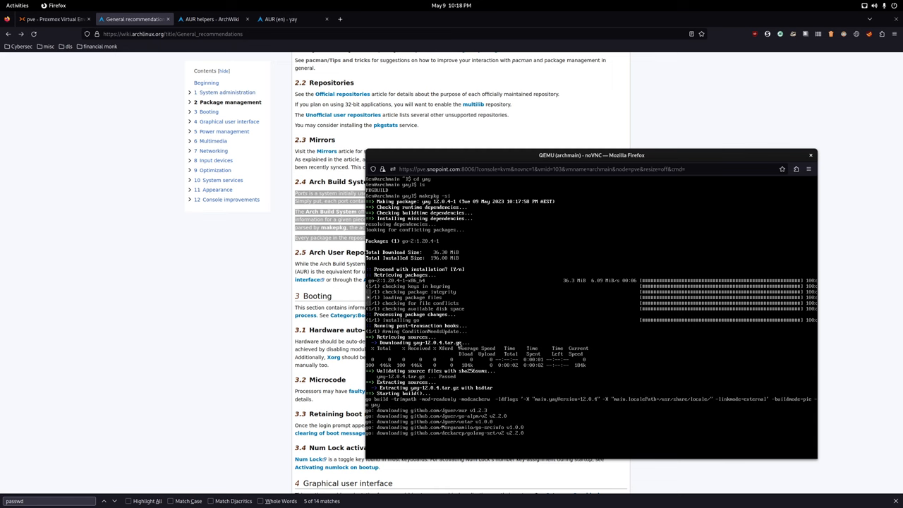
pyautogui.moveTo(591, 154); pyautogui.dragTo(573, 170)
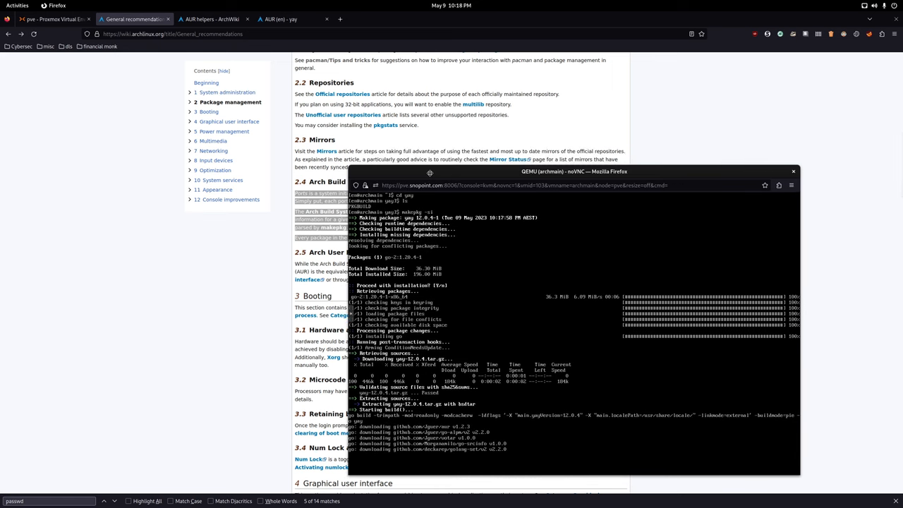
pyautogui.moveTo(429, 172); pyautogui.dragTo(257, 217)
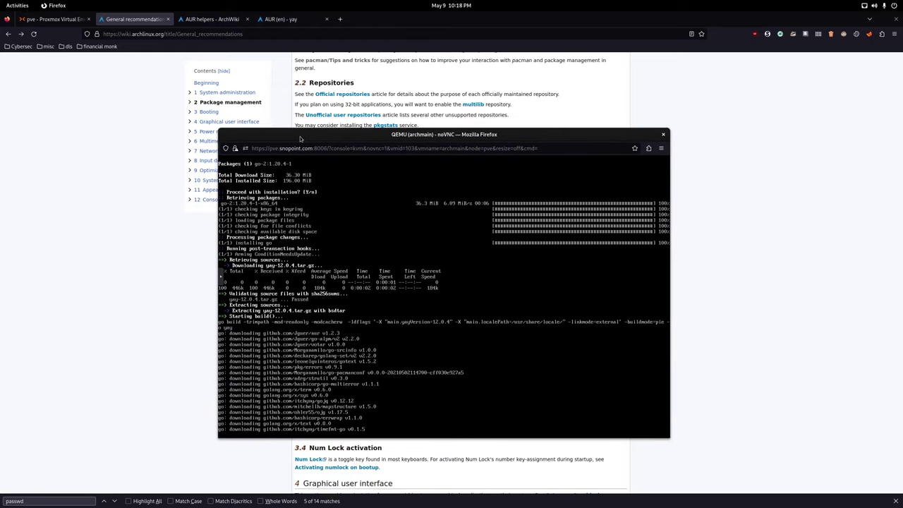
pyautogui.moveTo(445, 134); pyautogui.dragTo(460, 179)
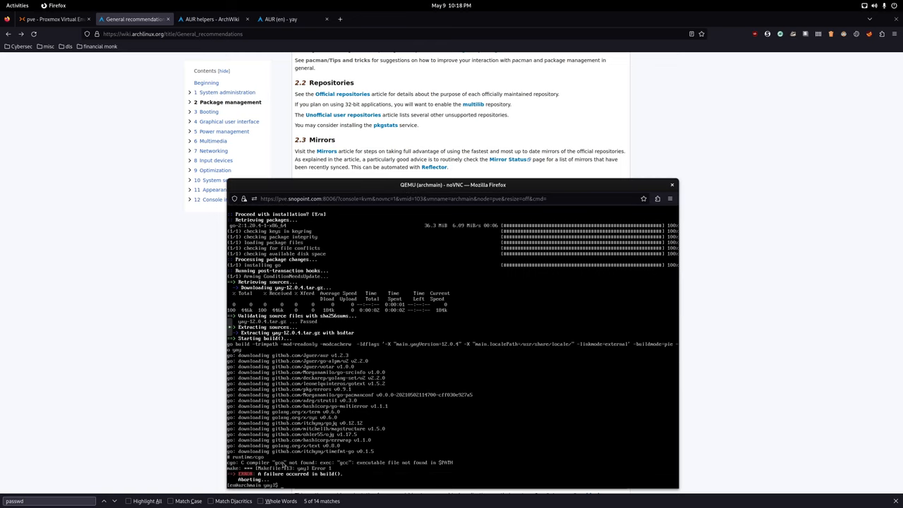
pyautogui.moveTo(417, 192)
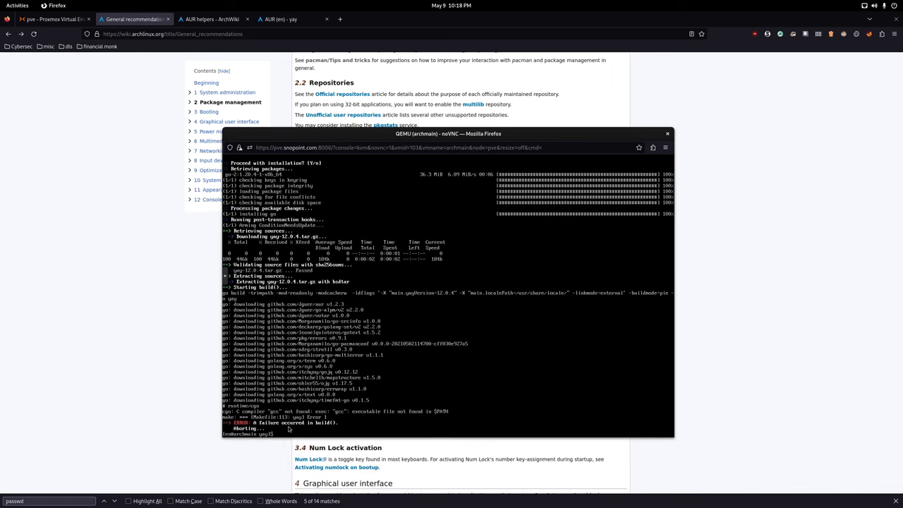
# Install gcc with sudo pacman -S gcc and rerun makepkg -si for yay.
pyautogui.write('ya')
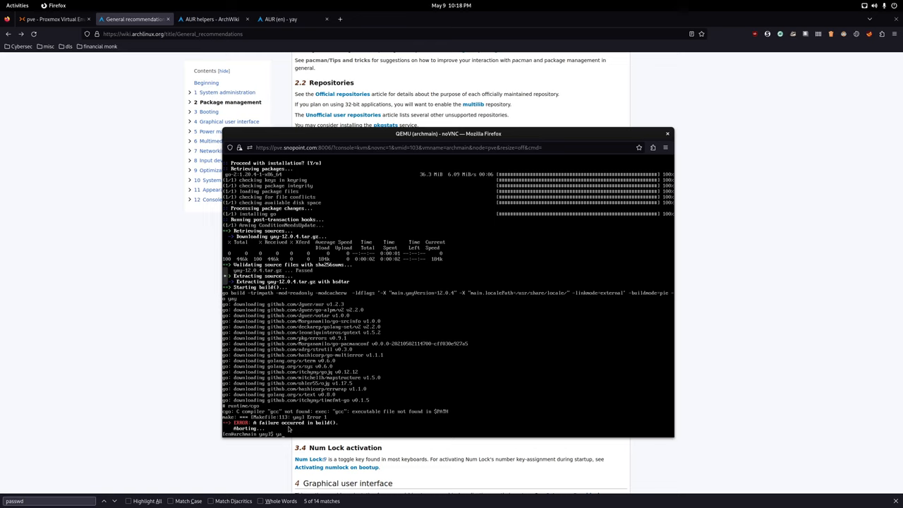
pyautogui.write('sudo pacman -S gcc')
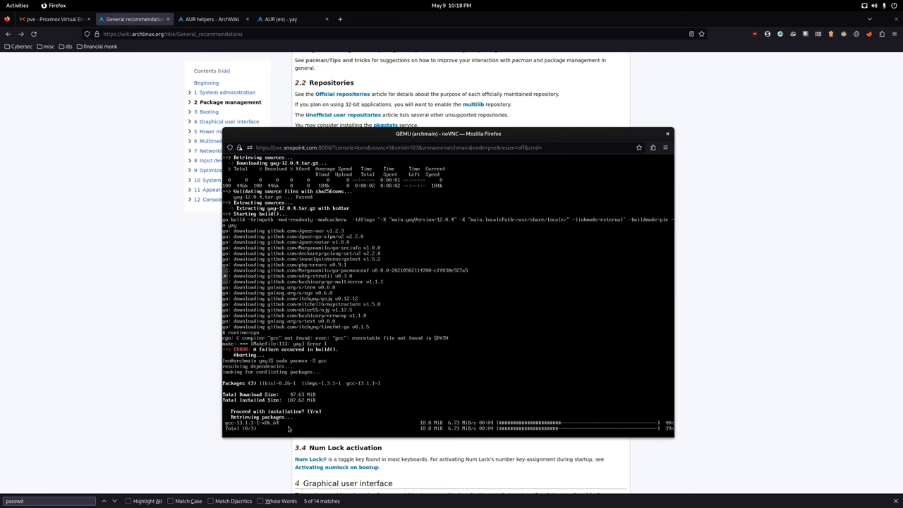
pyautogui.moveTo(448, 133); pyautogui.dragTo(449, 121)
pyautogui.write('makepkg -si')
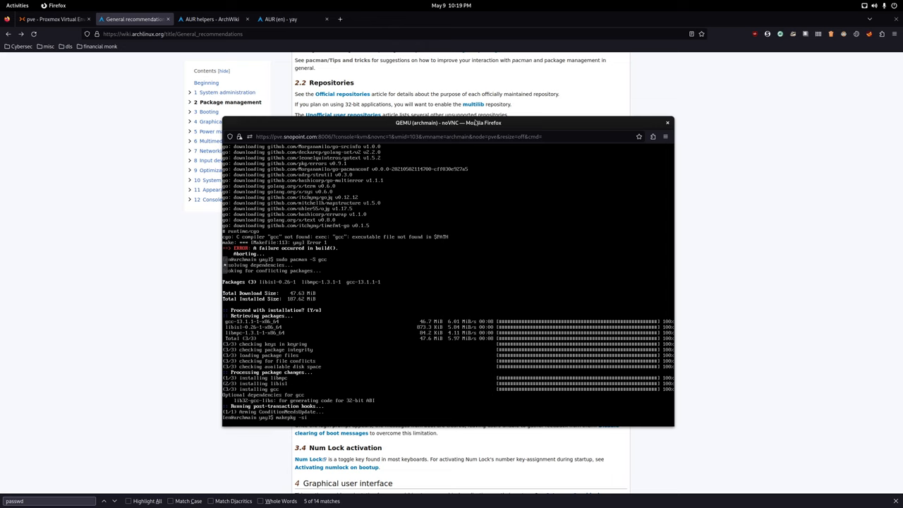
pyautogui.scroll(-3)
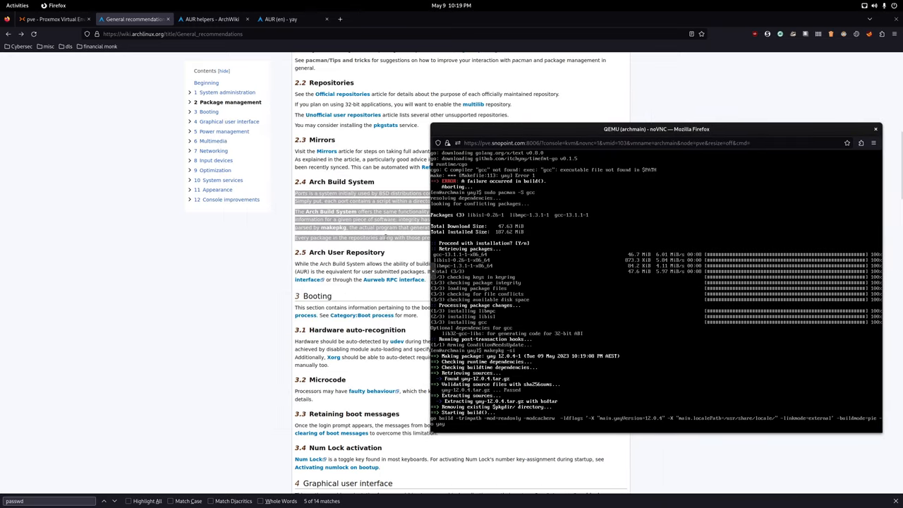
pyautogui.scroll(-3)
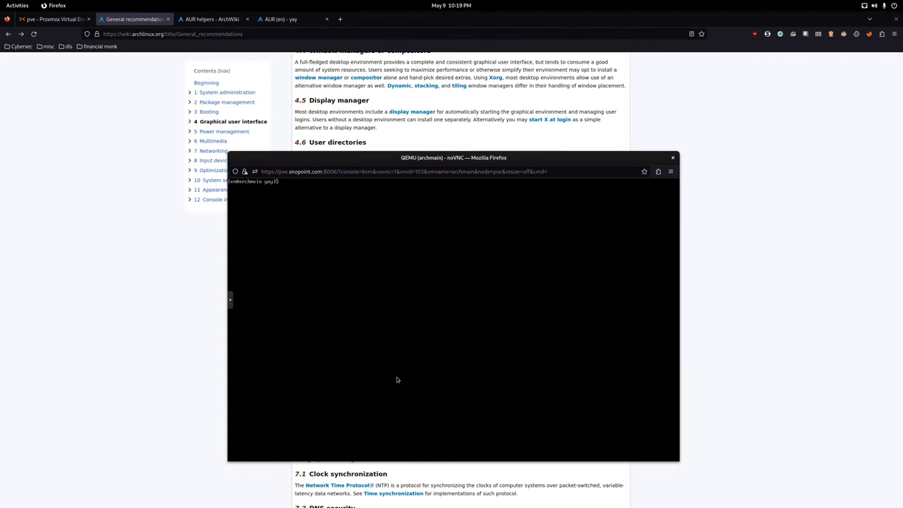
# Run yay -Syu, which syncs databases and the AUR and finds nothing to do, then begin the next pacman command.
pyautogui.click(671, 158)
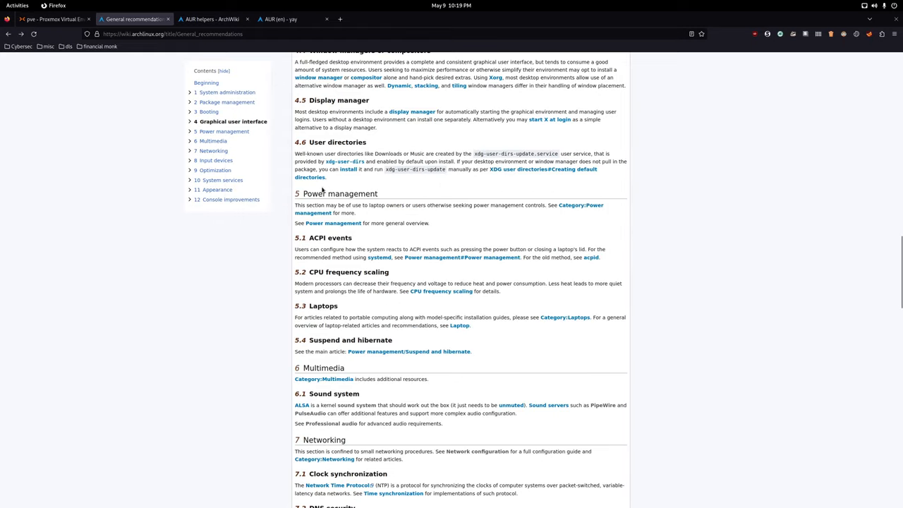
pyautogui.scroll(3)
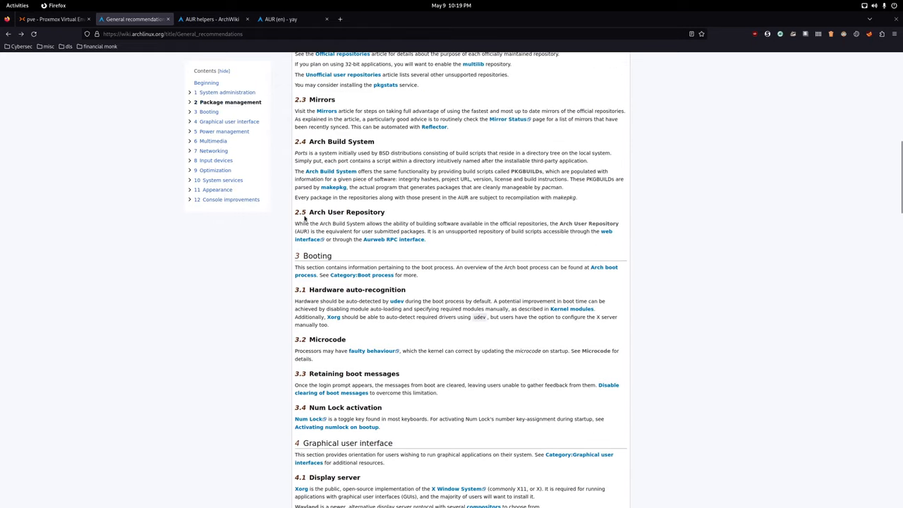
pyautogui.moveTo(309, 211); pyautogui.dragTo(426, 240)
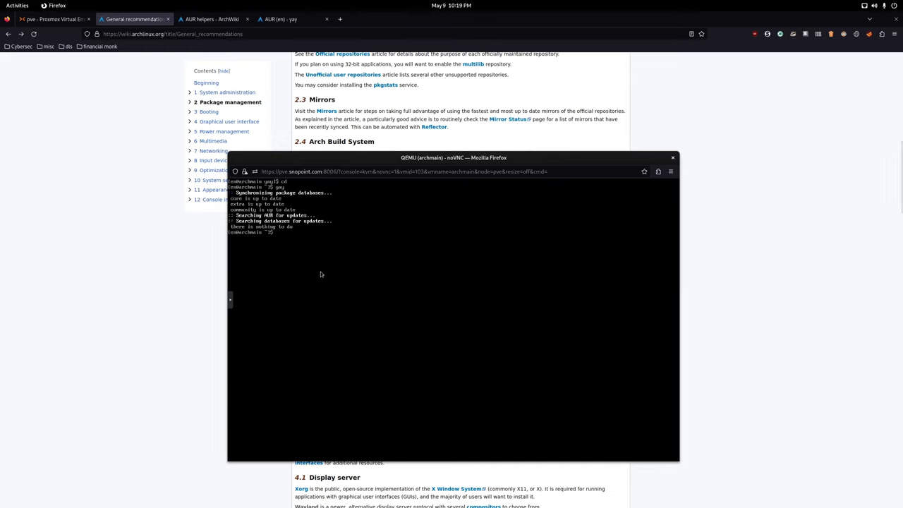
pyautogui.write('sudo pacman -')
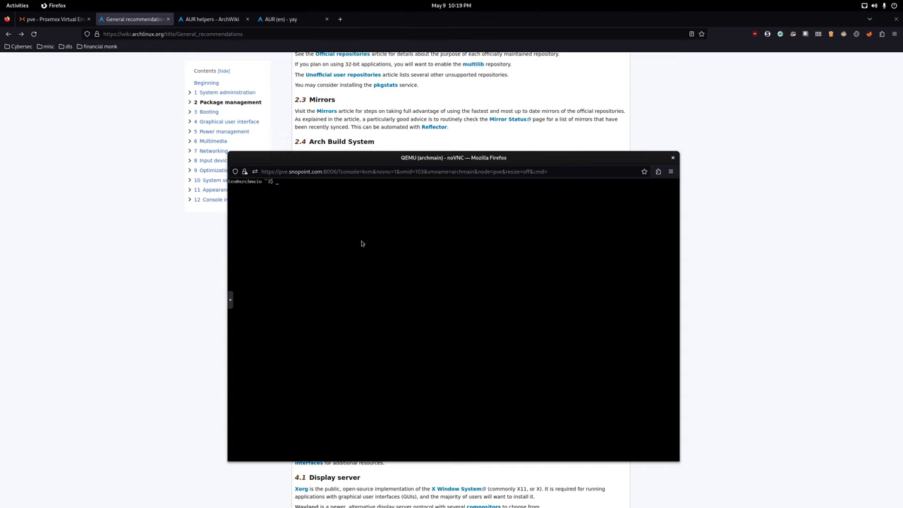
pyautogui.moveTo(454, 158); pyautogui.dragTo(471, 232)
pyautogui.write('yay -')
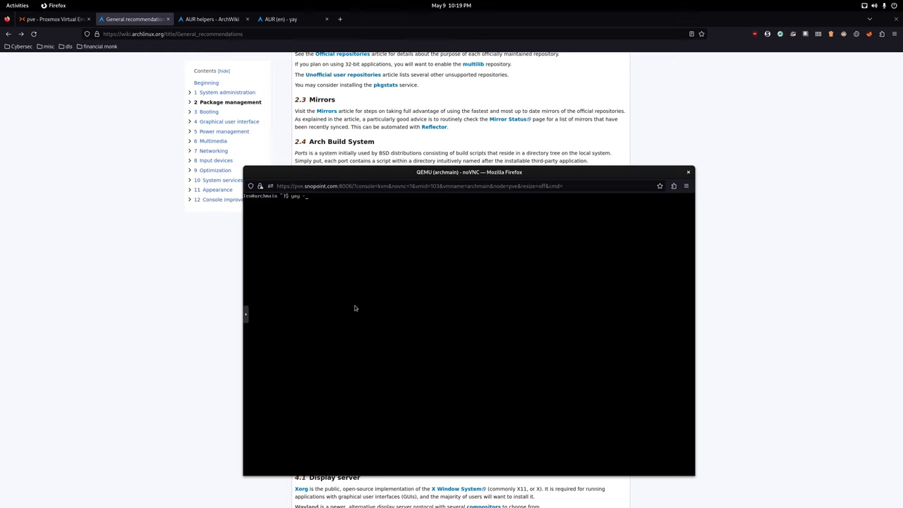
pyautogui.write('S')
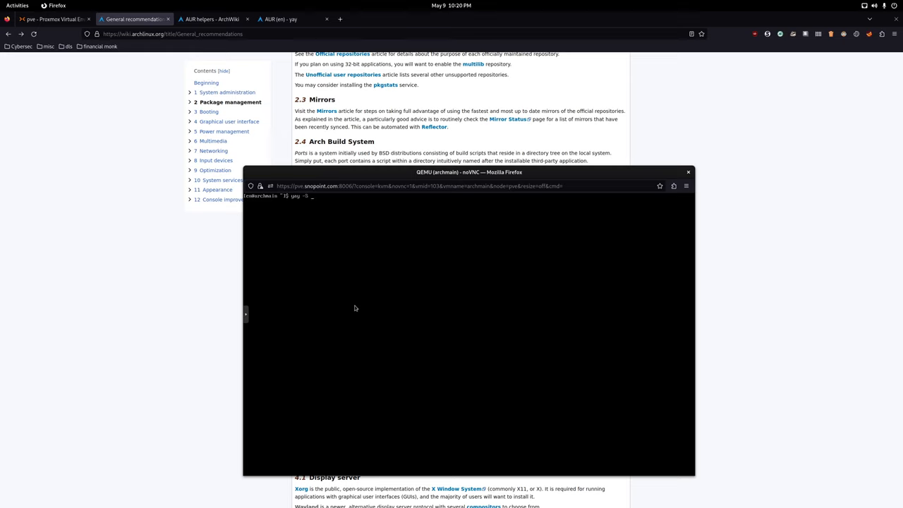
pyautogui.write('package')
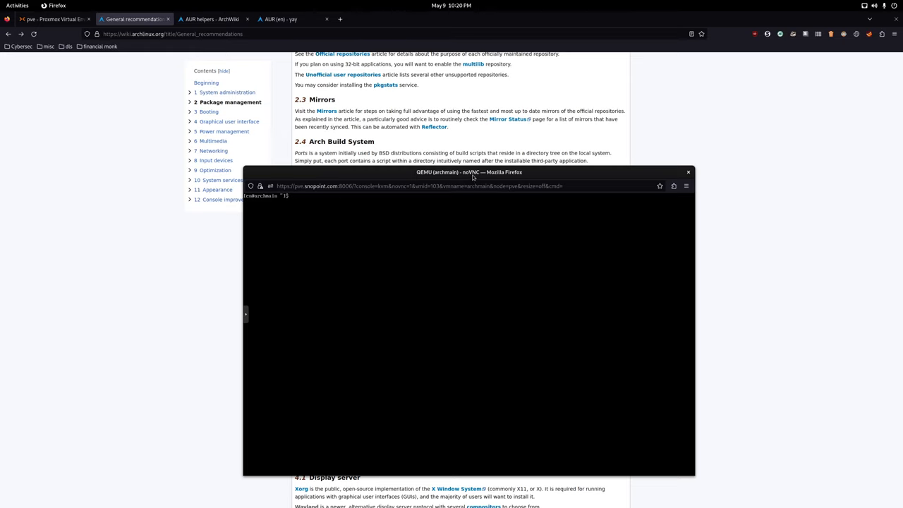
# Scroll the General recommendations article to its Booting section.
pyautogui.click(689, 172)
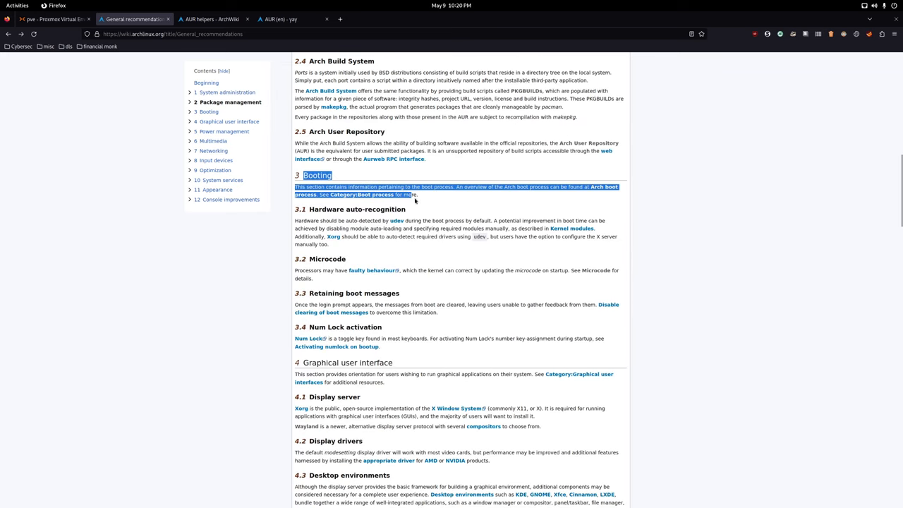
pyautogui.scroll(3)
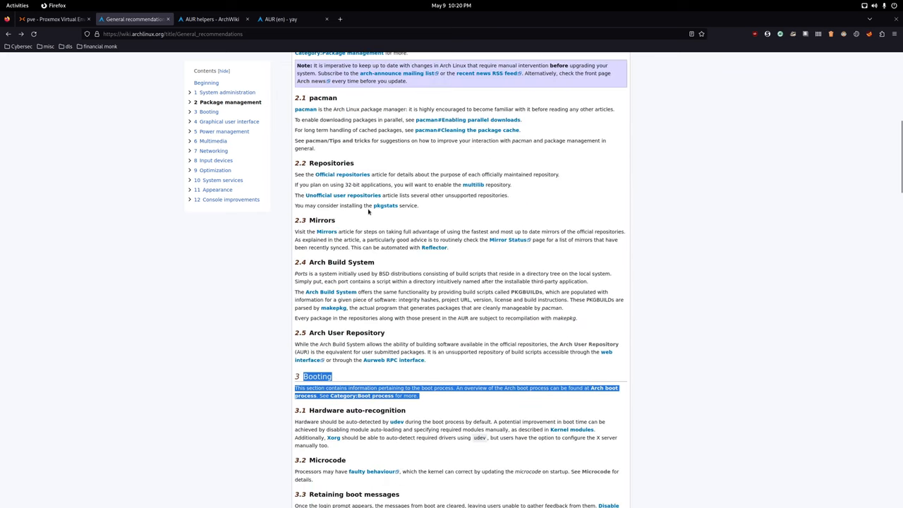
pyautogui.scroll(3)
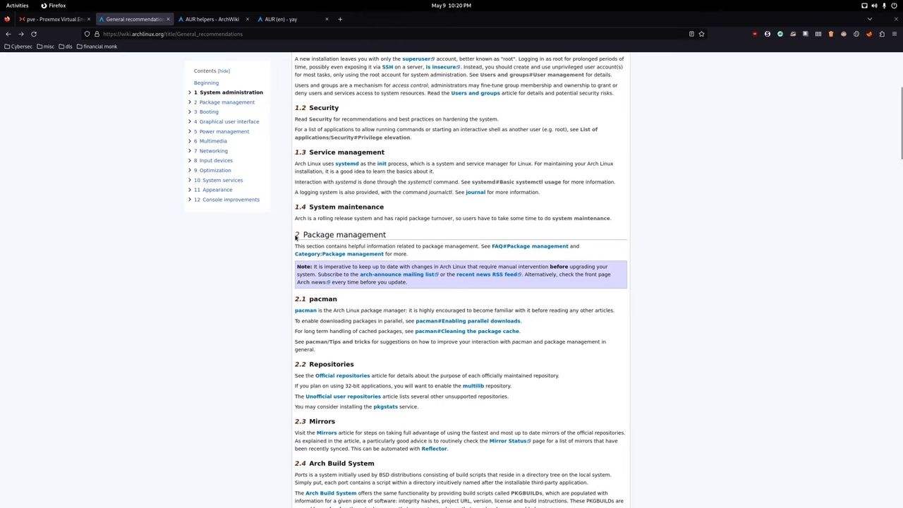
pyautogui.scroll(-3)
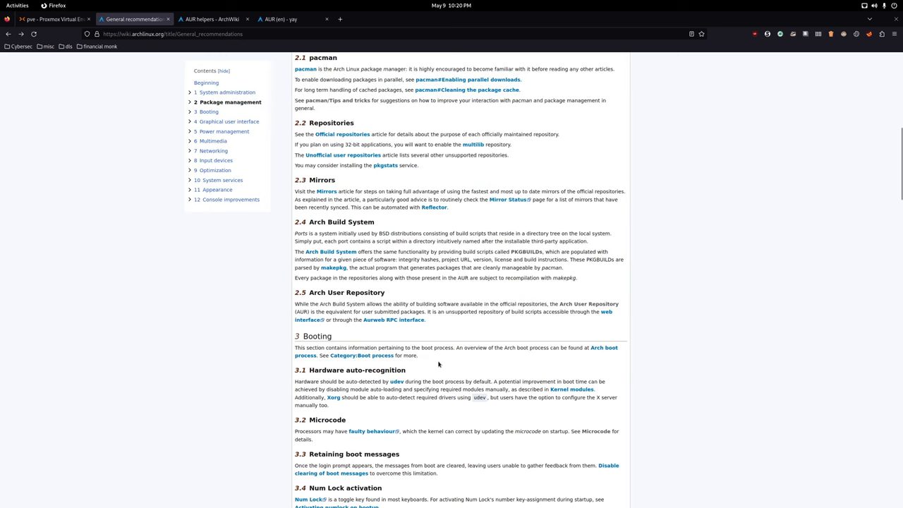
pyautogui.scroll(-3)
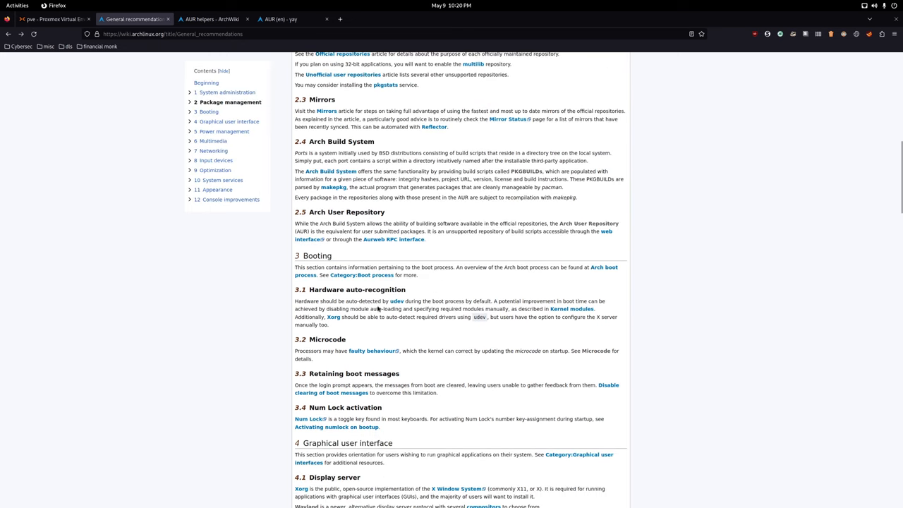
pyautogui.scroll(-3)
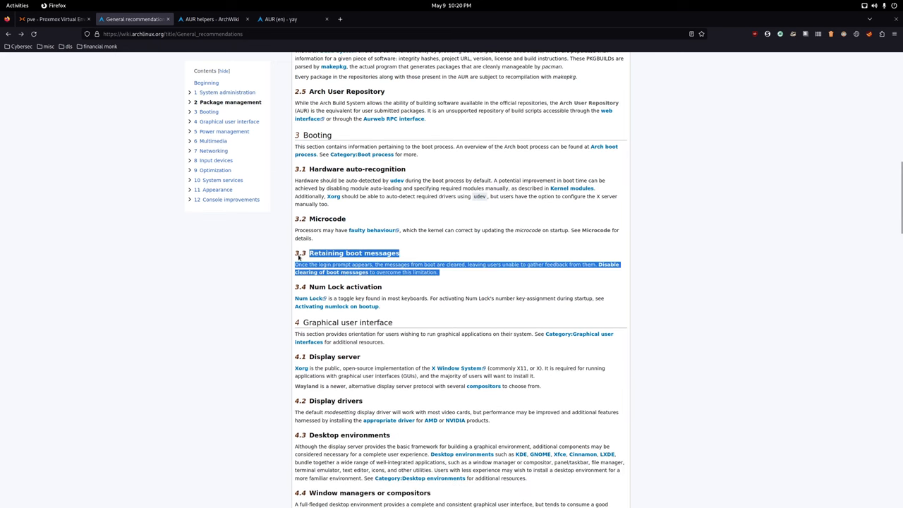
# Read the Retaining boot messages and Num Lock activation subsections, then bring the VM console back.
pyautogui.click(463, 284)
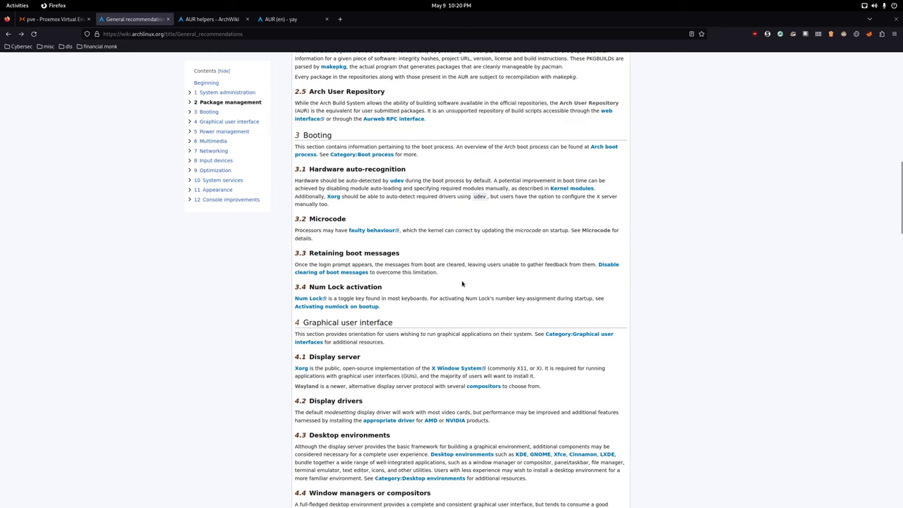
pyautogui.moveTo(429, 309)
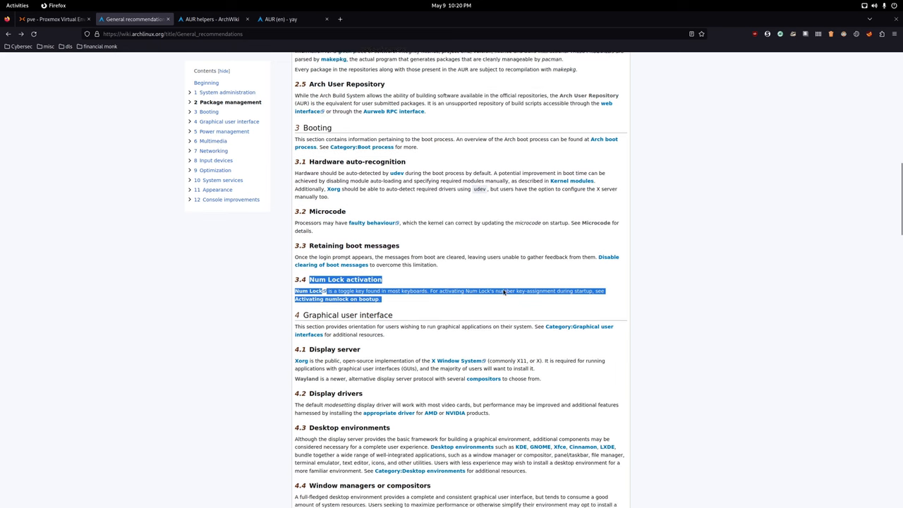
pyautogui.scroll(-3)
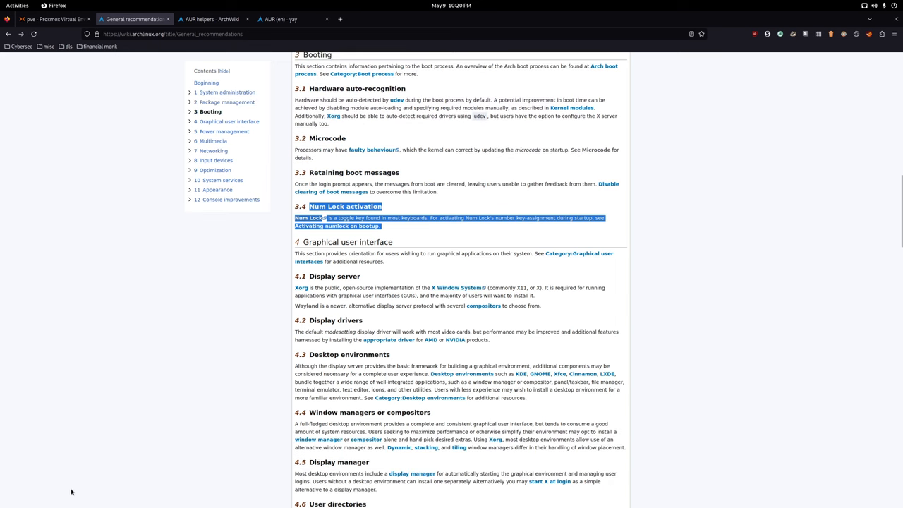
pyautogui.moveTo(522, 233)
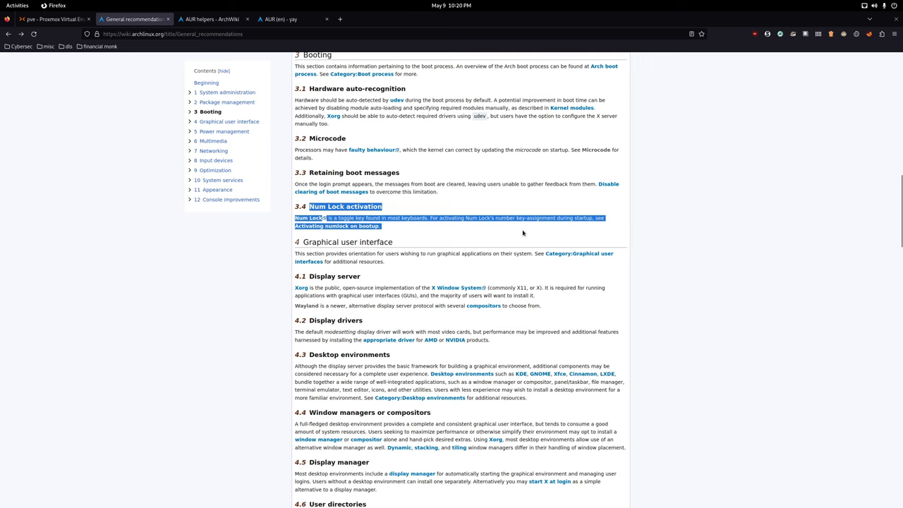
pyautogui.click(446, 237)
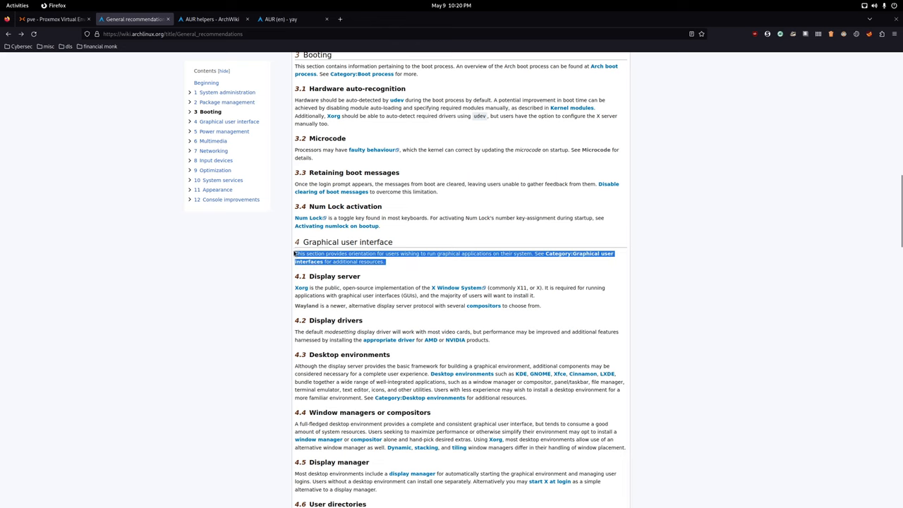
pyautogui.moveTo(296, 244)
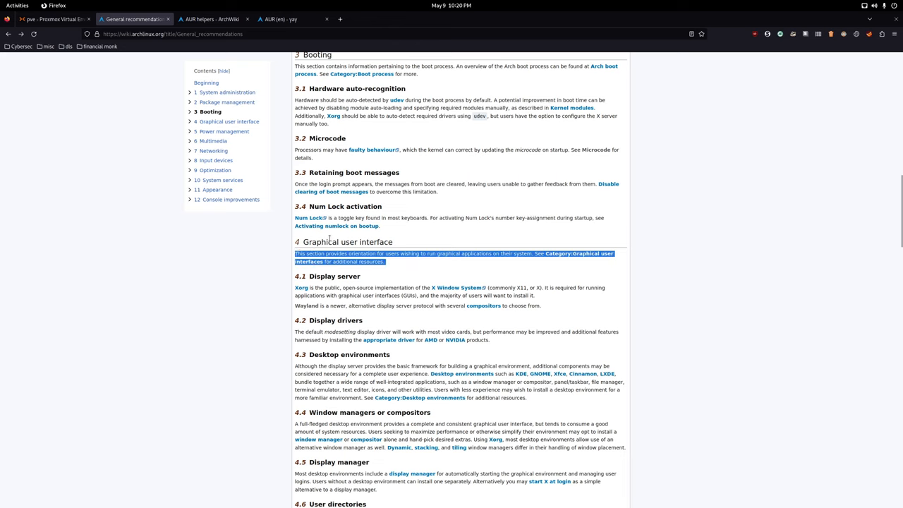
pyautogui.scroll(3)
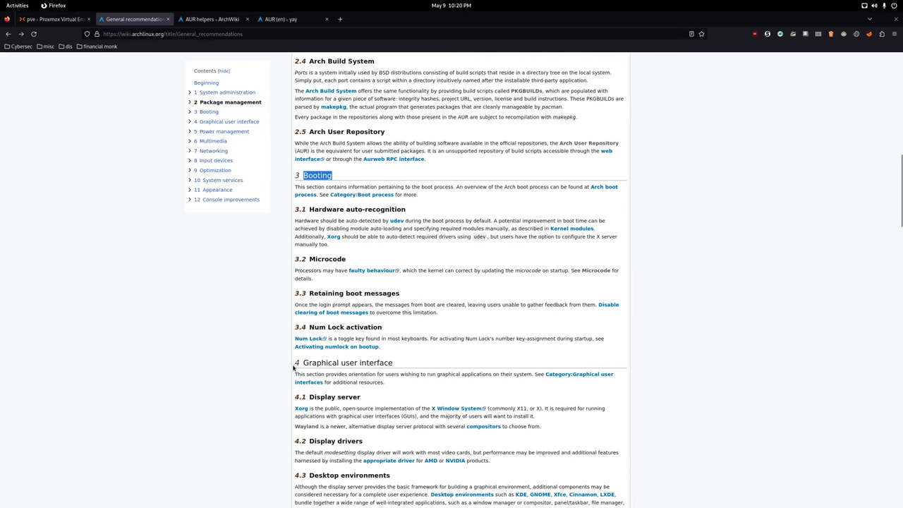
pyautogui.doubleClick(347, 361)
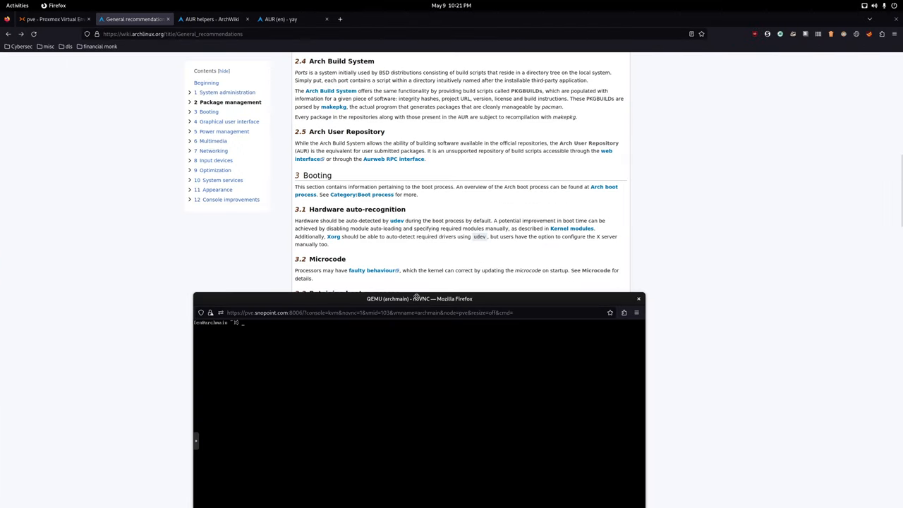
# Run neofetch in a host terminal, showing Arch Linux with GNOME 44.1, then return to the ArchWiki page.
pyautogui.moveTo(419, 299); pyautogui.dragTo(458, 104)
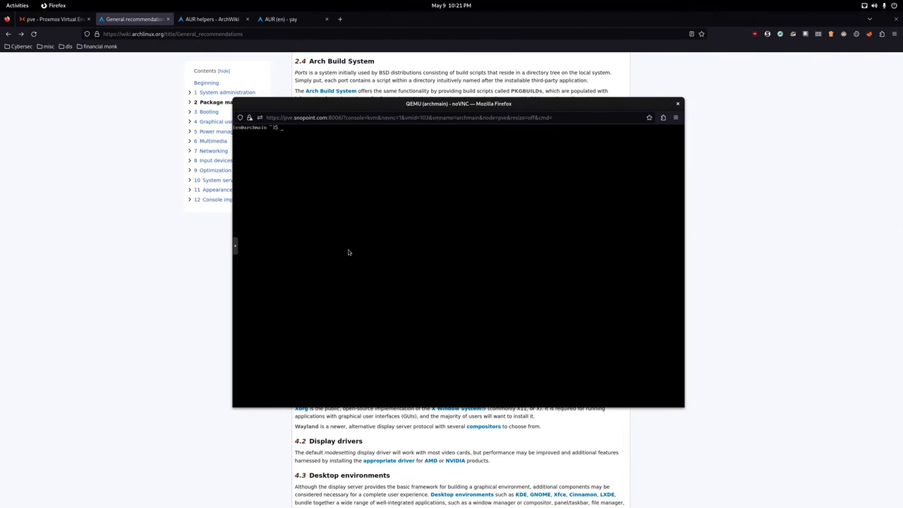
pyautogui.moveTo(460, 283)
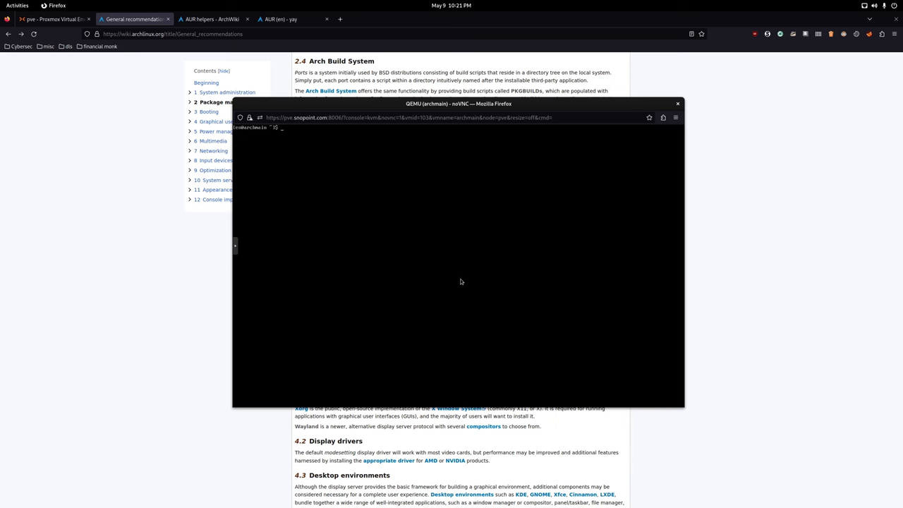
pyautogui.click(677, 104)
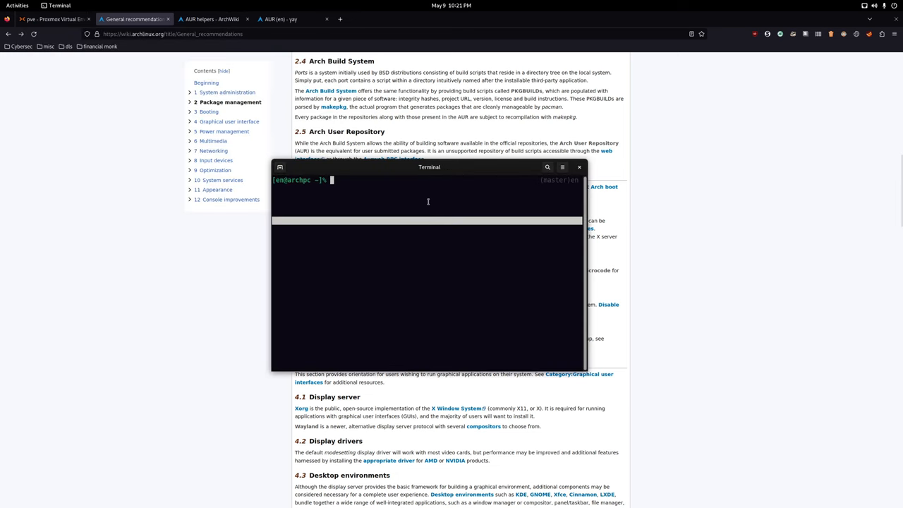
pyautogui.write('neofetch')
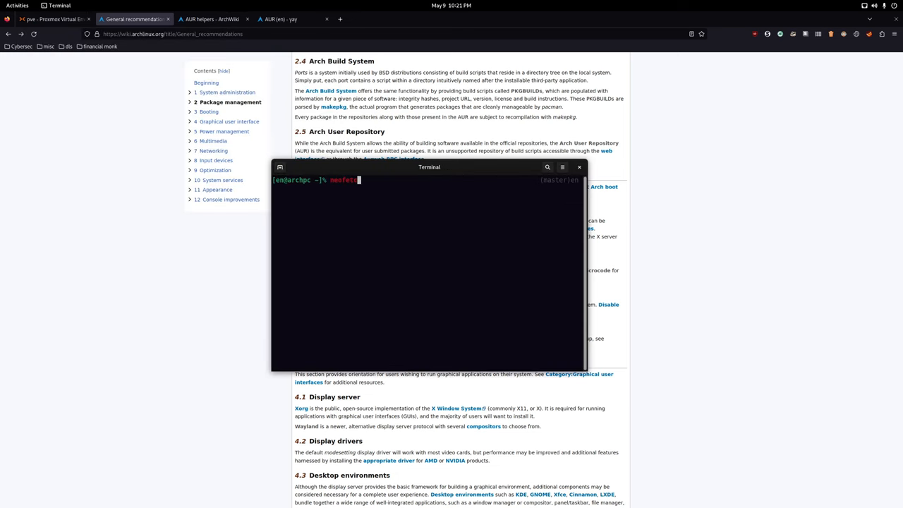
pyautogui.press('Return')
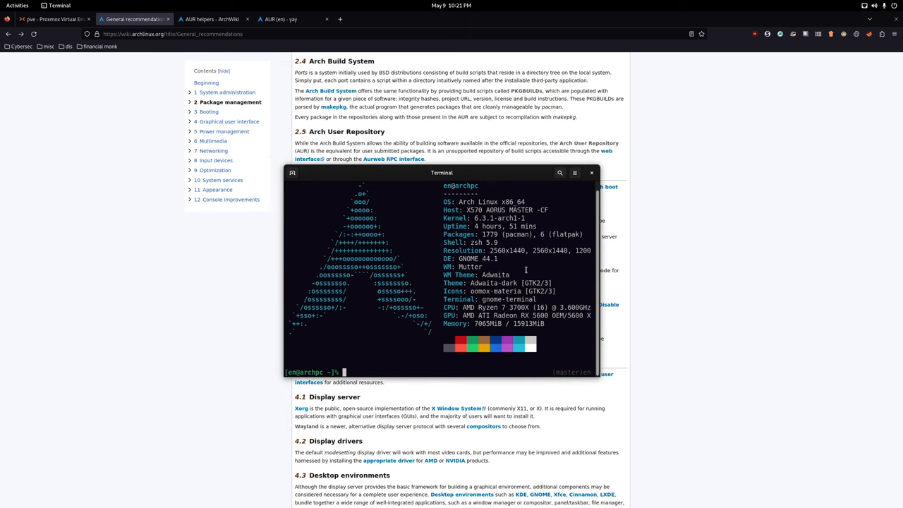
pyautogui.click(593, 172)
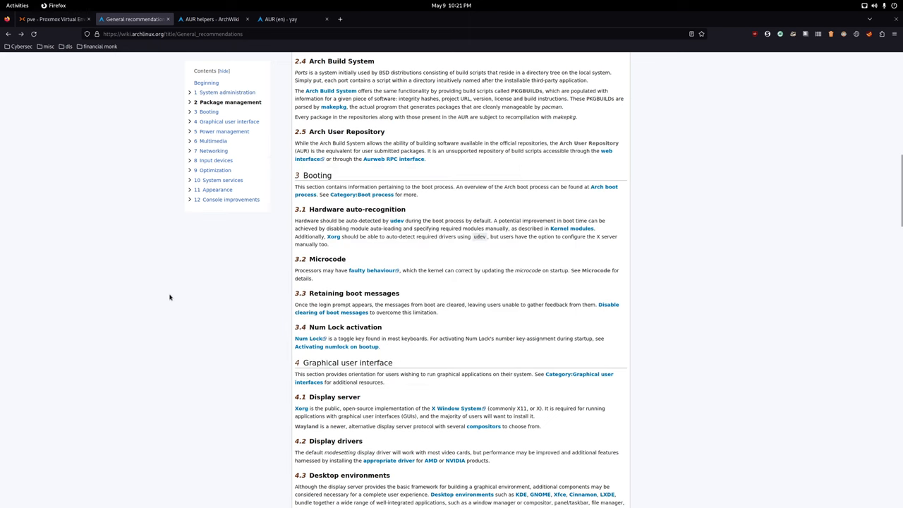
pyautogui.scroll(-3)
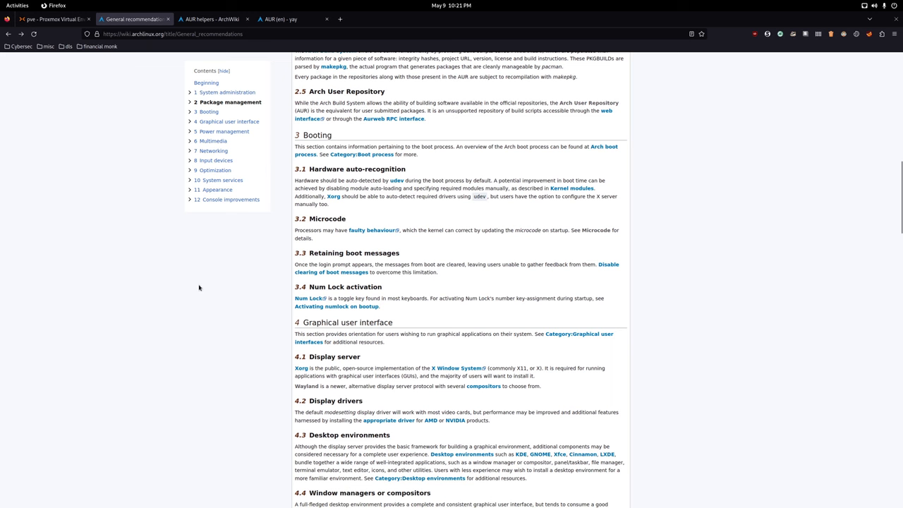
pyautogui.scroll(-3)
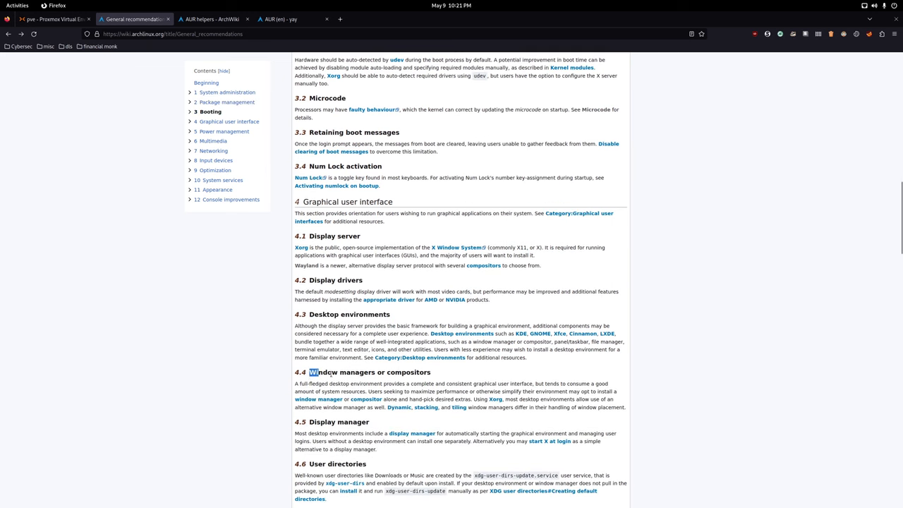
pyautogui.doubleClick(342, 373)
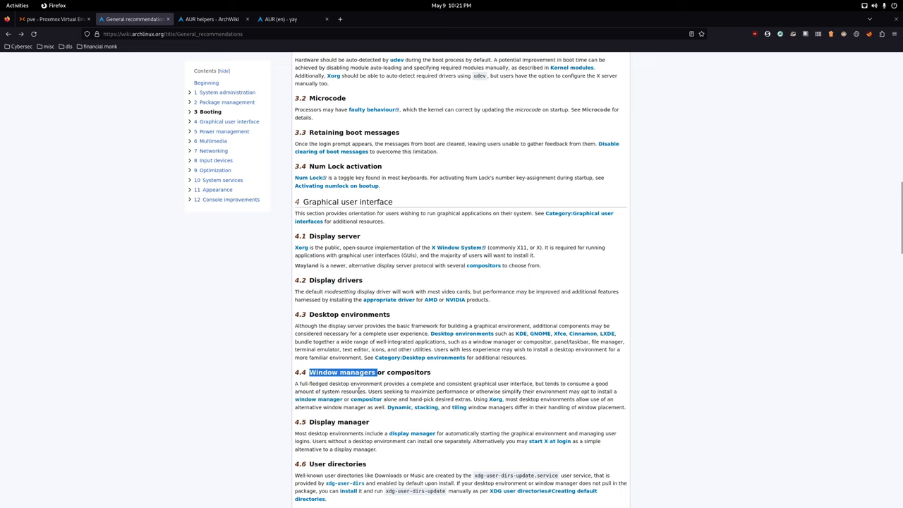
pyautogui.moveTo(353, 383)
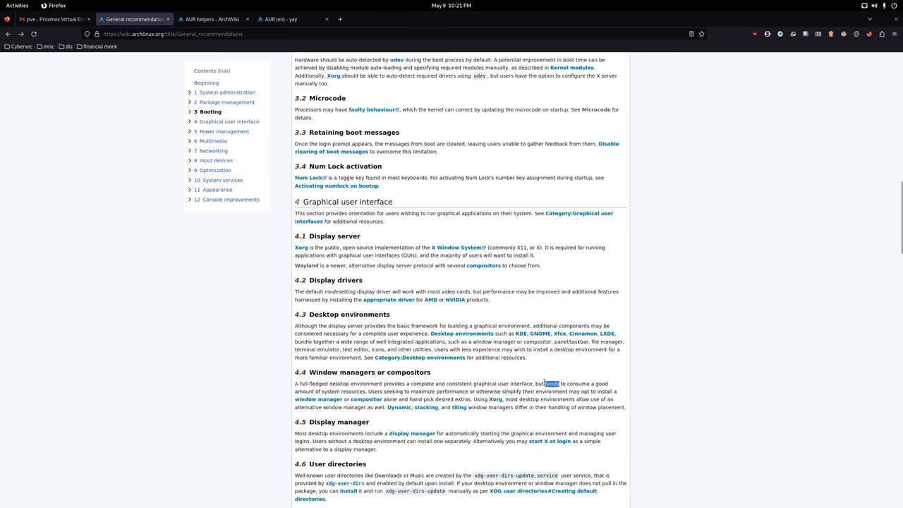
pyautogui.moveTo(545, 384); pyautogui.dragTo(365, 390)
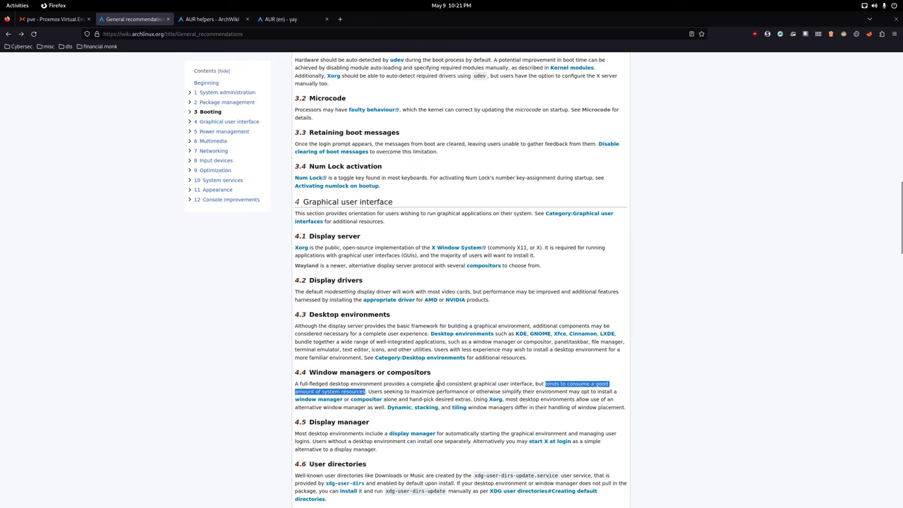
pyautogui.moveTo(375, 382)
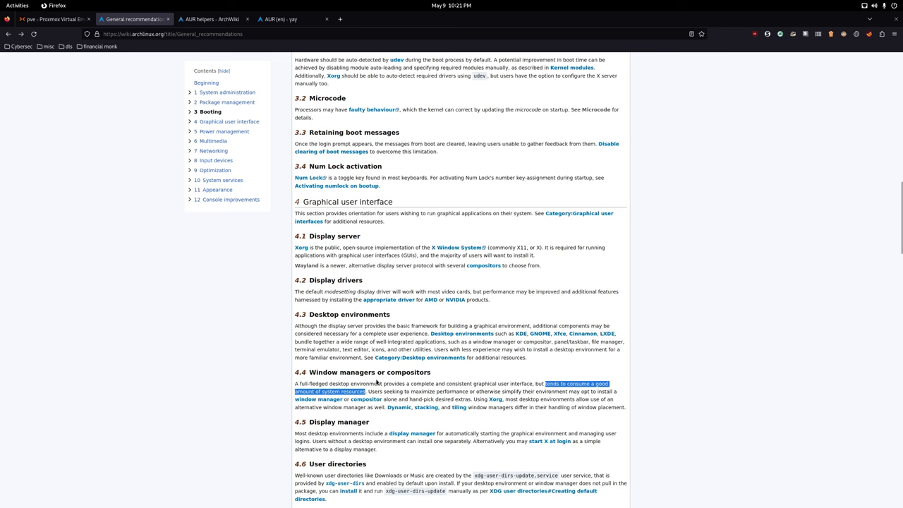
pyautogui.click(550, 378)
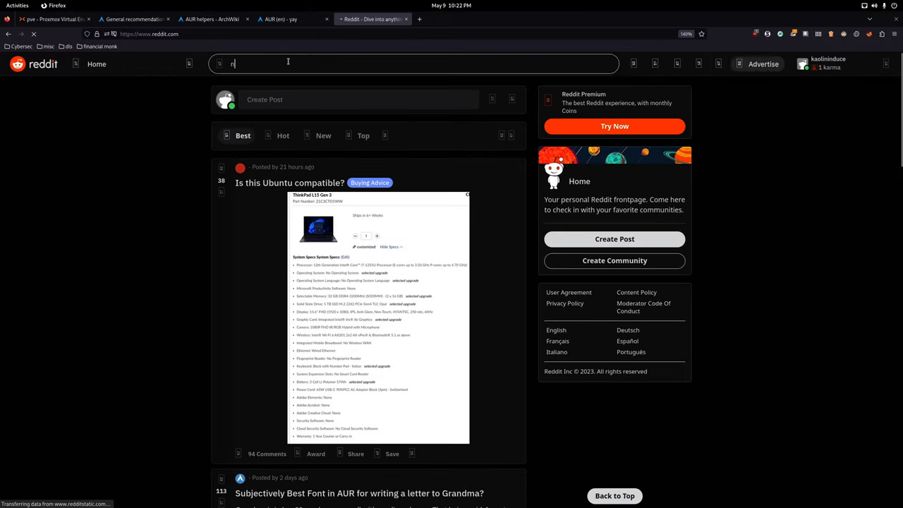
# Search Reddit for r/unix, view a desktop rice screenshot post, then start a new browser tab.
pyautogui.write('r/u')
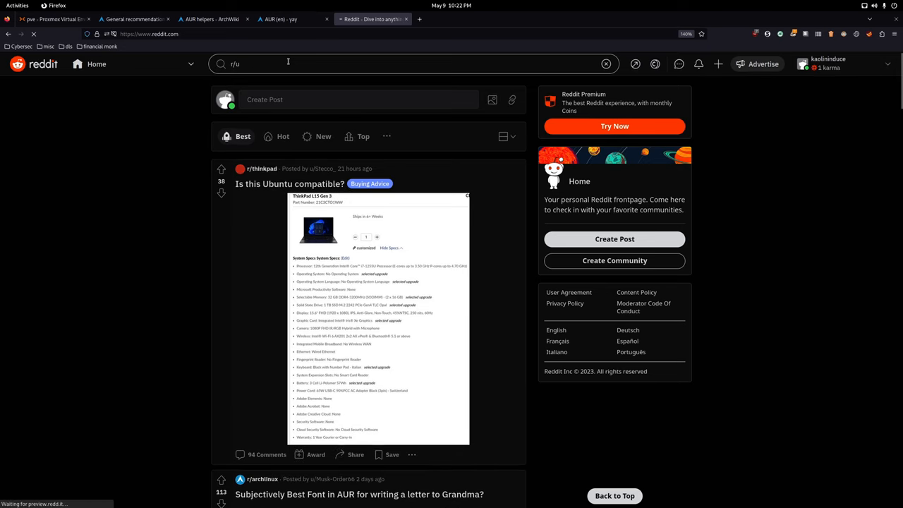
pyautogui.write('nix')
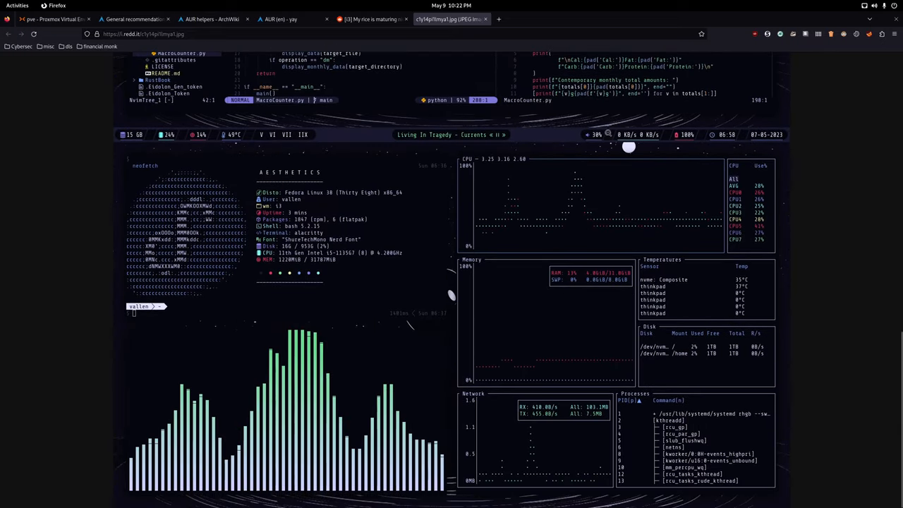
pyautogui.moveTo(288, 275)
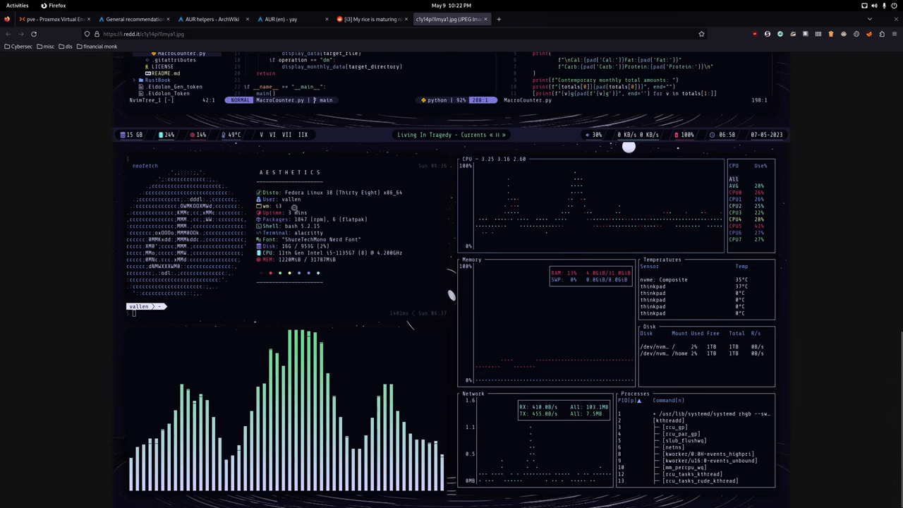
pyautogui.moveTo(310, 200)
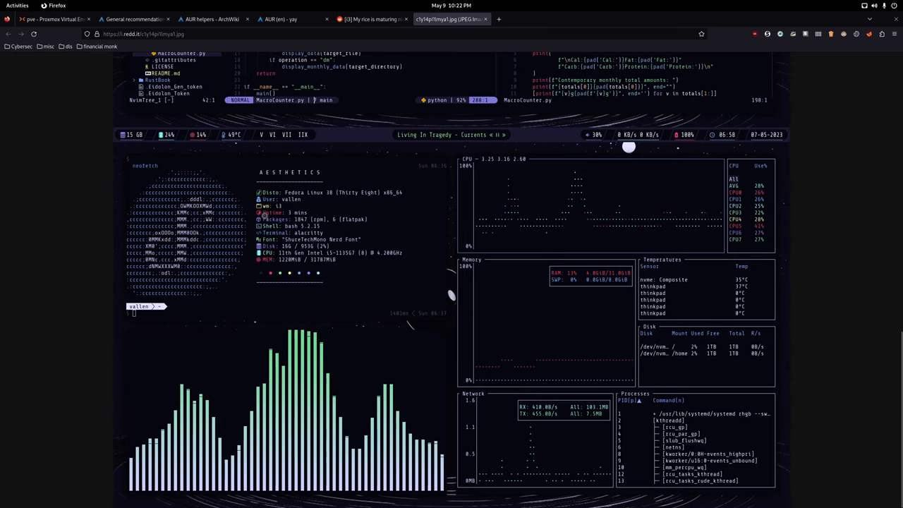
pyautogui.moveTo(324, 319)
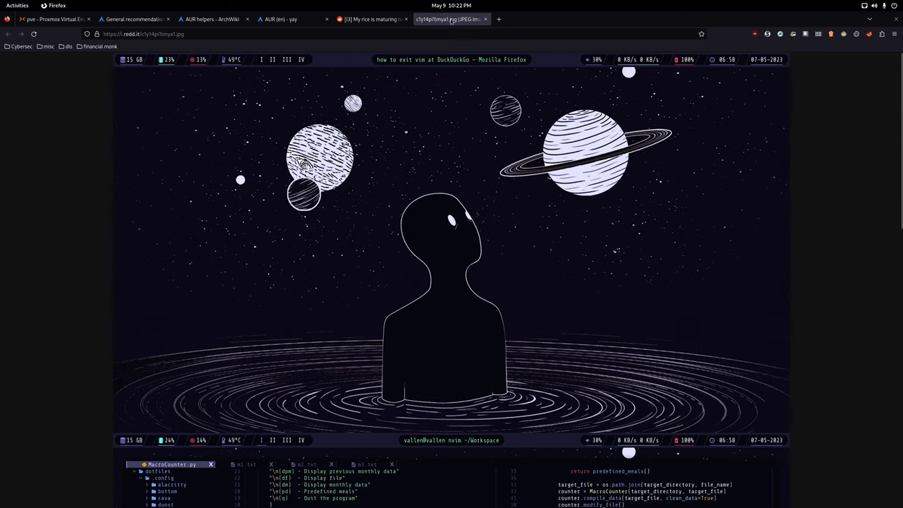
pyautogui.click(499, 19)
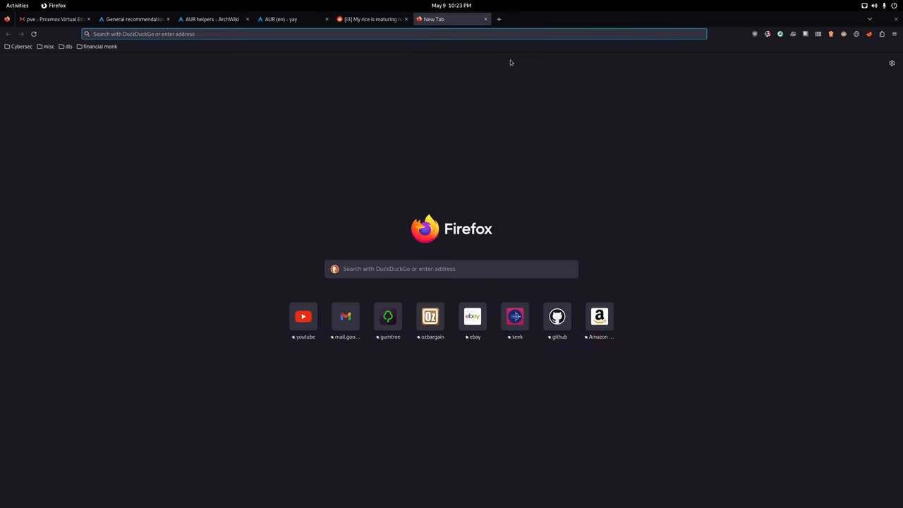
pyautogui.write('https://github.com/eneroh')
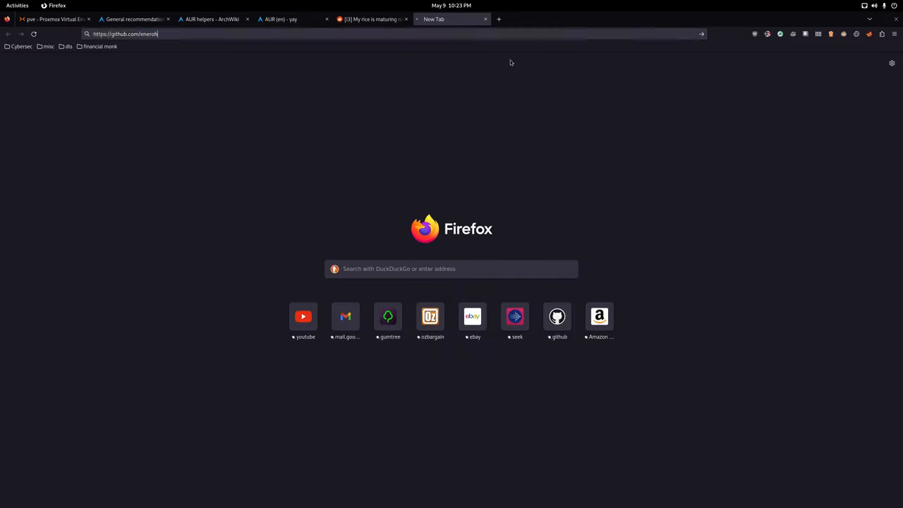
pyautogui.press('Return')
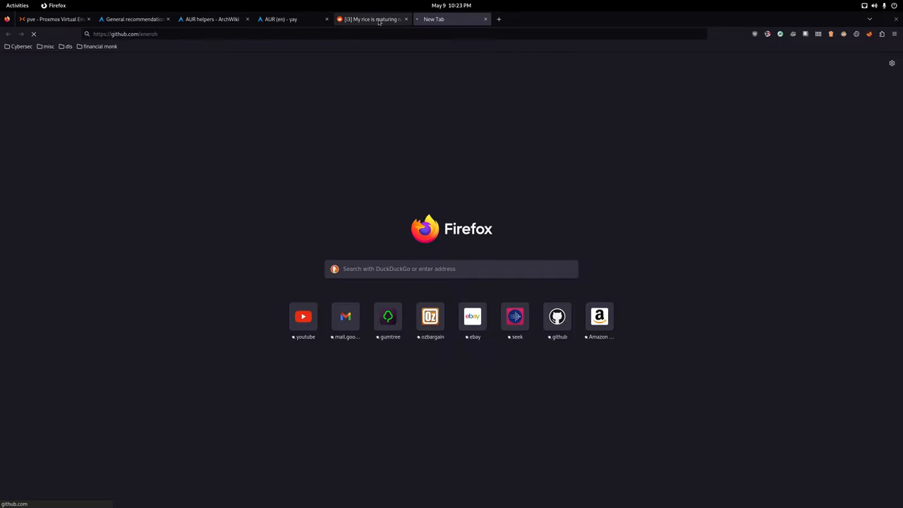
pyautogui.click(372, 19)
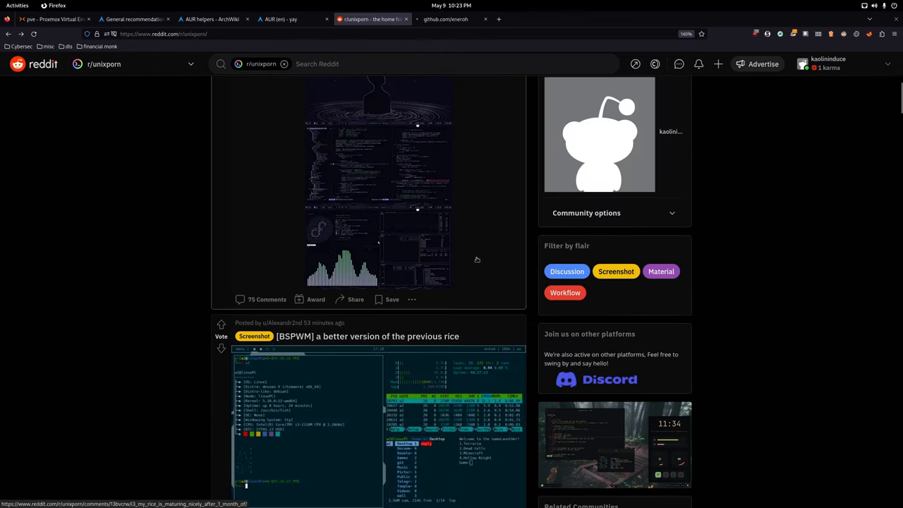
pyautogui.scroll(-3)
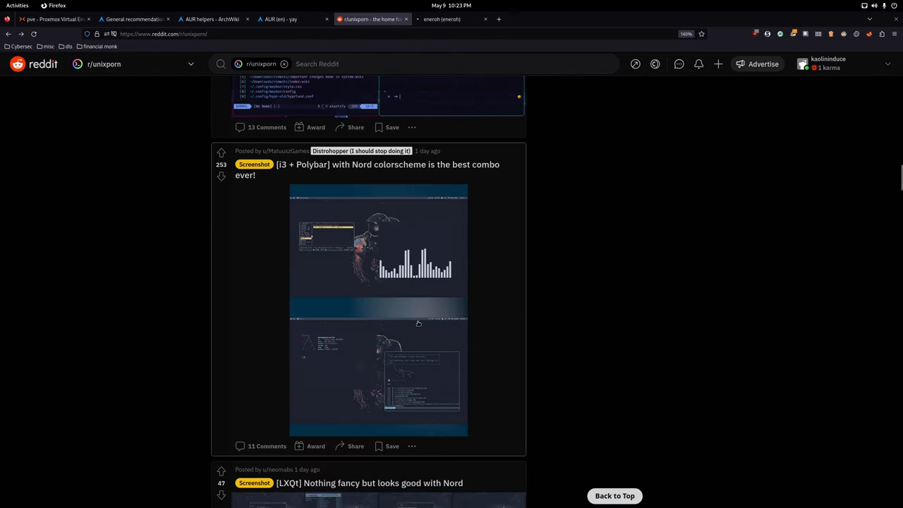
pyautogui.scroll(-3)
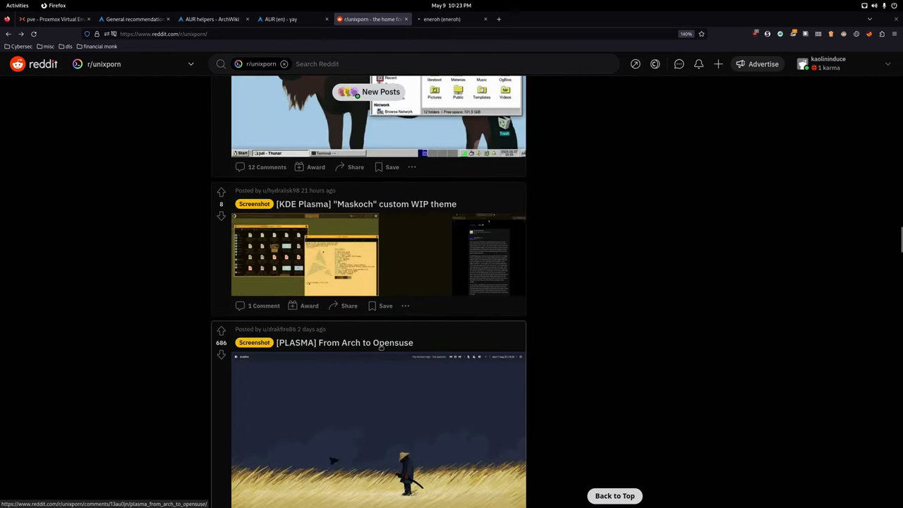
pyautogui.scroll(3)
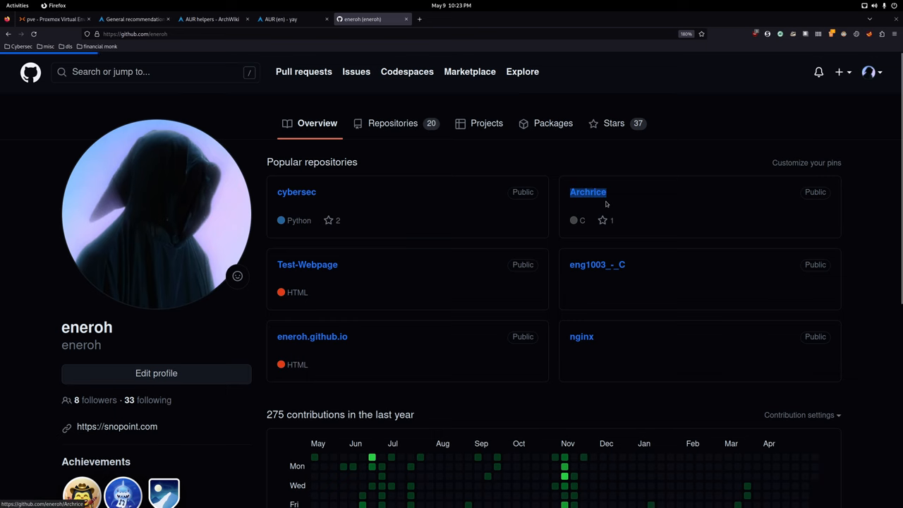
# Open the Archrice repository and go into its images folder.
pyautogui.click(587, 192)
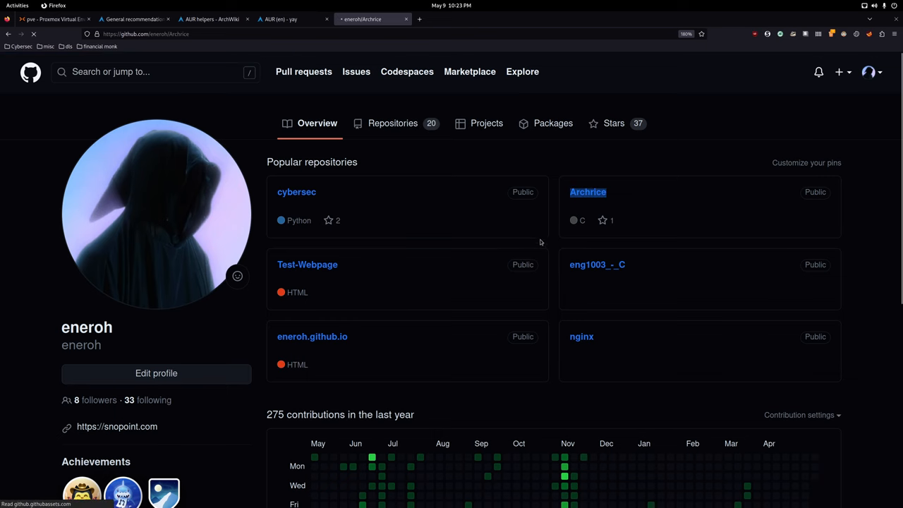
pyautogui.click(587, 192)
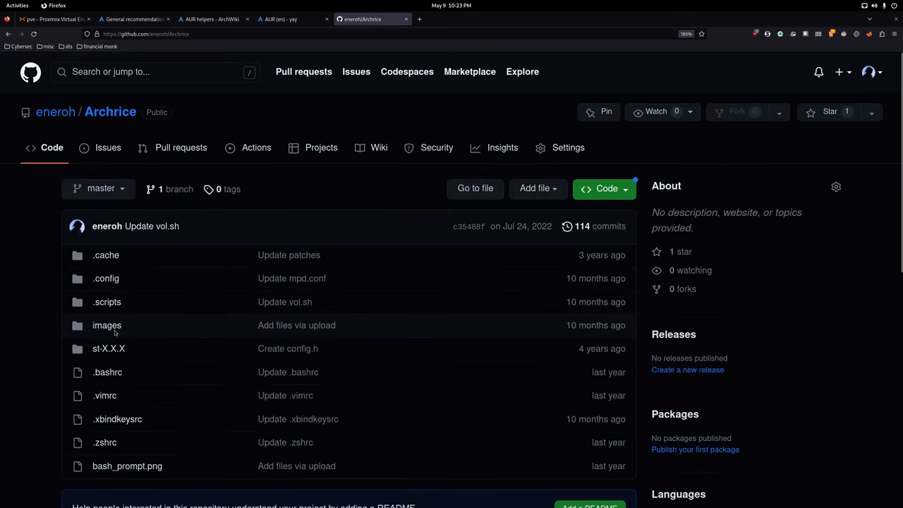
pyautogui.scroll(-3)
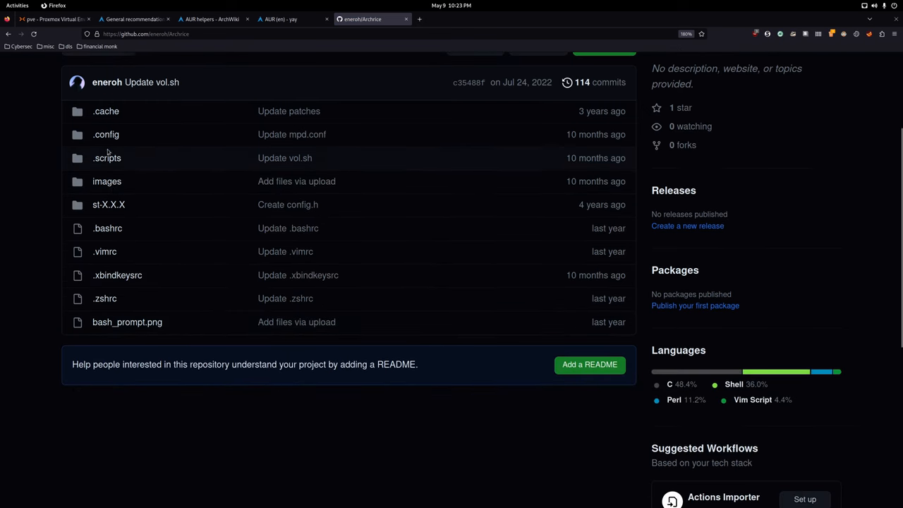
pyautogui.click(107, 180)
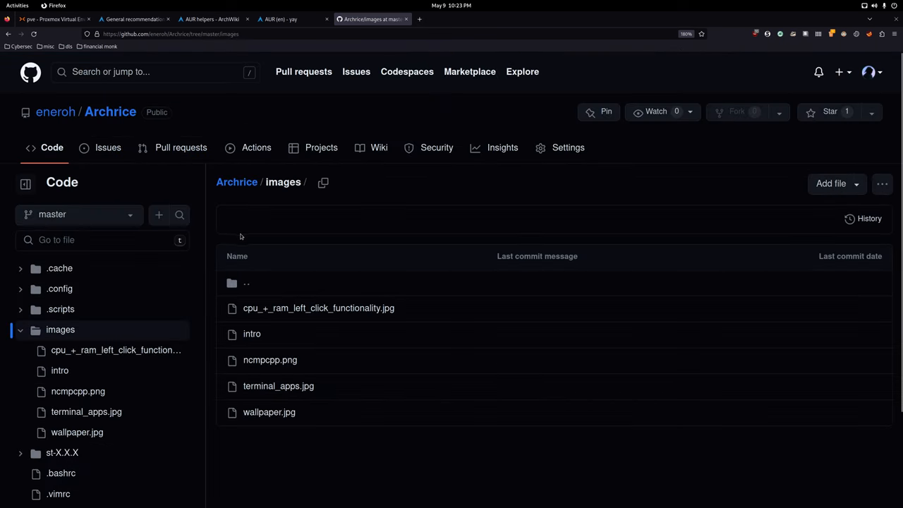
# View cpu_+_ram_left_click_functionality.jpg from the images folder.
pyautogui.scroll(-3)
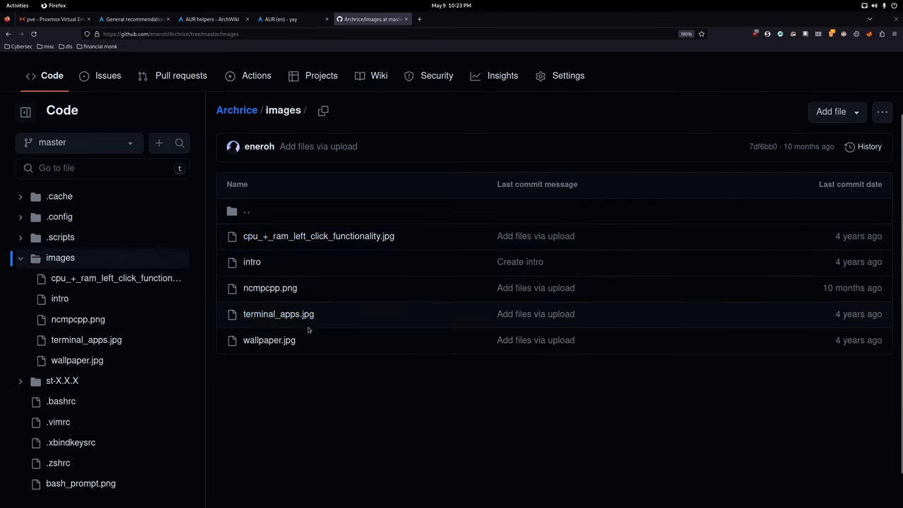
pyautogui.moveTo(308, 330)
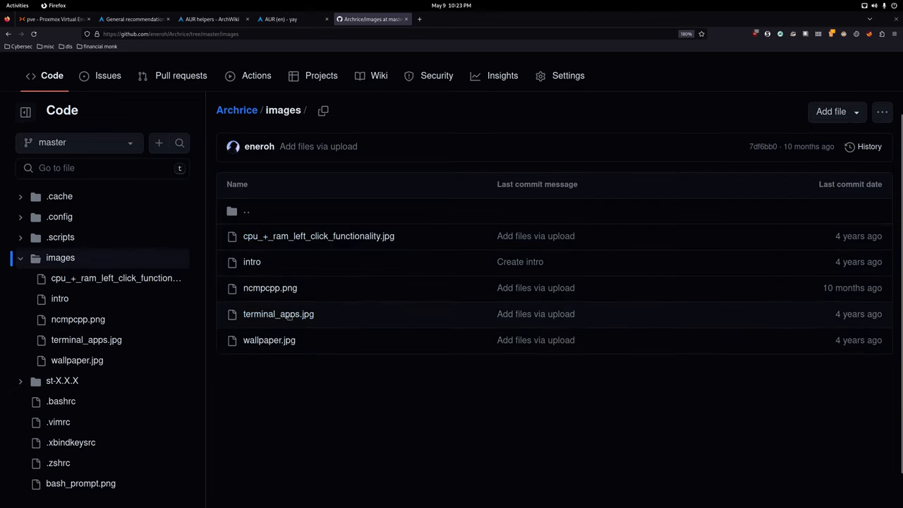
pyautogui.click(278, 313)
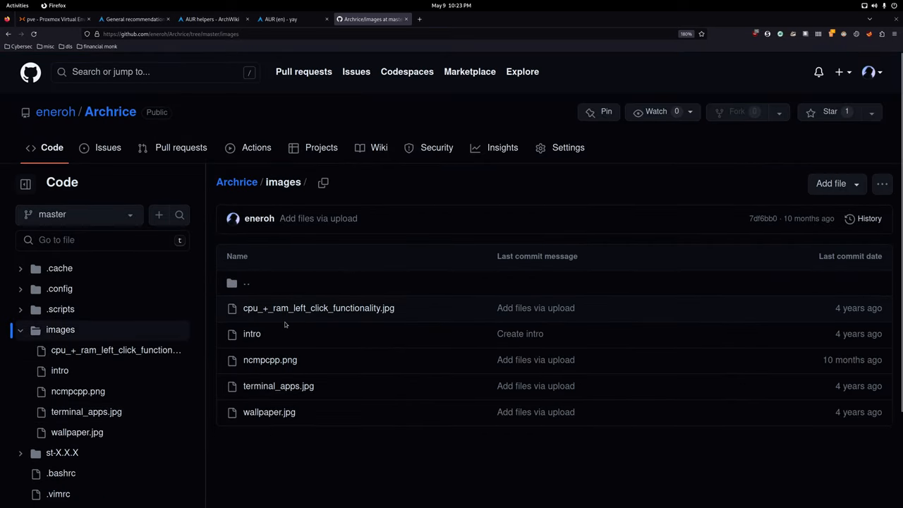
pyautogui.click(319, 308)
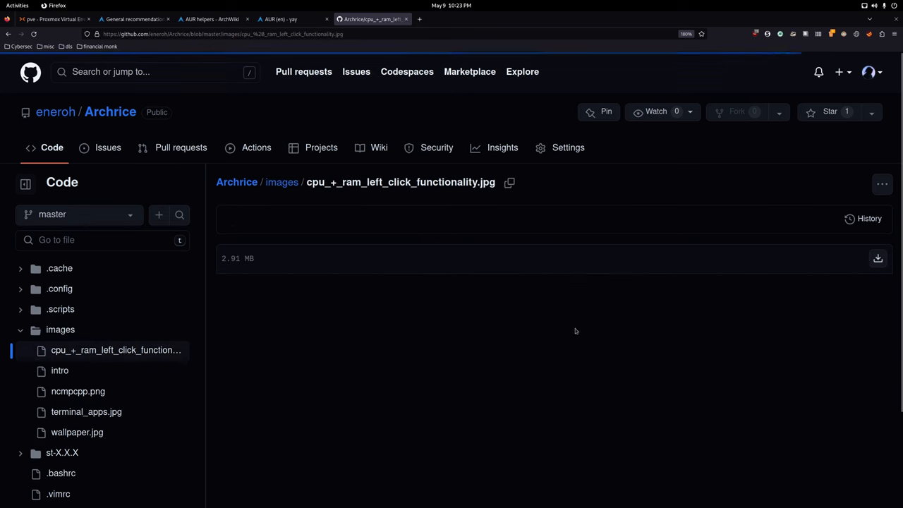
# View the Archrice screenshot on GitHub, then close it to return to the AUR yay page.
pyautogui.scroll(-3)
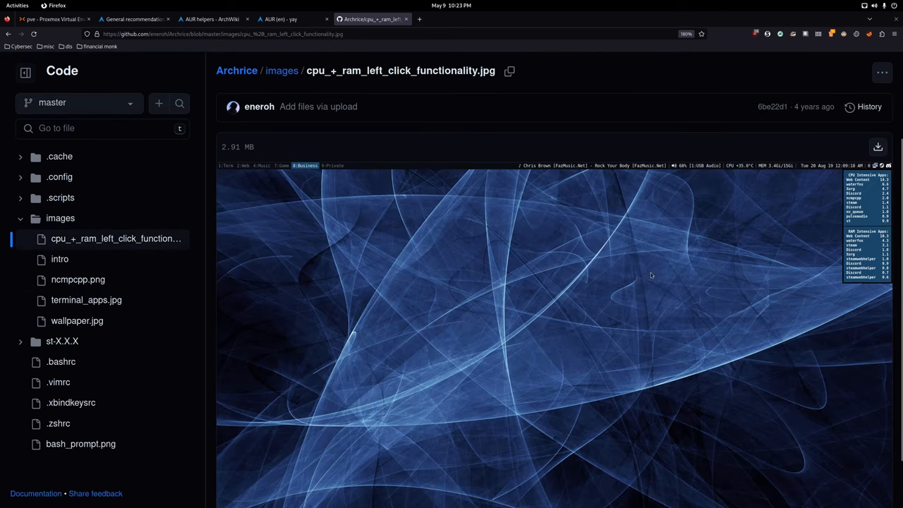
pyautogui.moveTo(232, 178)
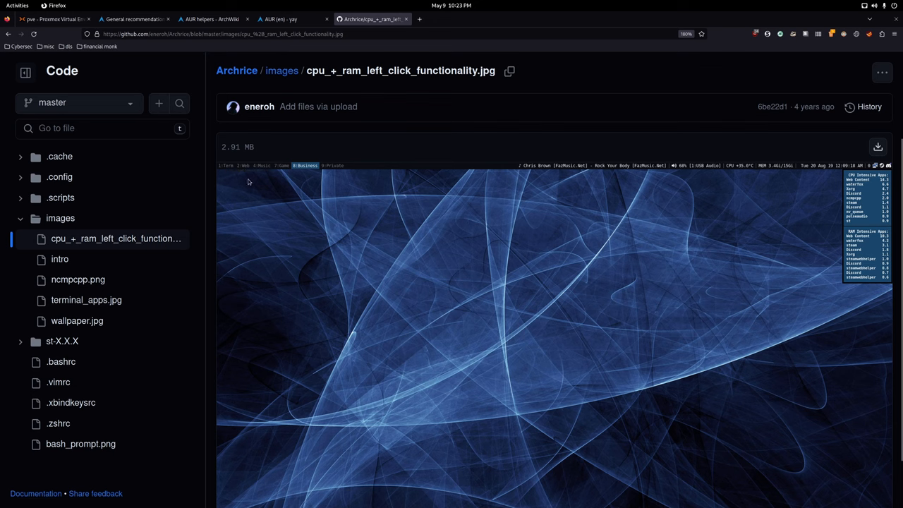
pyautogui.moveTo(310, 173)
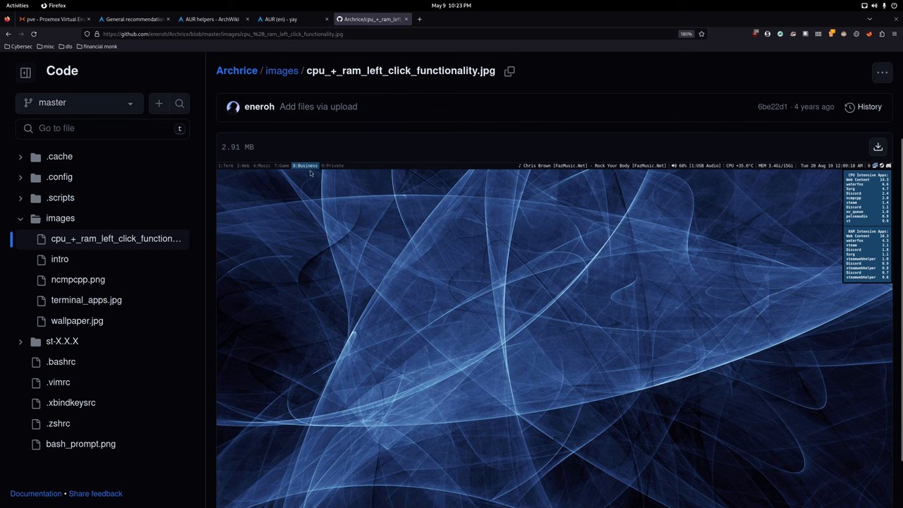
pyautogui.moveTo(366, 165)
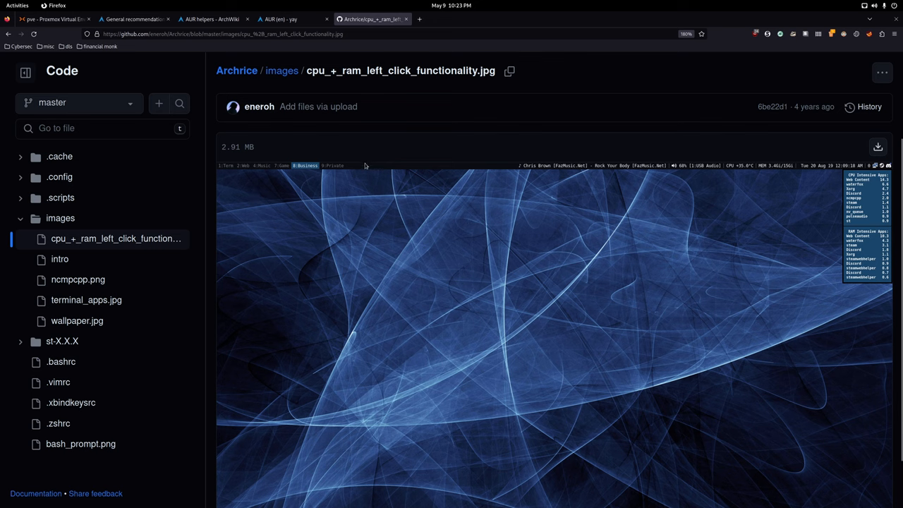
pyautogui.moveTo(874, 218)
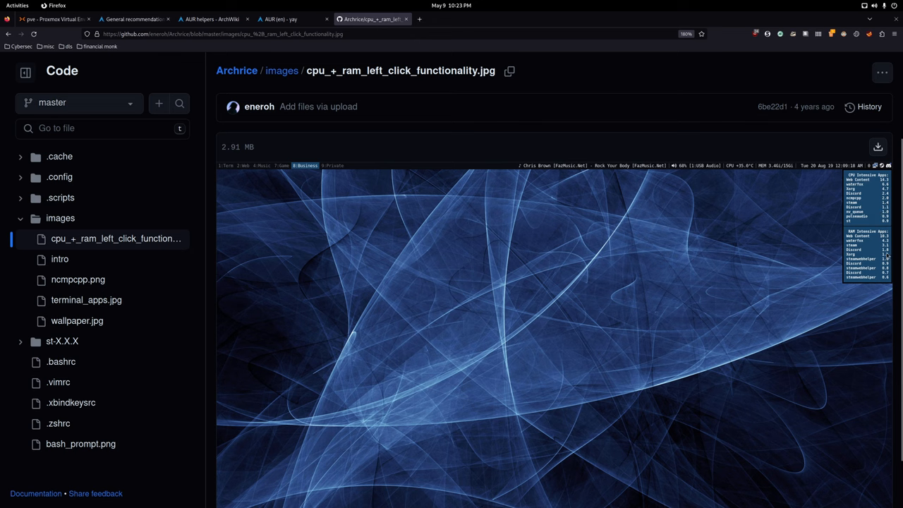
pyautogui.moveTo(894, 192)
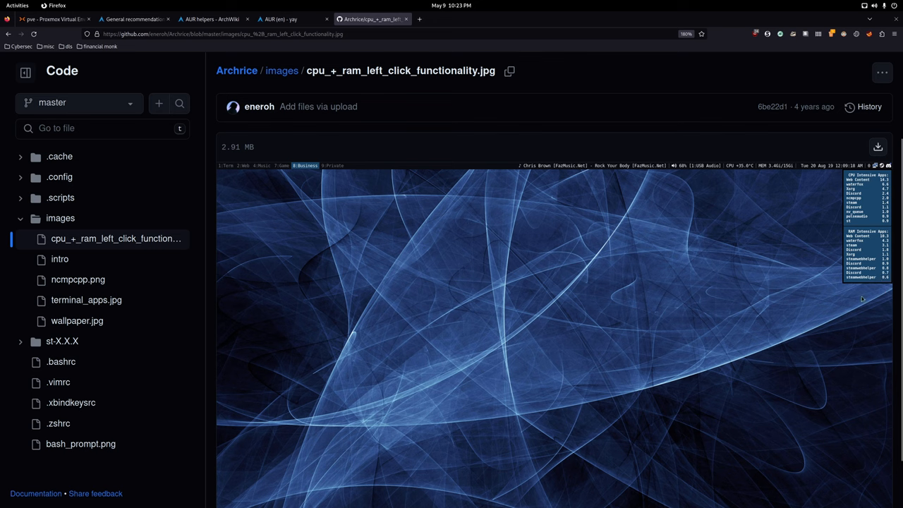
pyautogui.moveTo(763, 168)
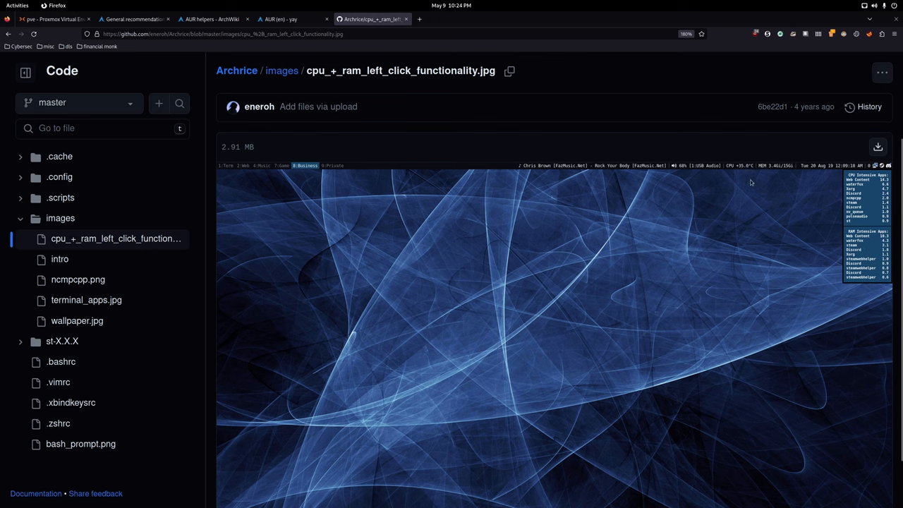
pyautogui.moveTo(643, 168)
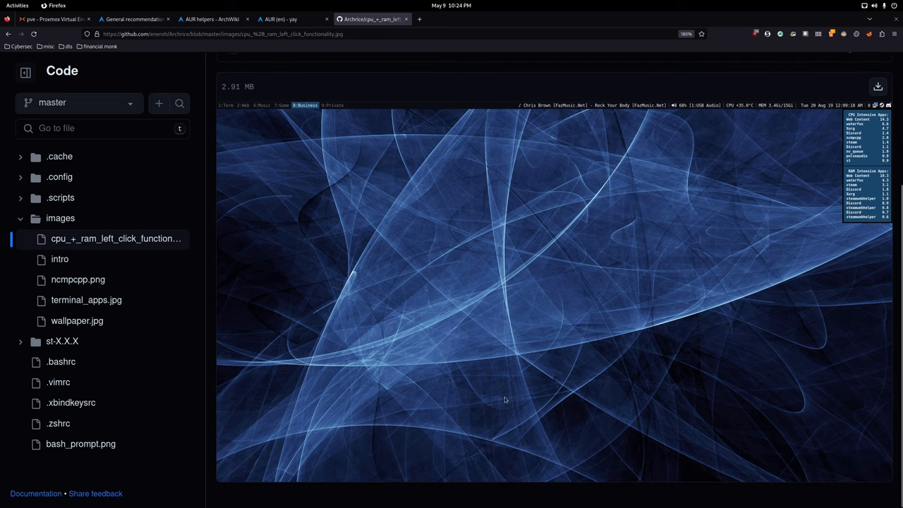
pyautogui.click(282, 19)
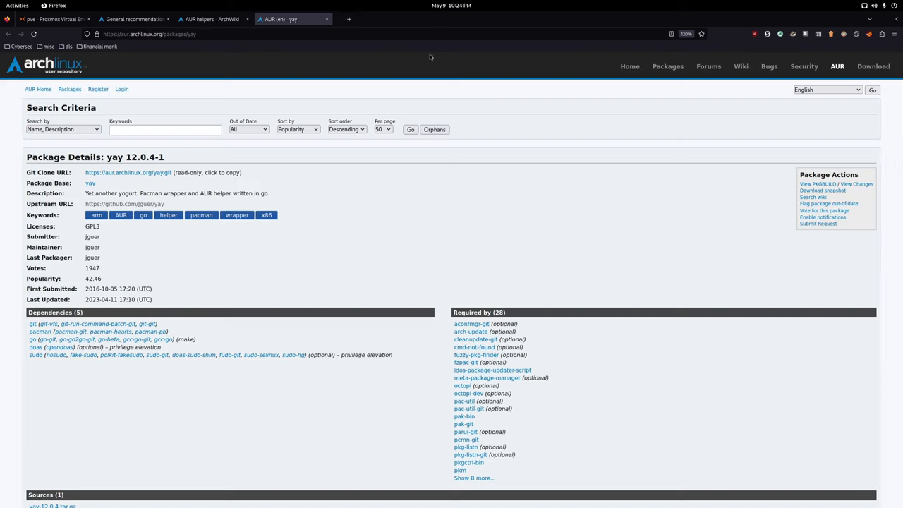
pyautogui.moveTo(271, 246)
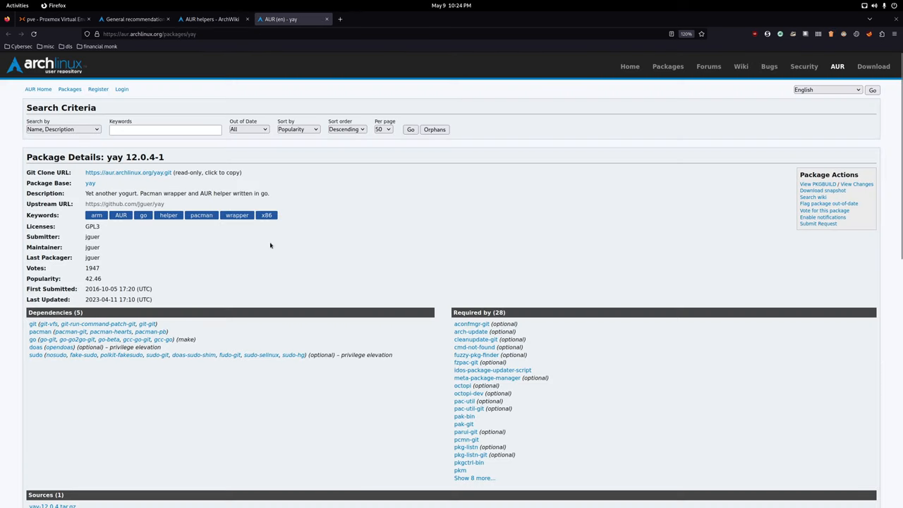
# Revisit AUR helpers and General recommendations, then reach the Desktop environment article from the Graphical user interface section.
pyautogui.click(211, 20)
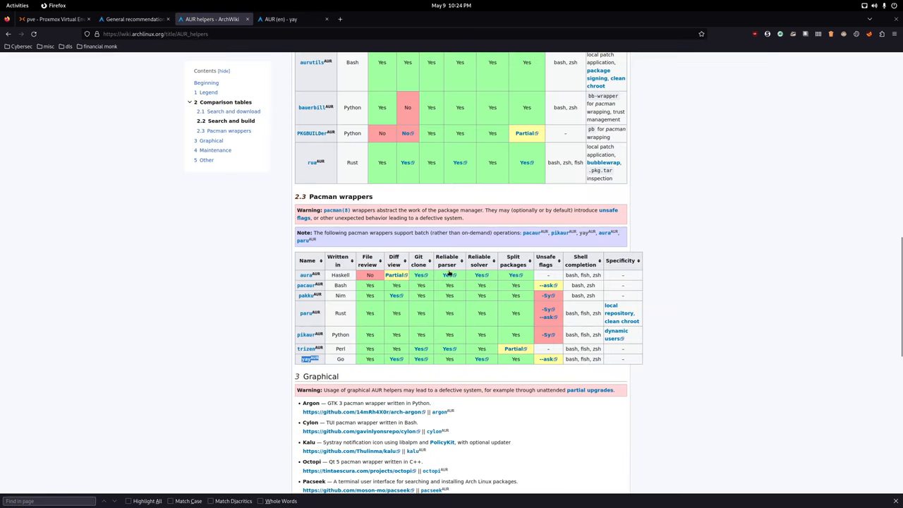
pyautogui.click(133, 19)
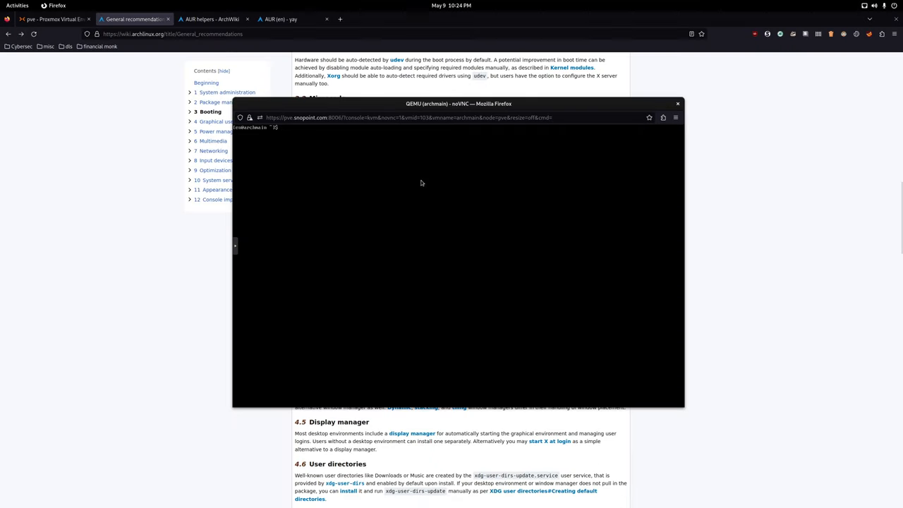
pyautogui.click(678, 104)
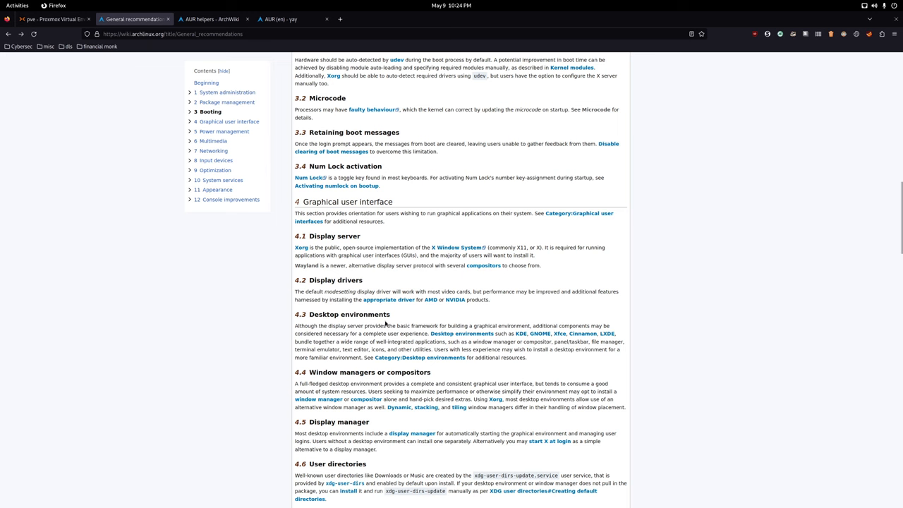
pyautogui.scroll(-3)
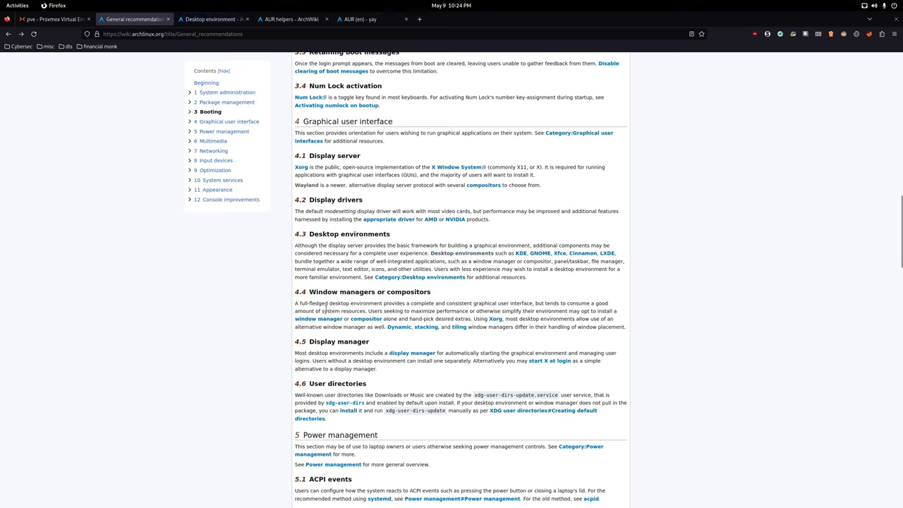
pyautogui.moveTo(318, 319)
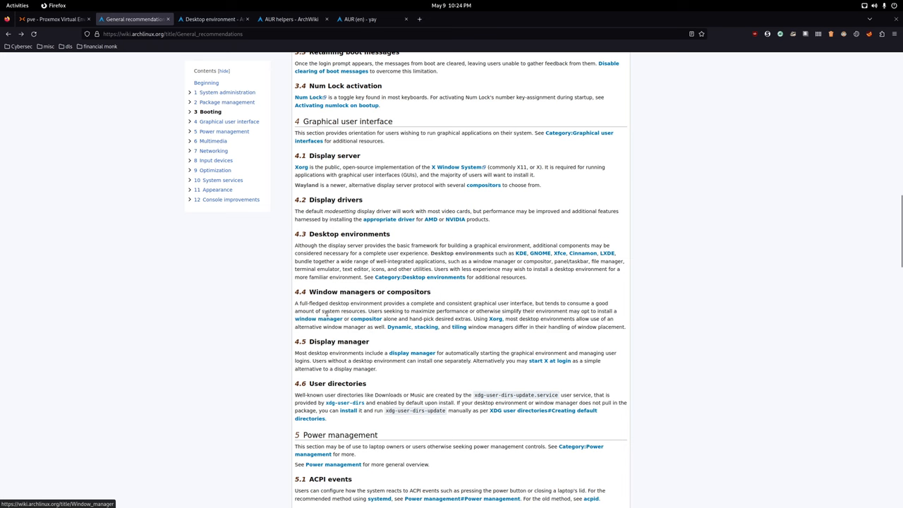
pyautogui.click(212, 20)
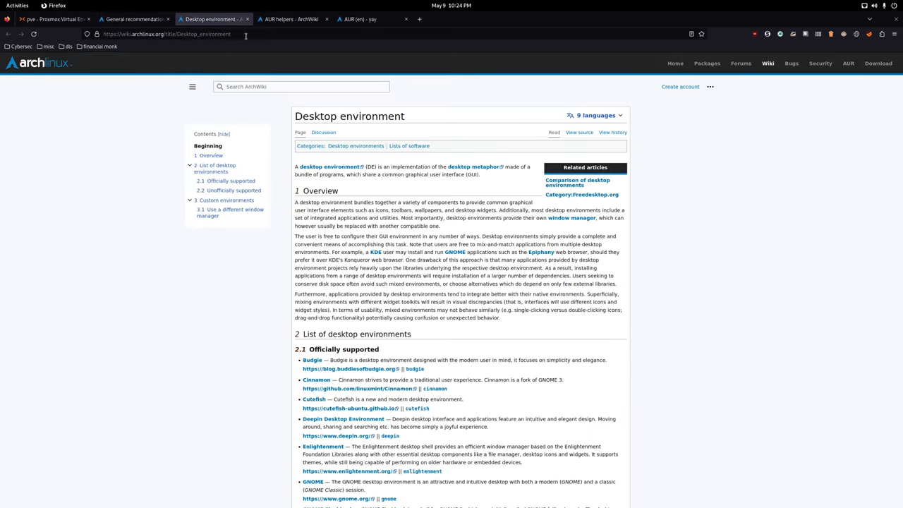
# Read through the officially and unofficially supported desktop environment lists.
pyautogui.scroll(-3)
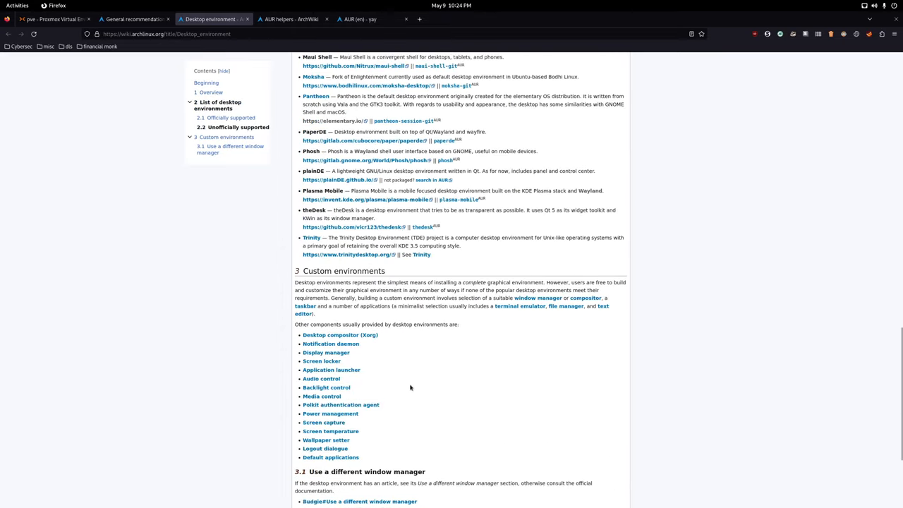
pyautogui.scroll(3)
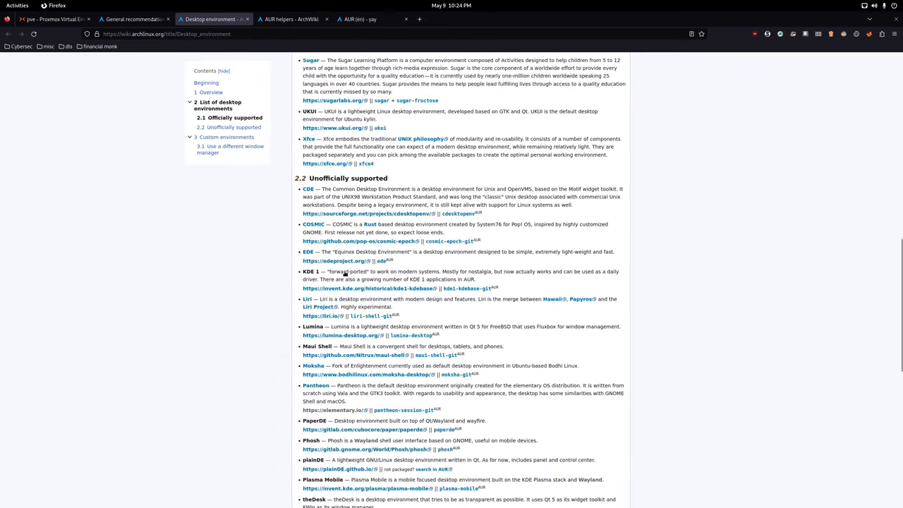
pyautogui.scroll(3)
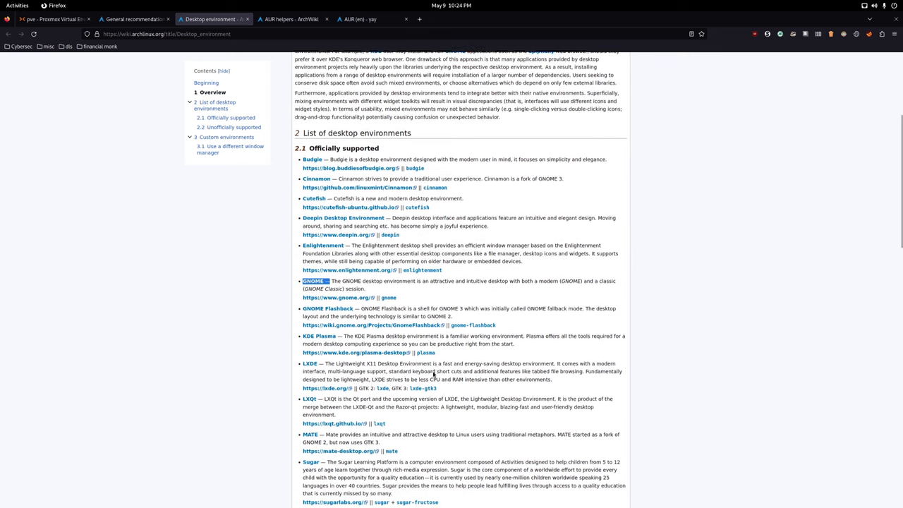
pyautogui.scroll(-3)
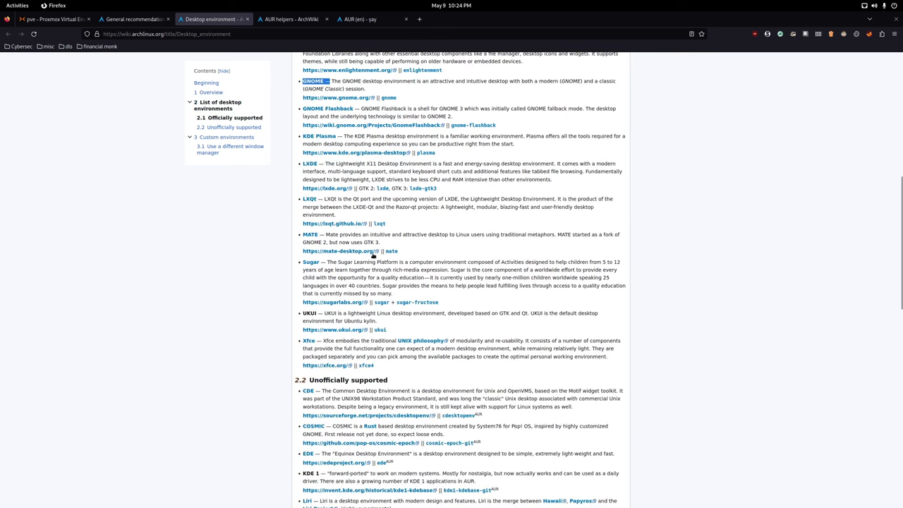
pyautogui.scroll(3)
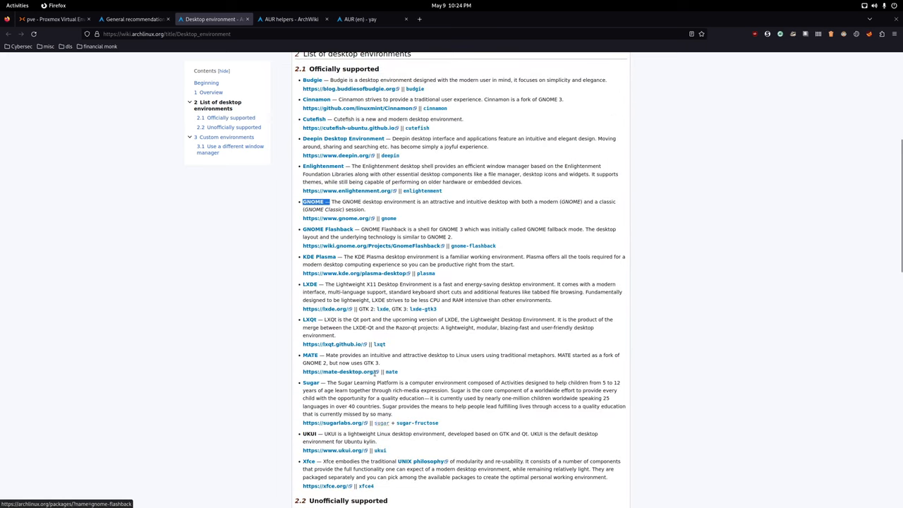
pyautogui.scroll(-3)
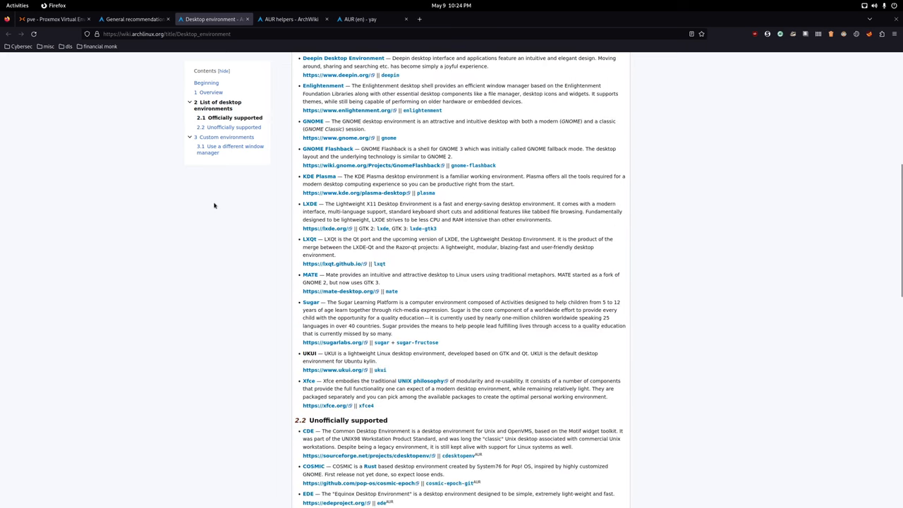
pyautogui.scroll(-3)
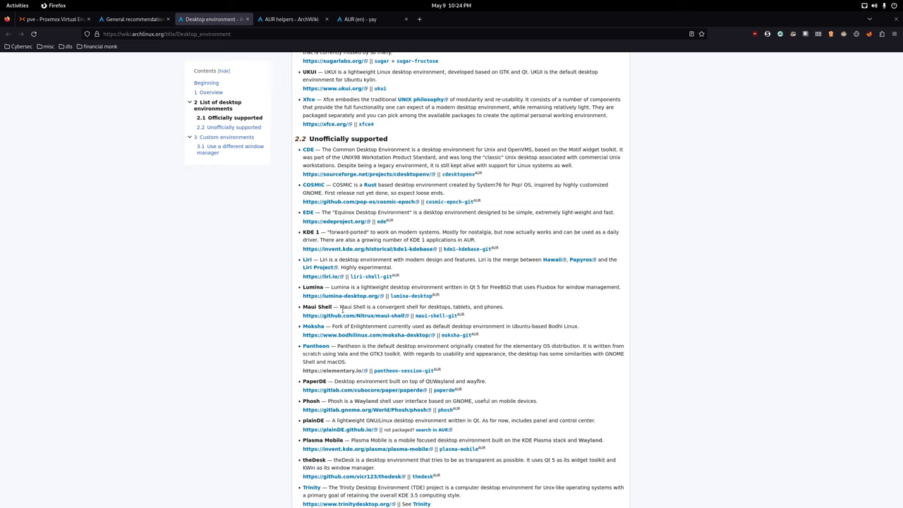
pyautogui.scroll(-3)
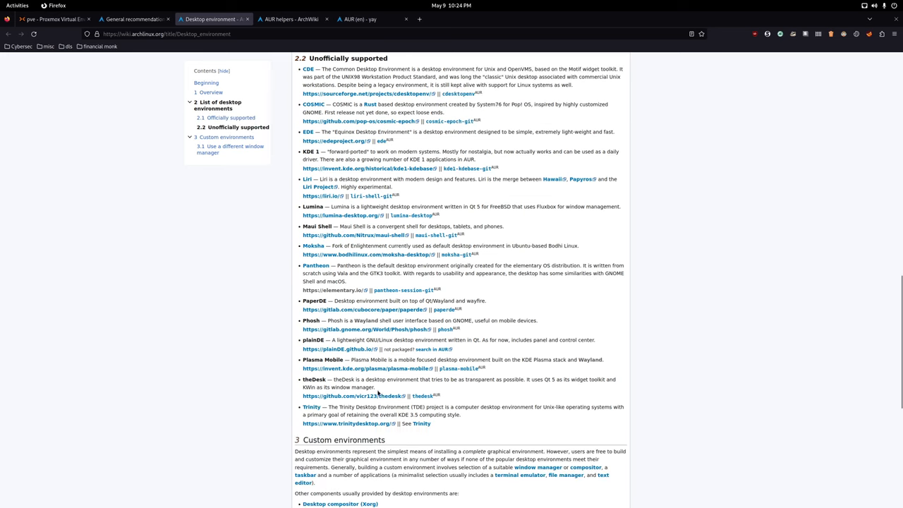
pyautogui.scroll(-3)
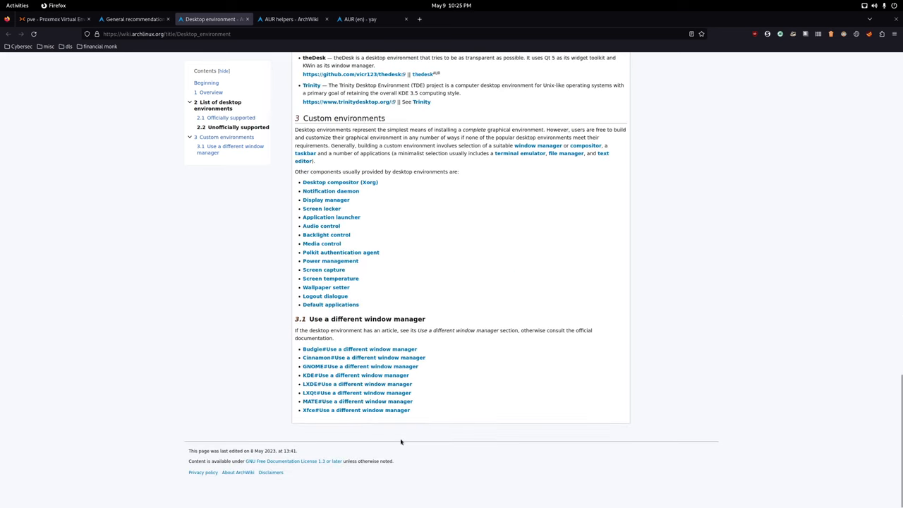
# Glance at the AUR helpers comparison, then follow the GNOME link from the Desktop environment article.
pyautogui.click(290, 20)
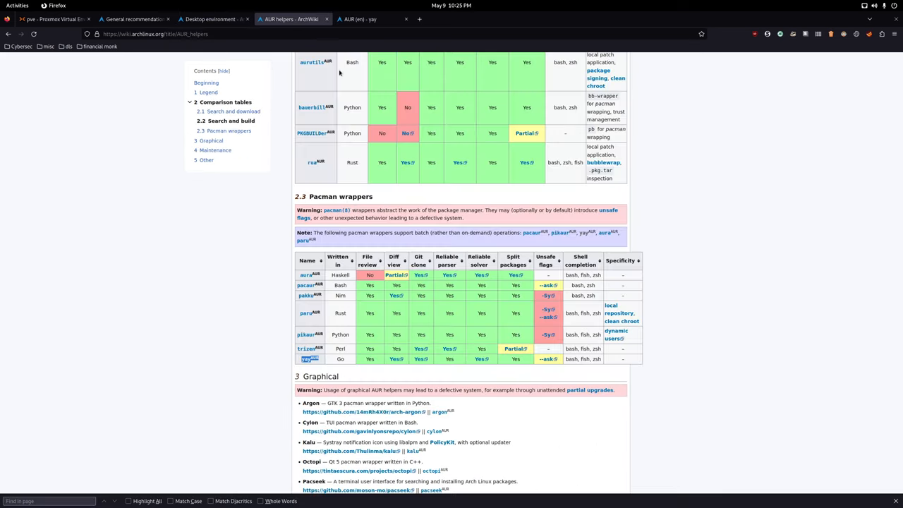
pyautogui.click(210, 20)
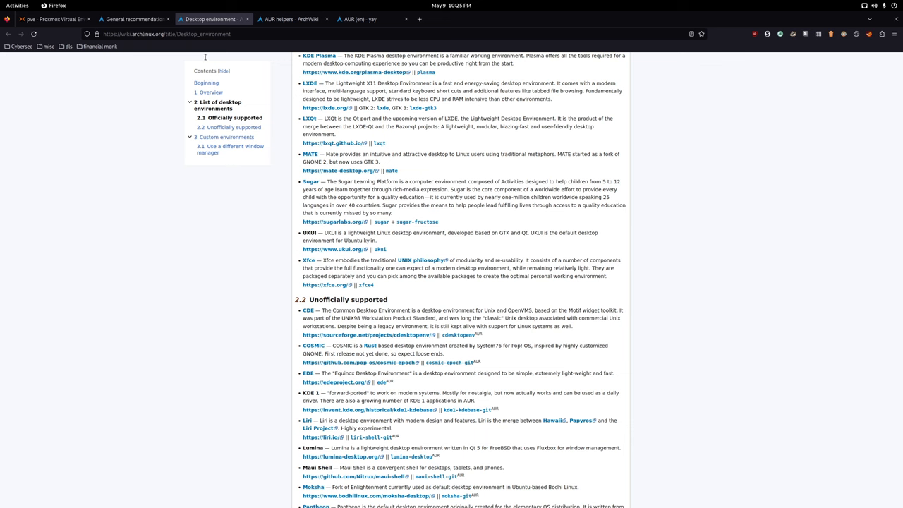
pyautogui.scroll(3)
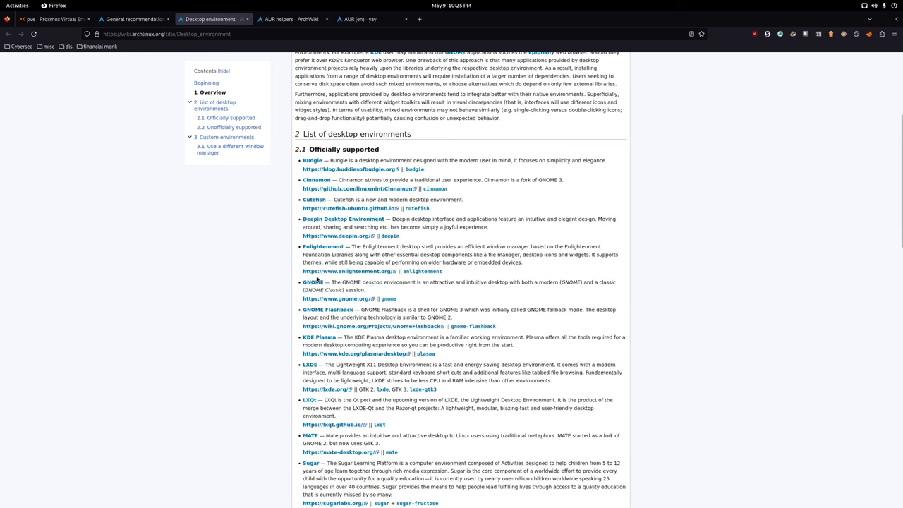
pyautogui.click(311, 282)
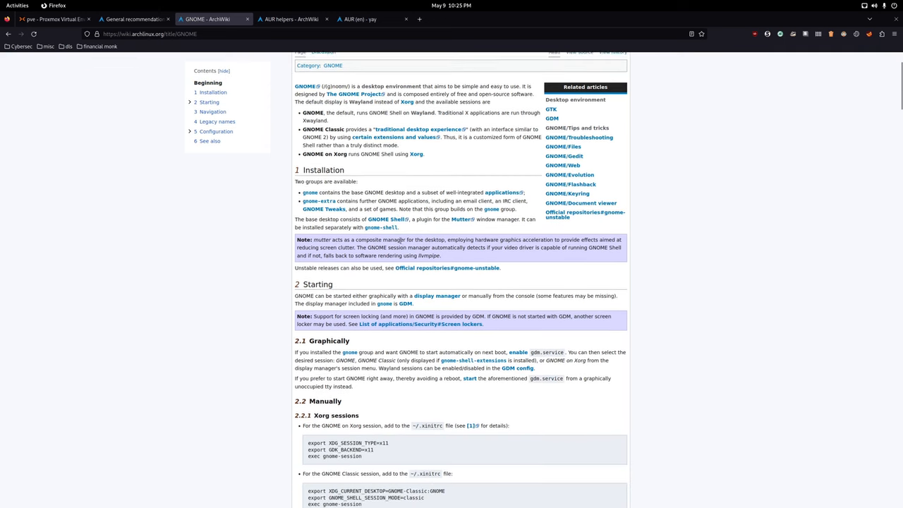
# Raise the Arch VM's noVNC console window over the ArchWiki GNOME article.
pyautogui.scroll(3)
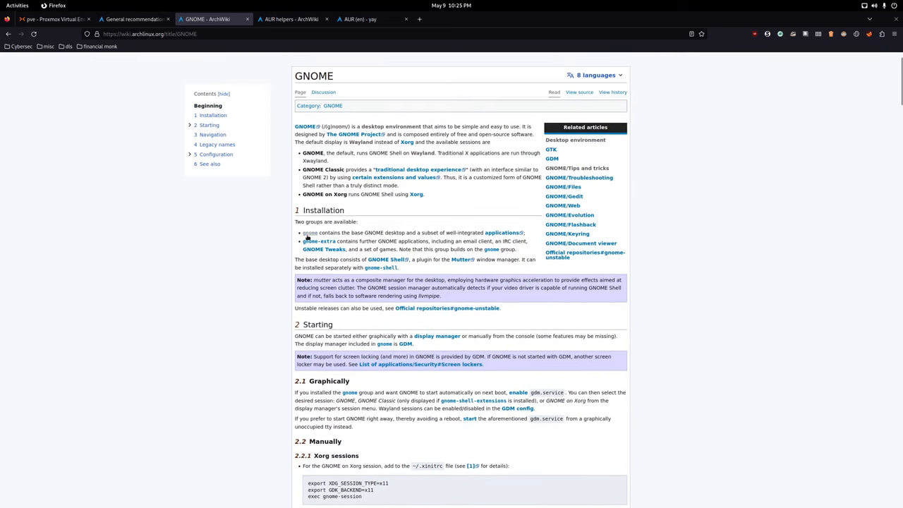
pyautogui.moveTo(310, 233)
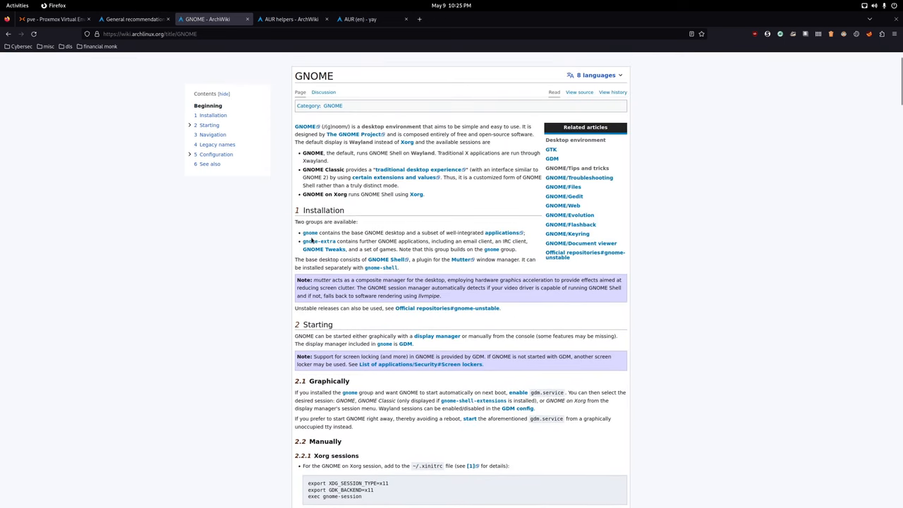
pyautogui.moveTo(529, 254)
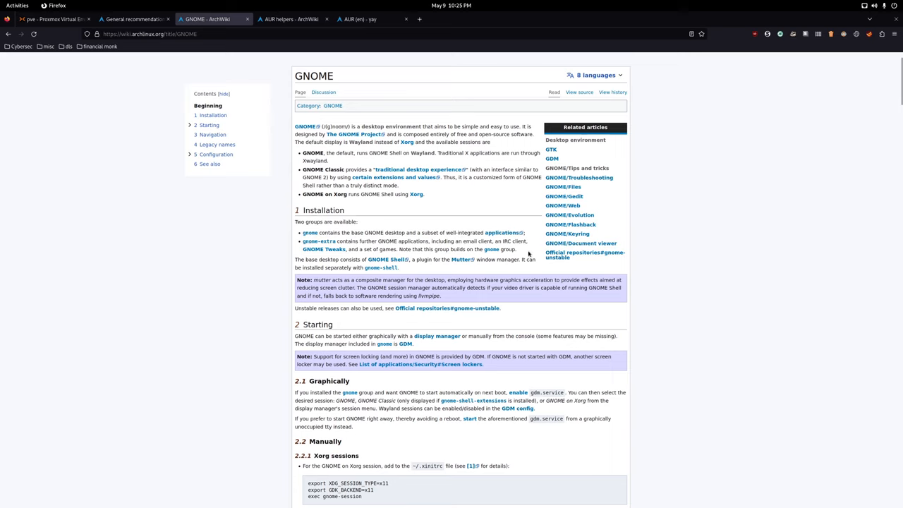
pyautogui.moveTo(302, 240); pyautogui.dragTo(516, 249)
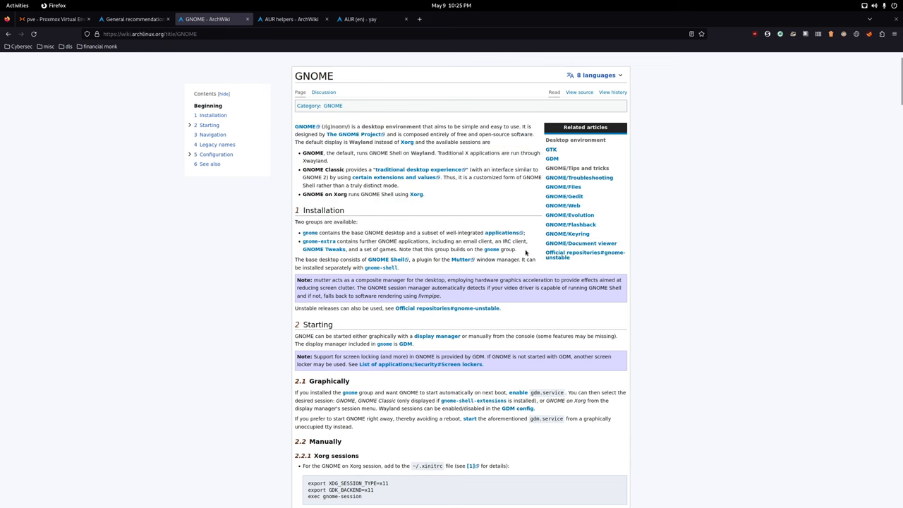
pyautogui.moveTo(378, 241); pyautogui.dragTo(515, 248)
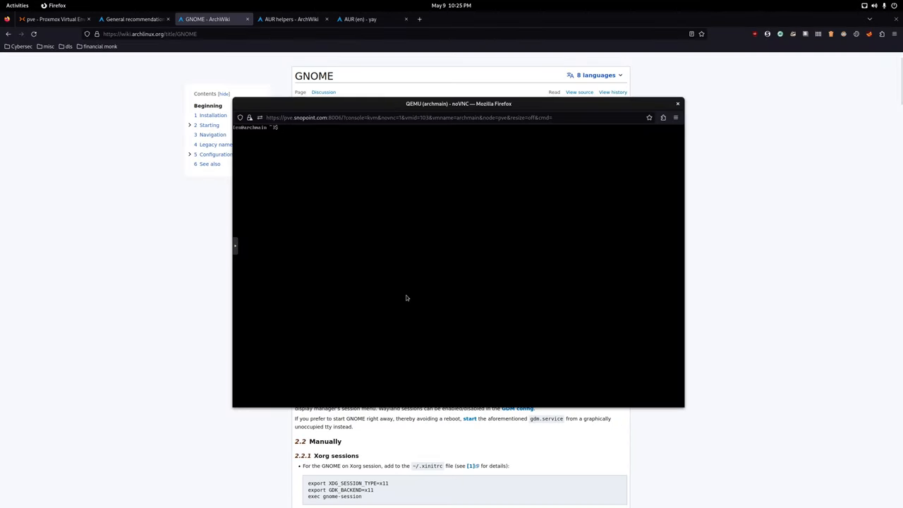
# Run 'yay -S gnome' in the VM console, then view the GNOME article's Starting section.
pyautogui.write('yay')
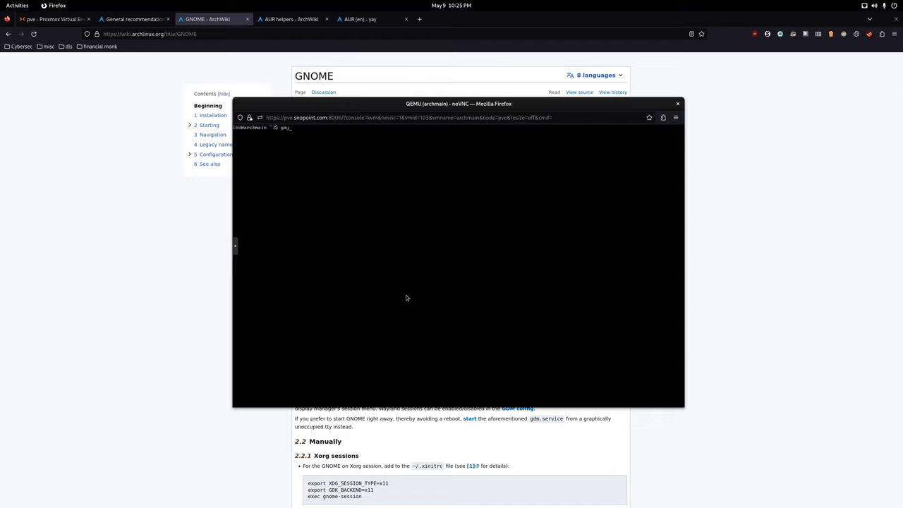
pyautogui.write('-S')
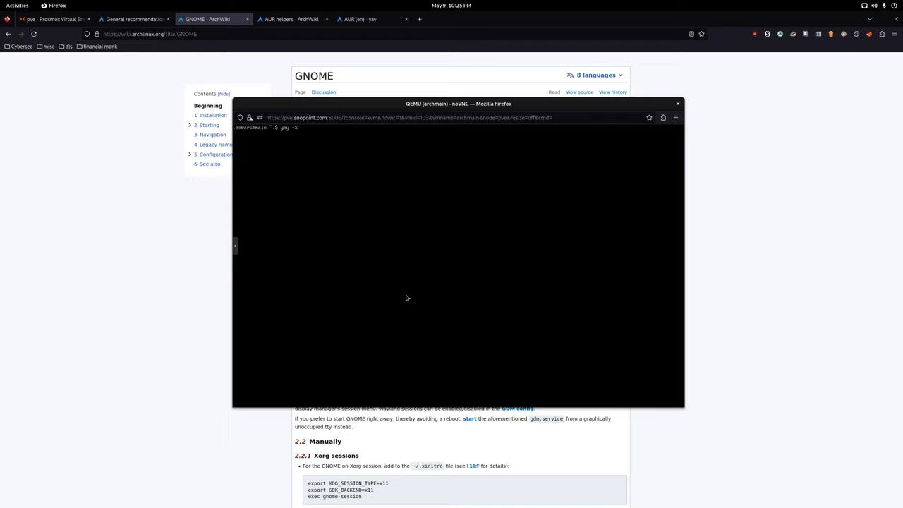
pyautogui.write('gnome')
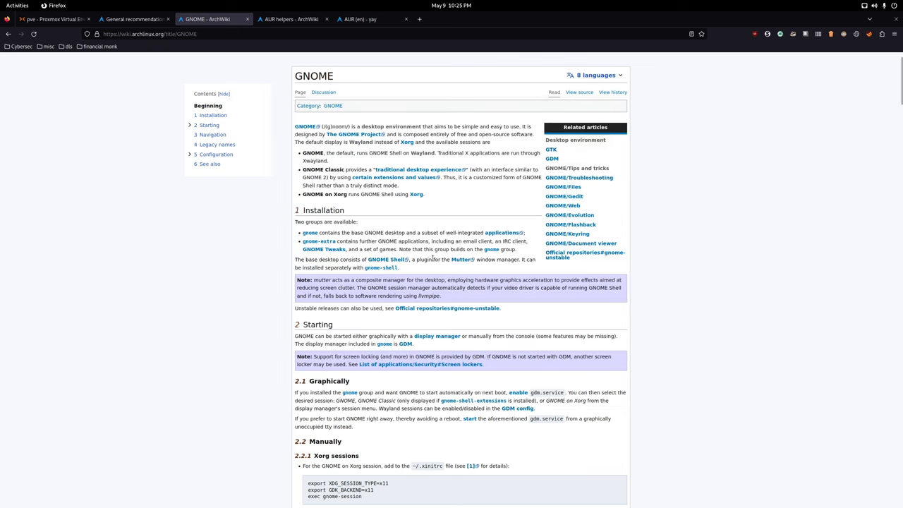
pyautogui.scroll(-3)
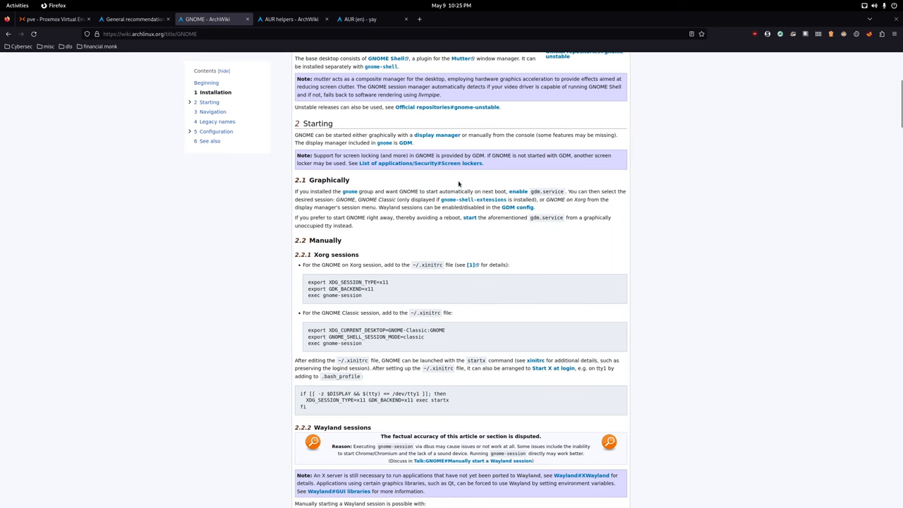
# Confirm the GNOME package download in the console and bring up the console window's menu.
pyautogui.doubleClick(536, 192)
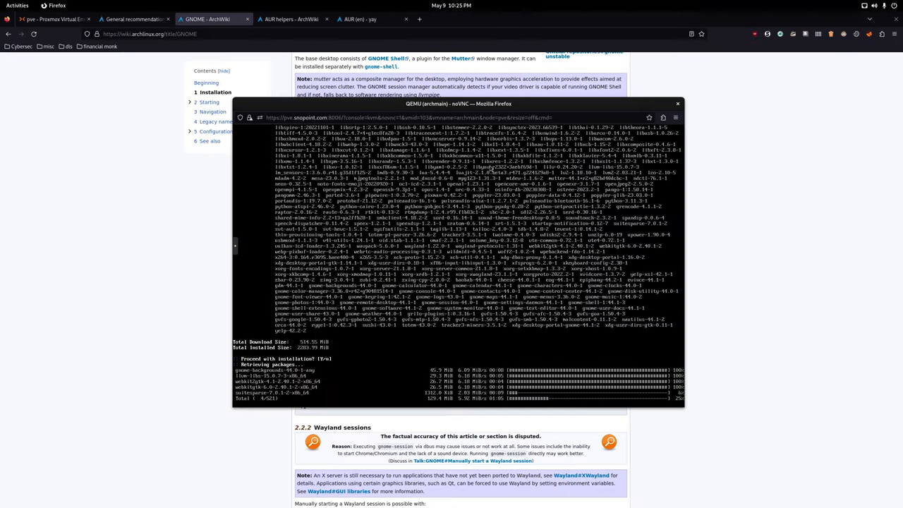
pyautogui.click(677, 105)
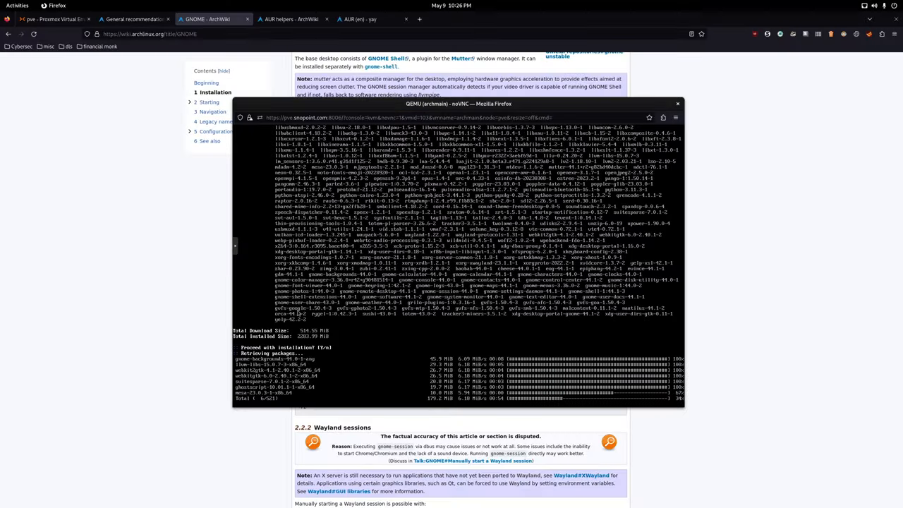
pyautogui.rightClick(458, 104)
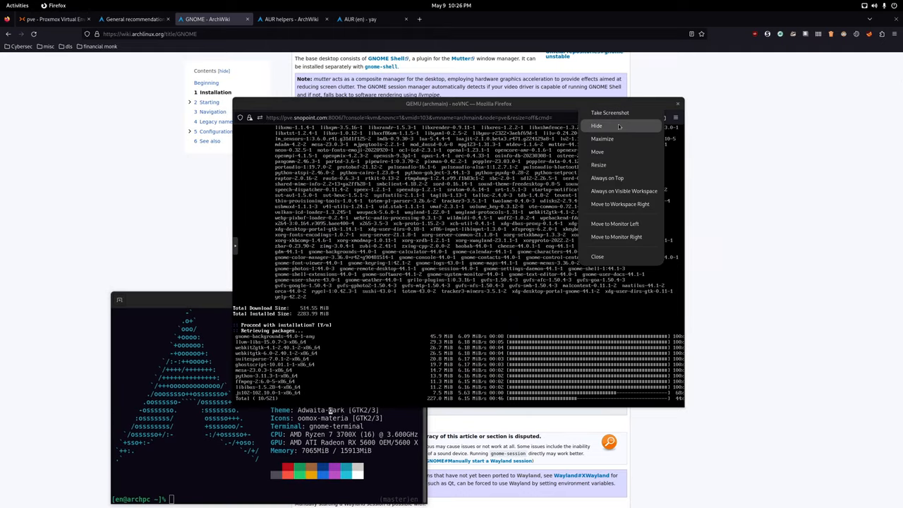
# Prepare 'sudo systemctl enable gdm' in the host terminal, then bring the GNOME article forward.
pyautogui.click(595, 125)
pyautogui.write('sudo systemctl enable')
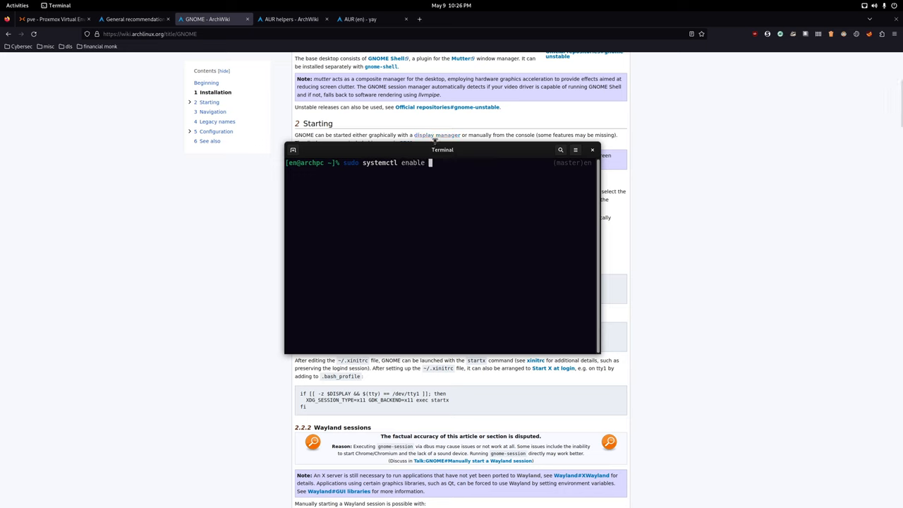
pyautogui.moveTo(443, 149); pyautogui.dragTo(471, 254)
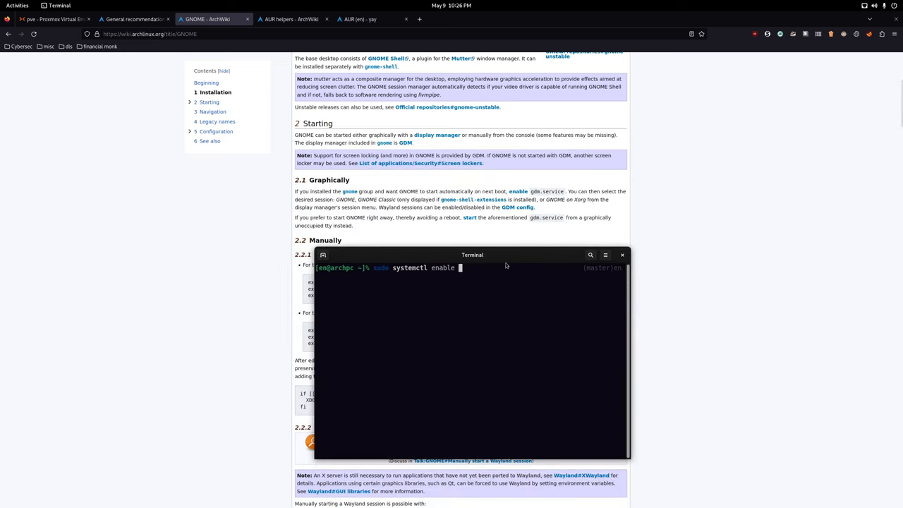
pyautogui.write('gdm')
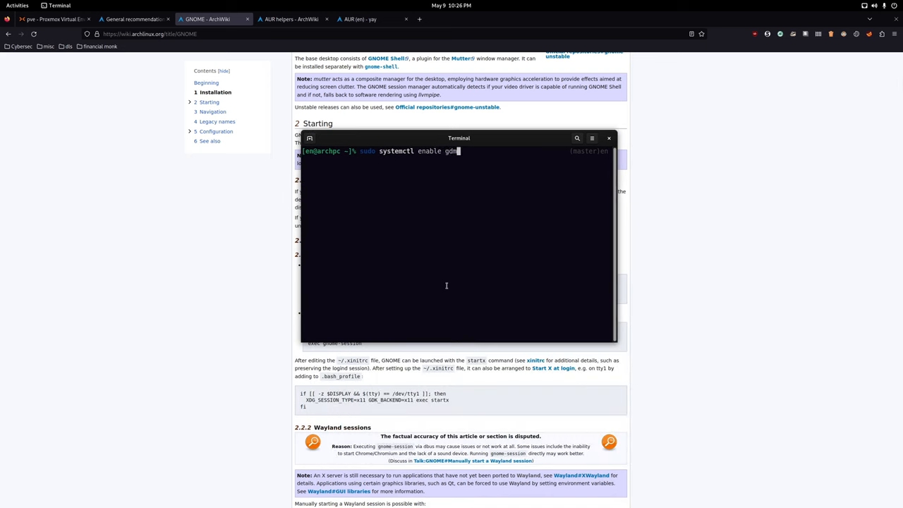
pyautogui.moveTo(436, 276)
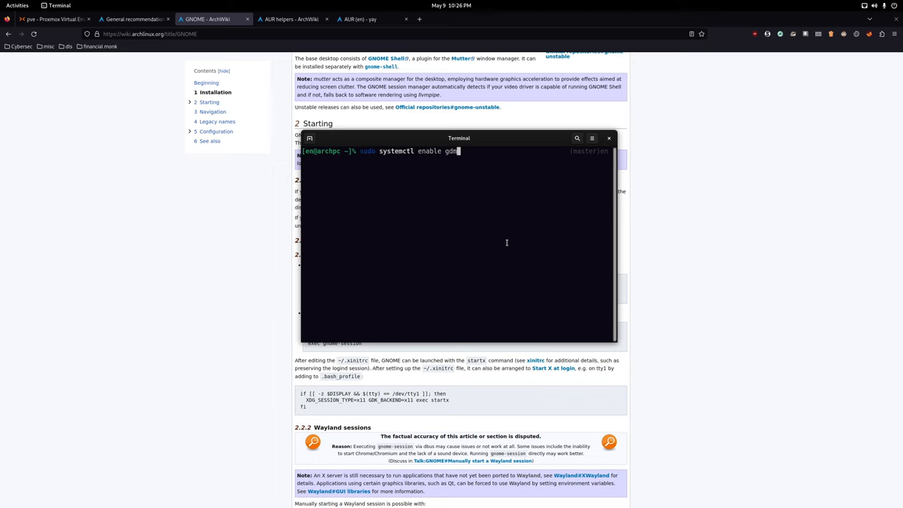
pyautogui.moveTo(459, 138)
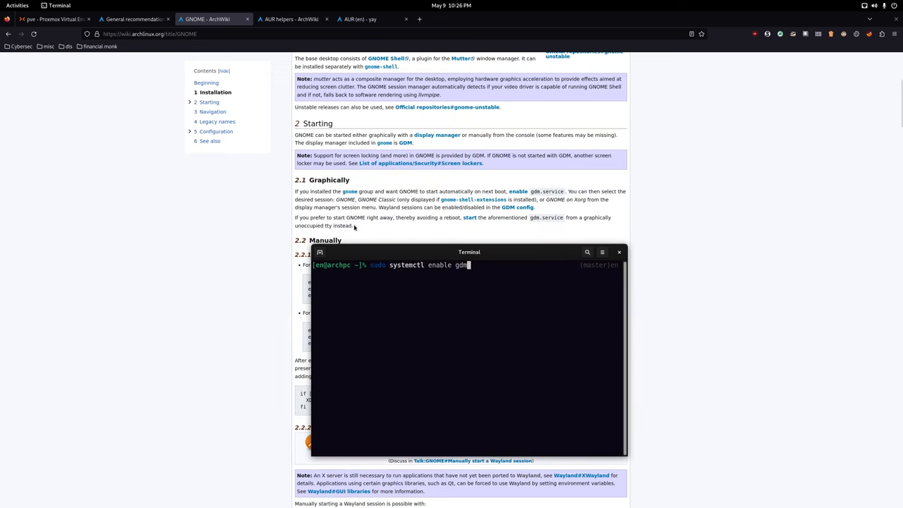
pyautogui.click(618, 251)
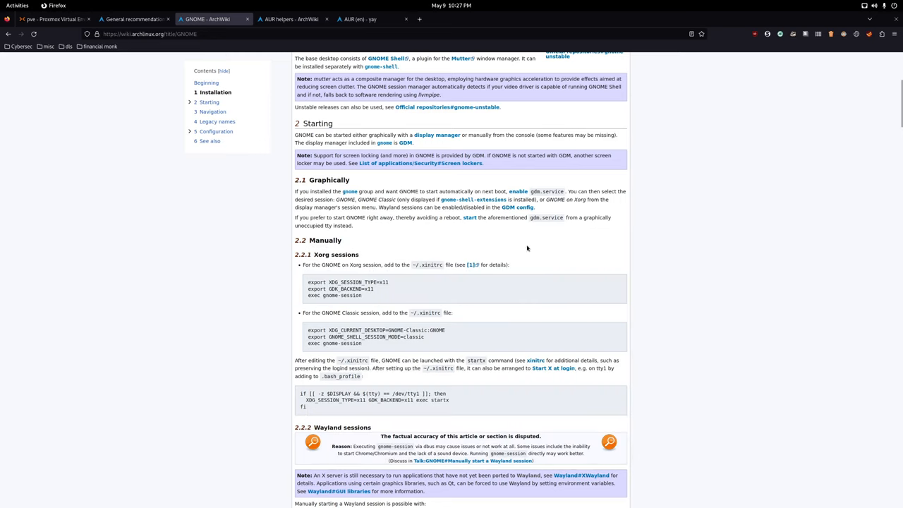
# Skim the GNOME article's Wayland, Navigation and Configuration sections and return to the top.
pyautogui.scroll(-3)
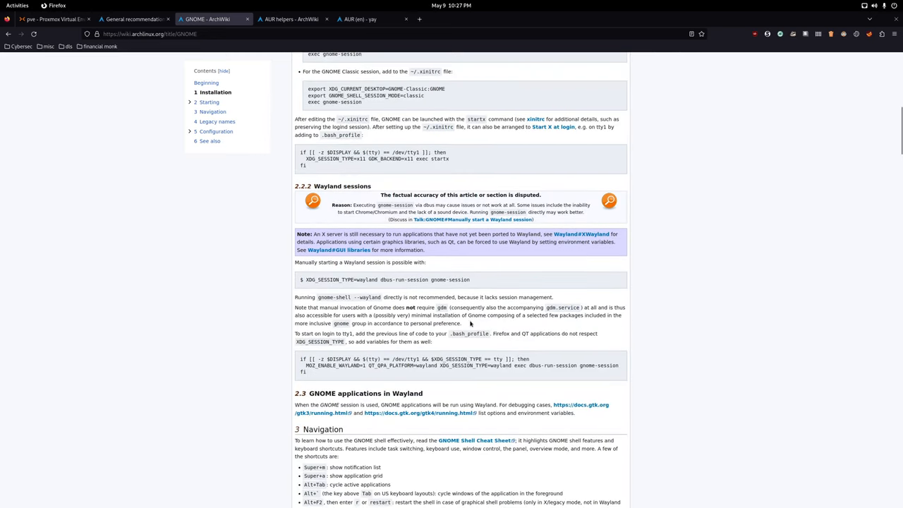
pyautogui.scroll(-3)
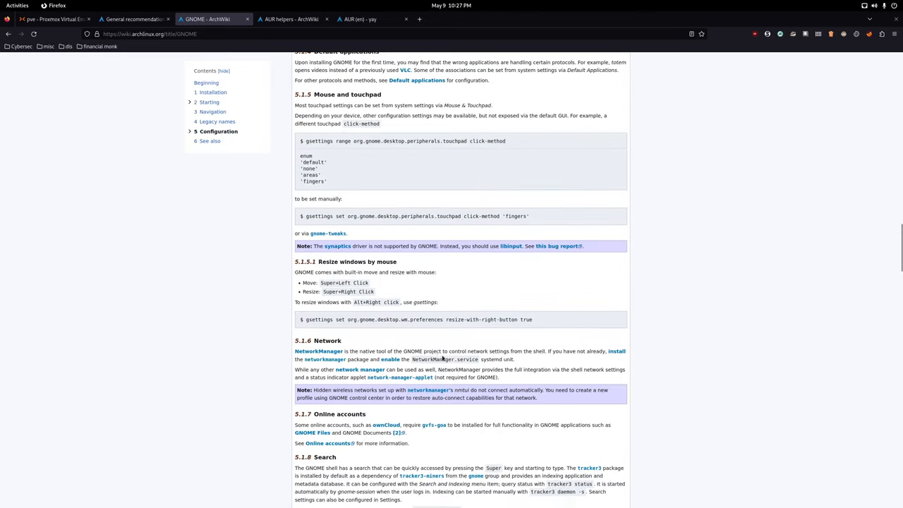
pyautogui.scroll(3)
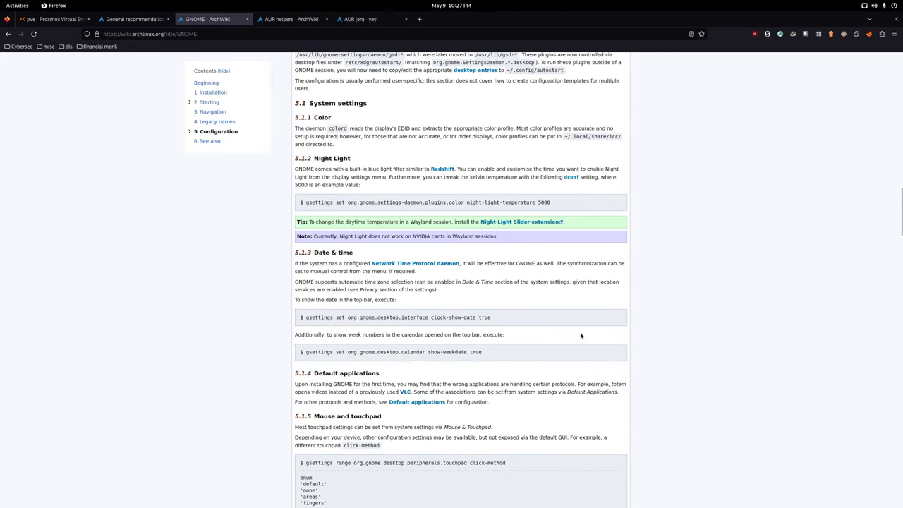
pyautogui.scroll(3)
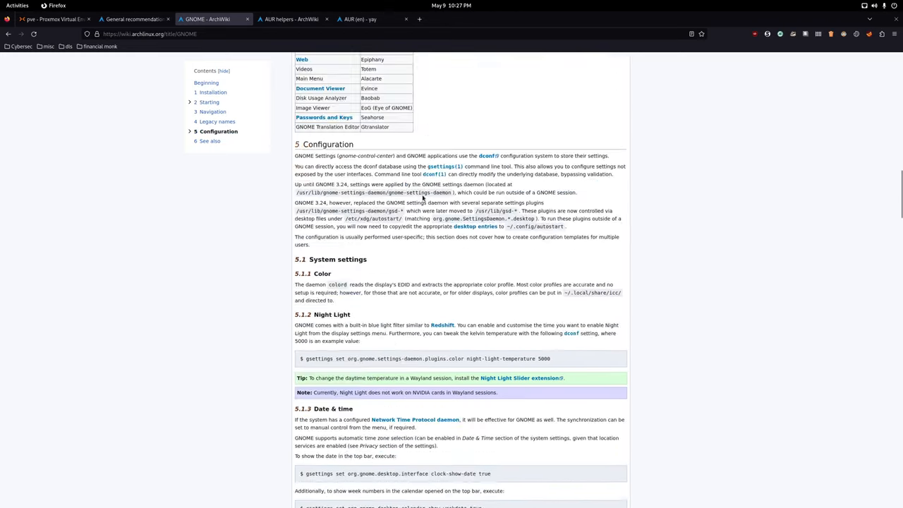
pyautogui.scroll(3)
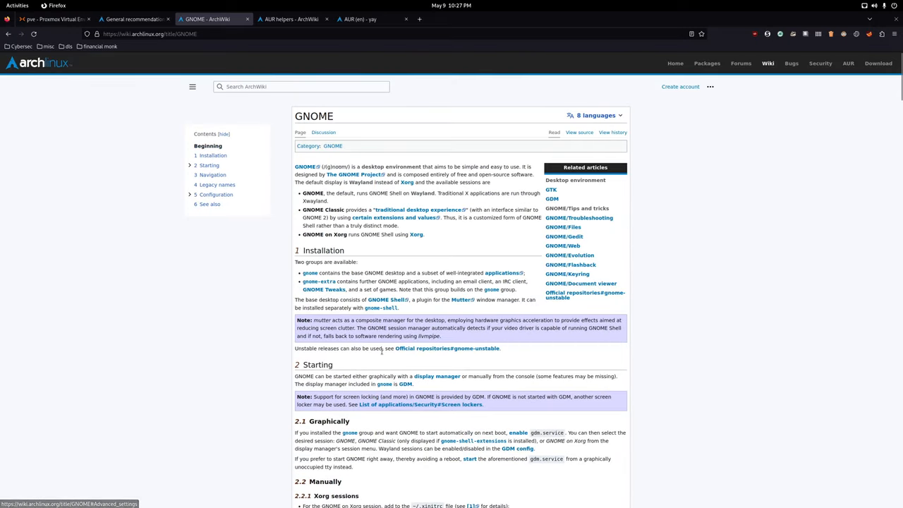
pyautogui.moveTo(456, 321)
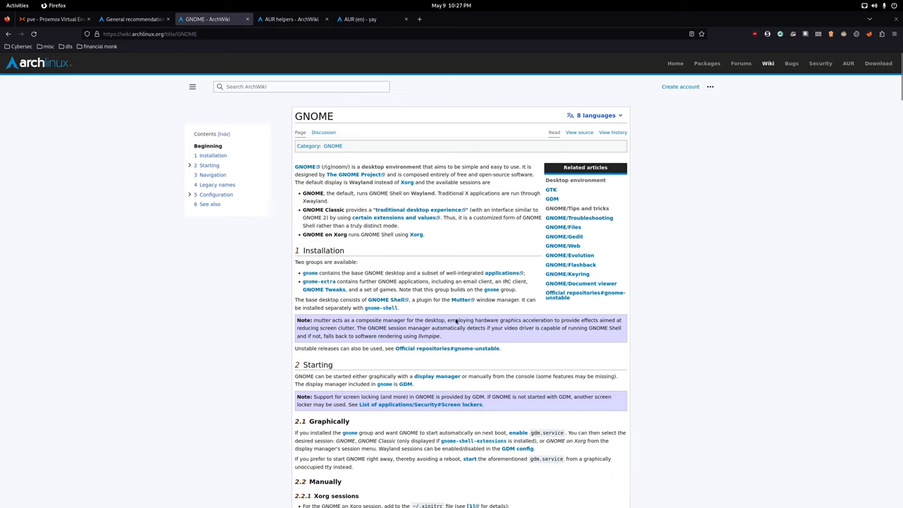
pyautogui.moveTo(519, 296)
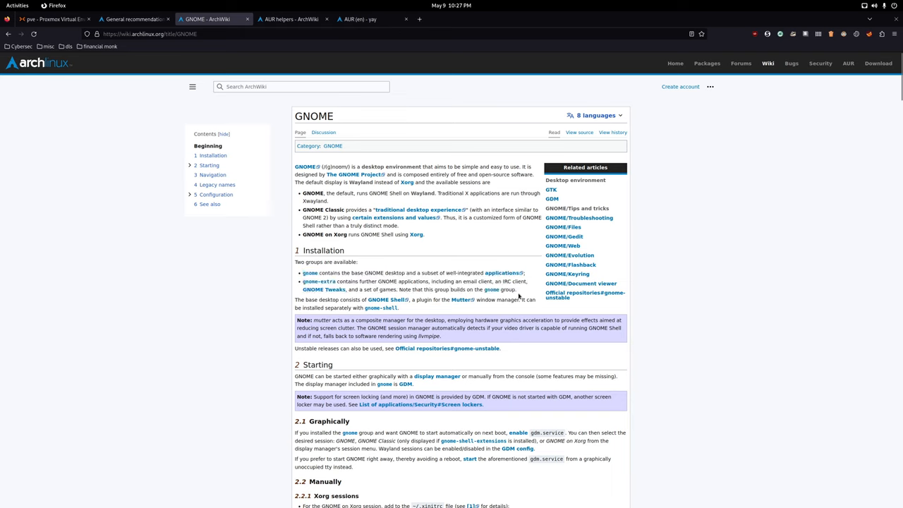
pyautogui.moveTo(525, 292)
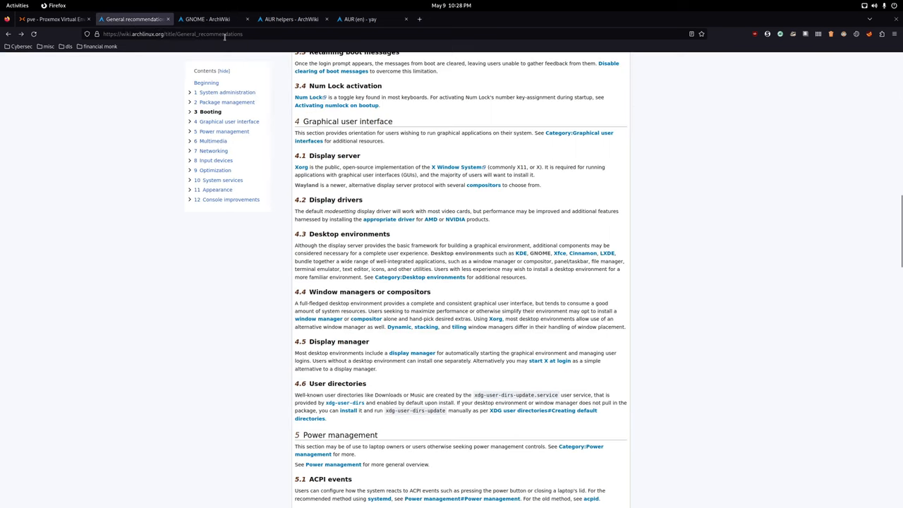
# Switch back toward the console to review the finished GNOME install before rebooting the VM.
pyautogui.click(206, 20)
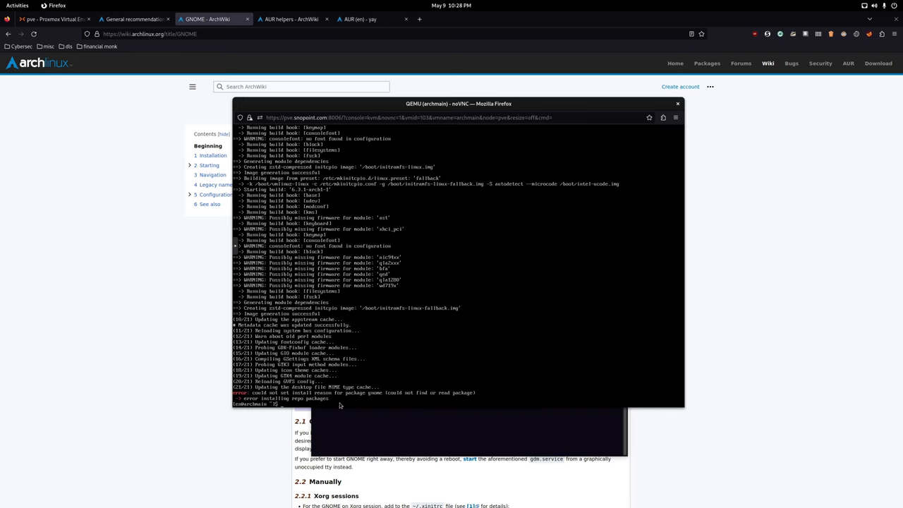
pyautogui.moveTo(332, 403)
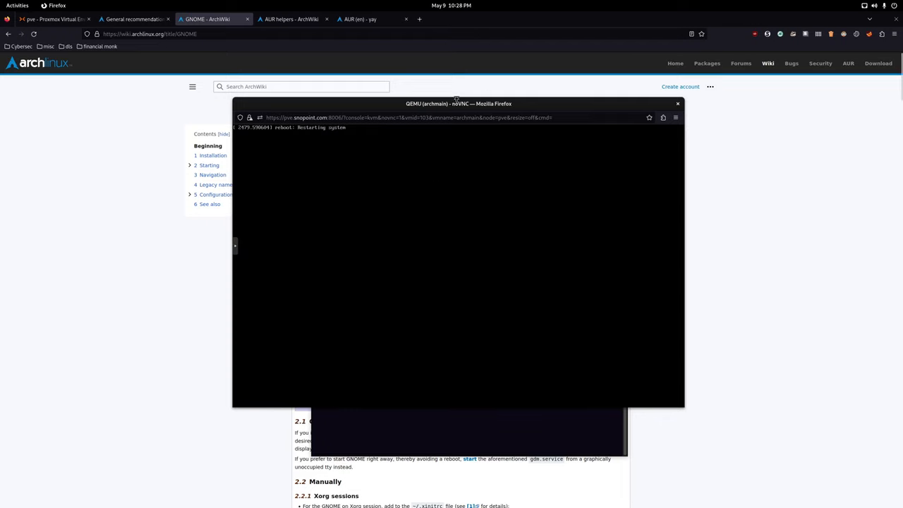
# Move the console window lower while the Arch VM boots and checks its filesystem.
pyautogui.moveTo(458, 104); pyautogui.dragTo(561, 181)
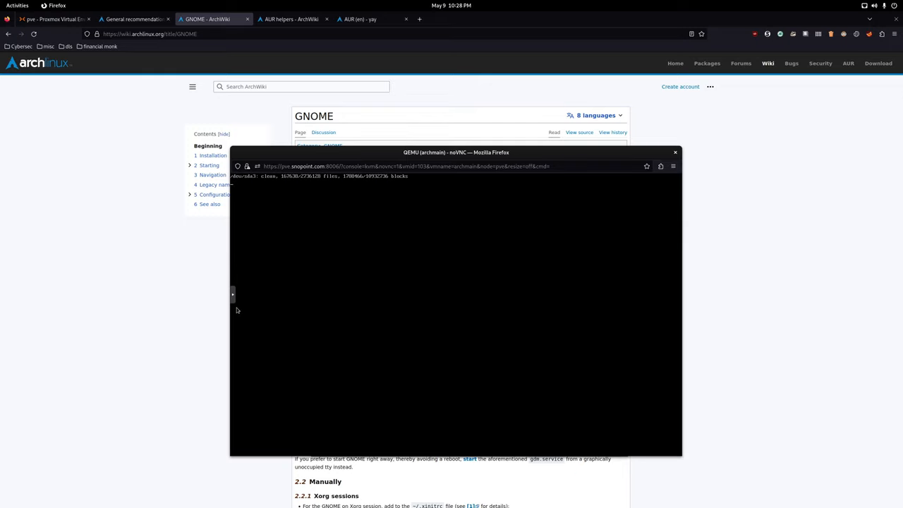
pyautogui.moveTo(345, 160)
pyautogui.write('es')
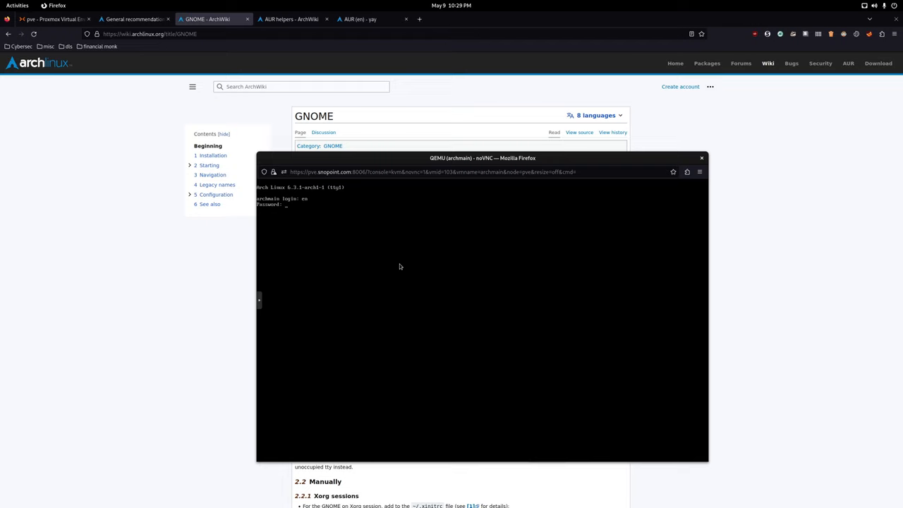
# Finish the tty login and run 'sudo systemctl start gdm' to bring up the GDM greeter.
pyautogui.press('Return')
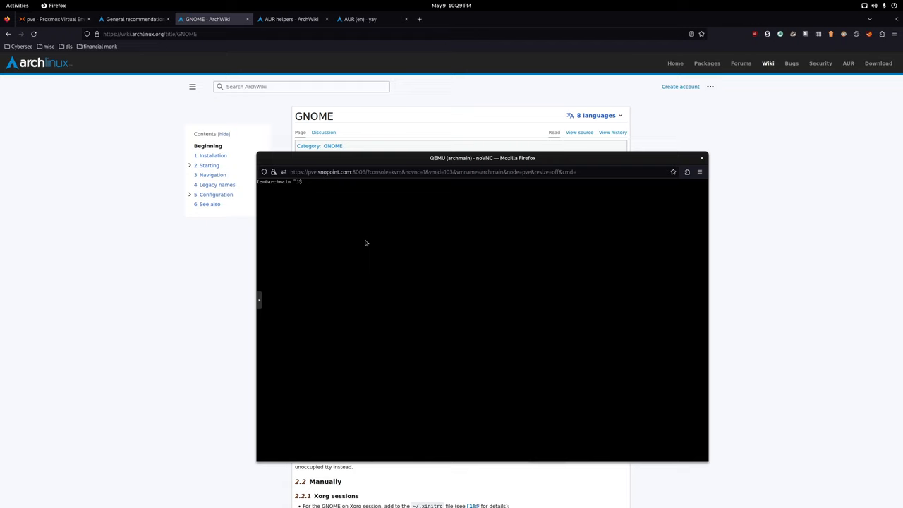
pyautogui.write('sudo systemc')
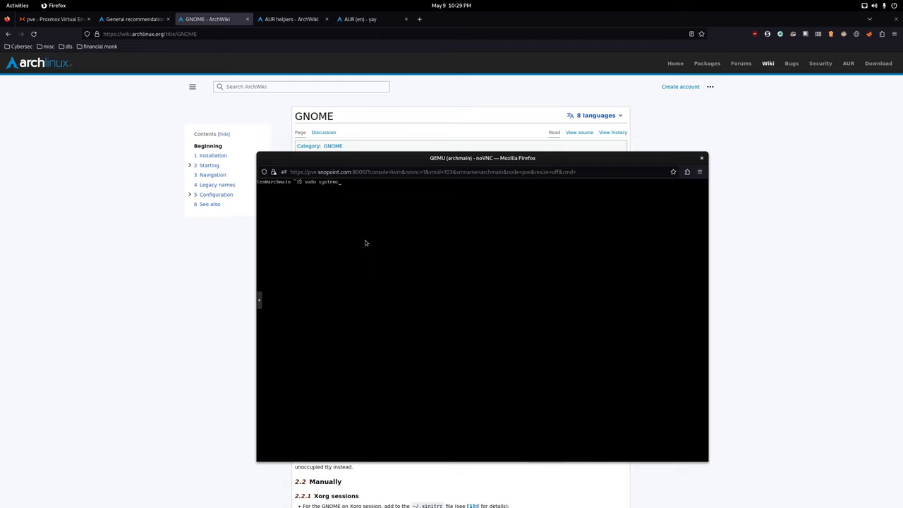
pyautogui.write('tl start')
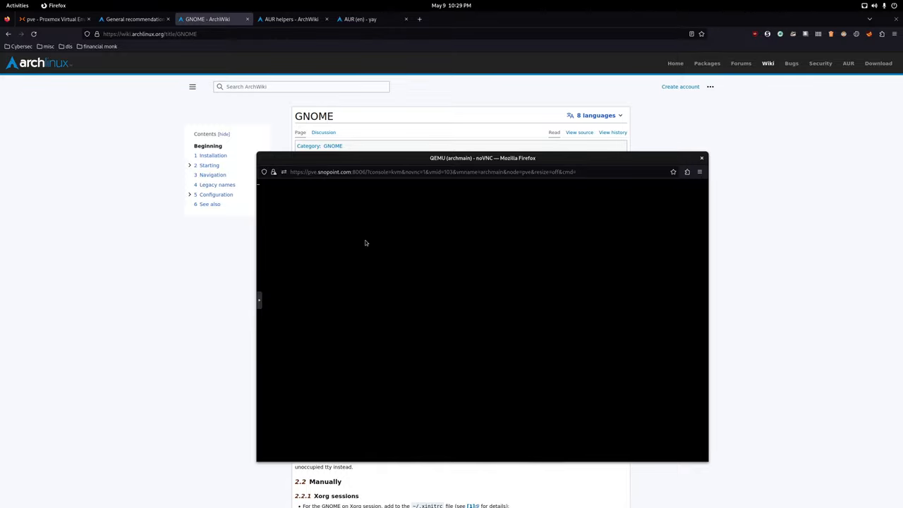
pyautogui.moveTo(482, 158); pyautogui.dragTo(584, 217)
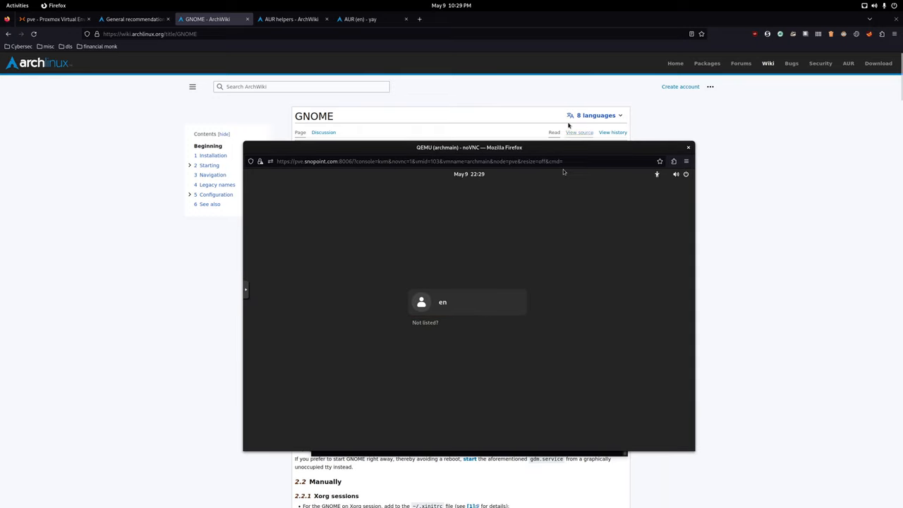
pyautogui.moveTo(270, 288)
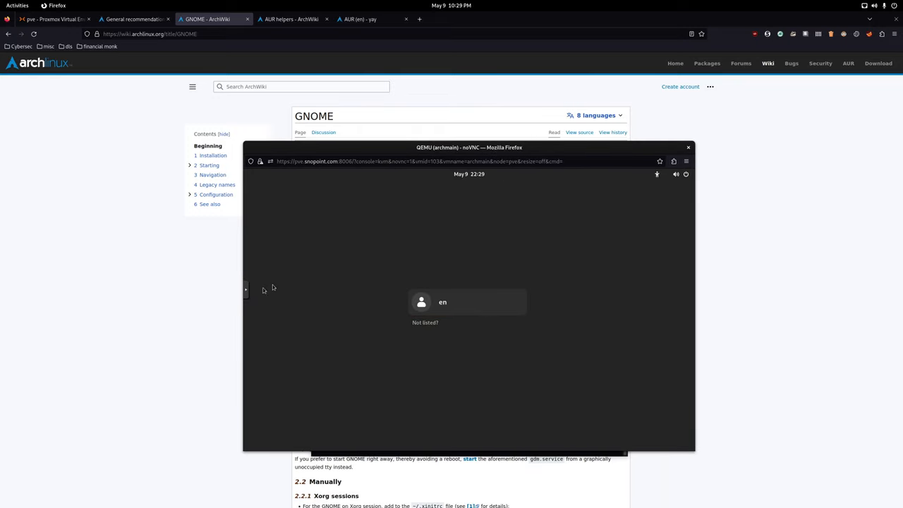
# Set the noVNC Scaling Mode to Local Scaling so the console fills the window.
pyautogui.click(252, 325)
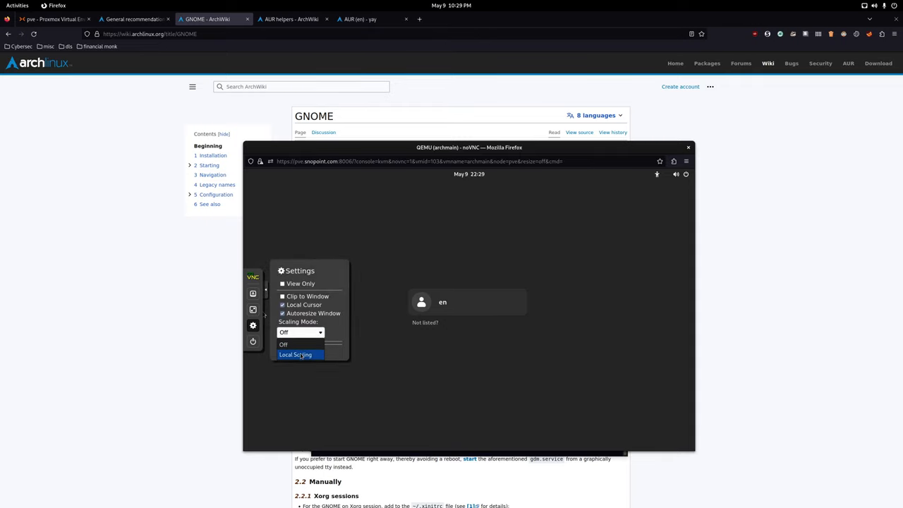
pyautogui.click(294, 354)
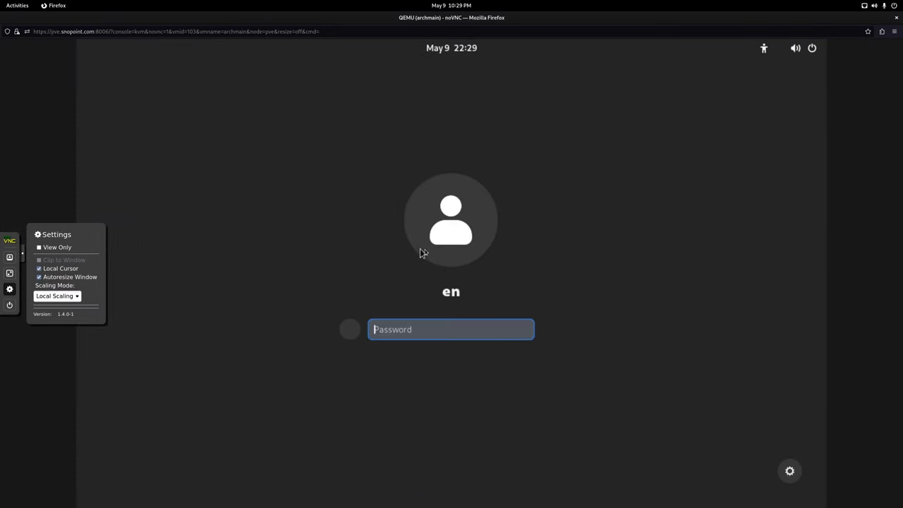
pyautogui.click(451, 330)
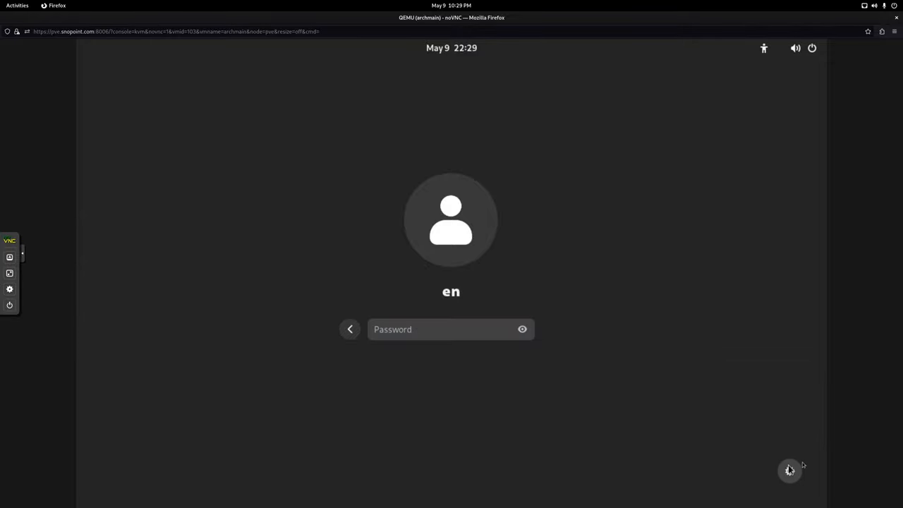
# Choose the GNOME Classic on Xorg session and sign in with the password.
pyautogui.click(790, 471)
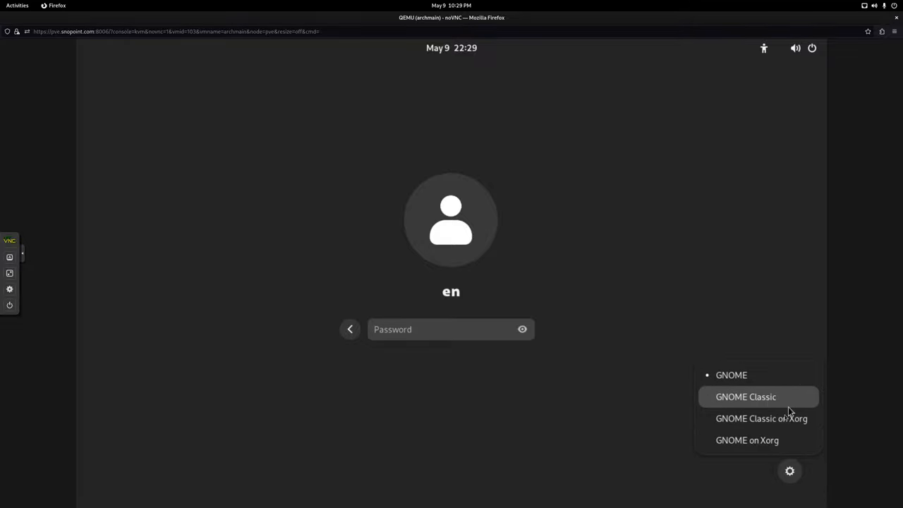
pyautogui.moveTo(762, 418)
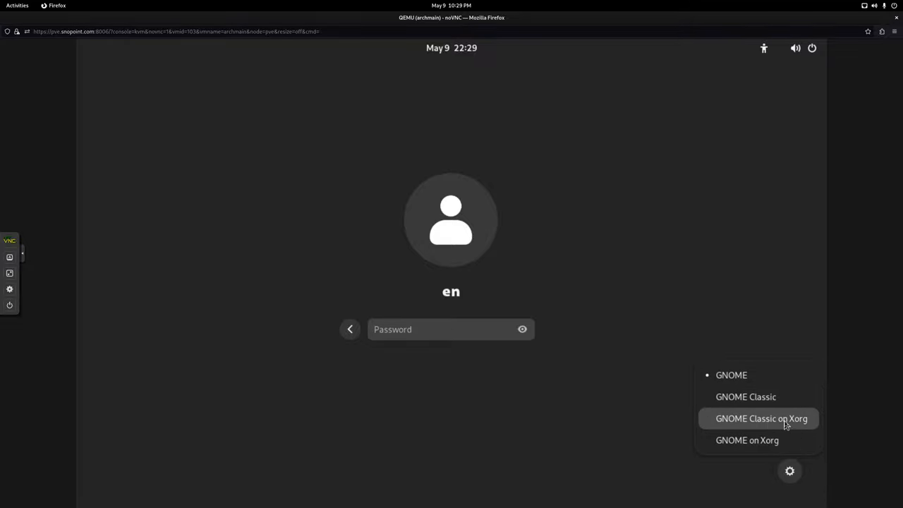
pyautogui.moveTo(764, 423)
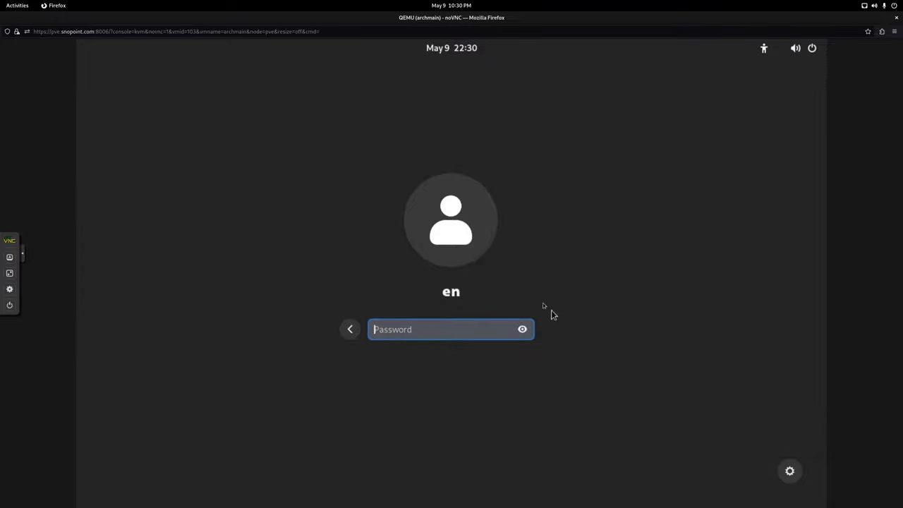
pyautogui.moveTo(736, 333)
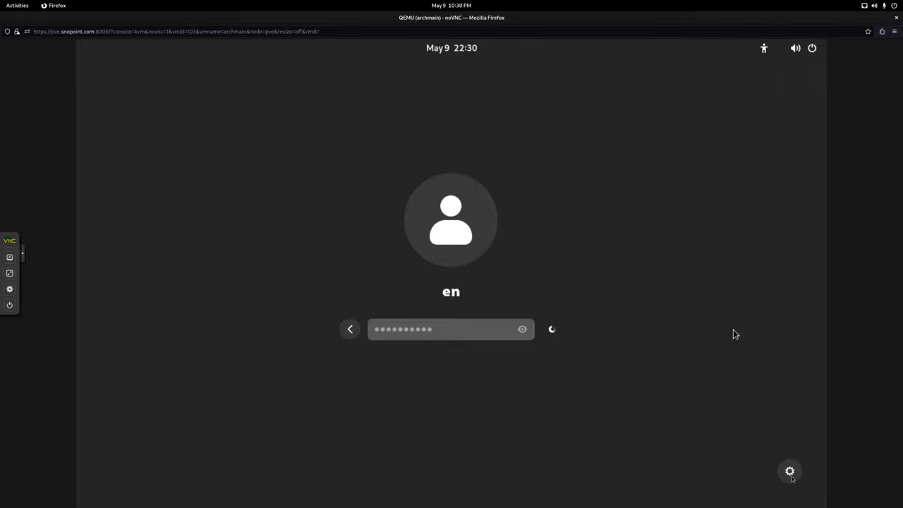
pyautogui.moveTo(474, 327)
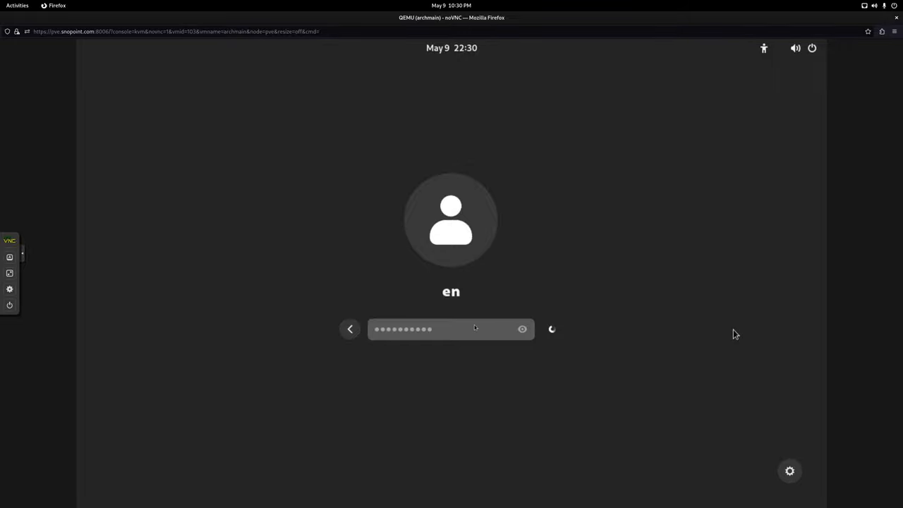
pyautogui.press('Return')
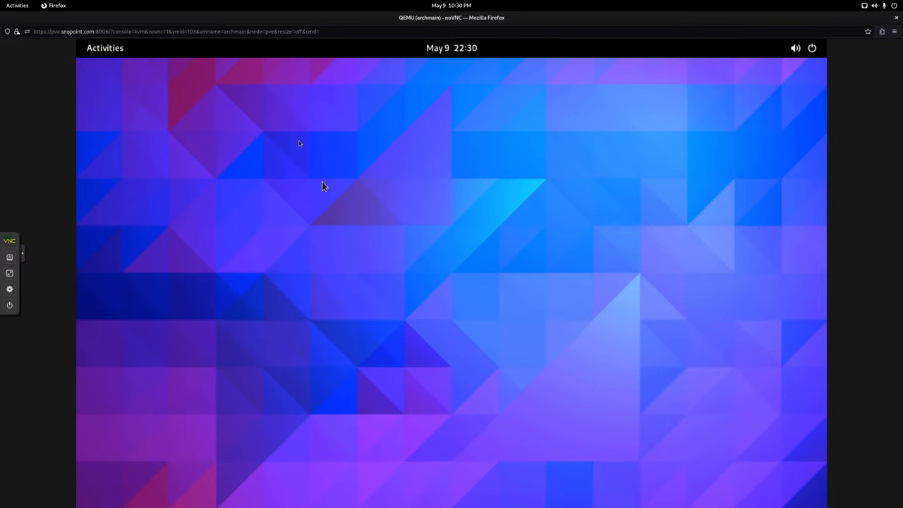
# Launch Console from Activities and enter 'sudo systemctl enable gdm' at the prompt.
pyautogui.click(104, 48)
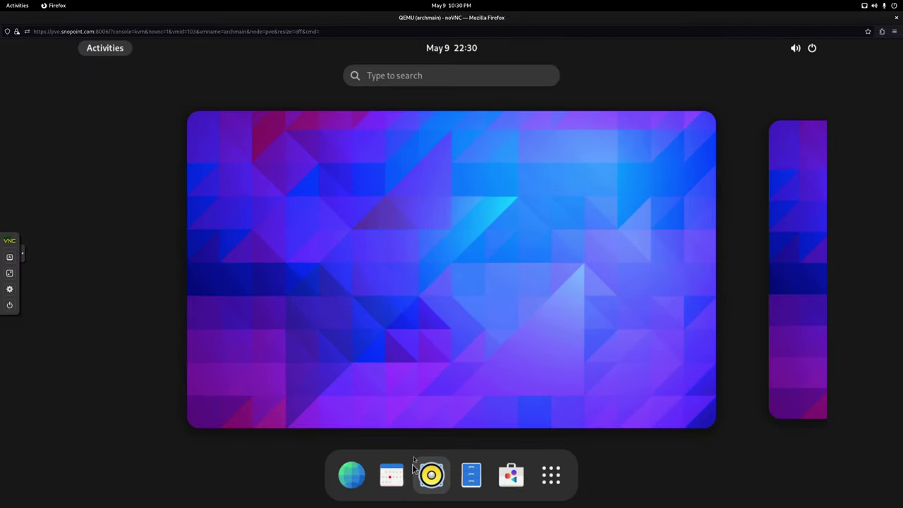
pyautogui.click(432, 474)
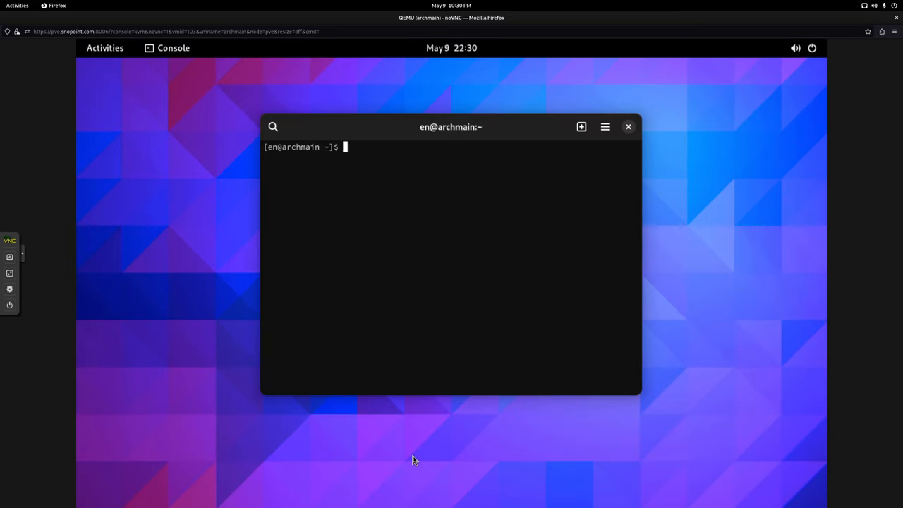
pyautogui.write('sudo systemctl st')
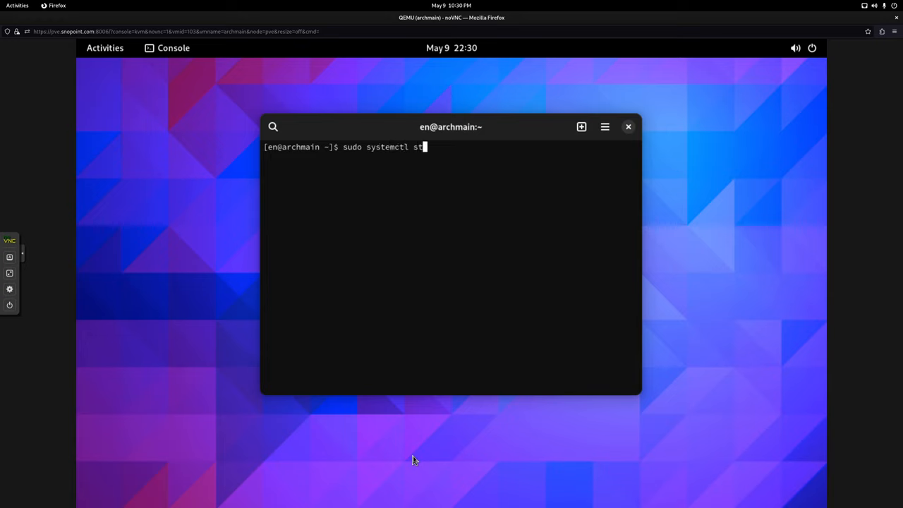
pyautogui.write('enable')
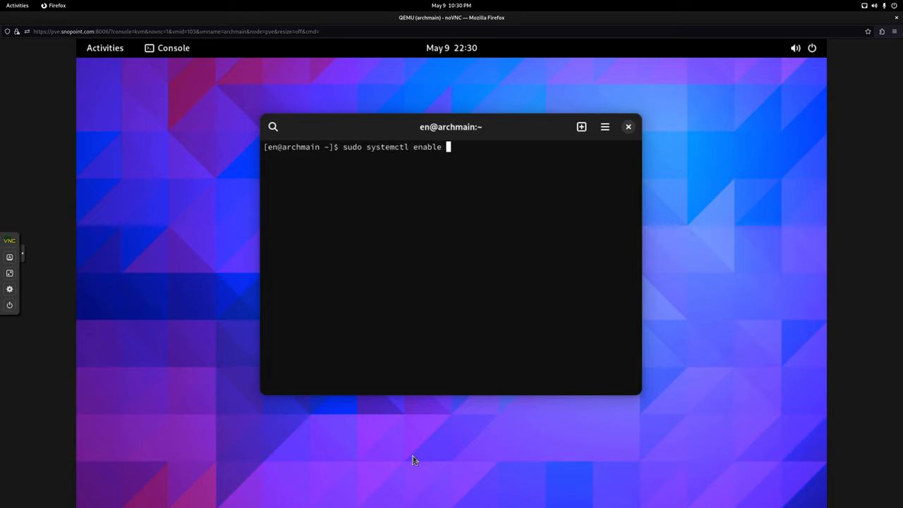
pyautogui.write('gdm')
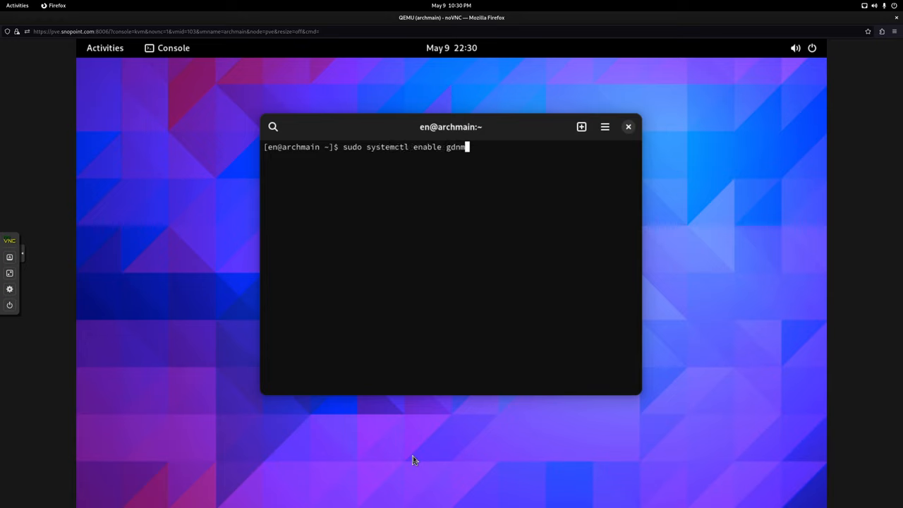
pyautogui.press('Backspace')
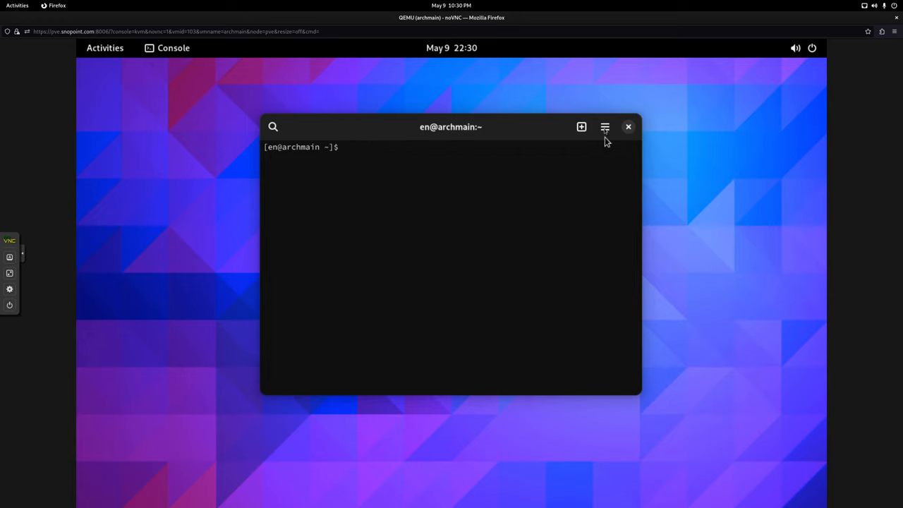
pyautogui.moveTo(191, 212)
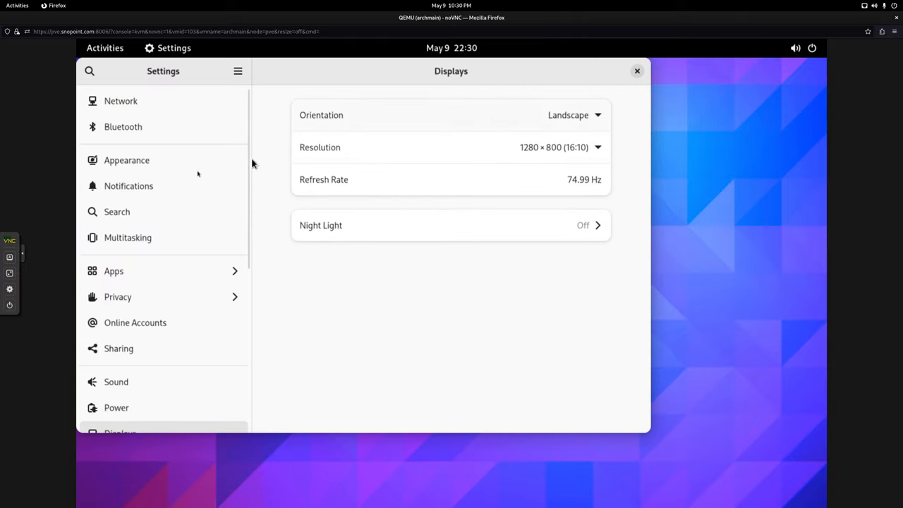
pyautogui.moveTo(520, 160)
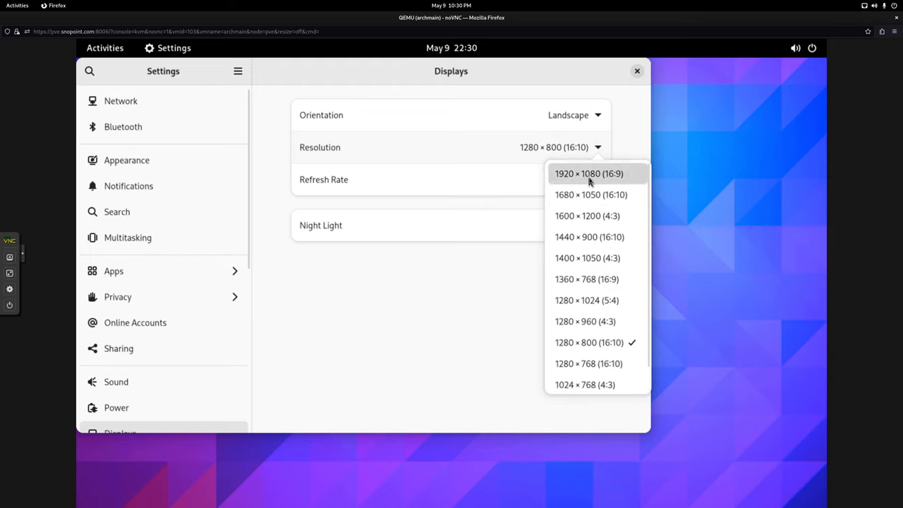
# Select 1920×1080 (16:9) in Displays and apply it, leaving the keep-or-revert prompt.
pyautogui.click(588, 173)
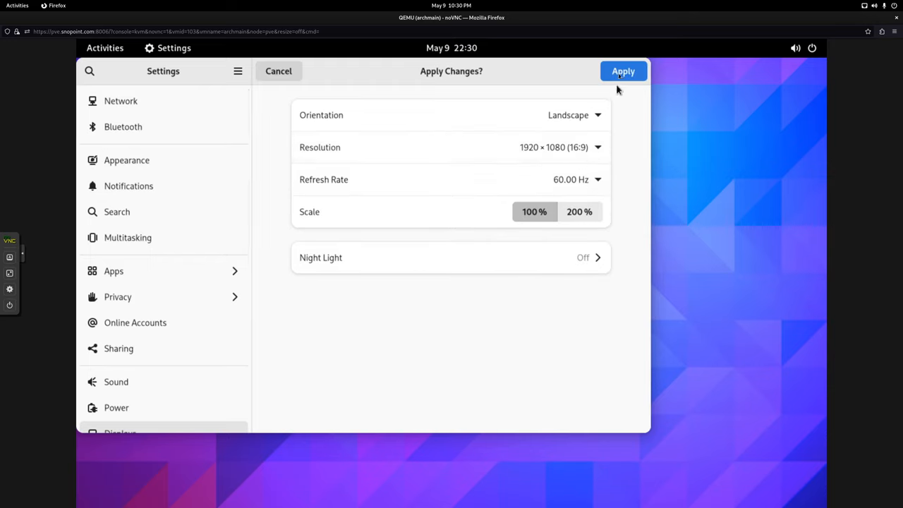
pyautogui.click(624, 70)
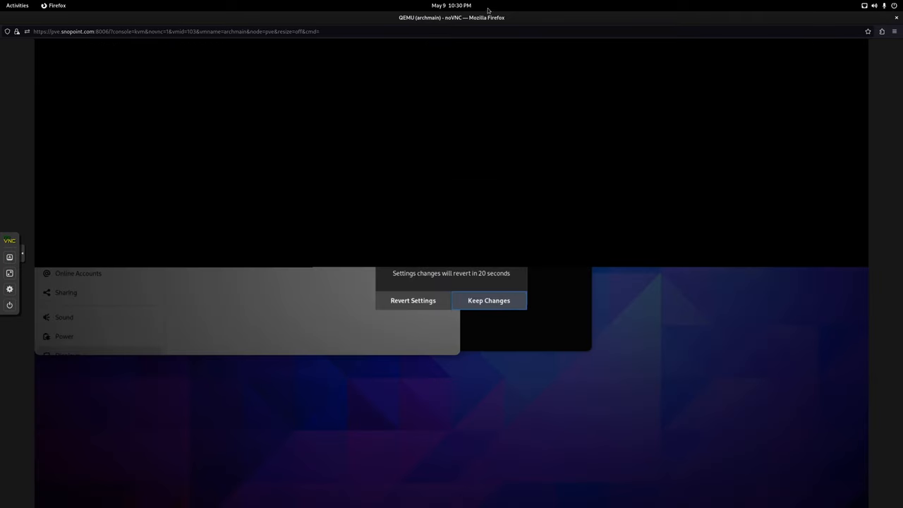
pyautogui.moveTo(504, 314)
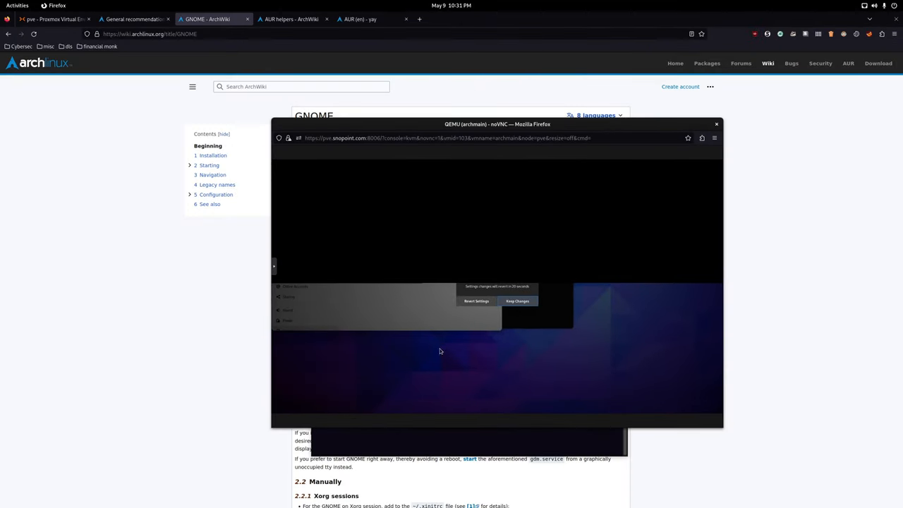
# Hard reset the VM from the noVNC power commands and boot the default Arch Linux GRUB entry.
pyautogui.click(281, 317)
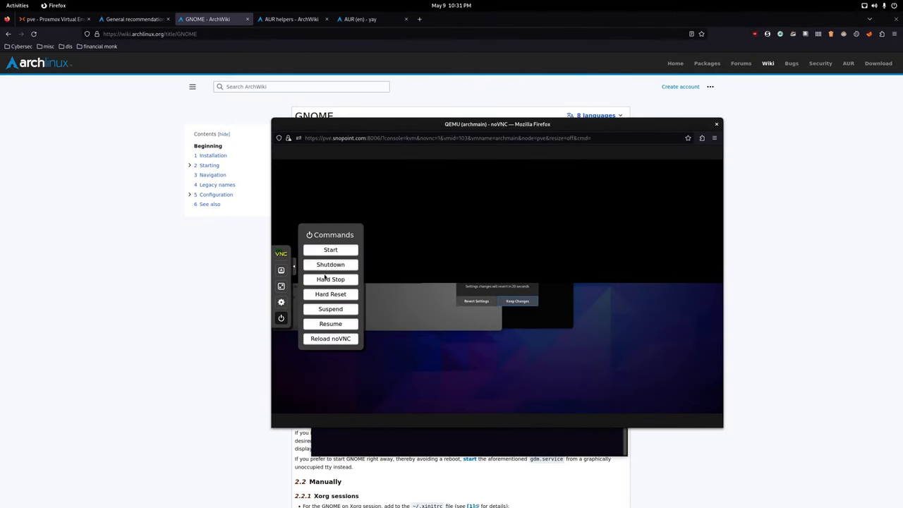
pyautogui.moveTo(330, 308)
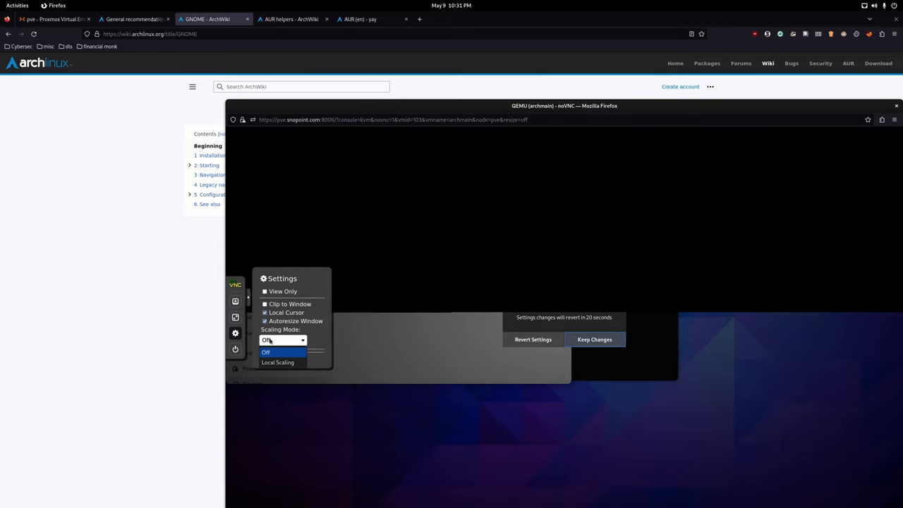
pyautogui.click(234, 348)
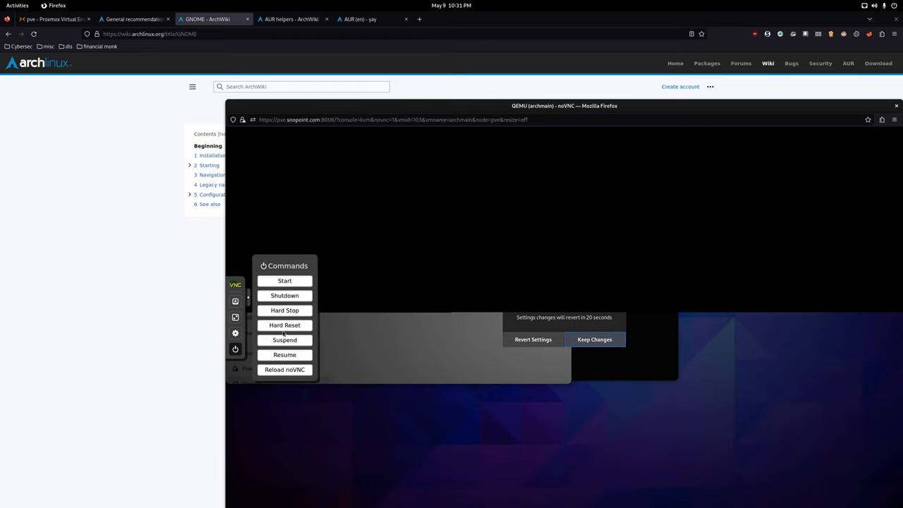
pyautogui.click(285, 324)
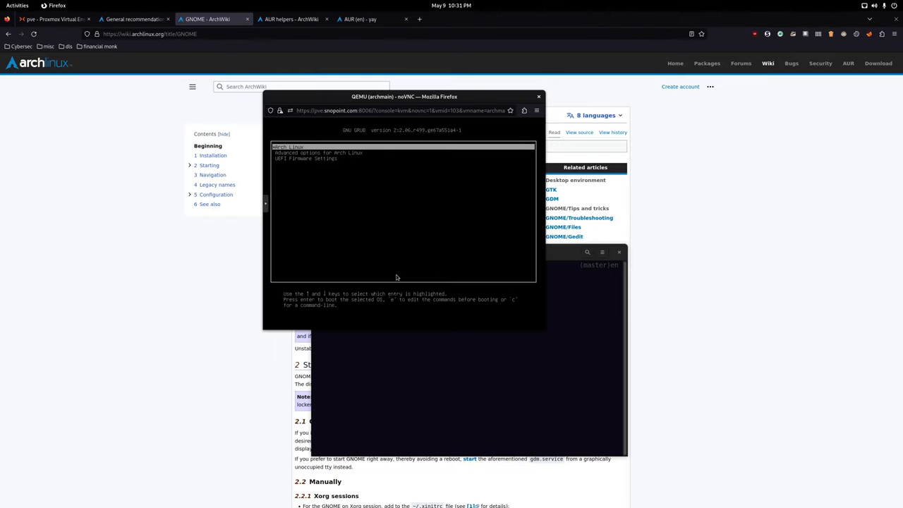
pyautogui.press('Return')
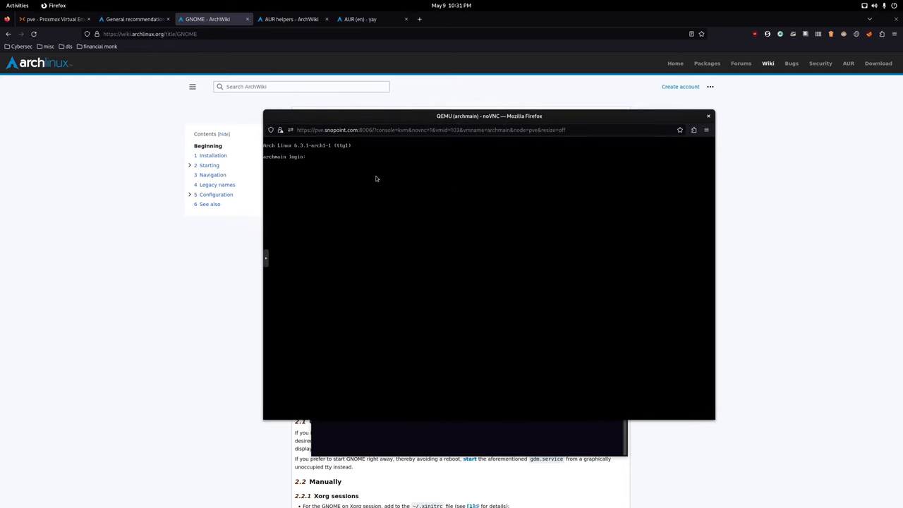
# Run 'sudo systemctl enable gdm' and confirm with the sudo password.
pyautogui.write('en')
pyautogui.write('sudo ')
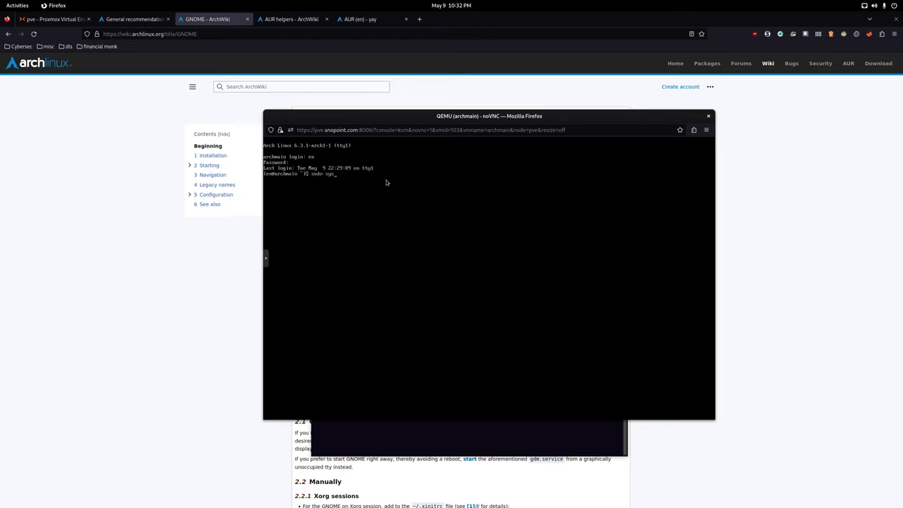
pyautogui.write('systemctl enable')
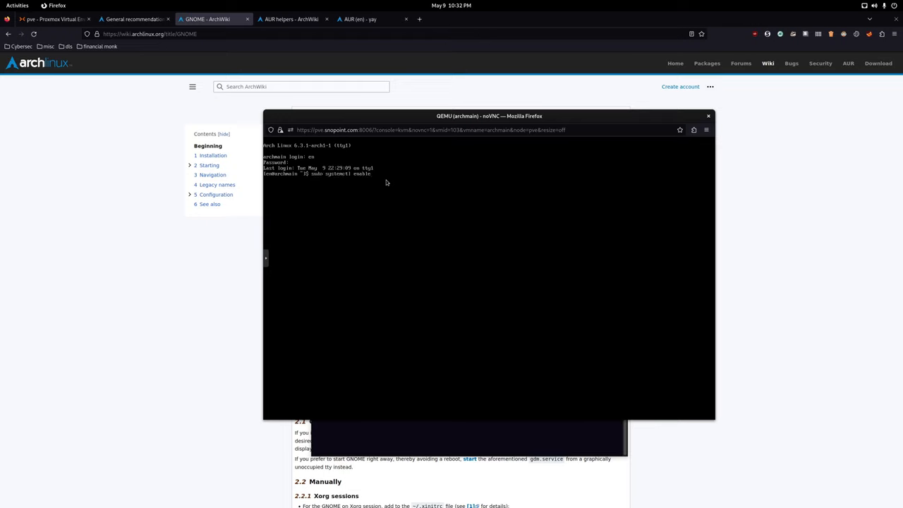
pyautogui.press('Return')
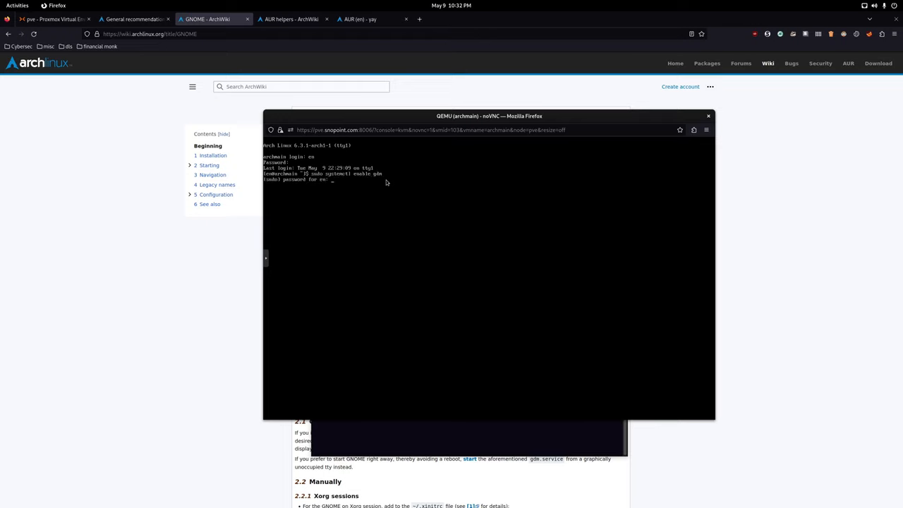
pyautogui.press('Return')
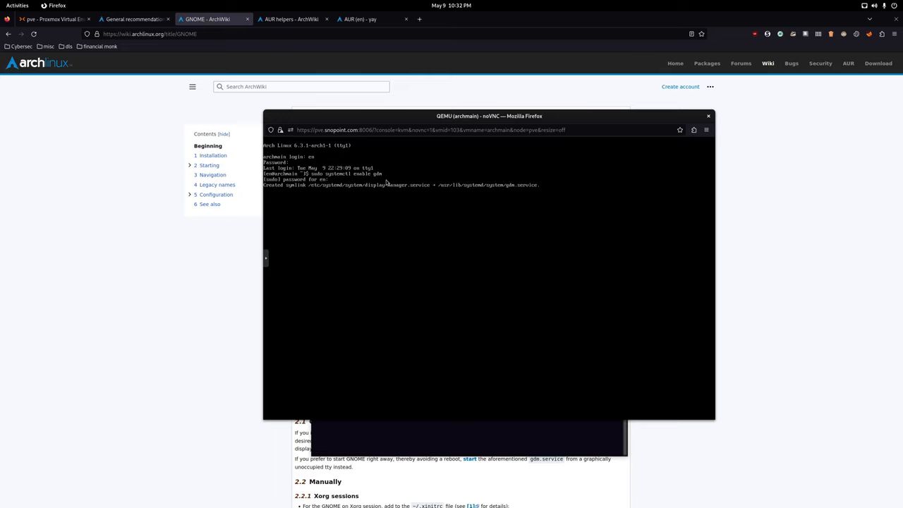
pyautogui.press('Return')
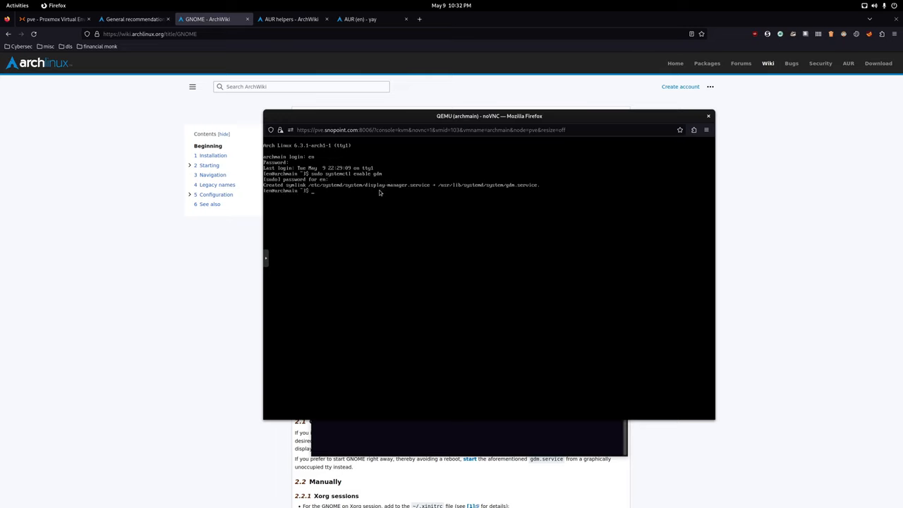
# Run 'sudo systemctl start gdm' so the GNOME login screen replaces the text console.
pyautogui.write('sudo sys')
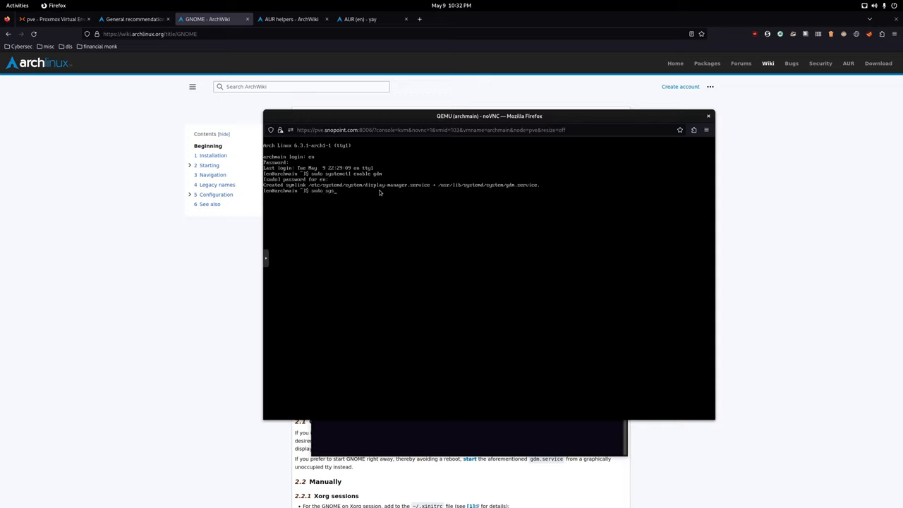
pyautogui.write('systemctl start')
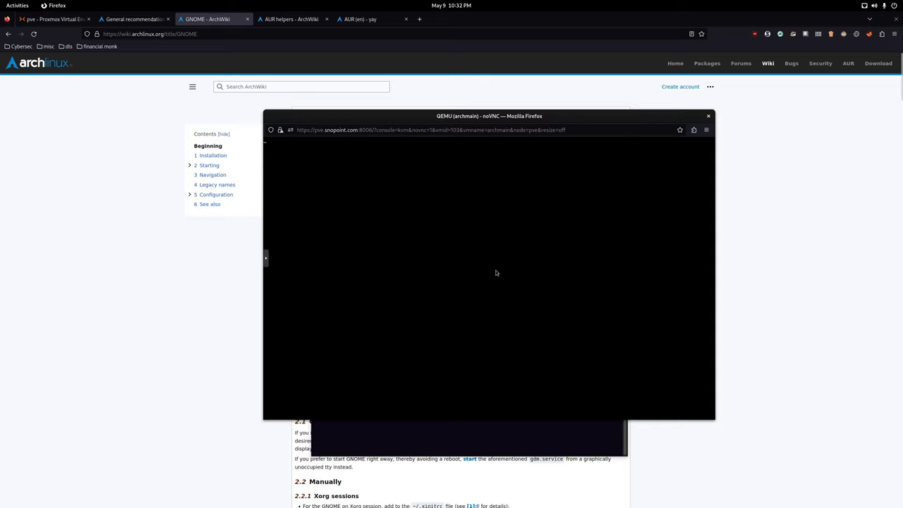
pyautogui.moveTo(42, 248)
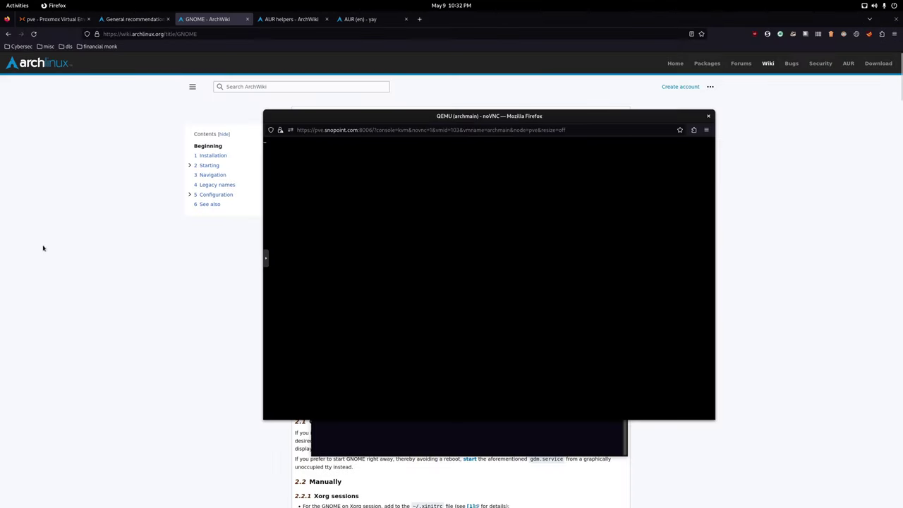
pyautogui.moveTo(266, 260)
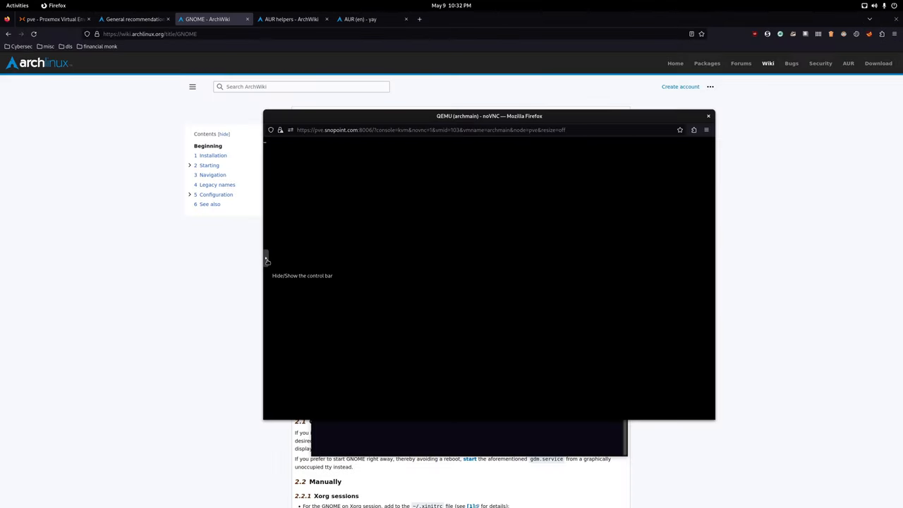
pyautogui.moveTo(269, 261)
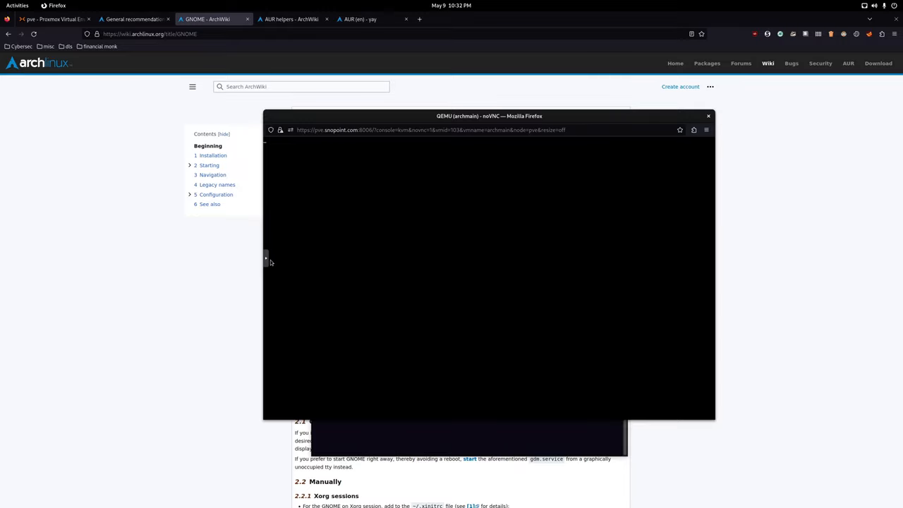
pyautogui.moveTo(316, 199)
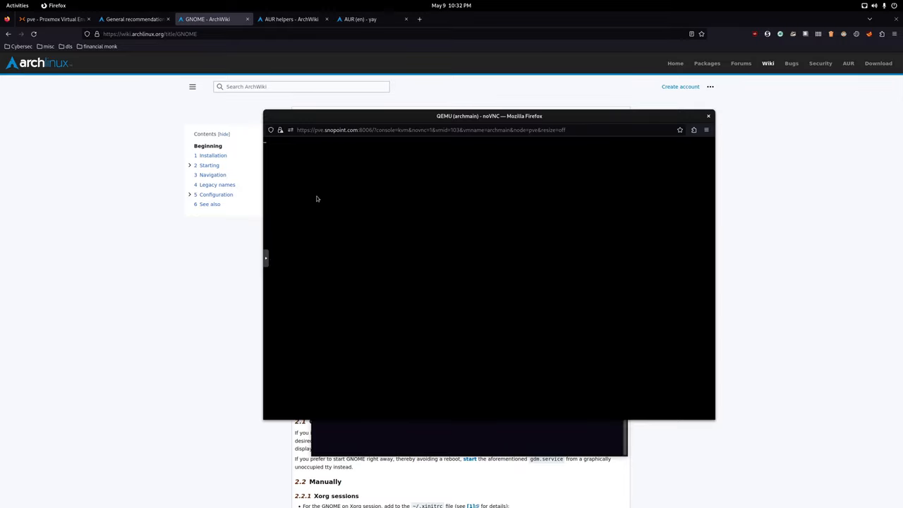
pyautogui.moveTo(488, 116); pyautogui.dragTo(484, 137)
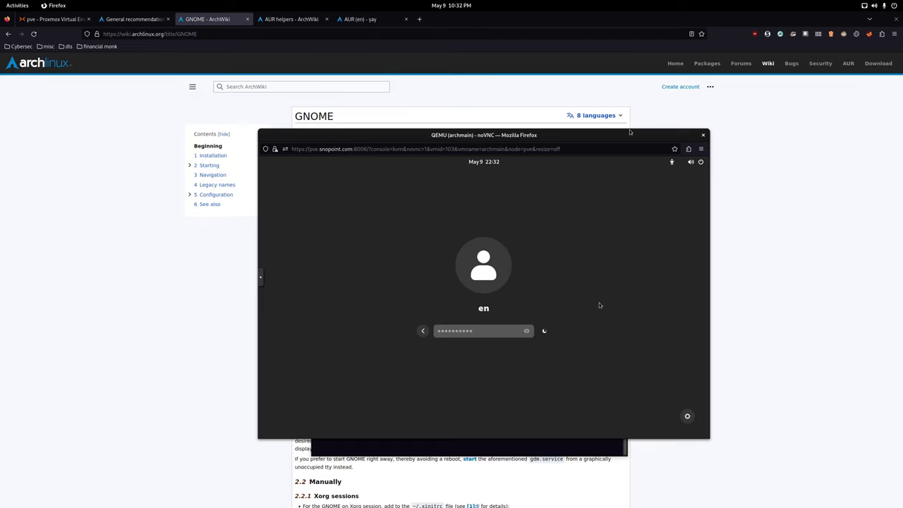
pyautogui.moveTo(336, 343)
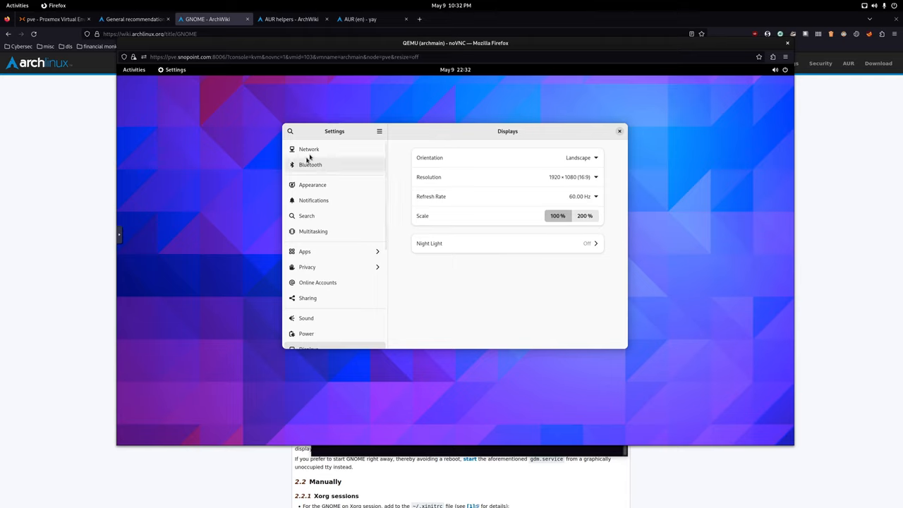
# Check Network in GNOME Settings, which reports NetworkManager not running, then show the app overview.
pyautogui.click(309, 149)
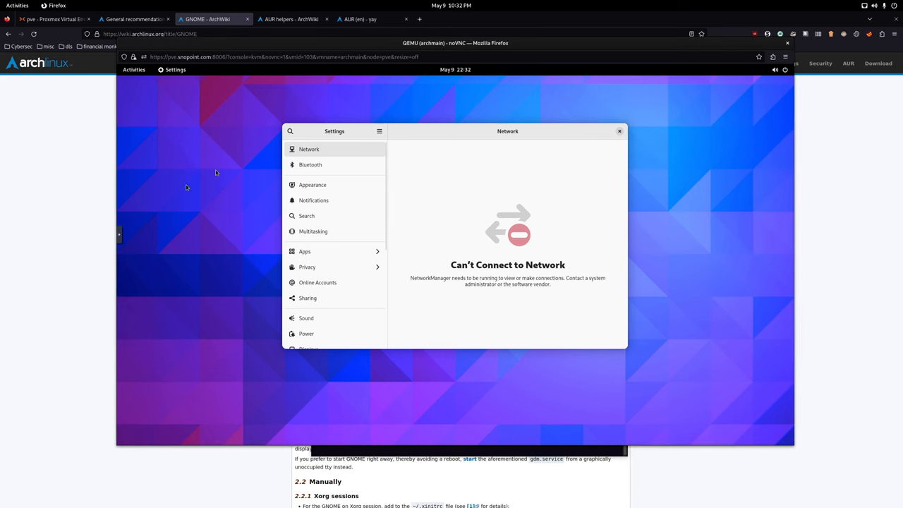
pyautogui.click(134, 69)
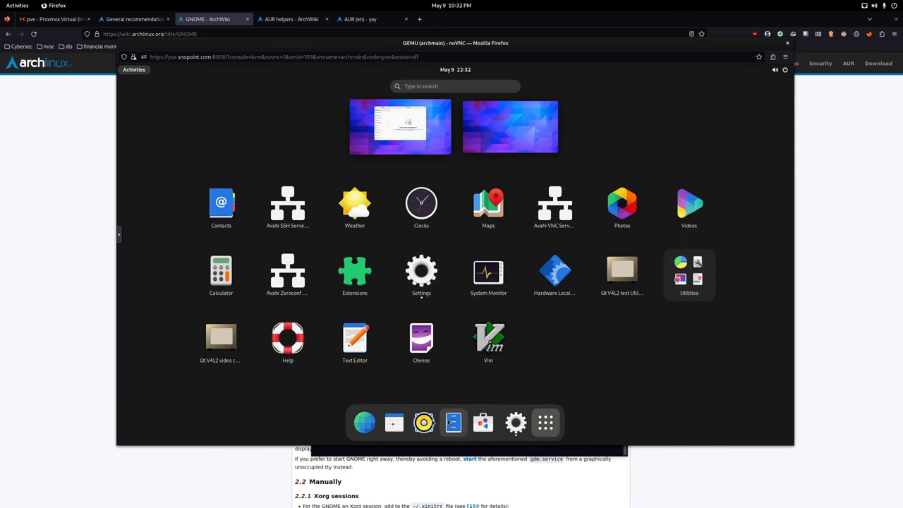
# From a terminal run 'sudo systemctl enable NetworkManager' then 'sudo systemctl start NetworkManager'.
pyautogui.click(420, 275)
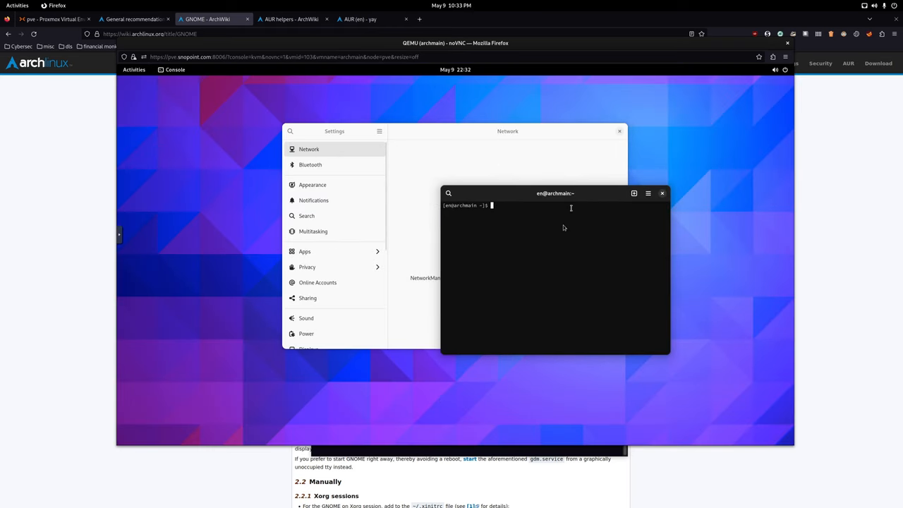
pyautogui.write('sudo systemctl enable Network')
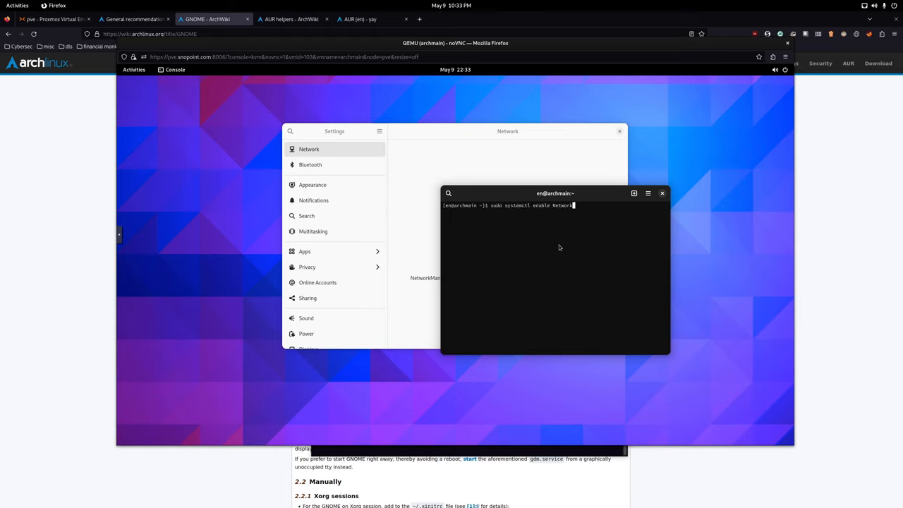
pyautogui.press('Return')
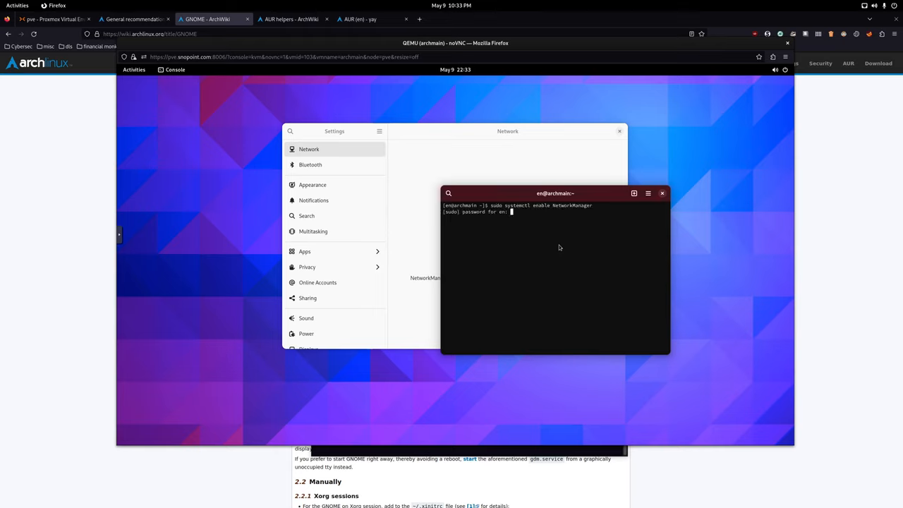
pyautogui.press('Return')
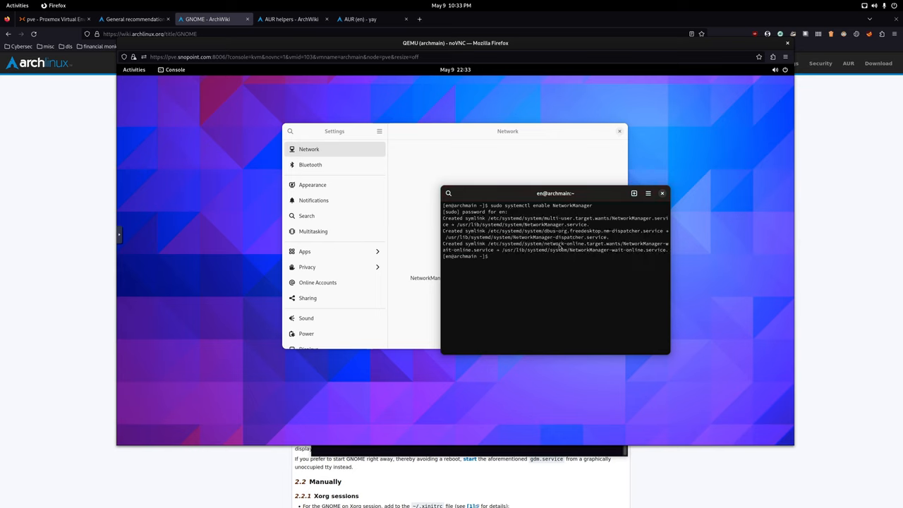
pyautogui.write('sudo systemctl start N')
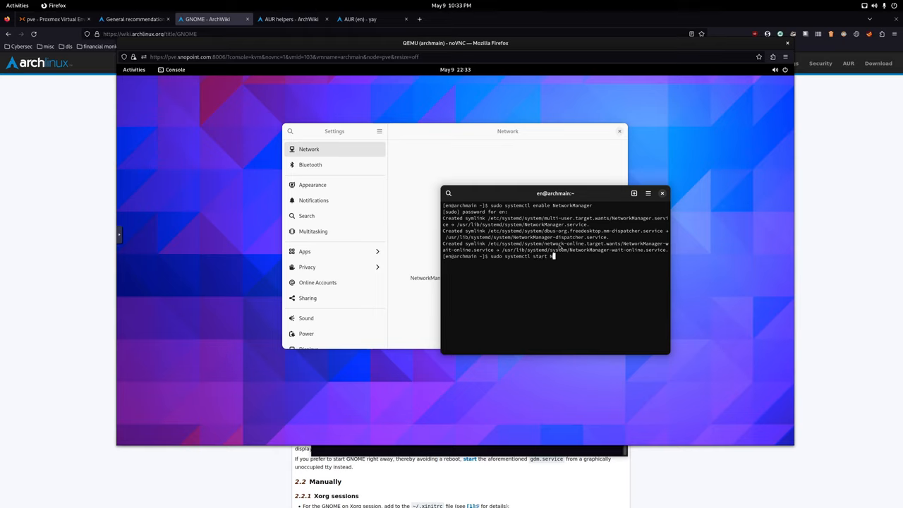
pyautogui.press('Return')
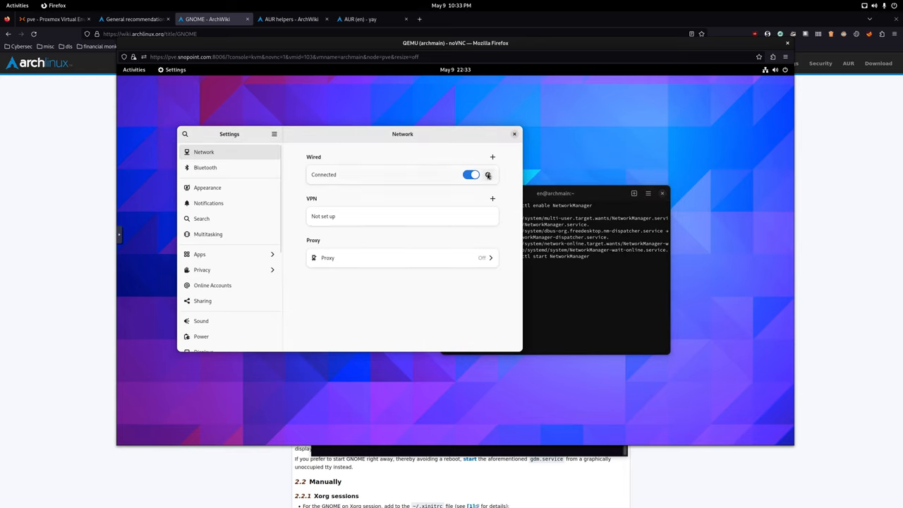
pyautogui.moveTo(607, 327)
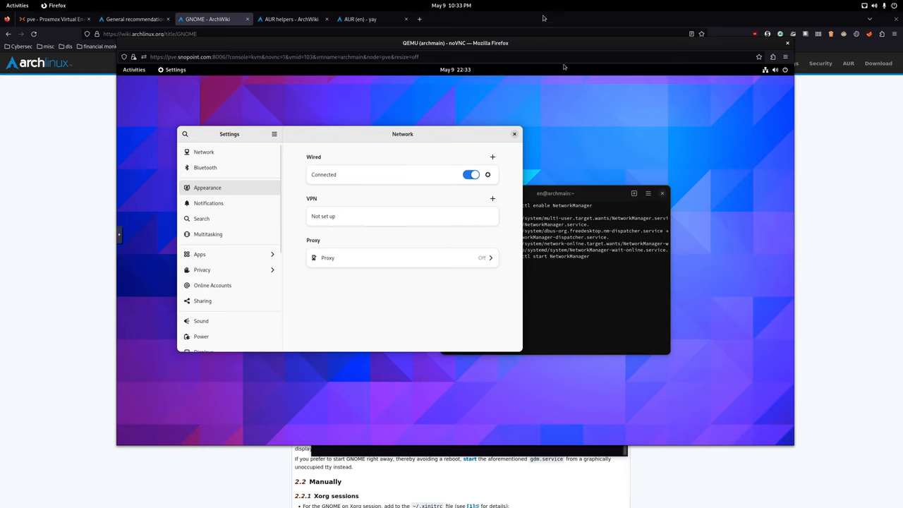
# In Appearance switch to the Dark style and scroll the backgrounds to pick a dark plain wallpaper.
pyautogui.click(207, 186)
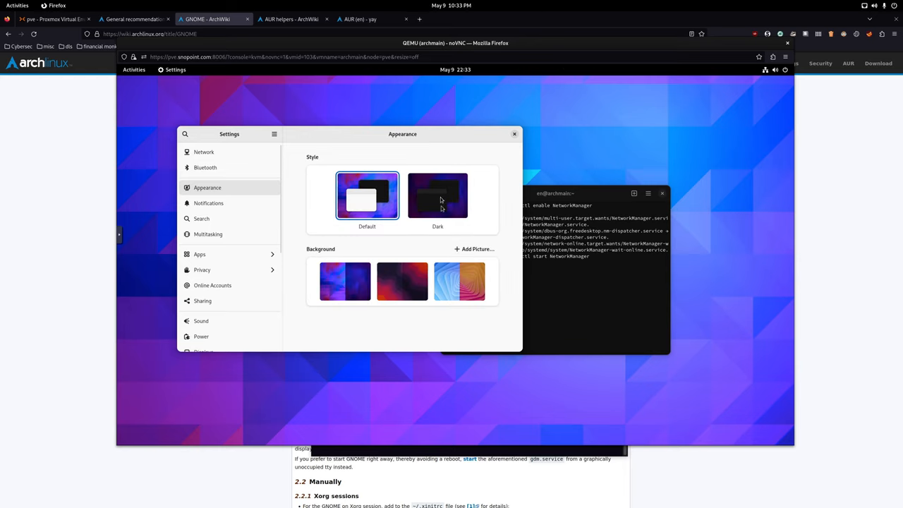
pyautogui.click(437, 195)
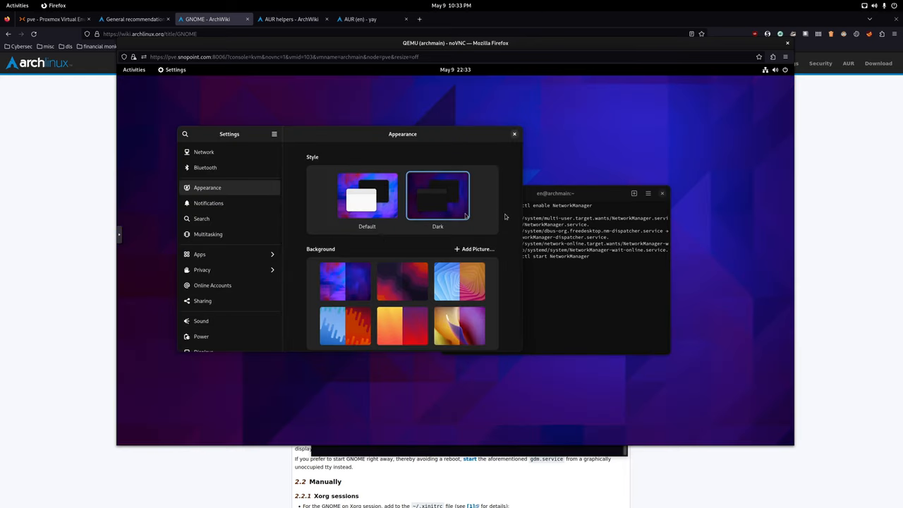
pyautogui.scroll(-3)
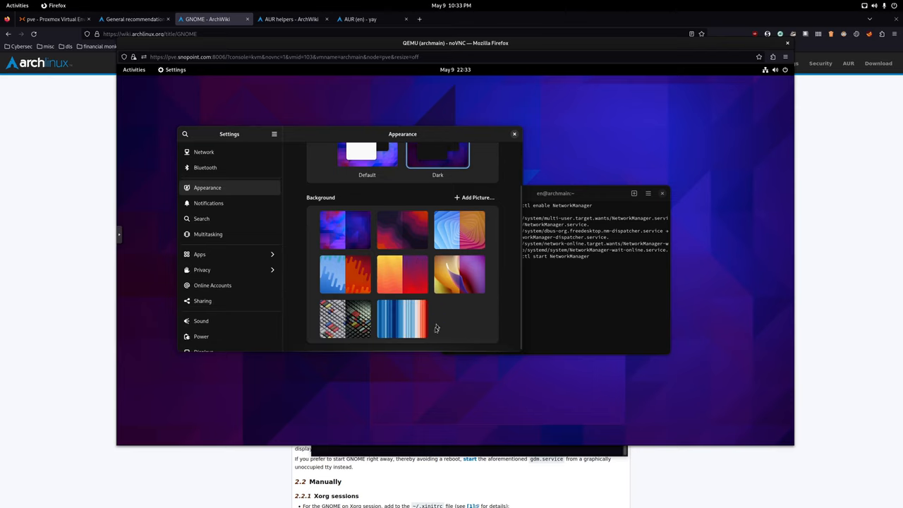
pyautogui.scroll(-3)
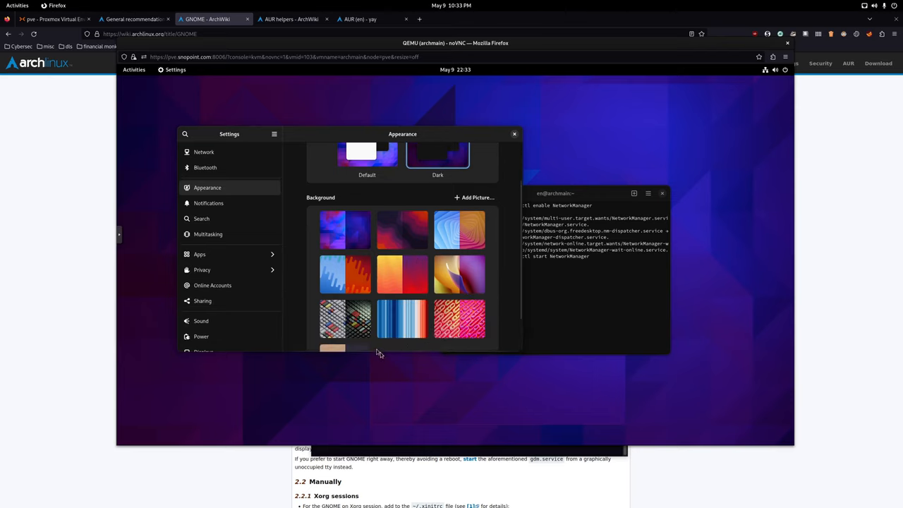
pyautogui.scroll(-3)
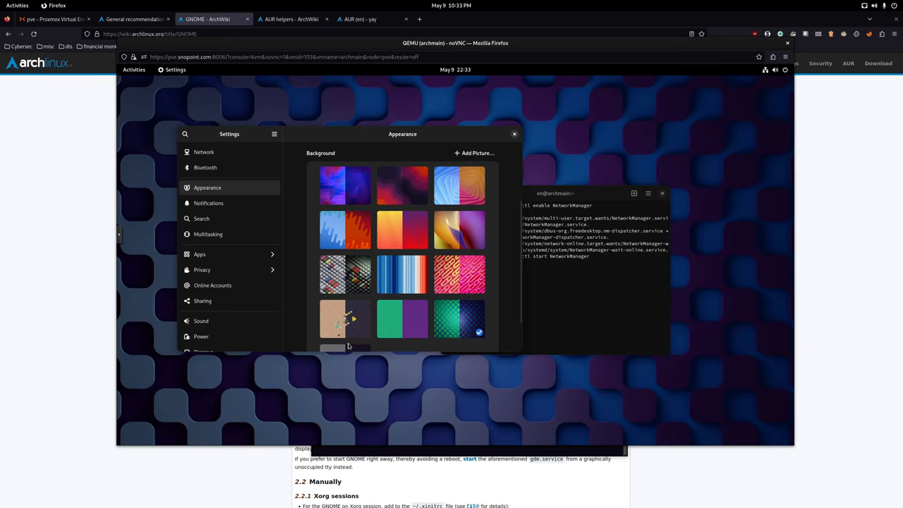
pyautogui.scroll(-3)
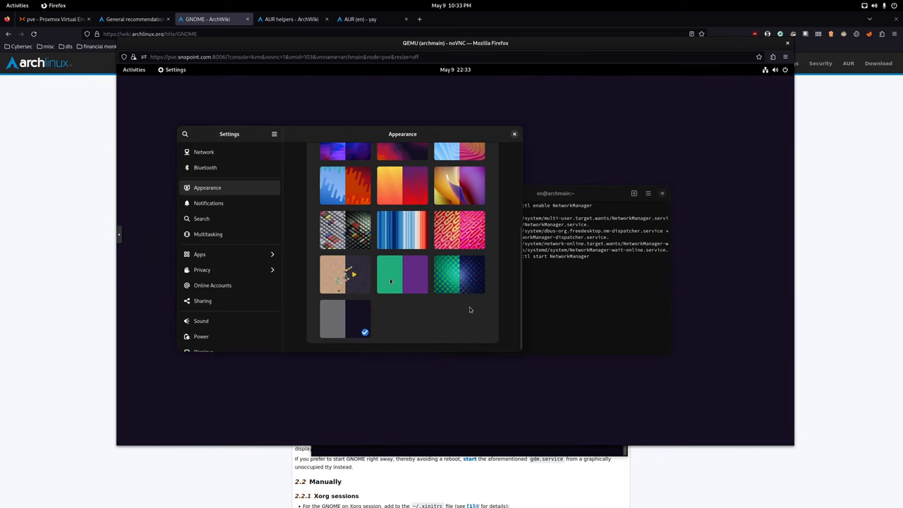
pyautogui.click(209, 203)
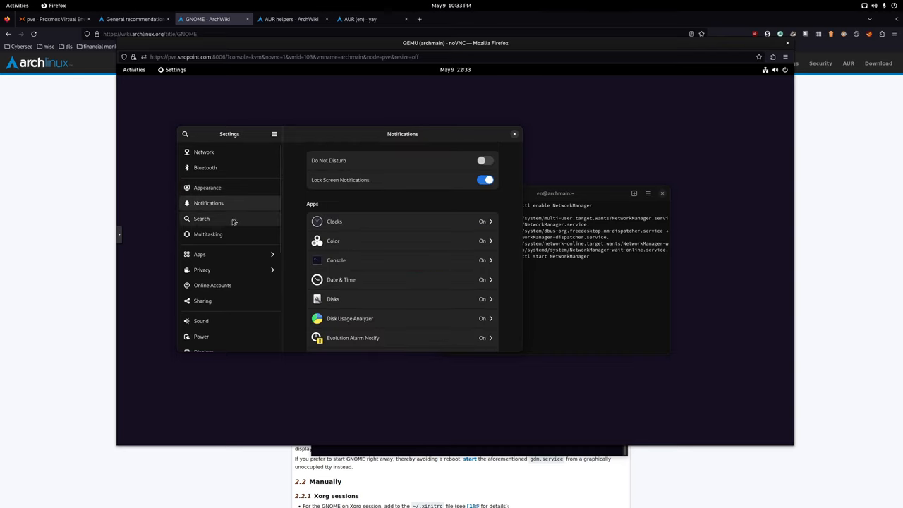
# Browse the Search, Apps and Sharing panels of GNOME Settings.
pyautogui.click(201, 217)
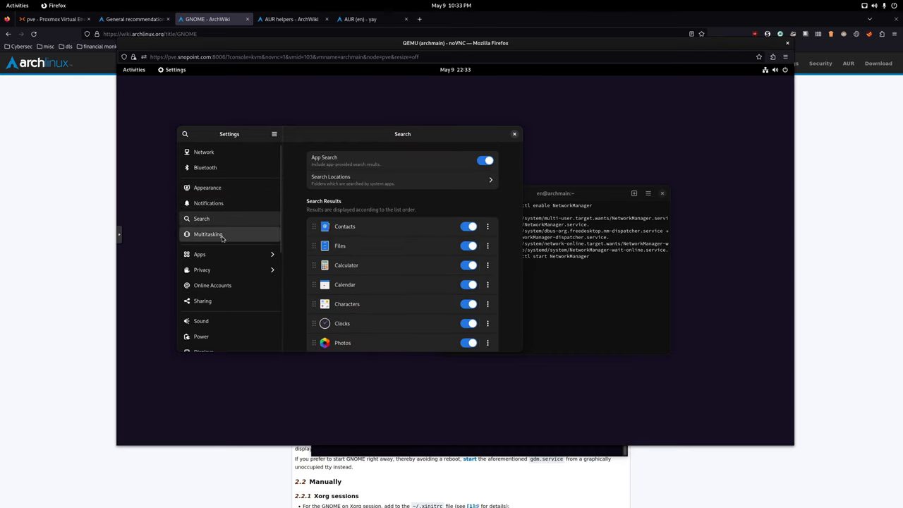
pyautogui.click(209, 234)
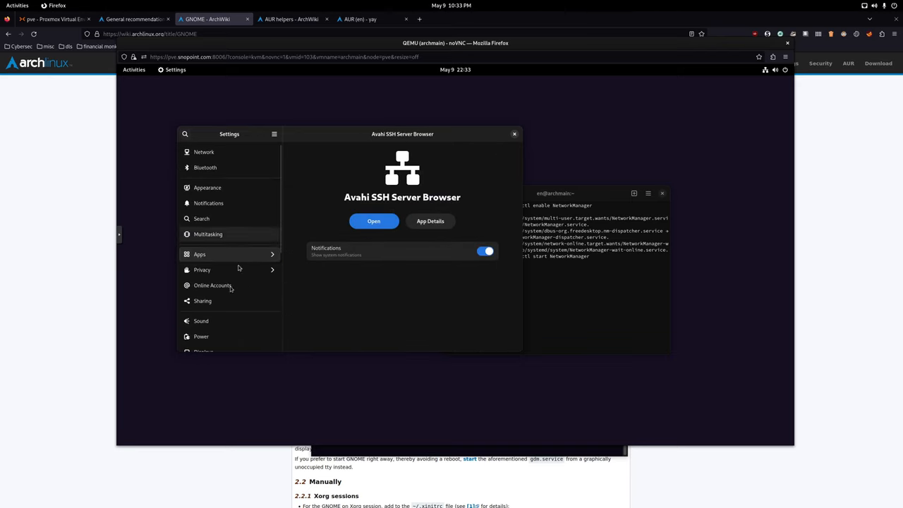
pyautogui.click(203, 300)
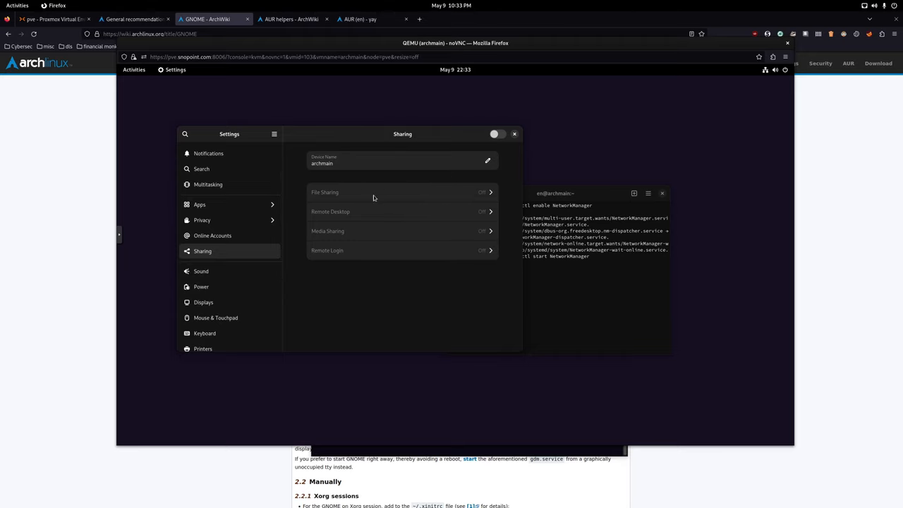
pyautogui.moveTo(289, 240)
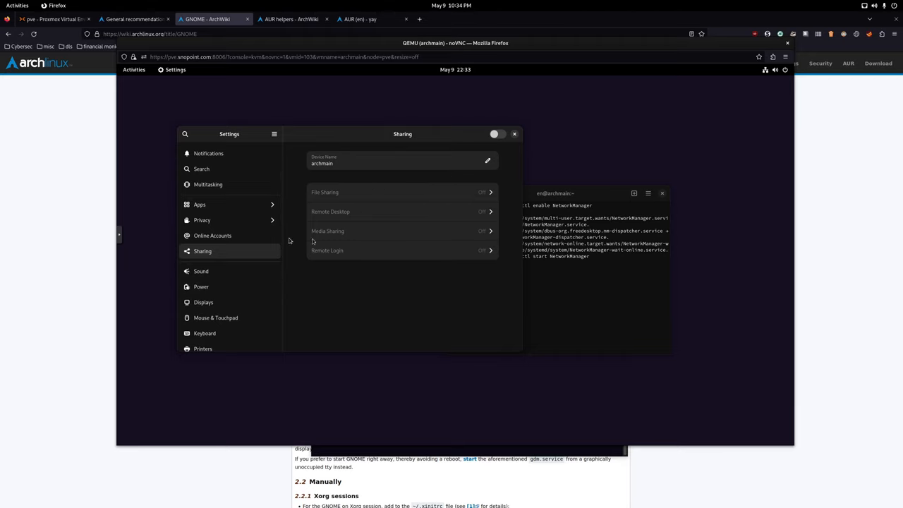
pyautogui.moveTo(356, 251)
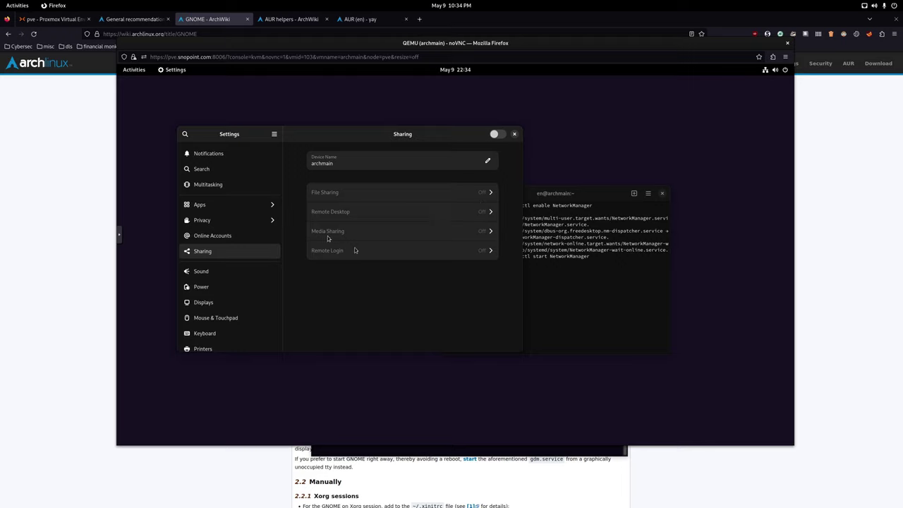
pyautogui.moveTo(225, 305)
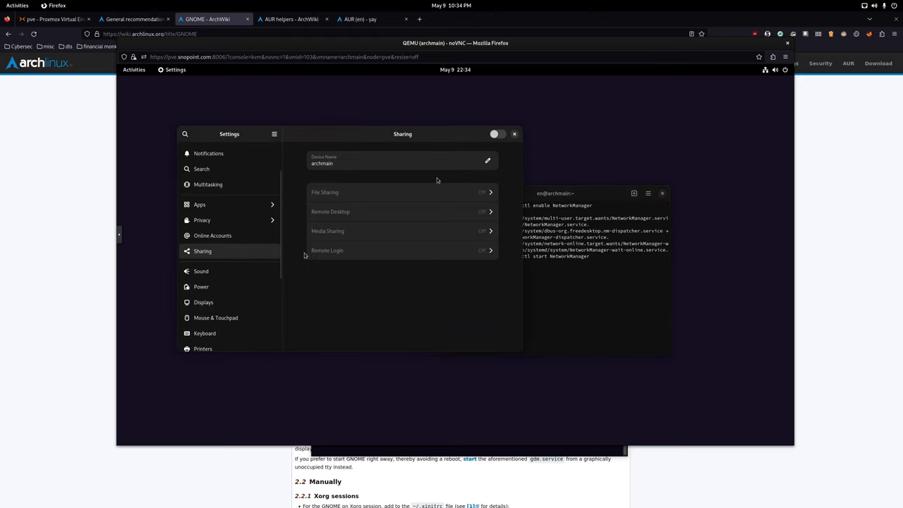
# Look through the Sound and Power panels, ending on Displays at 1920×1080.
pyautogui.click(201, 271)
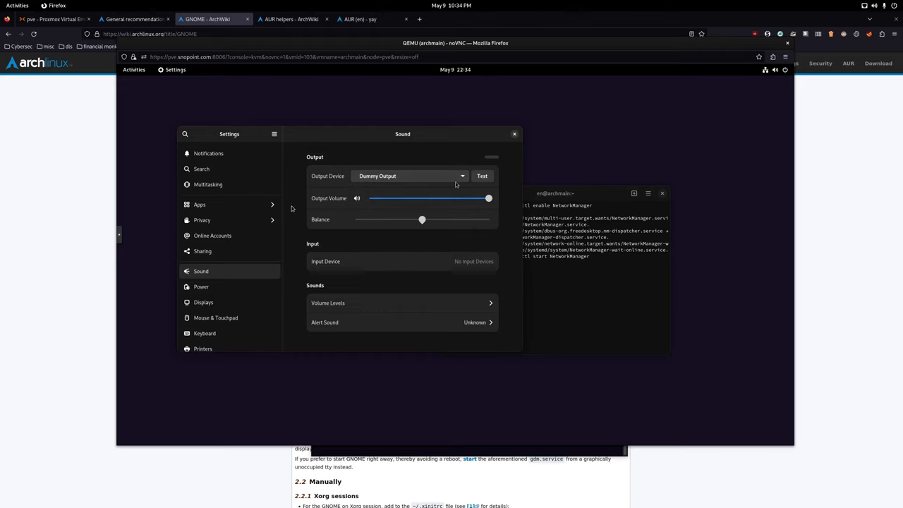
pyautogui.click(409, 175)
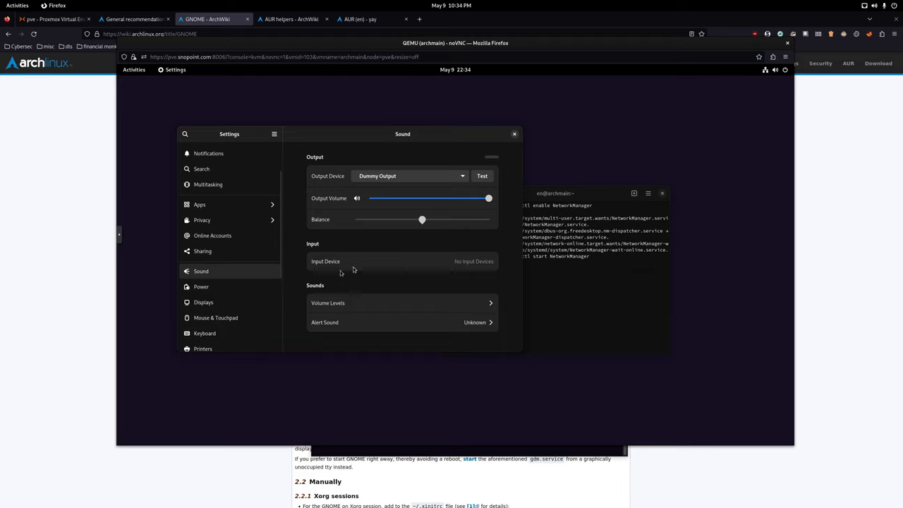
pyautogui.click(200, 286)
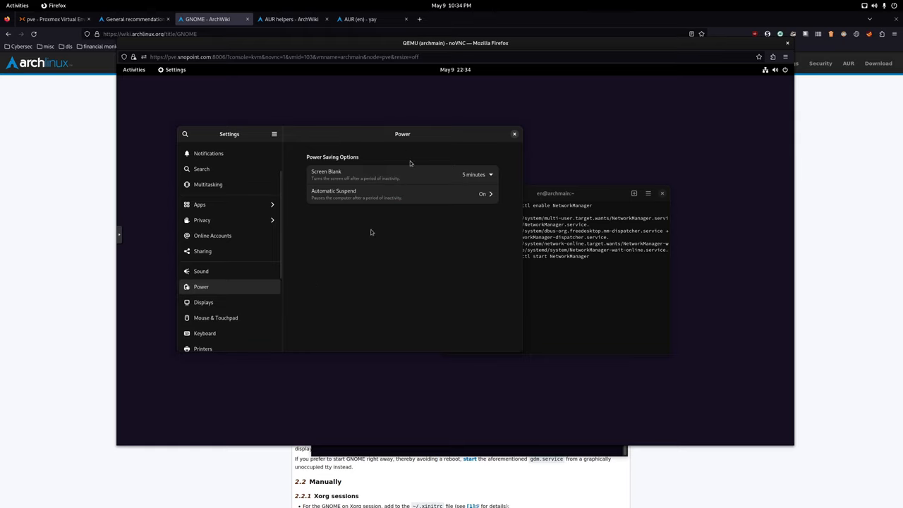
pyautogui.click(203, 302)
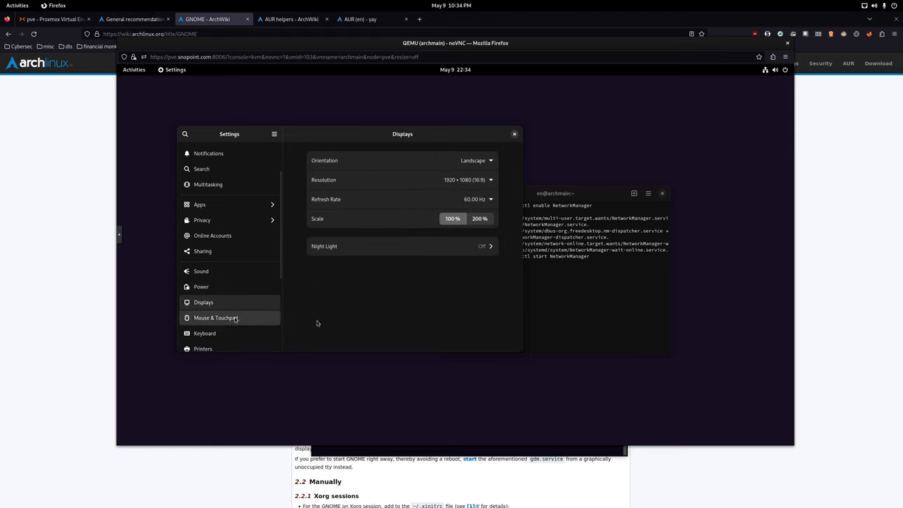
# Look through the Mouse & Touchpad, Accessibility and About panels of the VM's GNOME Settings.
pyautogui.click(214, 317)
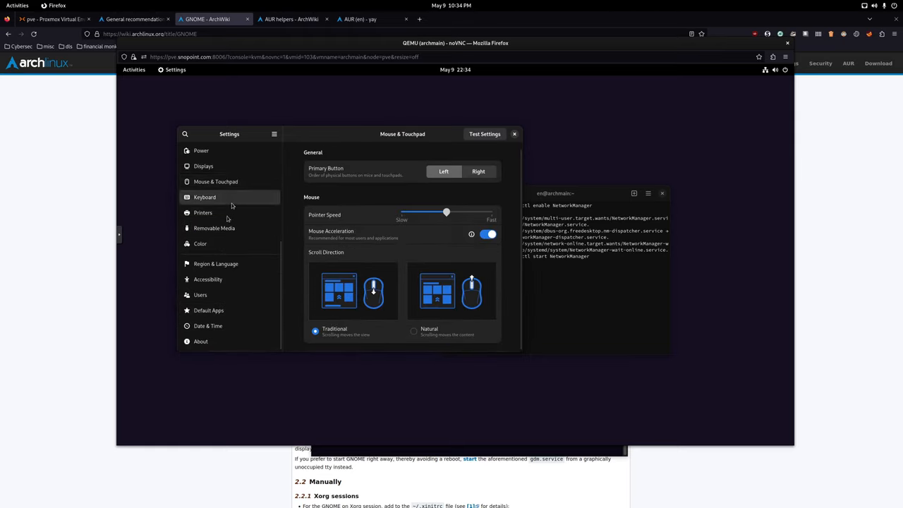
pyautogui.click(207, 279)
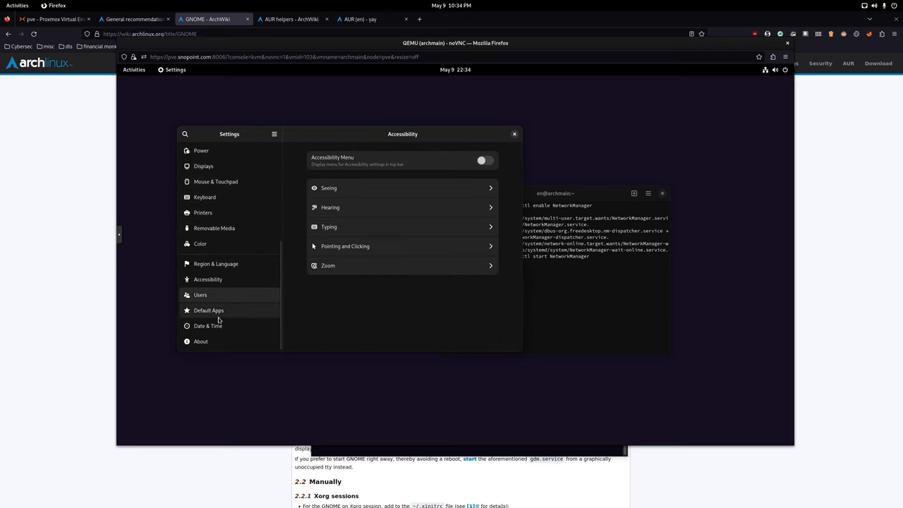
pyautogui.click(200, 342)
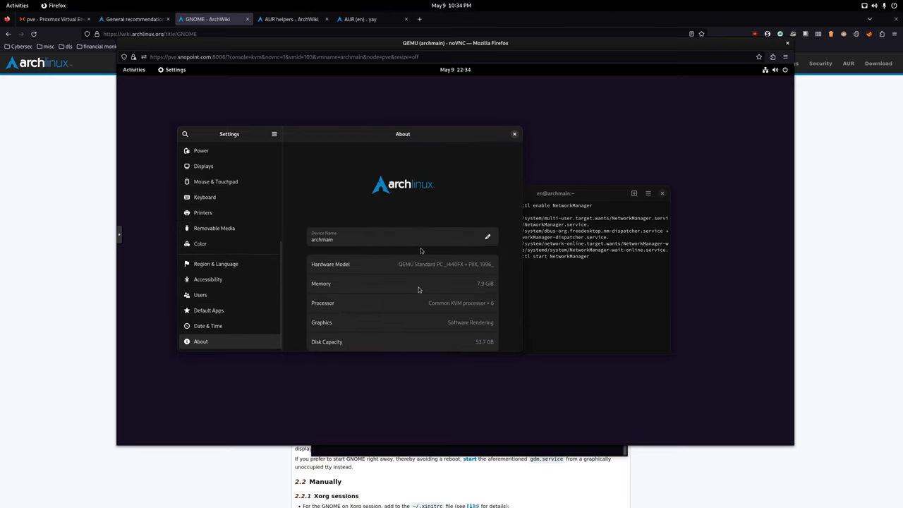
# Read the About details (Arch Linux, 7.8 GB memory) and close the Settings window.
pyautogui.scroll(-3)
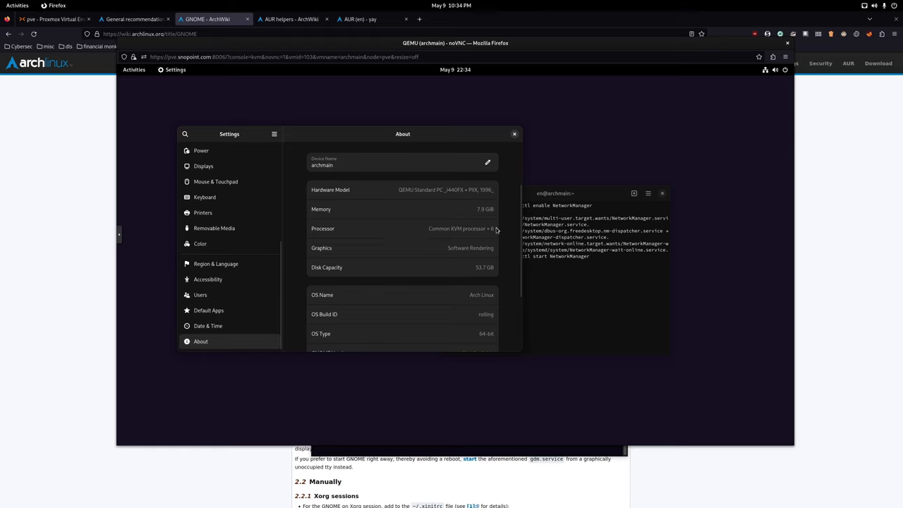
pyautogui.moveTo(494, 271)
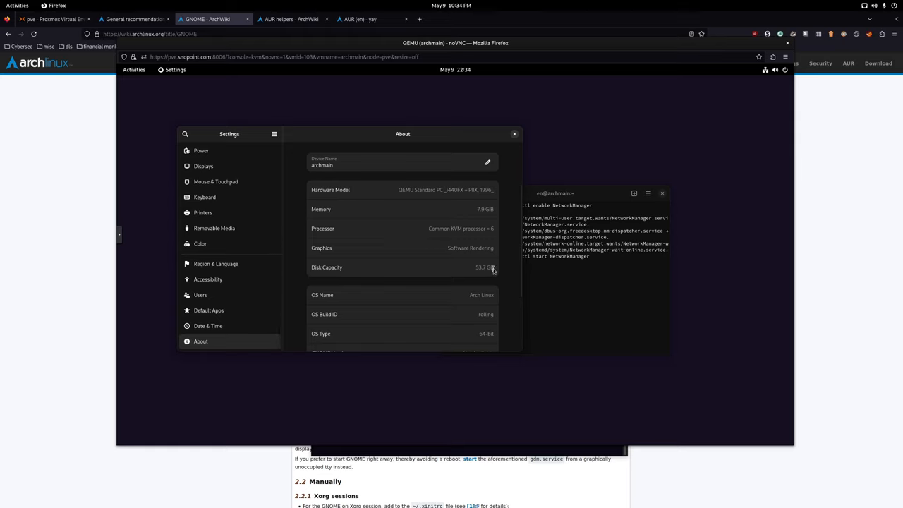
pyautogui.moveTo(490, 209)
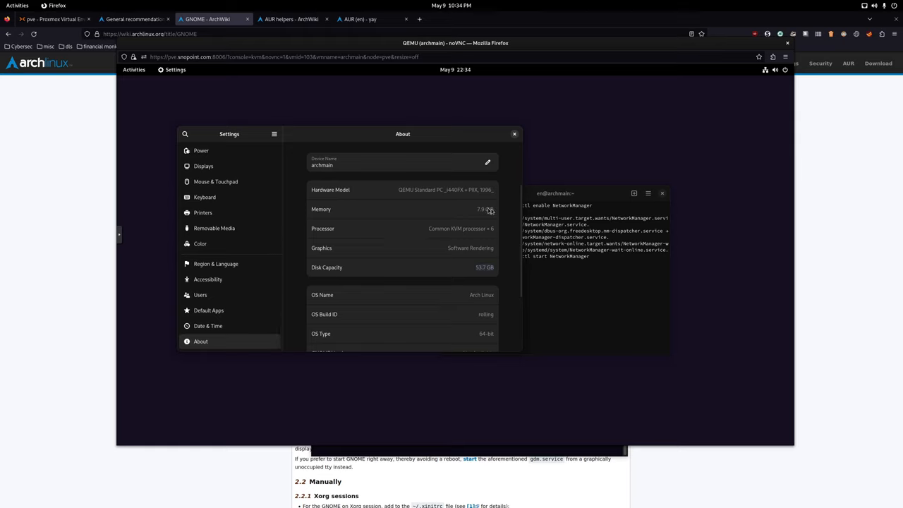
pyautogui.scroll(-3)
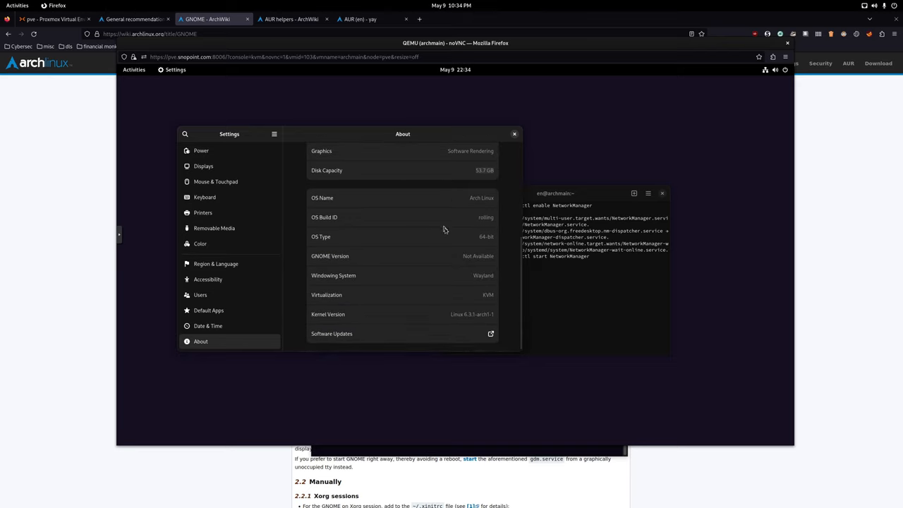
pyautogui.scroll(3)
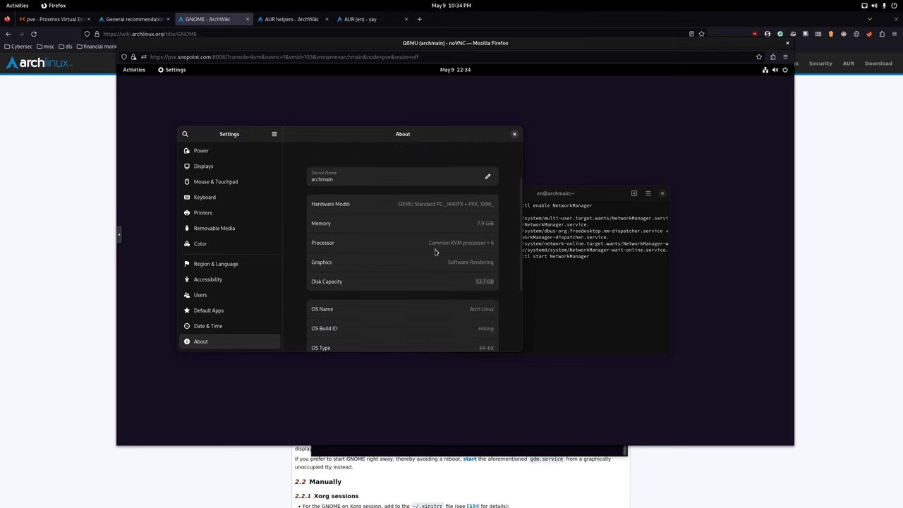
pyautogui.scroll(-3)
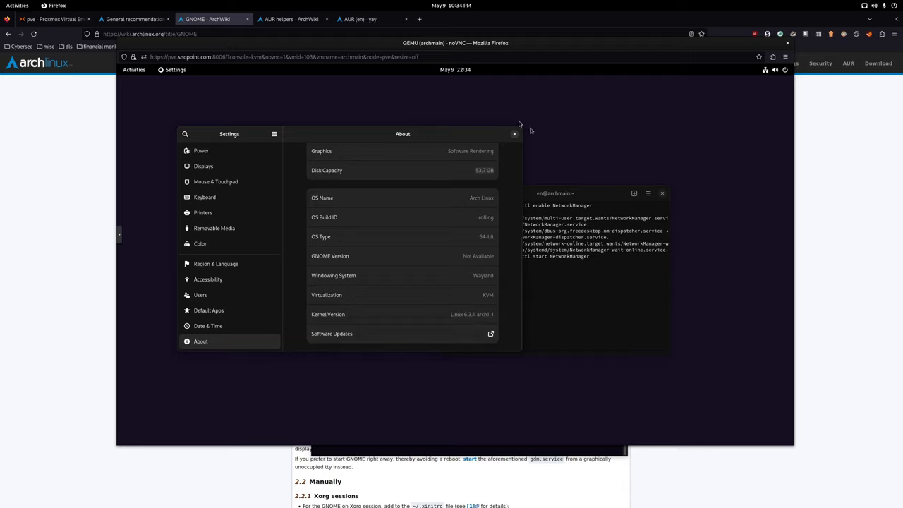
pyautogui.click(513, 133)
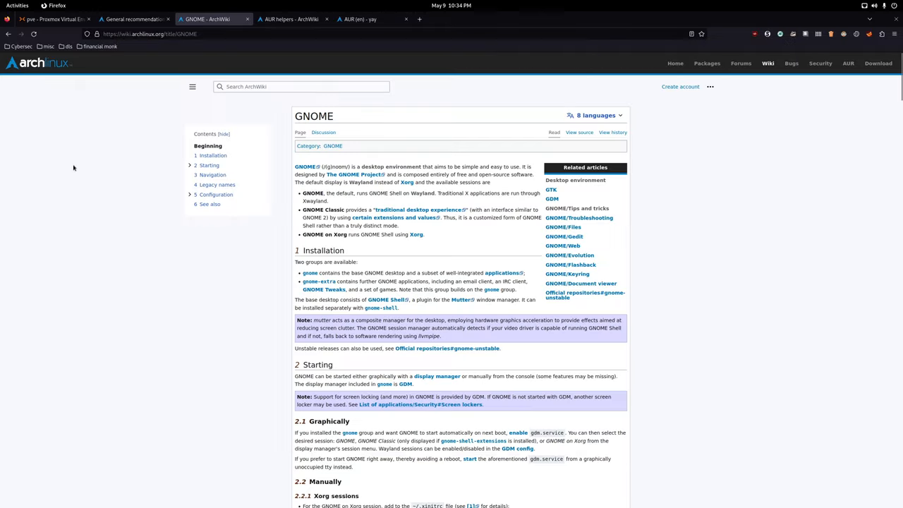
# Close the GNOME article tab and scroll General recommendations to the Graphical user interface section.
pyautogui.scroll(-3)
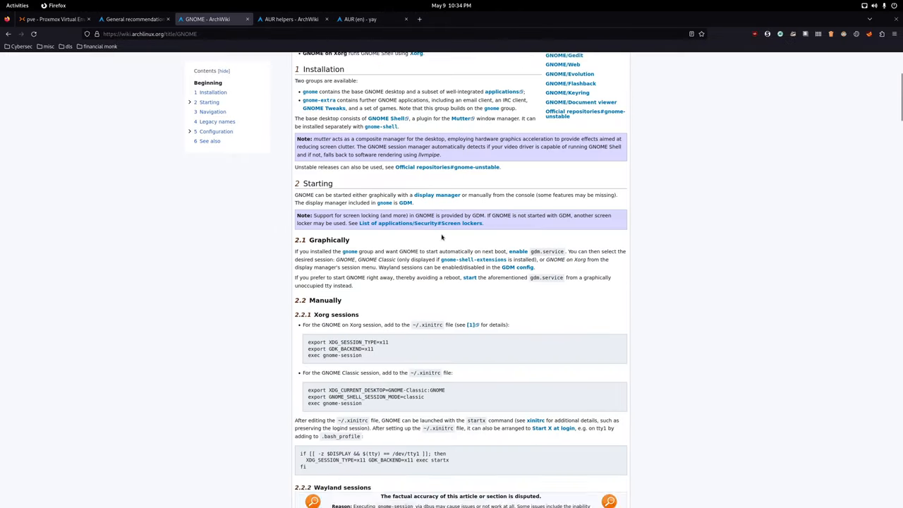
pyautogui.scroll(3)
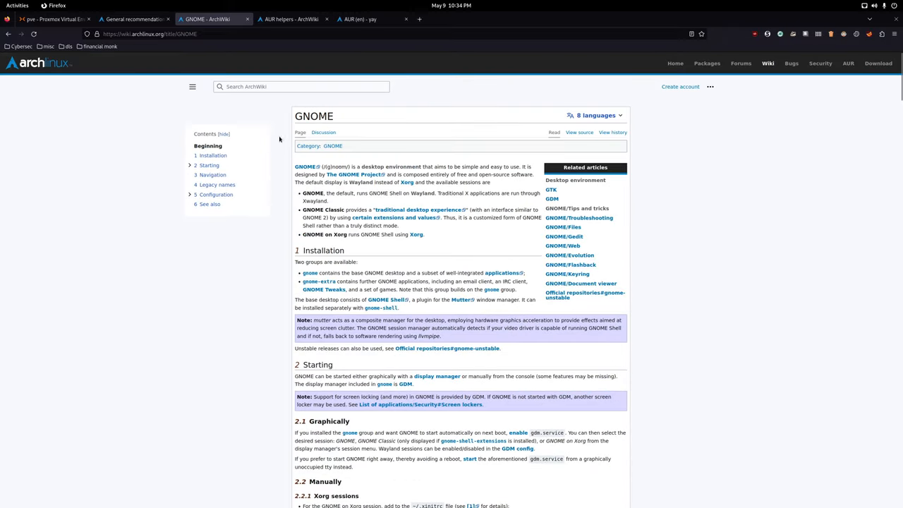
pyautogui.click(133, 20)
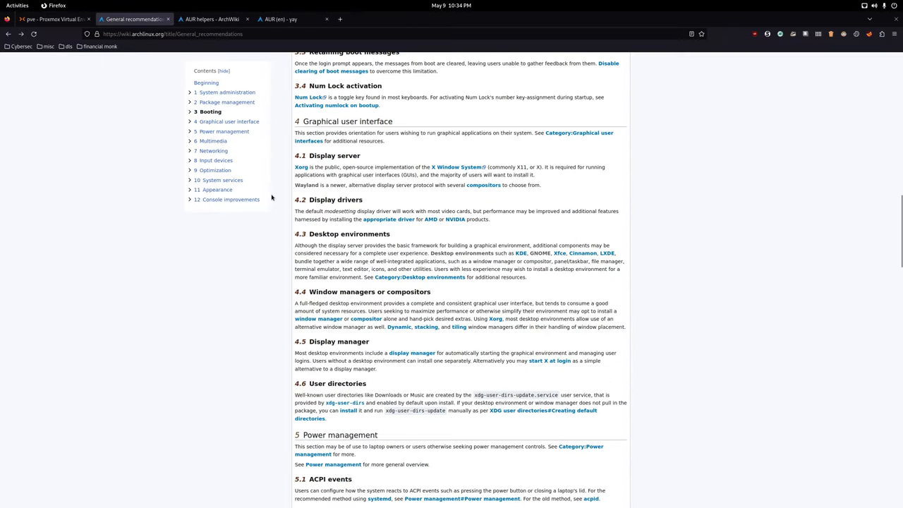
pyautogui.scroll(-3)
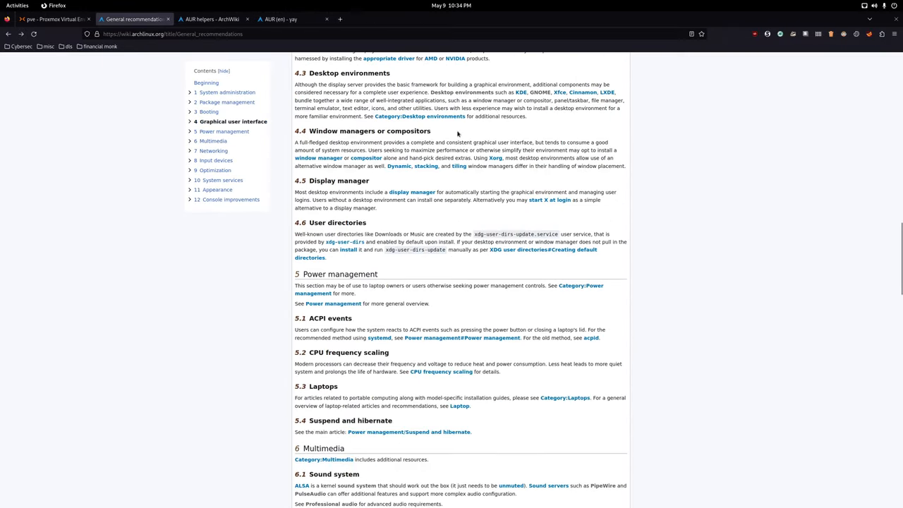
pyautogui.moveTo(407, 226)
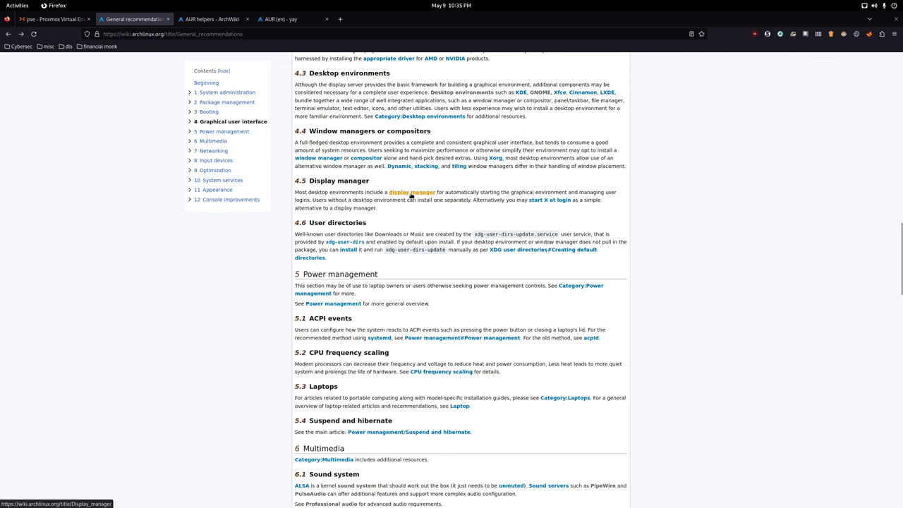
pyautogui.click(412, 192)
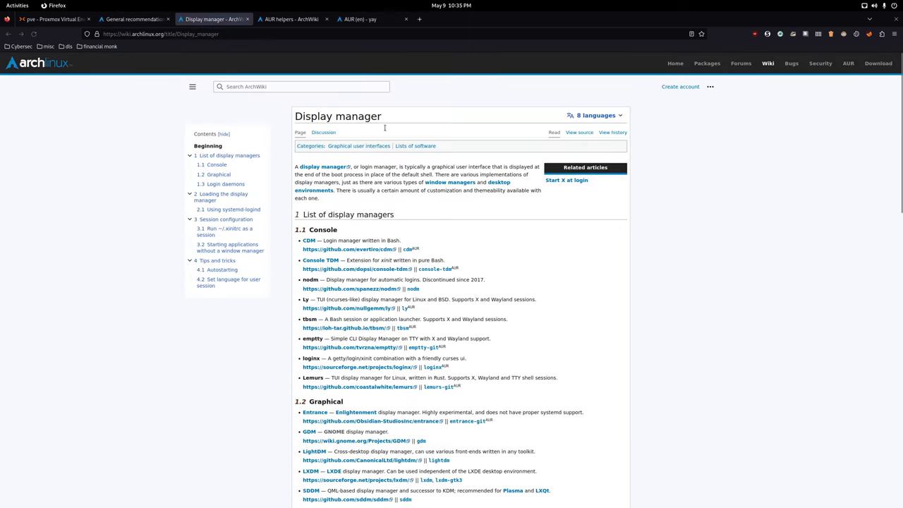
pyautogui.scroll(-3)
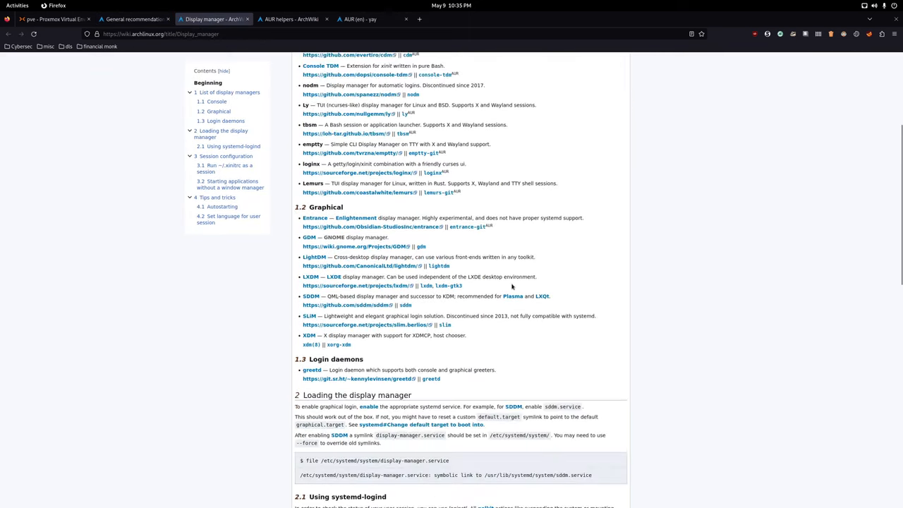
pyautogui.scroll(3)
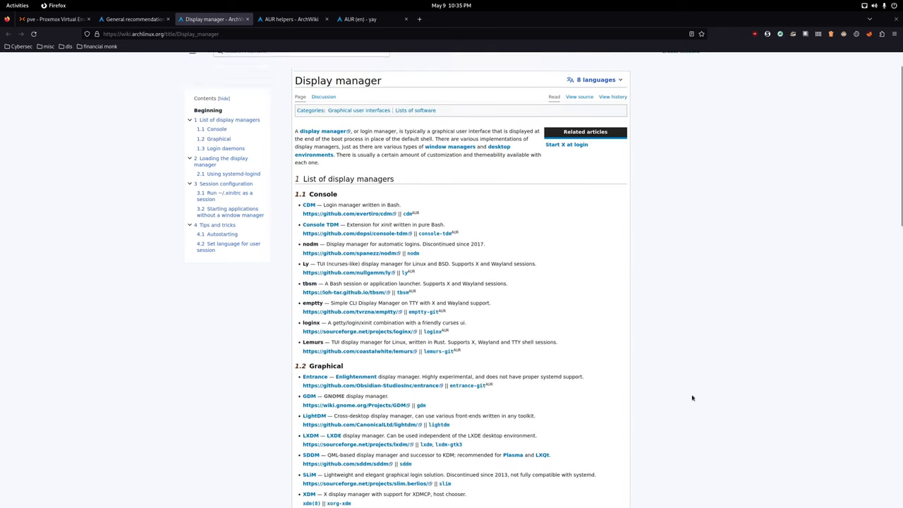
pyautogui.press('ctrl+f')
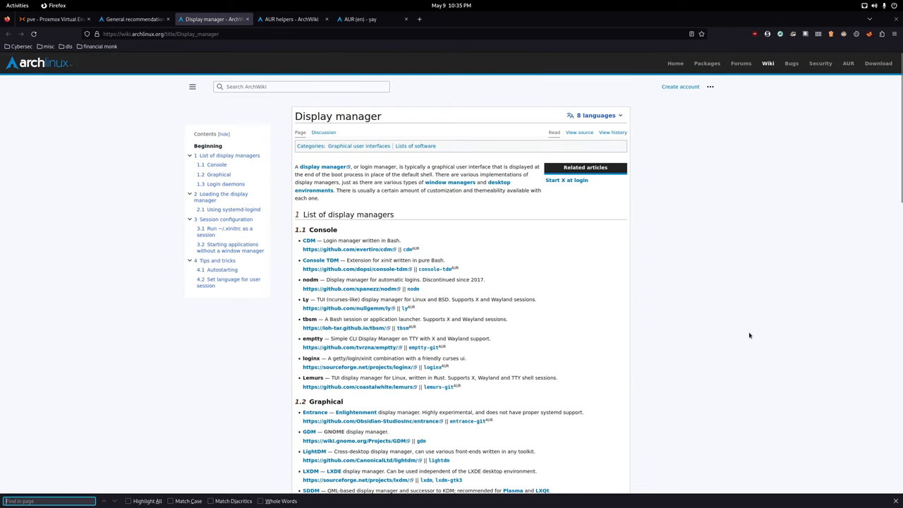
pyautogui.write('xorg')
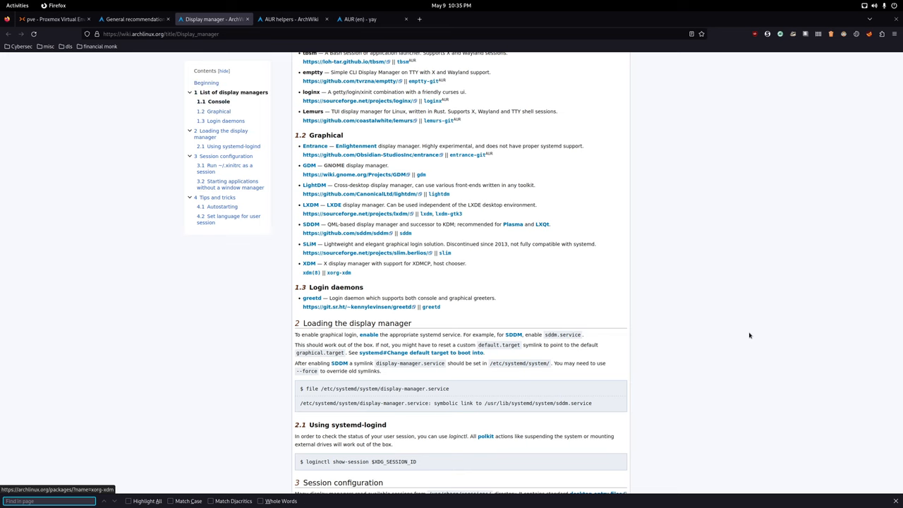
pyautogui.write('wayland')
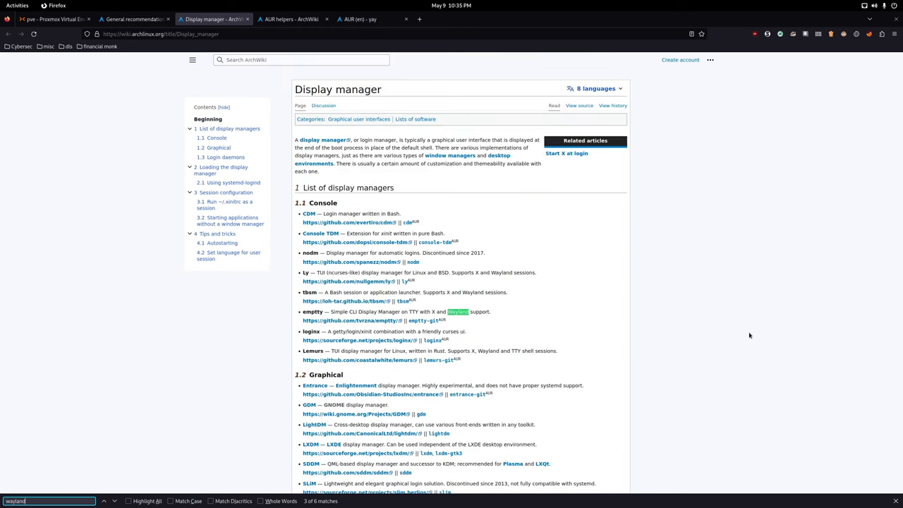
pyautogui.click(104, 501)
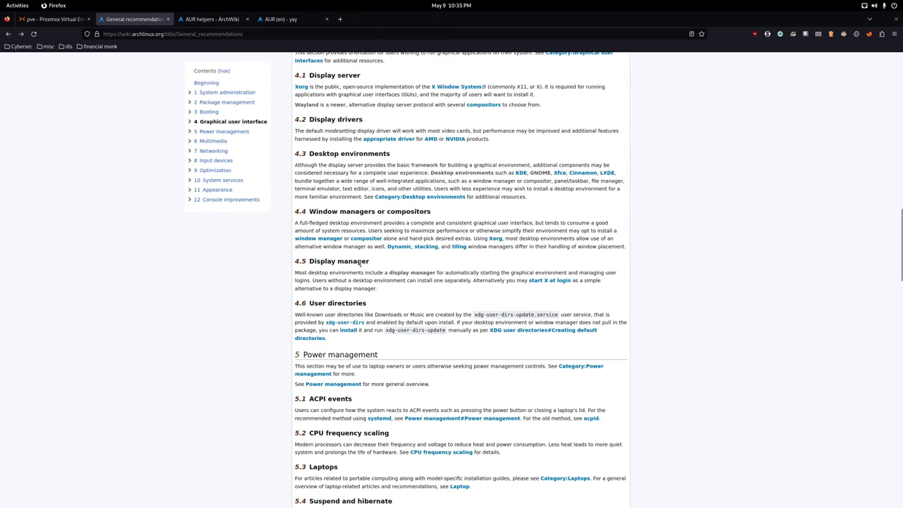
pyautogui.scroll(3)
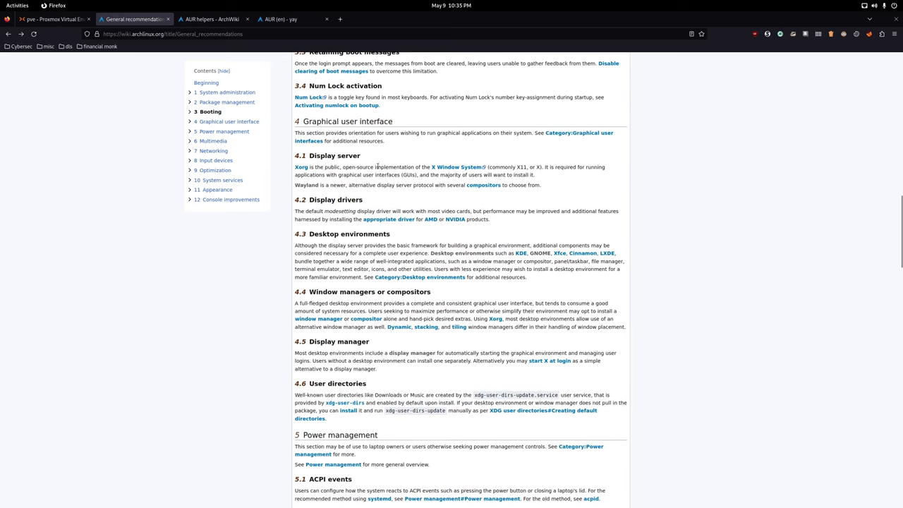
pyautogui.moveTo(301, 166)
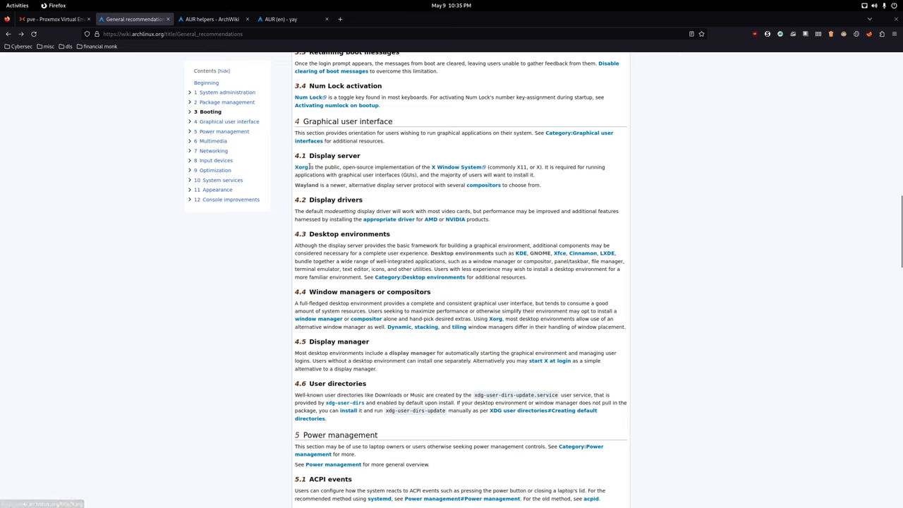
pyautogui.doubleClick(333, 156)
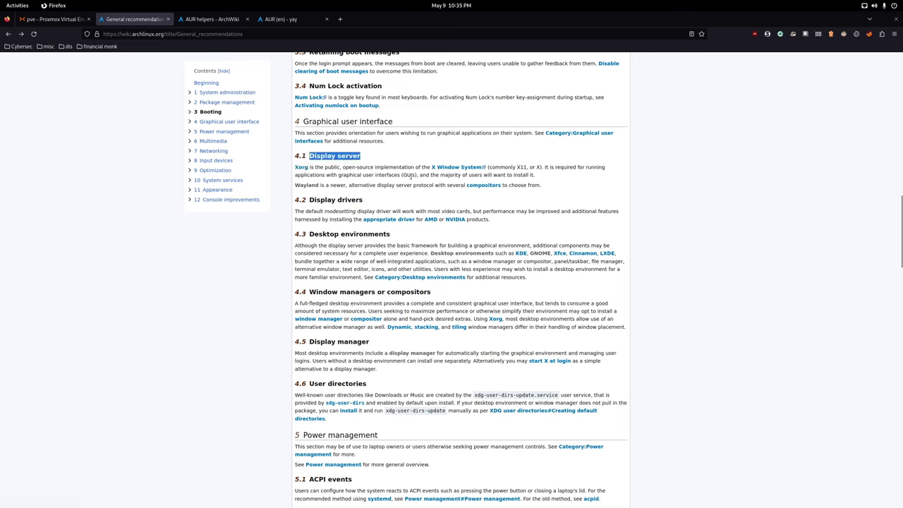
pyautogui.moveTo(295, 166); pyautogui.dragTo(543, 185)
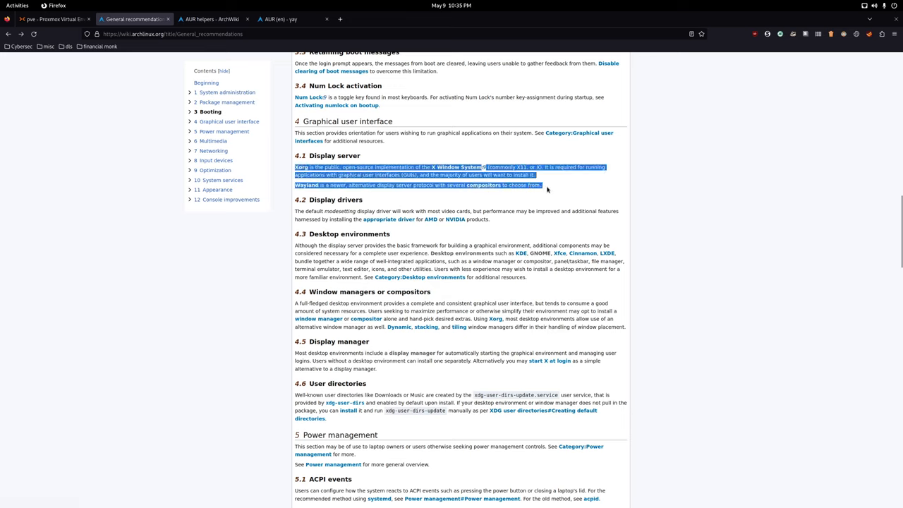
pyautogui.click(367, 93)
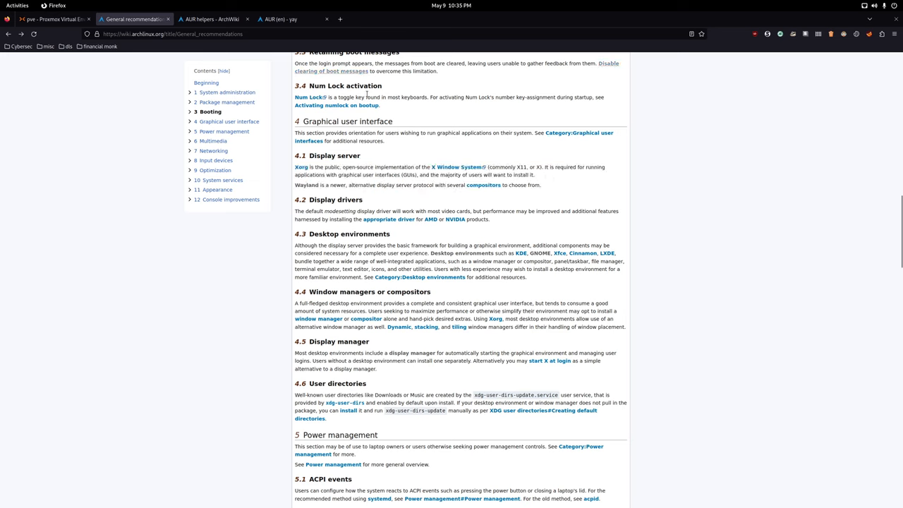
pyautogui.moveTo(379, 197)
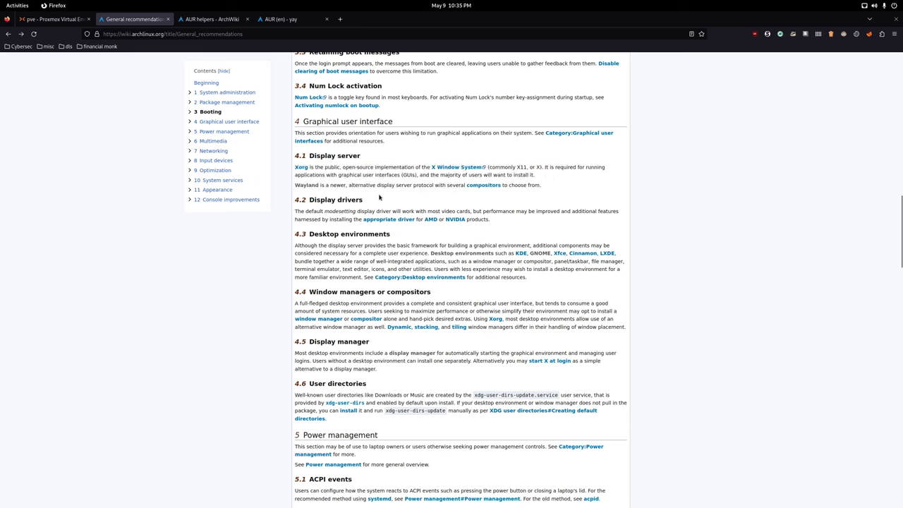
pyautogui.moveTo(368, 189)
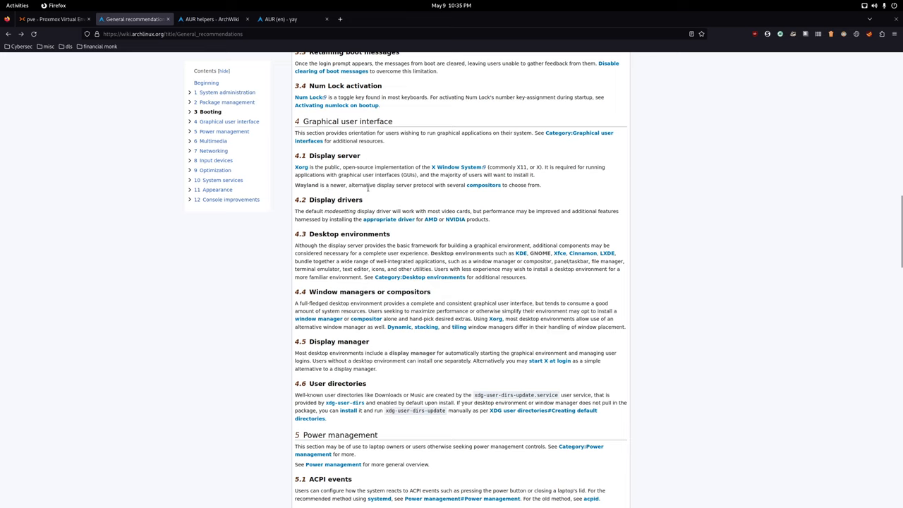
pyautogui.moveTo(486, 202)
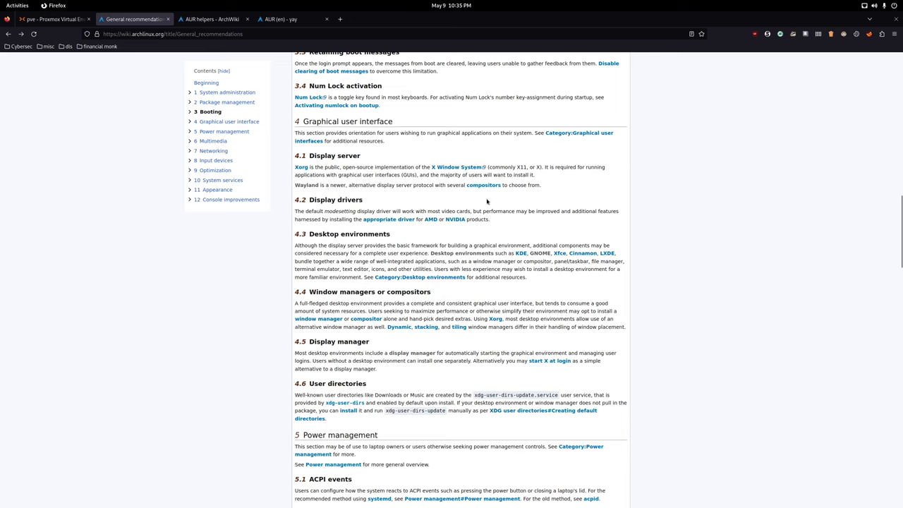
pyautogui.moveTo(295, 166); pyautogui.dragTo(536, 175)
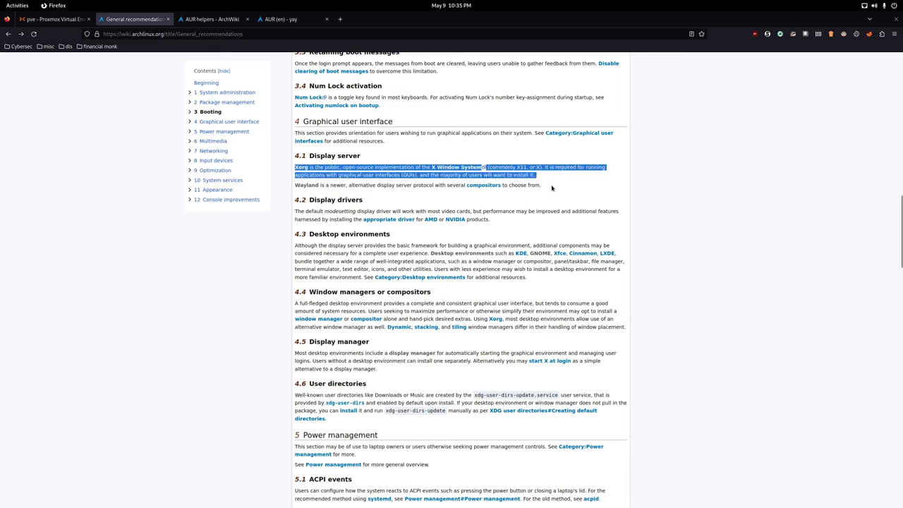
pyautogui.click(552, 186)
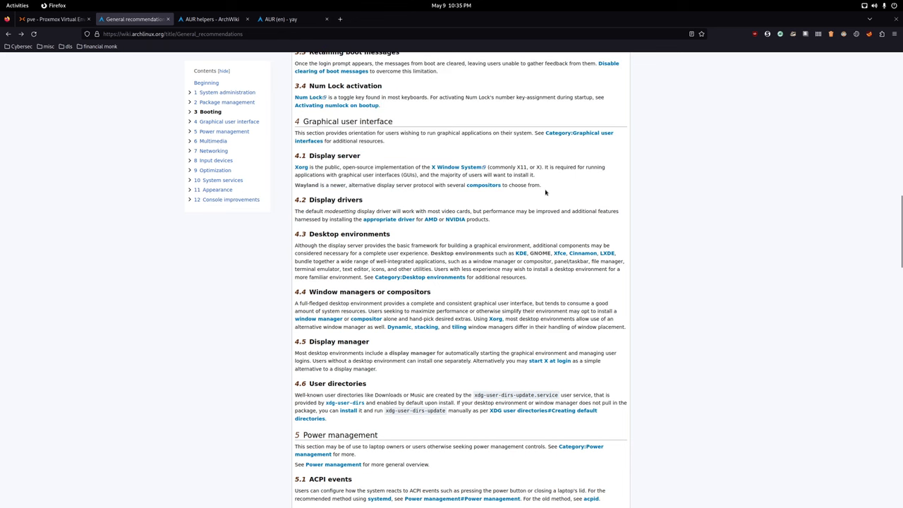
pyautogui.moveTo(308, 185)
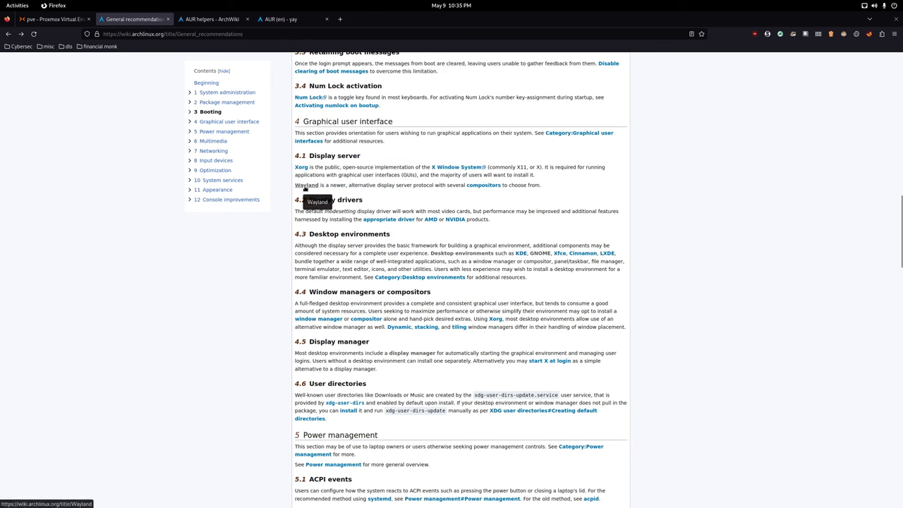
pyautogui.moveTo(358, 194)
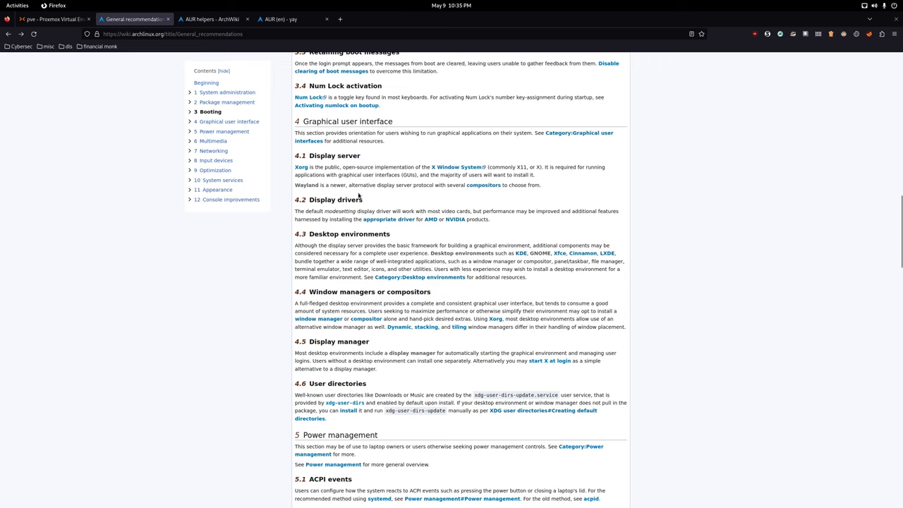
pyautogui.moveTo(463, 201)
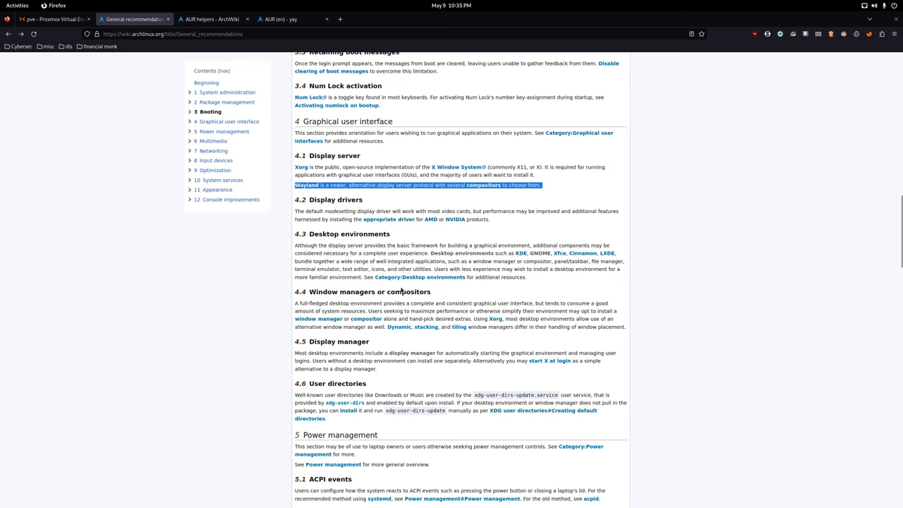
pyautogui.scroll(-3)
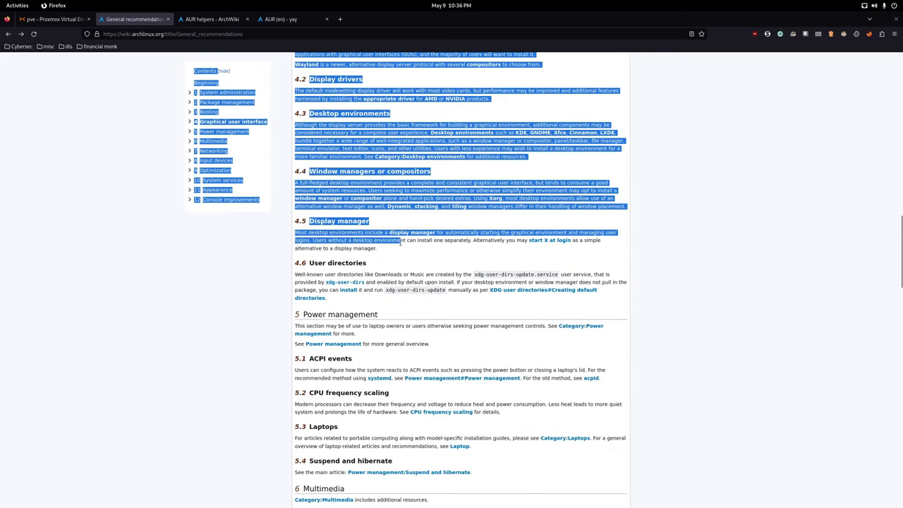
pyautogui.scroll(-3)
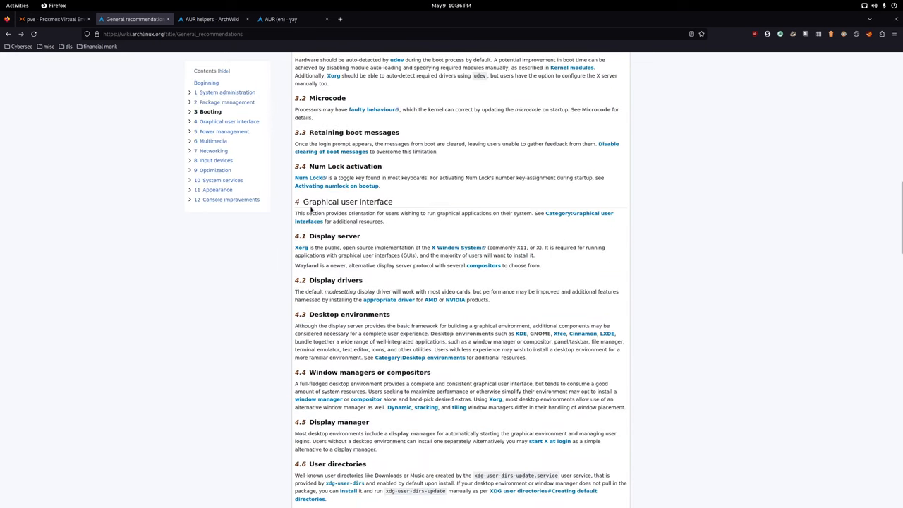
pyautogui.scroll(-3)
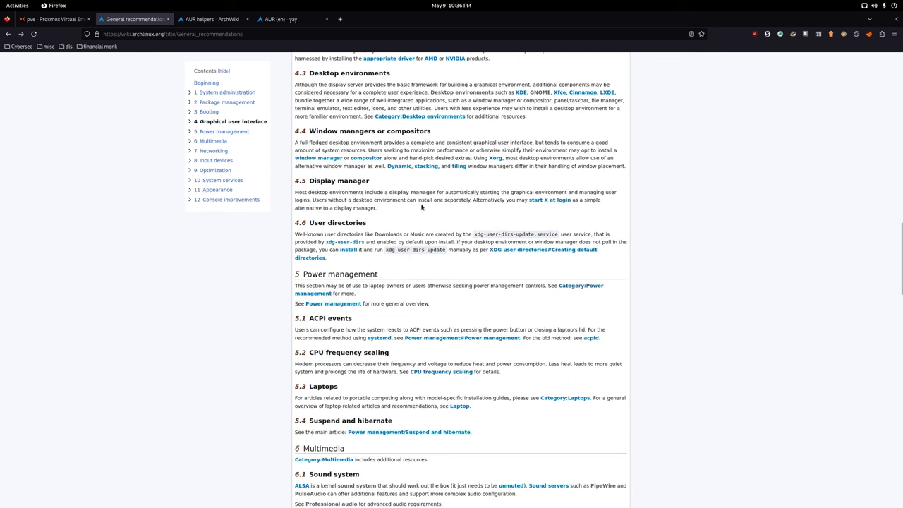
pyautogui.scroll(-3)
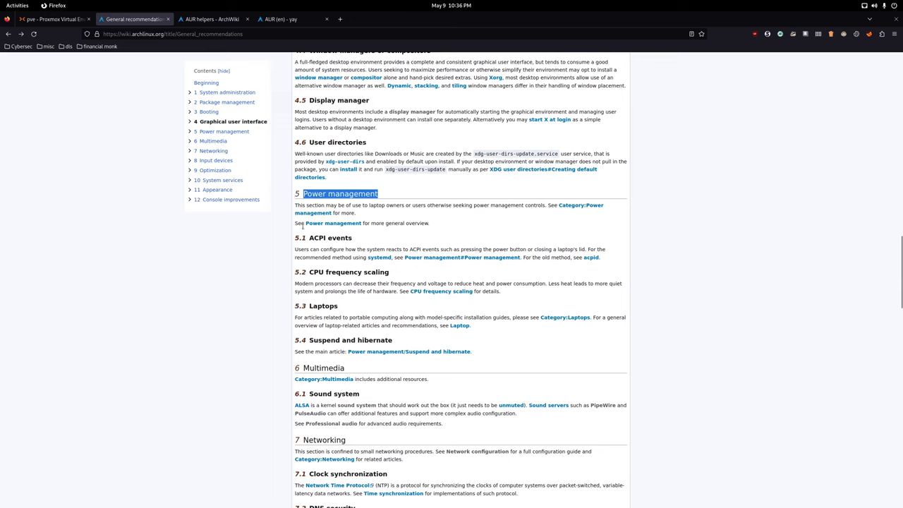
pyautogui.moveTo(503, 250)
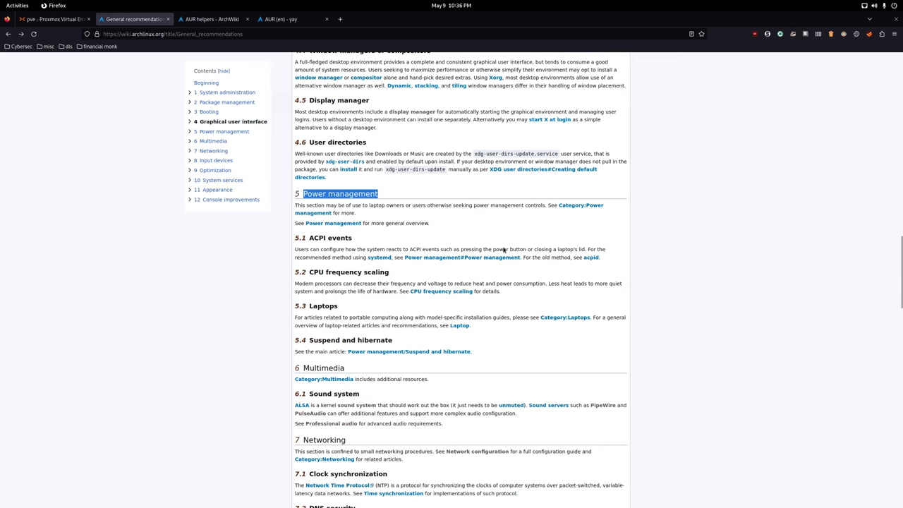
pyautogui.moveTo(463, 257)
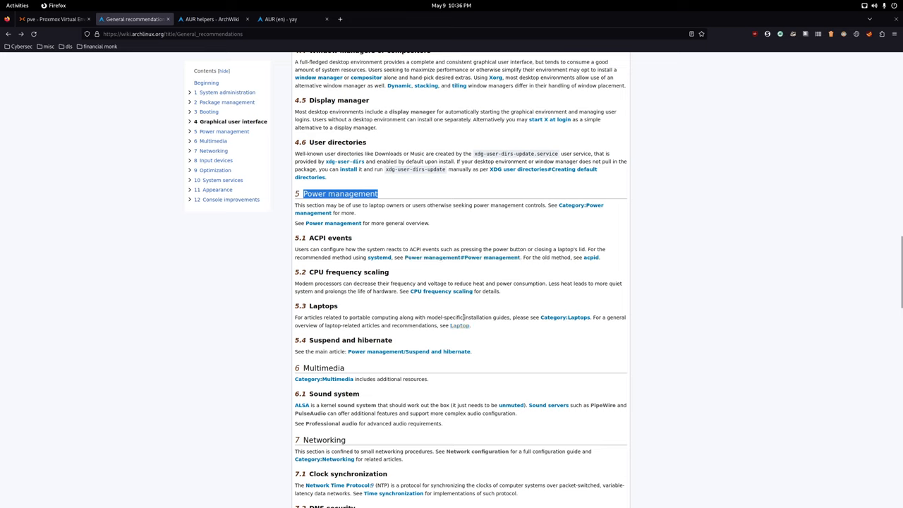
pyautogui.moveTo(378, 356)
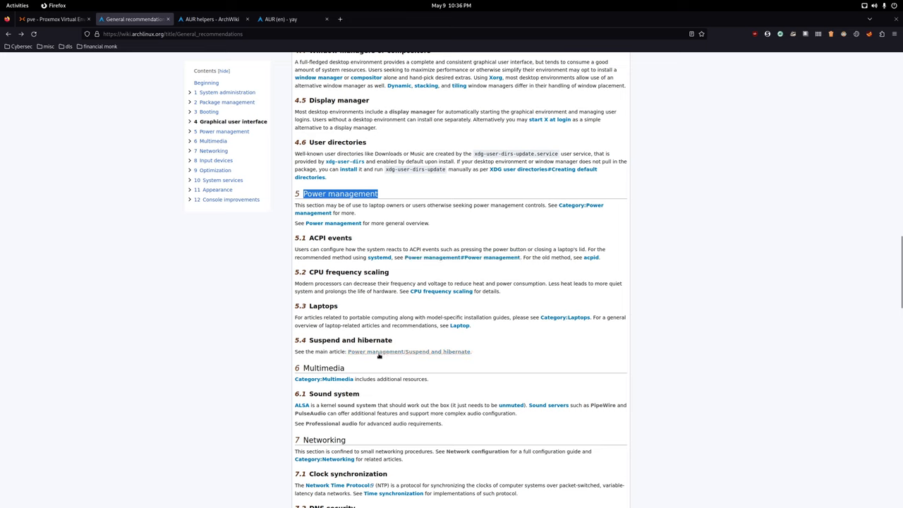
pyautogui.doubleClick(350, 340)
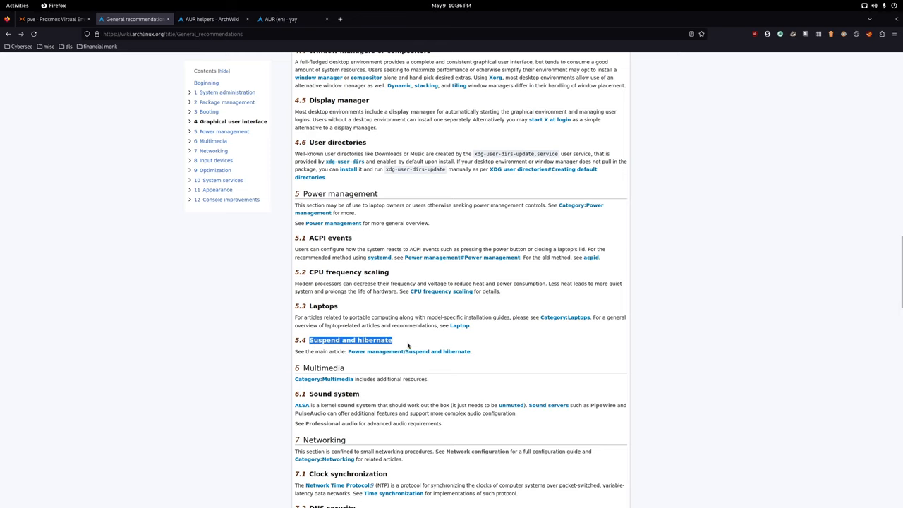
pyautogui.moveTo(429, 335)
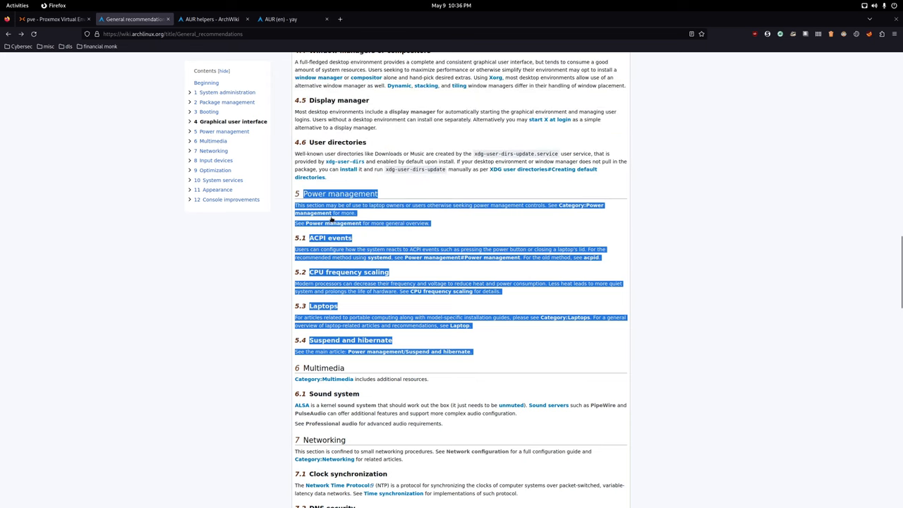
pyautogui.click(502, 356)
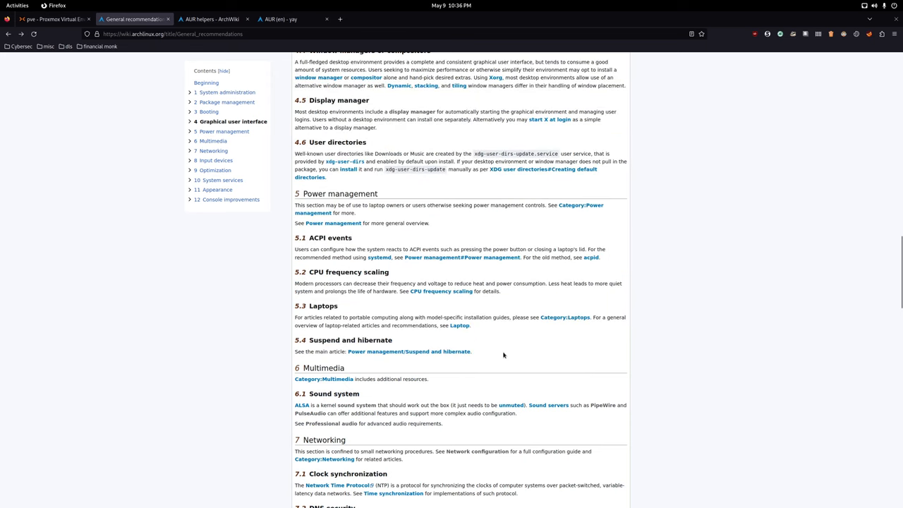
pyautogui.moveTo(295, 204); pyautogui.dragTo(471, 352)
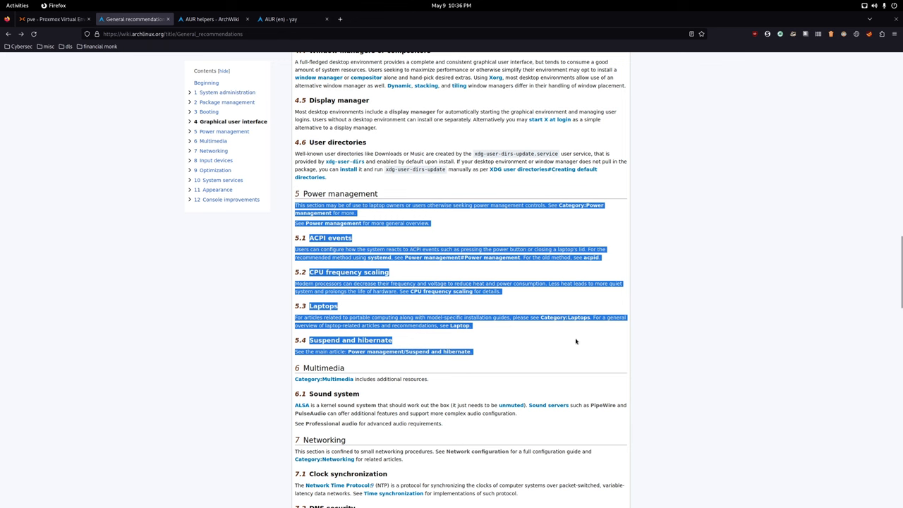
pyautogui.scroll(-3)
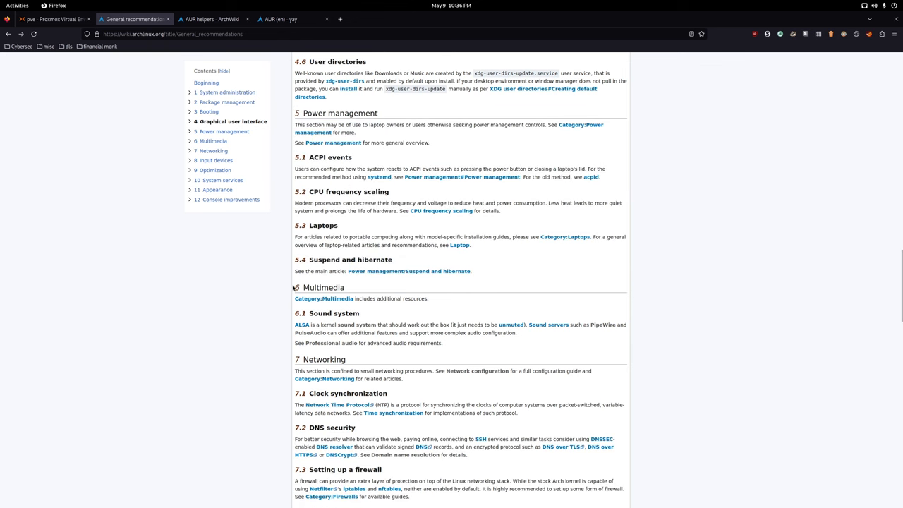
pyautogui.moveTo(412, 299)
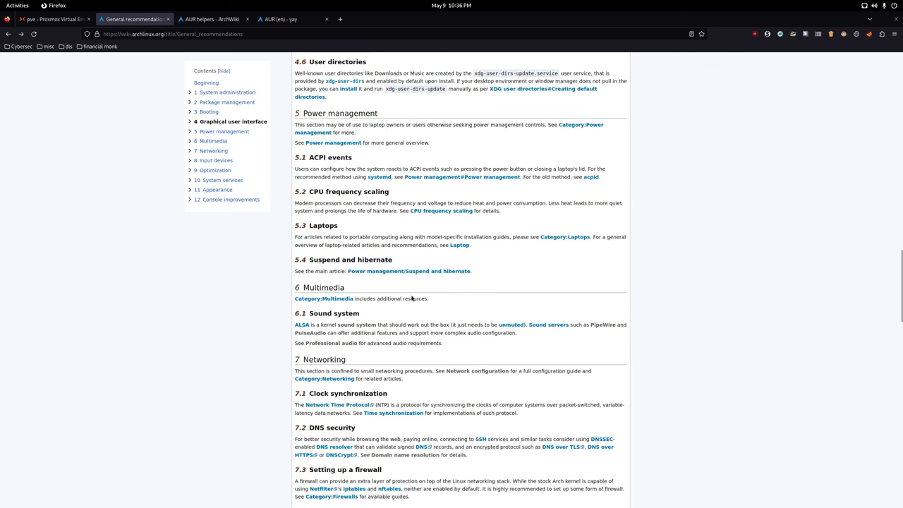
pyautogui.doubleClick(333, 313)
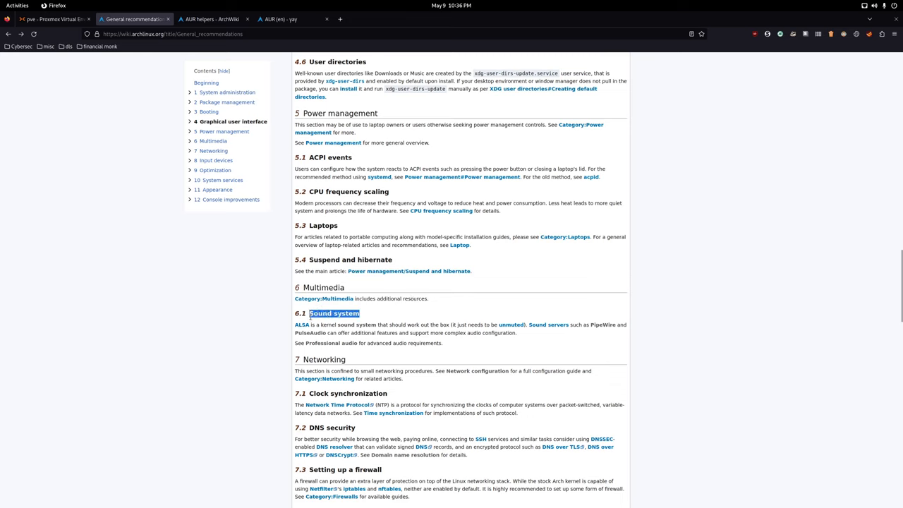
pyautogui.moveTo(302, 324)
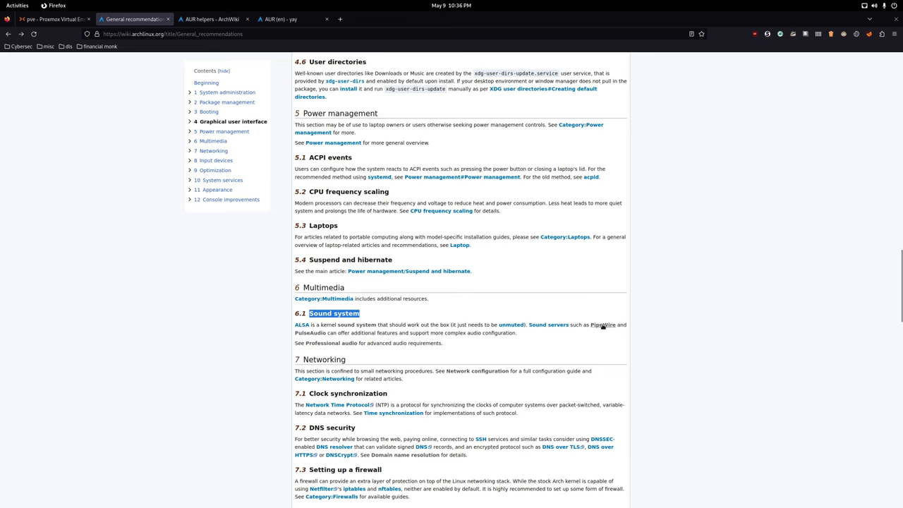
pyautogui.moveTo(629, 333)
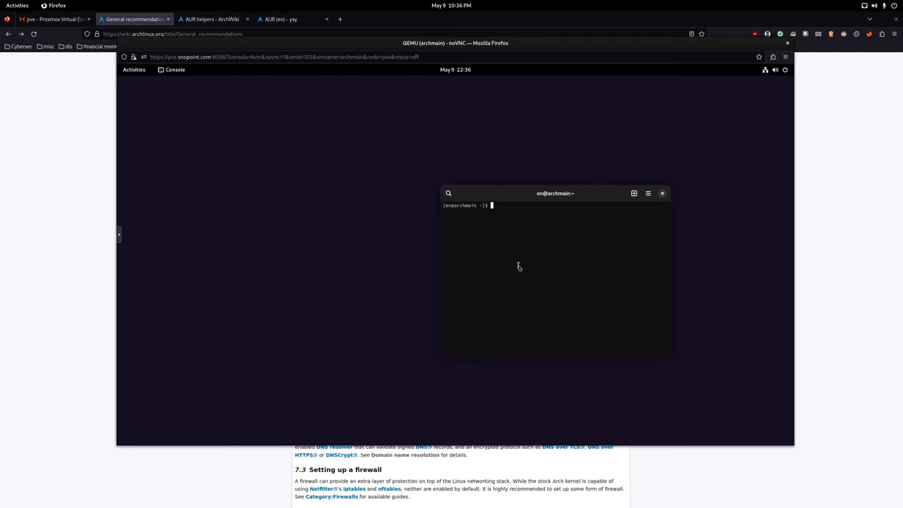
# Run yay -S pipewire-pulse in the VM terminal.
pyautogui.write('yay')
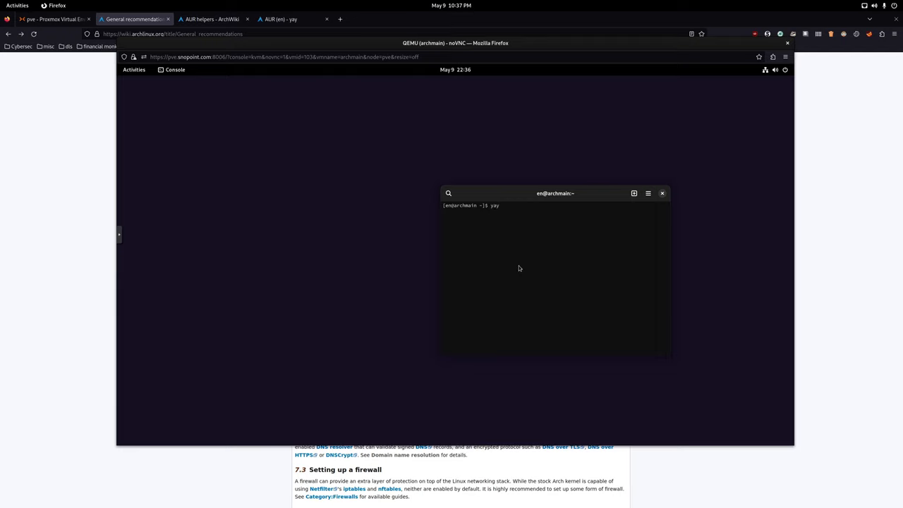
pyautogui.write('-S')
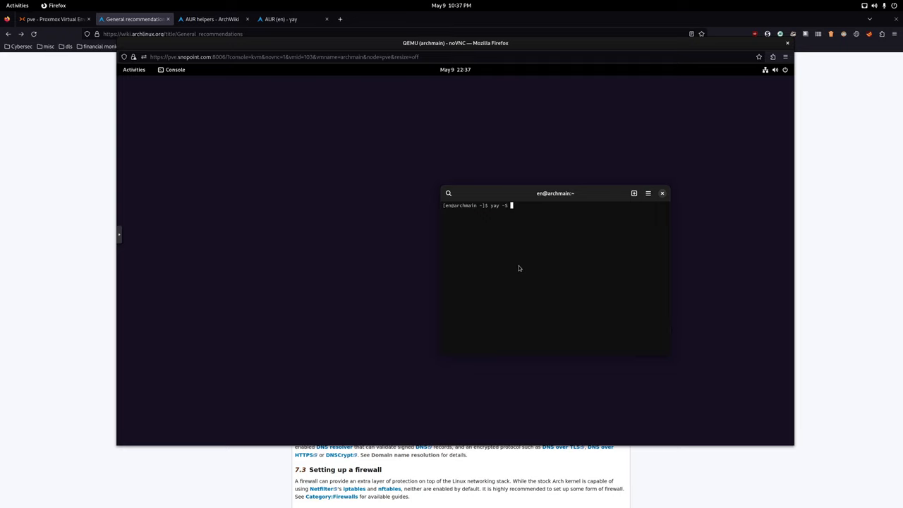
pyautogui.write('pipewir')
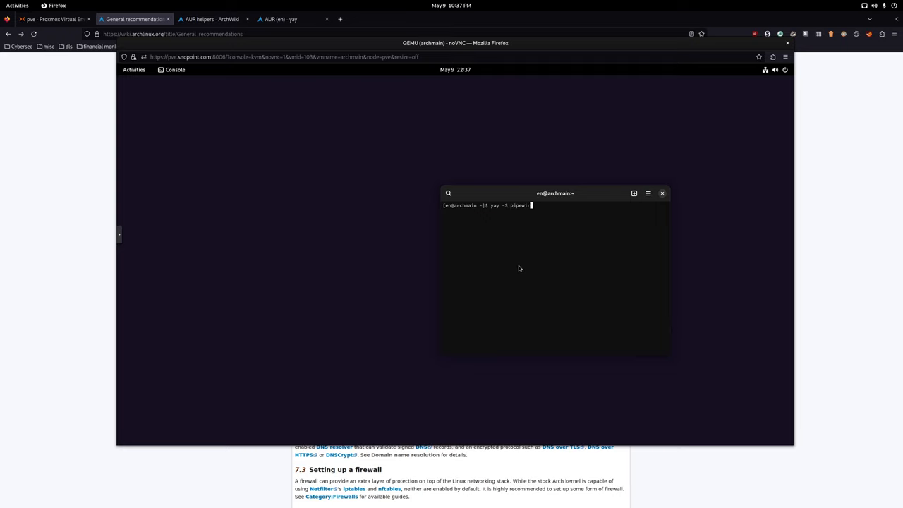
pyautogui.press('Return')
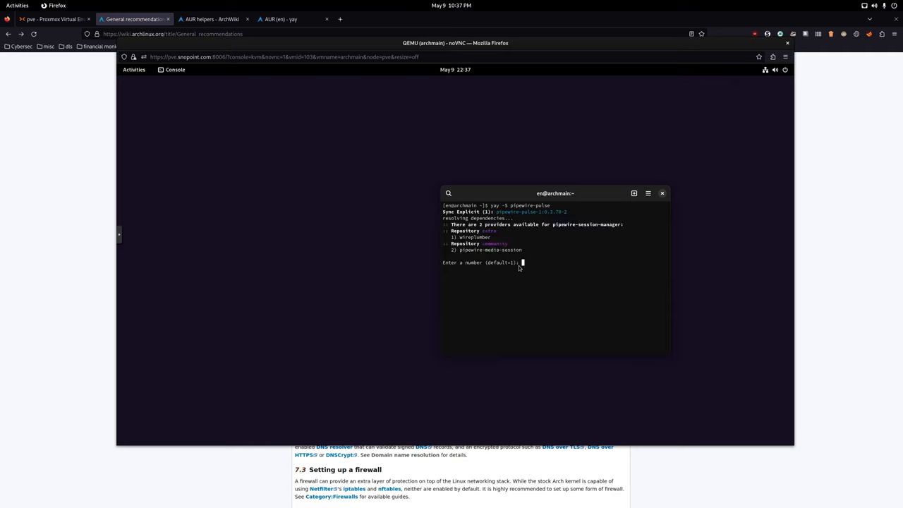
# Accept the default provider, agree to remove the PulseAudio conflicts, and rerun after the error.
pyautogui.press('Return')
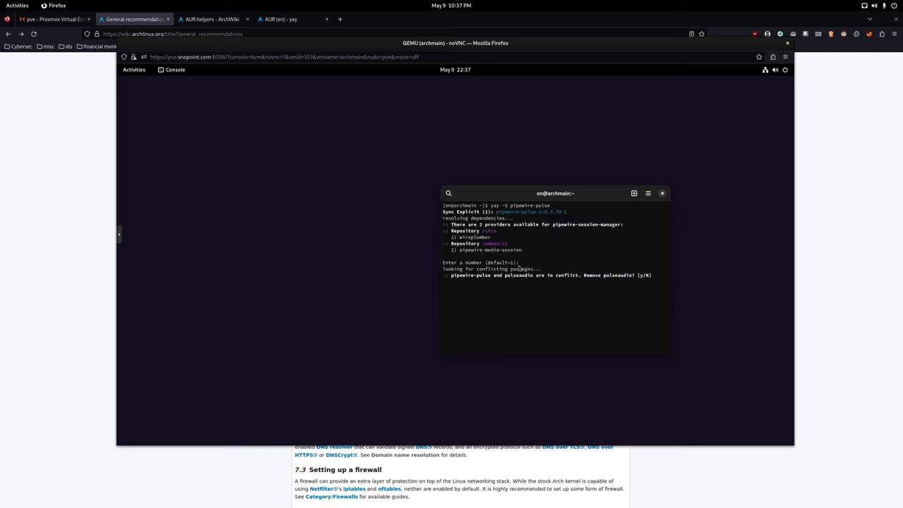
pyautogui.write('y')
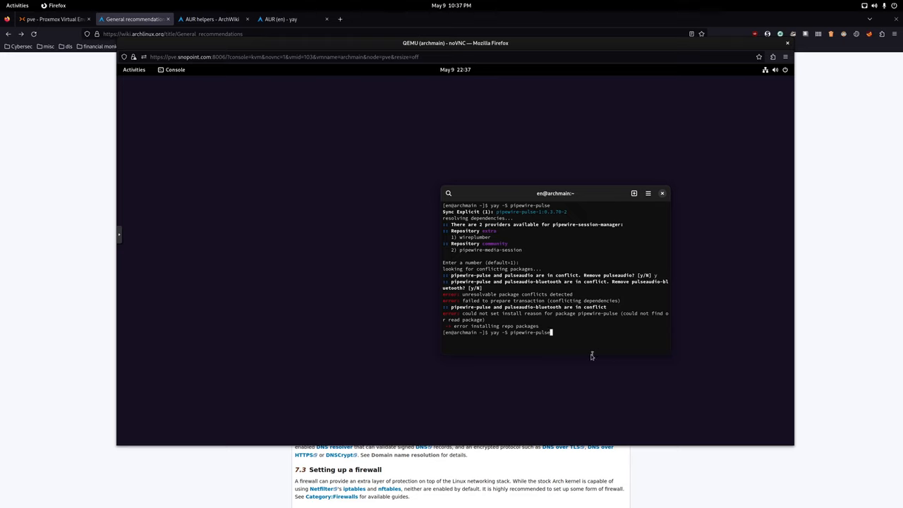
pyautogui.moveTo(592, 353)
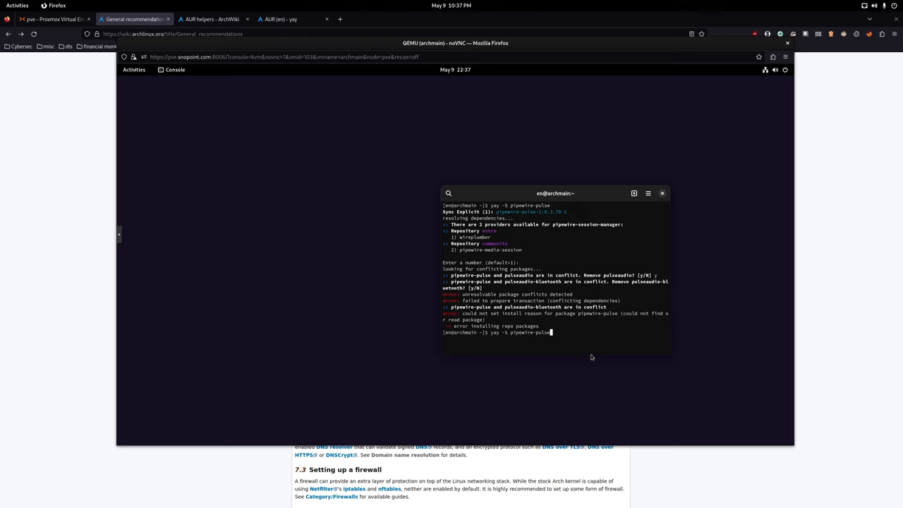
pyautogui.press('Return')
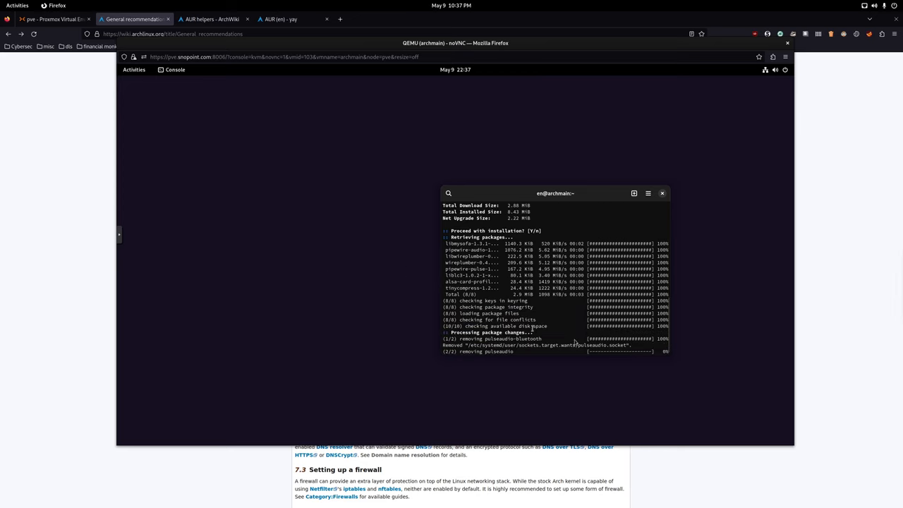
pyautogui.moveTo(355, 314)
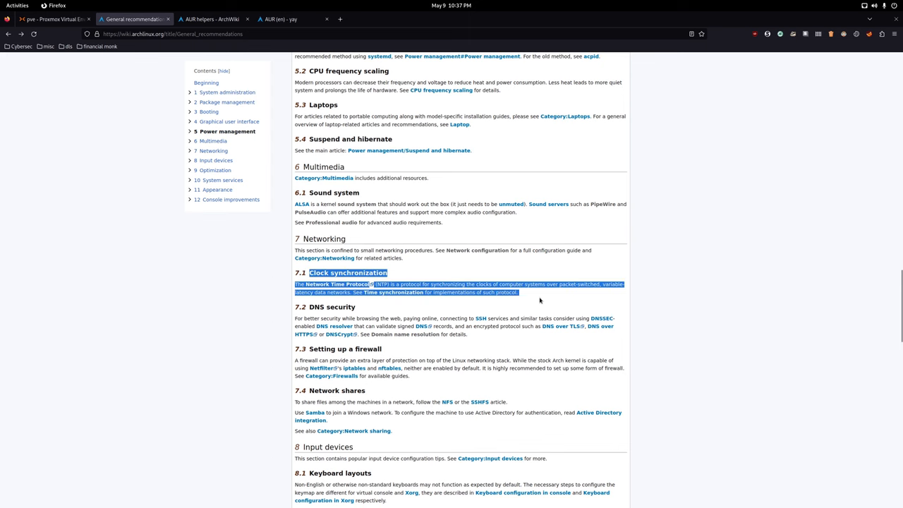
pyautogui.click(17, 5)
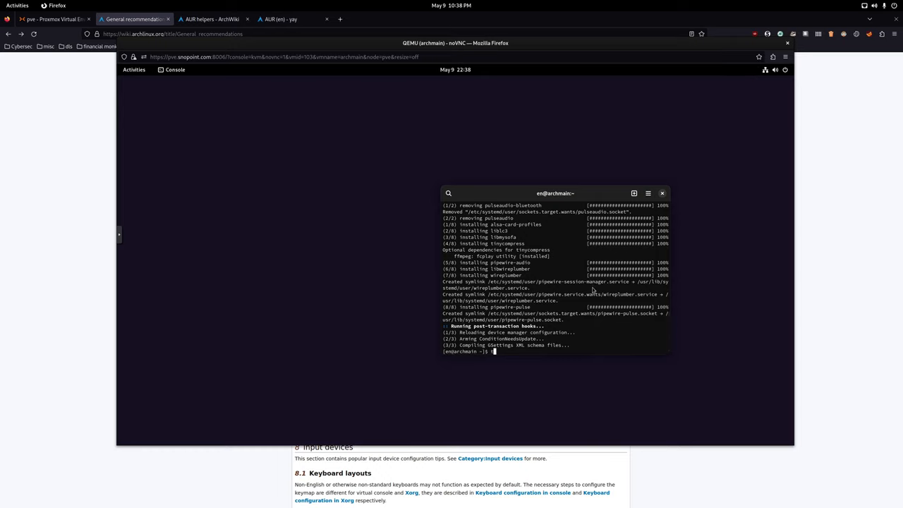
pyautogui.write('timedatectl')
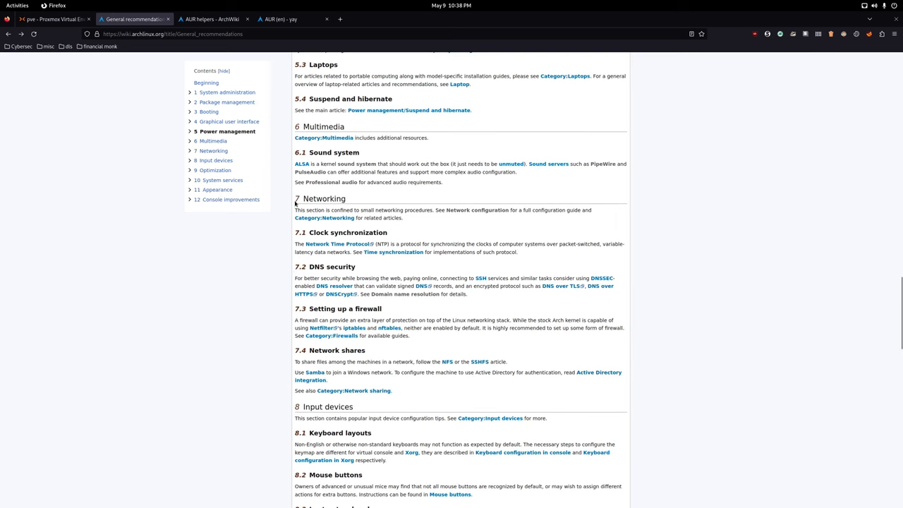
pyautogui.moveTo(477, 210)
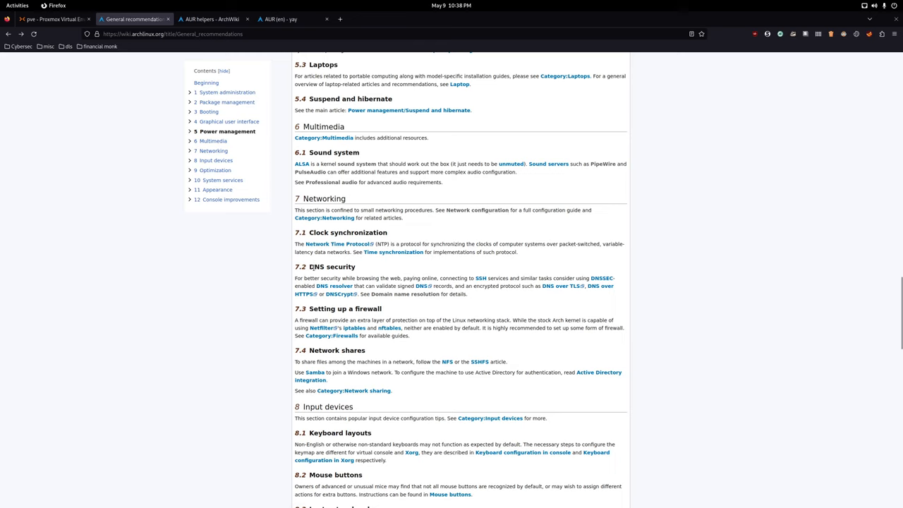
pyautogui.doubleClick(331, 266)
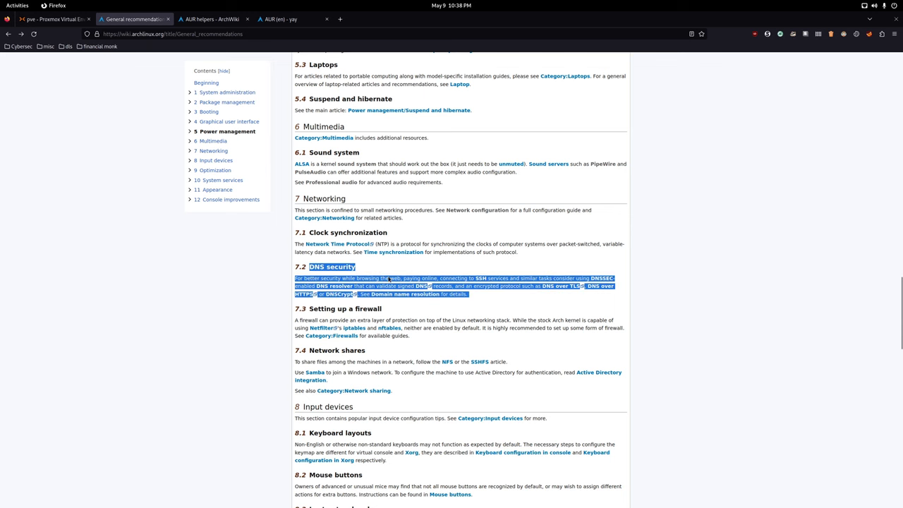
pyautogui.click(492, 296)
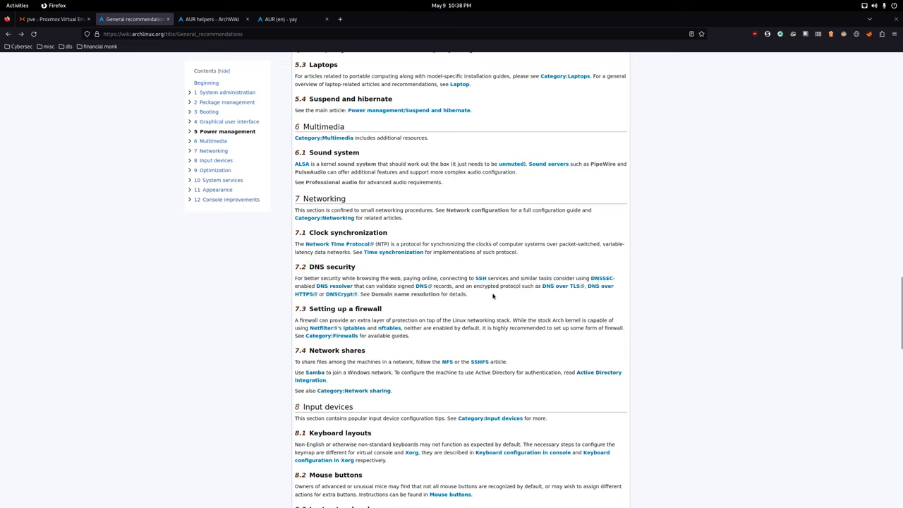
pyautogui.moveTo(344, 316)
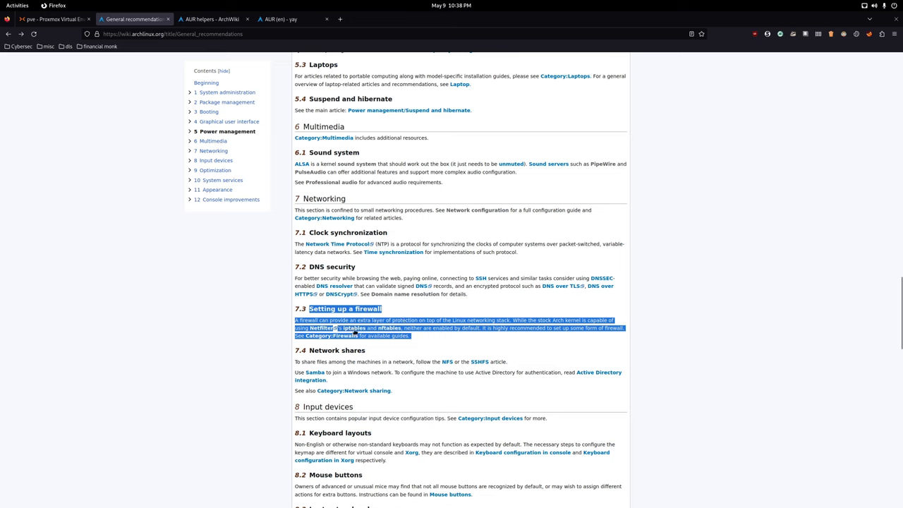
pyautogui.moveTo(424, 312)
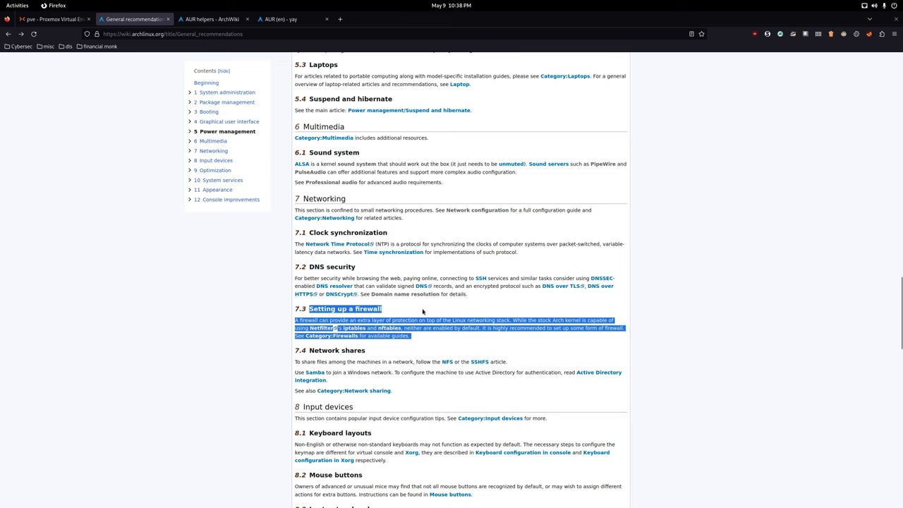
pyautogui.moveTo(437, 343)
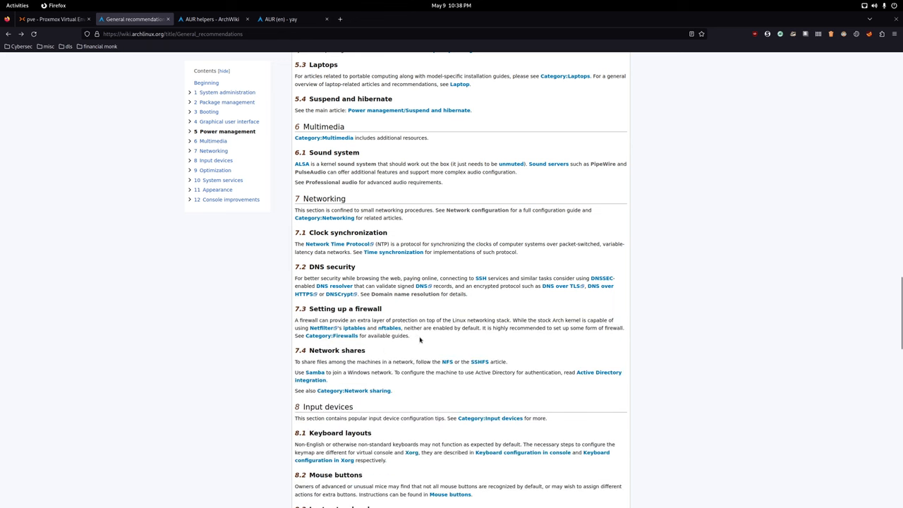
pyautogui.moveTo(387, 318)
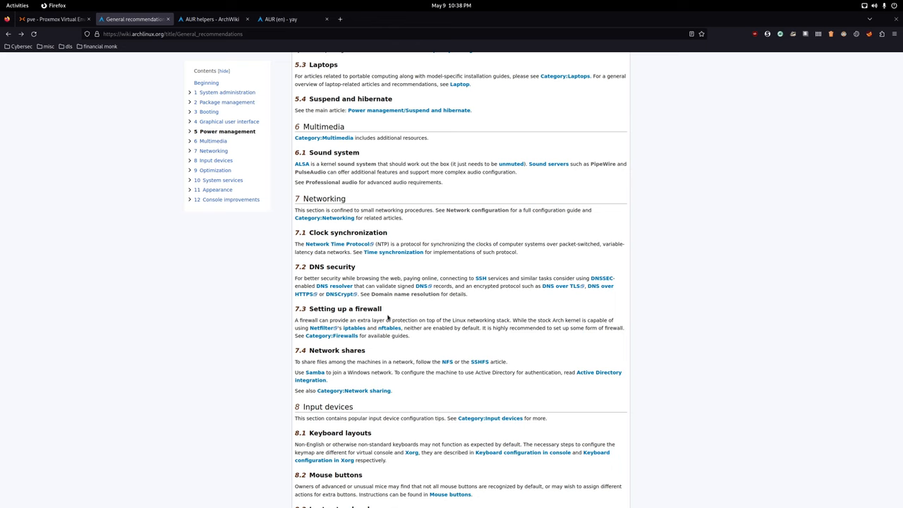
pyautogui.moveTo(295, 318); pyautogui.dragTo(412, 335)
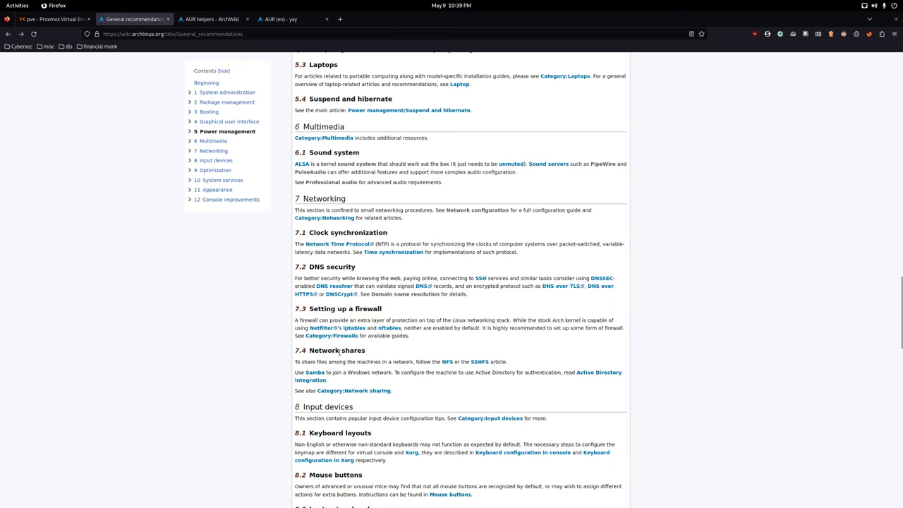
pyautogui.moveTo(409, 391)
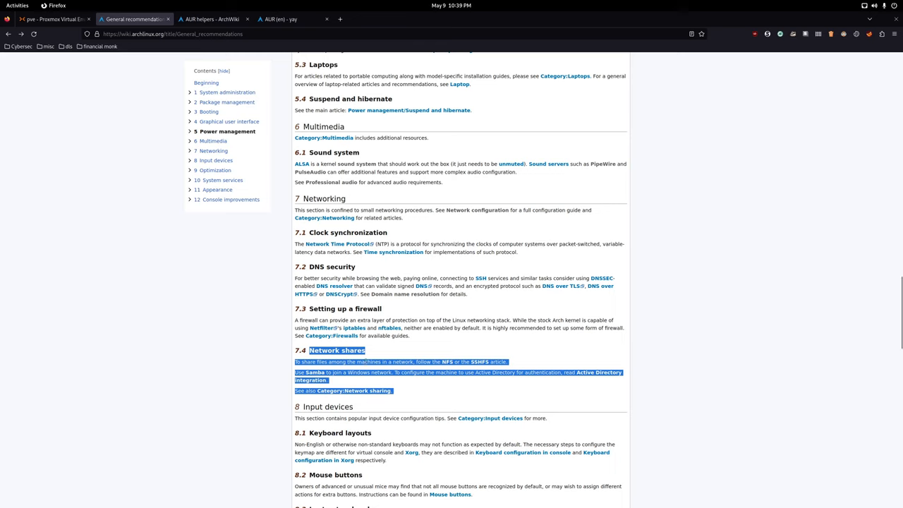
pyautogui.moveTo(344, 440)
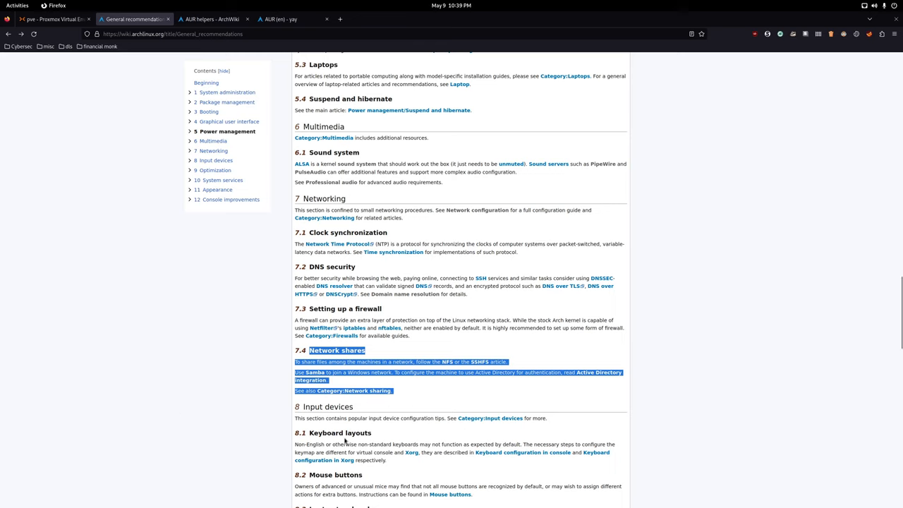
# Scroll past Network shares into Input devices and Optimization, reading the Laptop touchpads part.
pyautogui.scroll(-3)
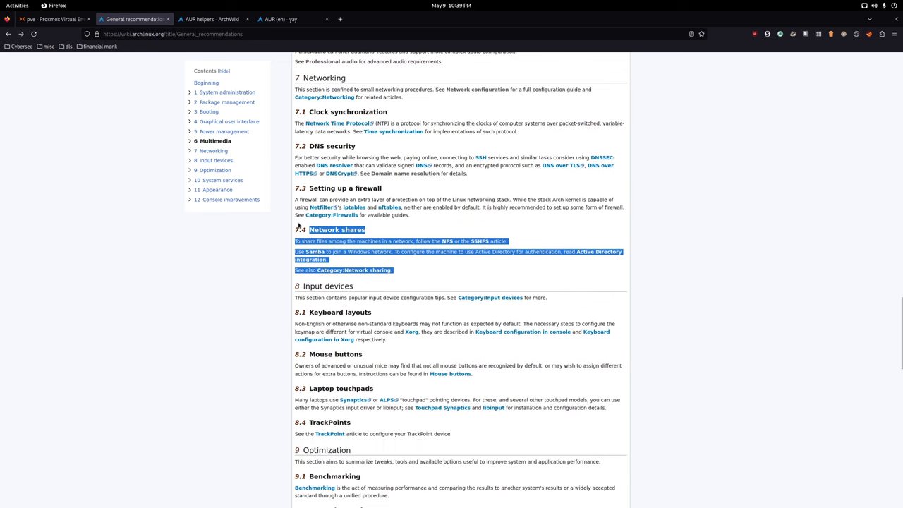
pyautogui.moveTo(355, 88)
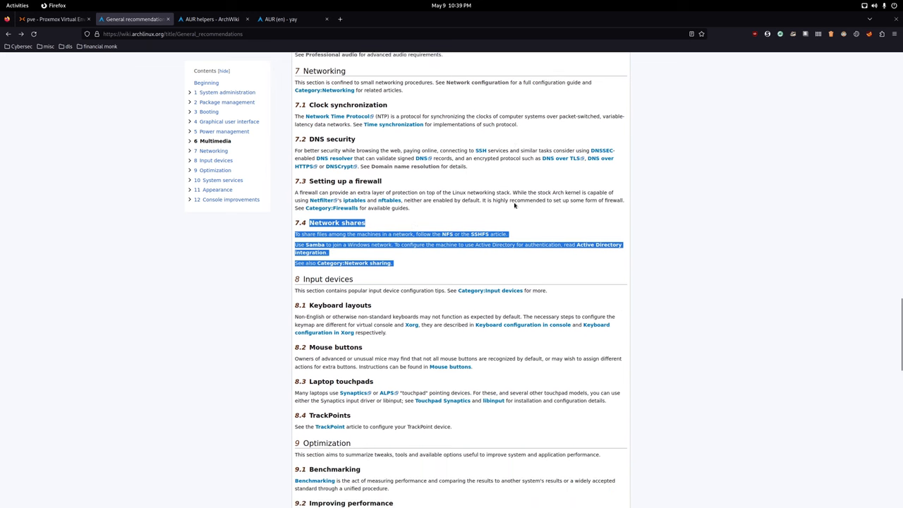
pyautogui.scroll(-3)
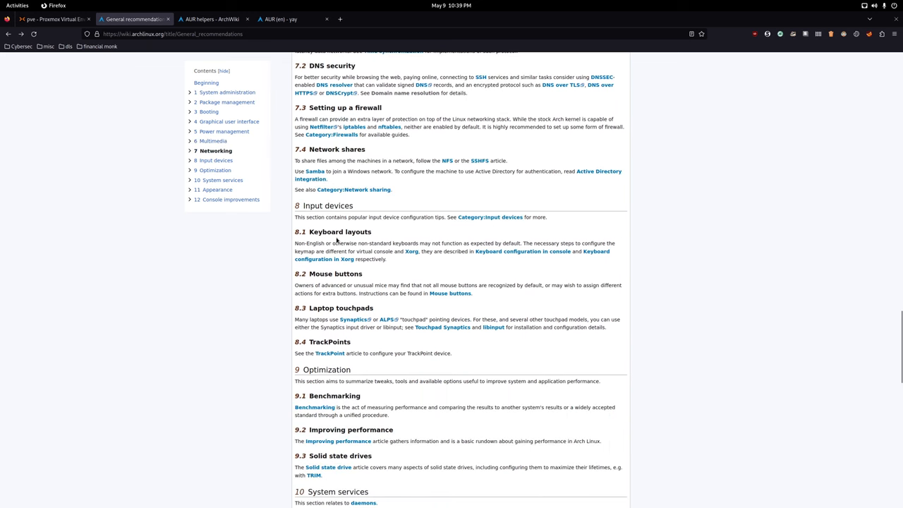
pyautogui.moveTo(331, 346)
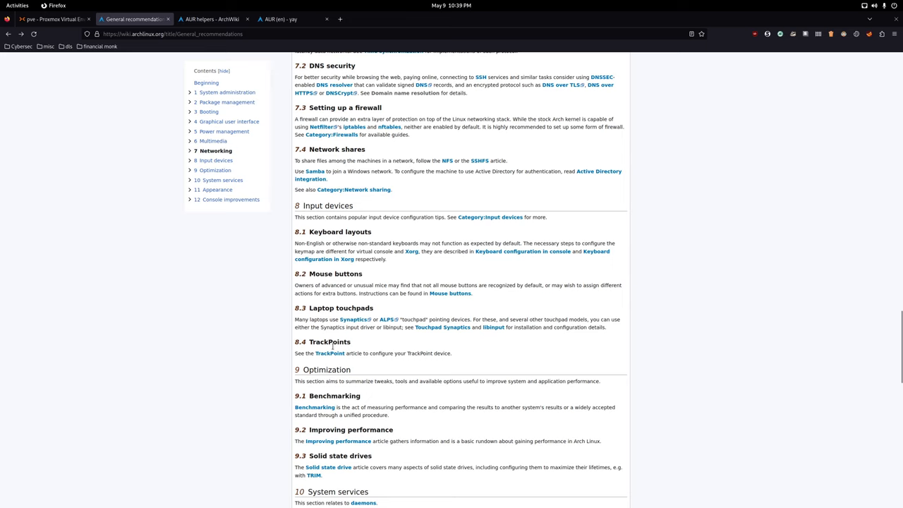
pyautogui.doubleClick(341, 307)
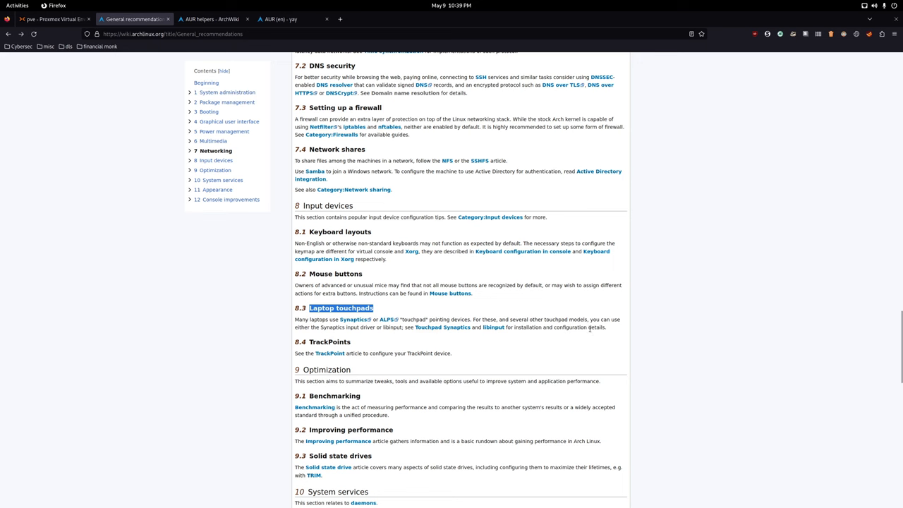
pyautogui.scroll(-3)
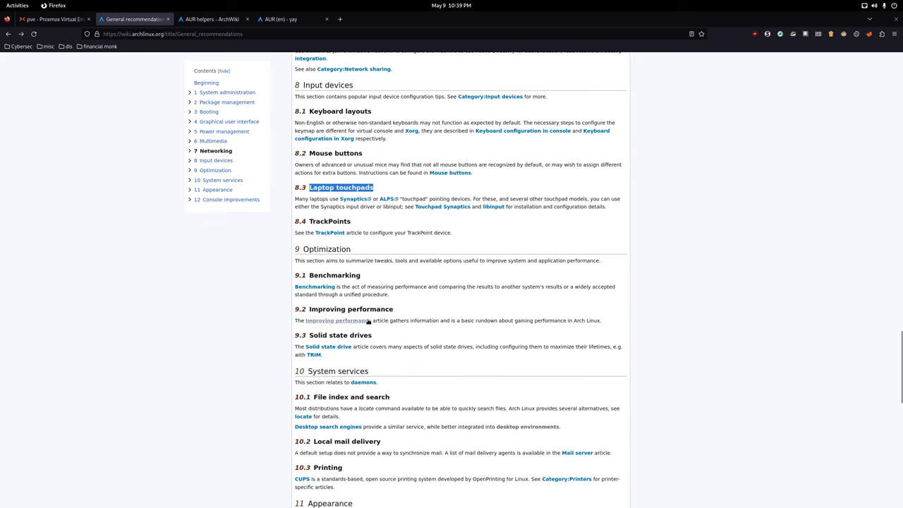
pyautogui.moveTo(336, 353)
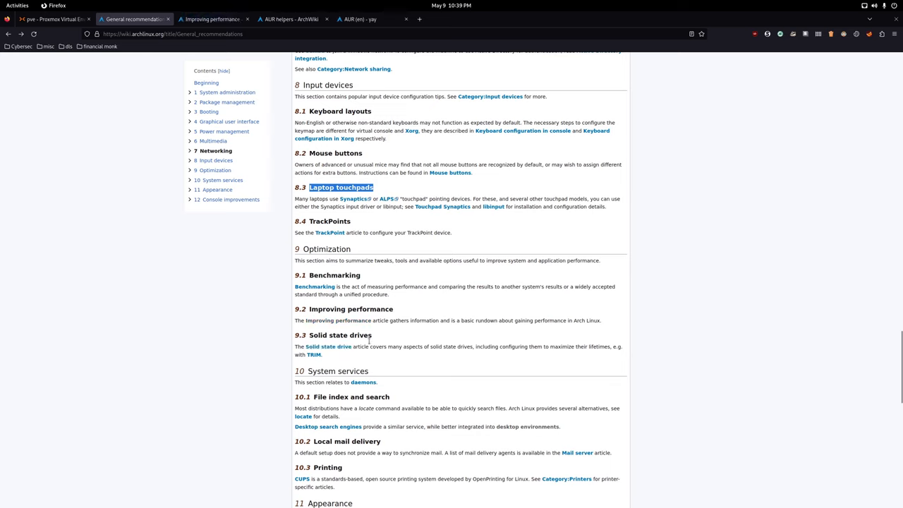
pyautogui.moveTo(242, 347)
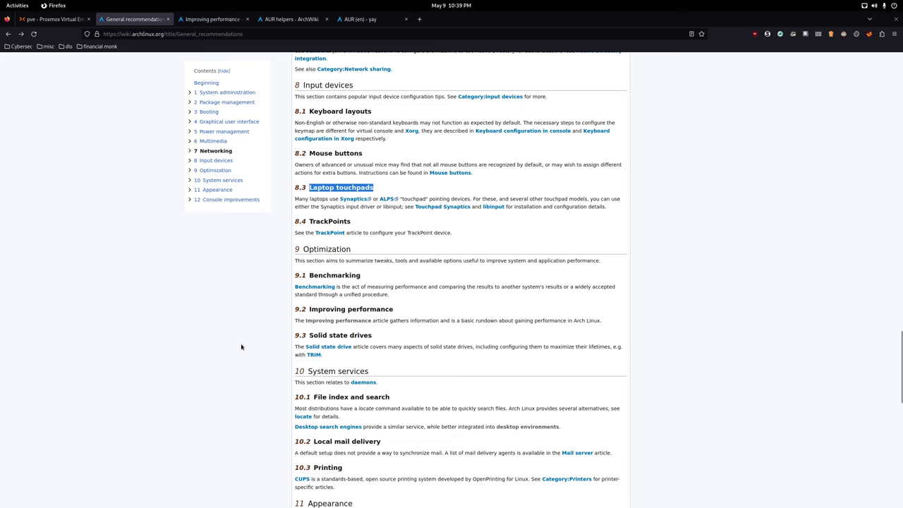
pyautogui.moveTo(313, 356)
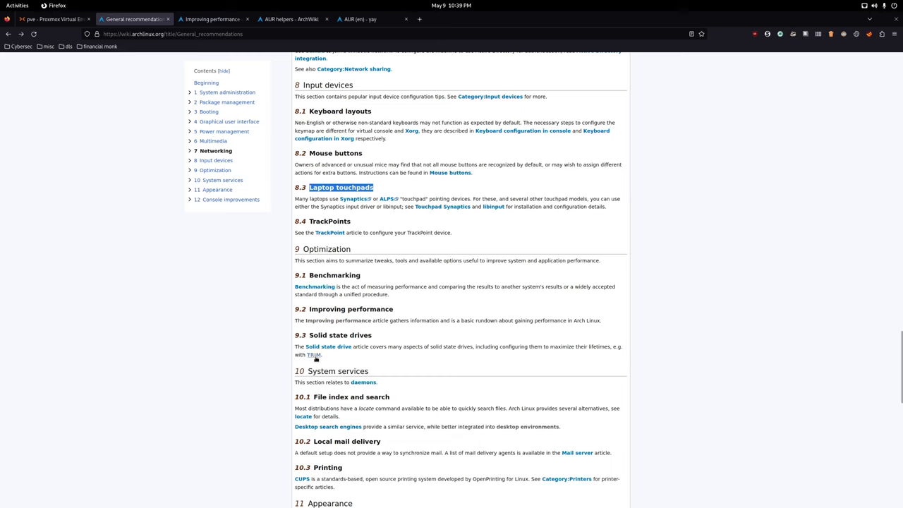
pyautogui.moveTo(426, 275)
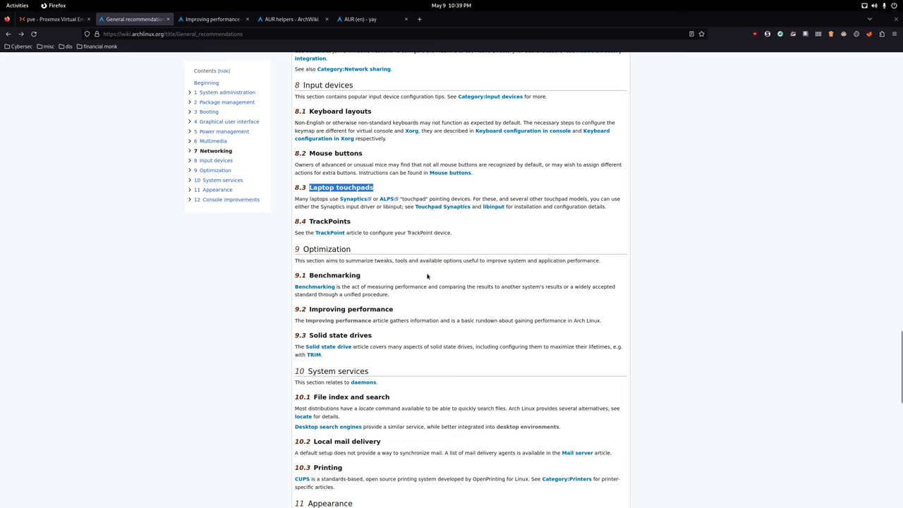
pyautogui.moveTo(315, 286)
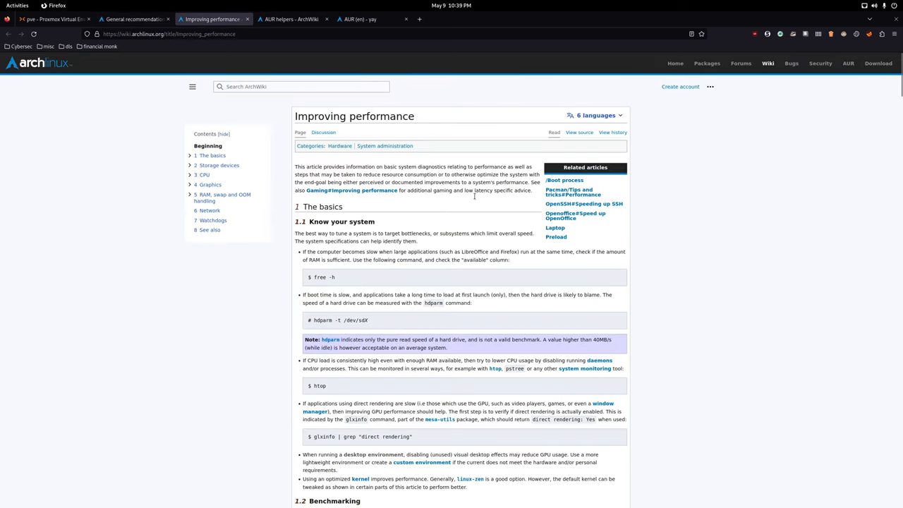
# Skim down the Improving performance article and return to the General recommendations tab.
pyautogui.scroll(-3)
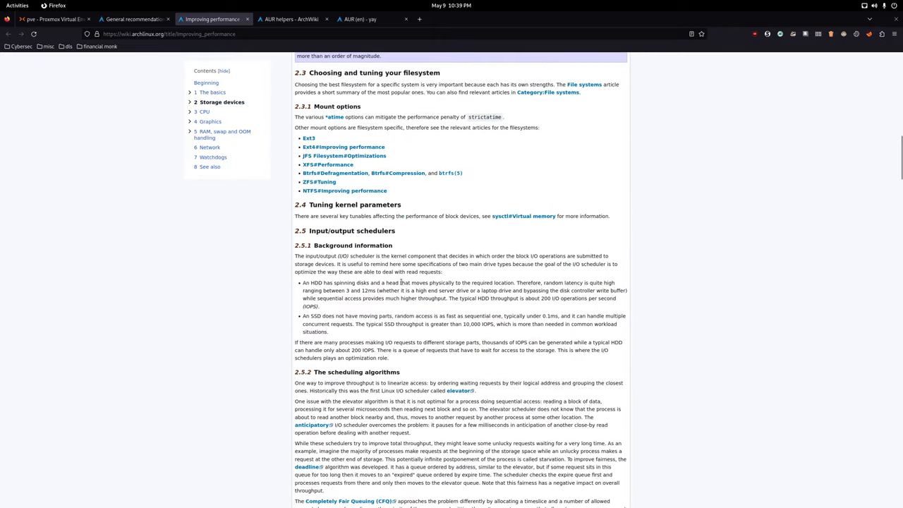
pyautogui.scroll(-3)
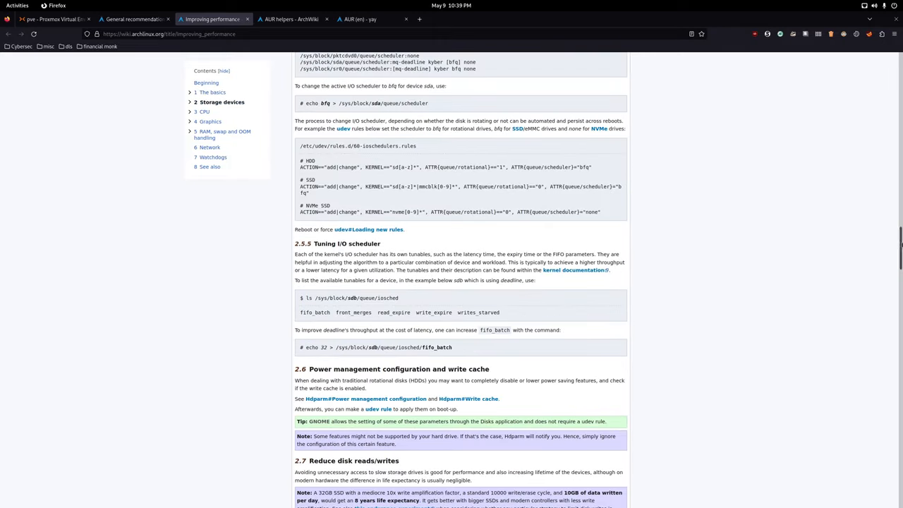
pyautogui.scroll(-3)
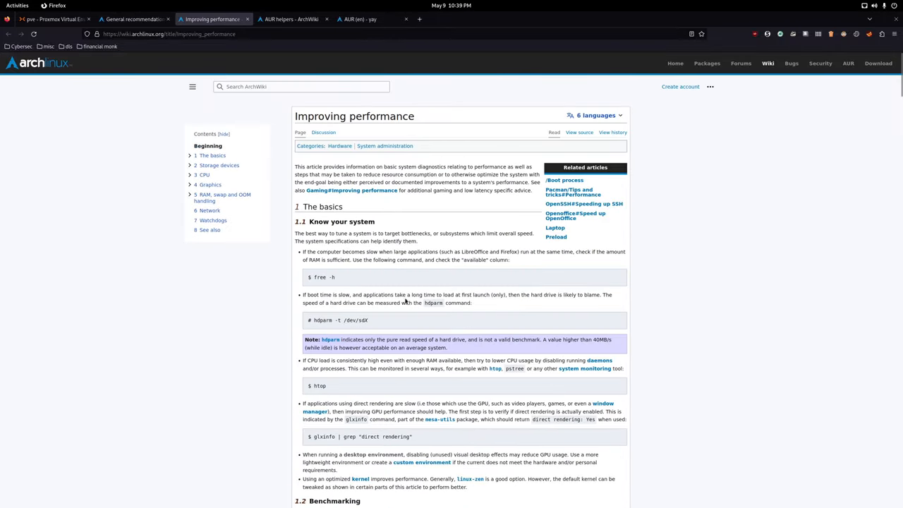
pyautogui.click(132, 20)
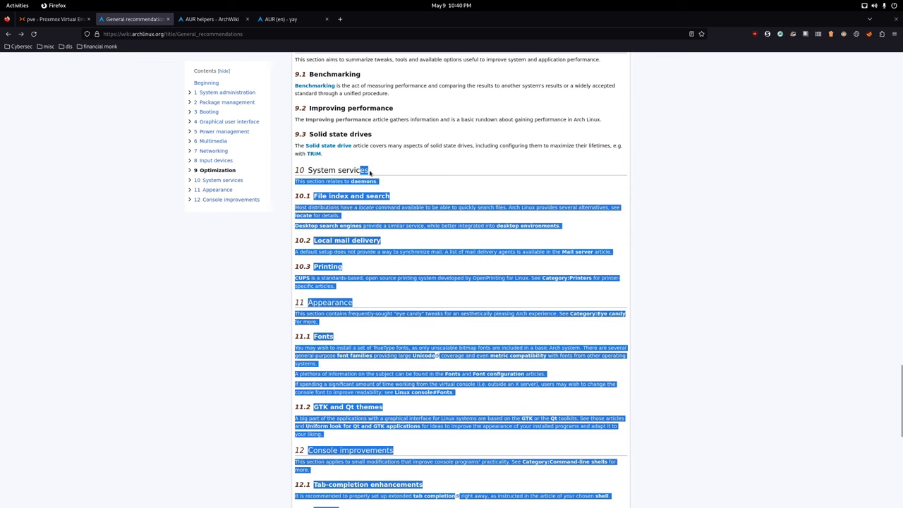
# Read from System services down to Console improvements, highlighting the Tab-completion enhancements heading.
pyautogui.click(352, 264)
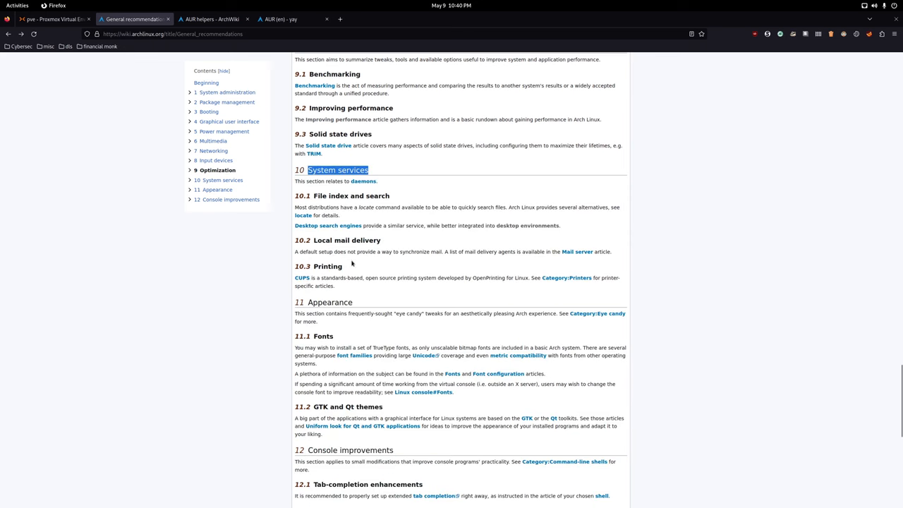
pyautogui.moveTo(336, 240)
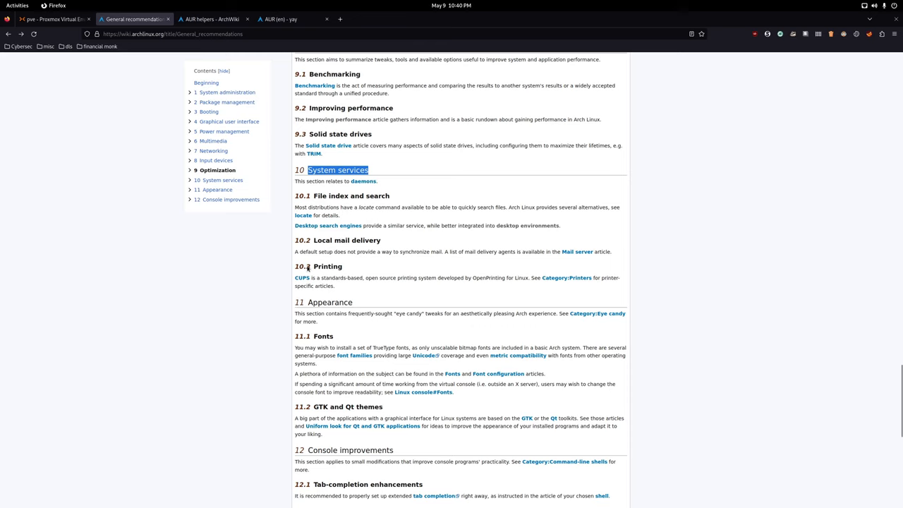
pyautogui.moveTo(301, 276)
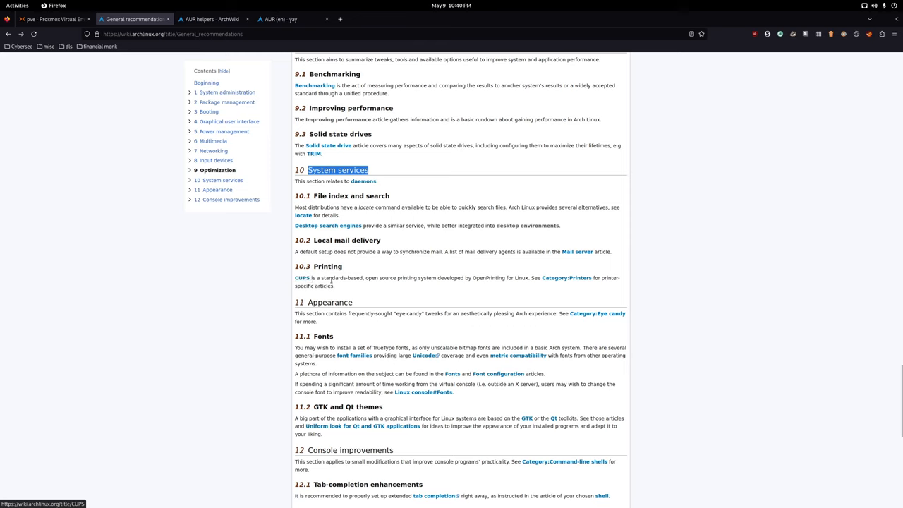
pyautogui.moveTo(324, 234)
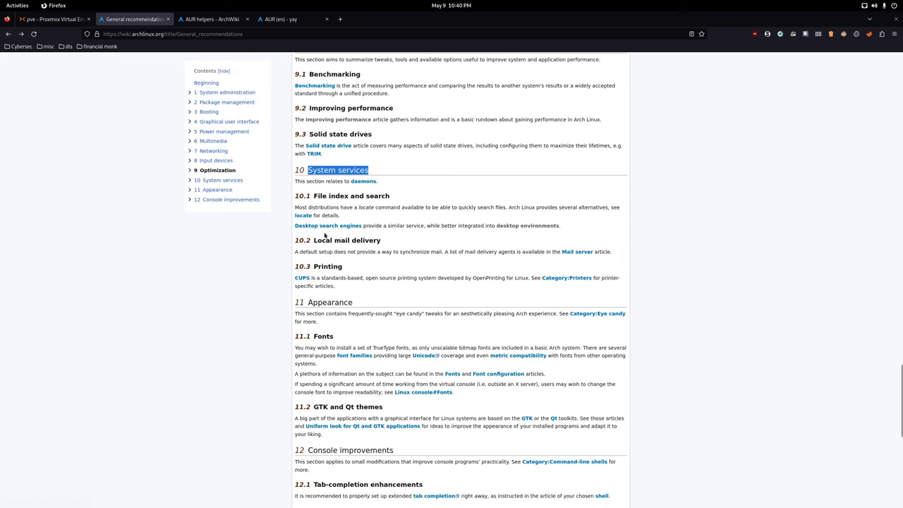
pyautogui.moveTo(545, 234)
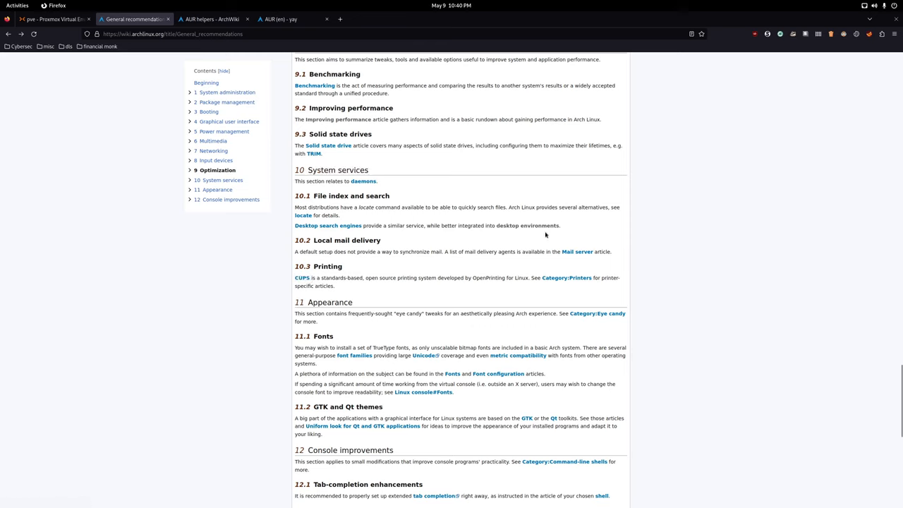
pyautogui.scroll(-3)
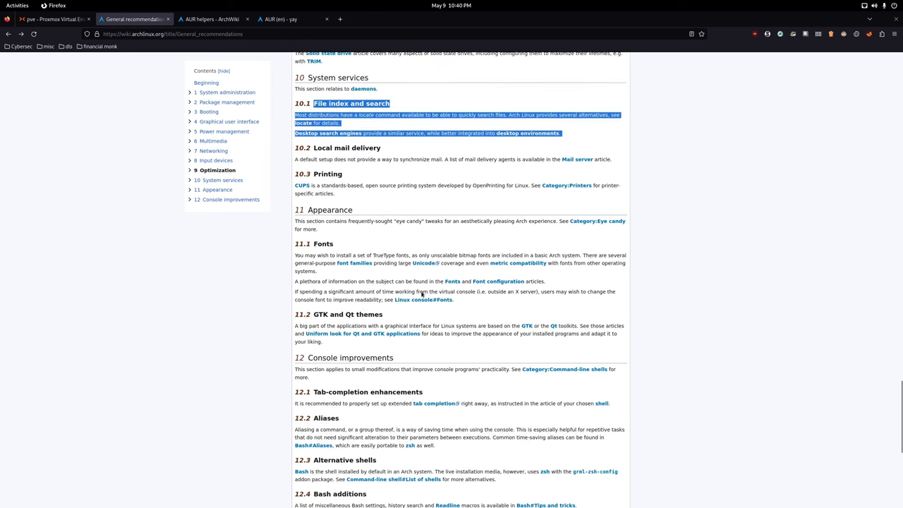
pyautogui.scroll(-3)
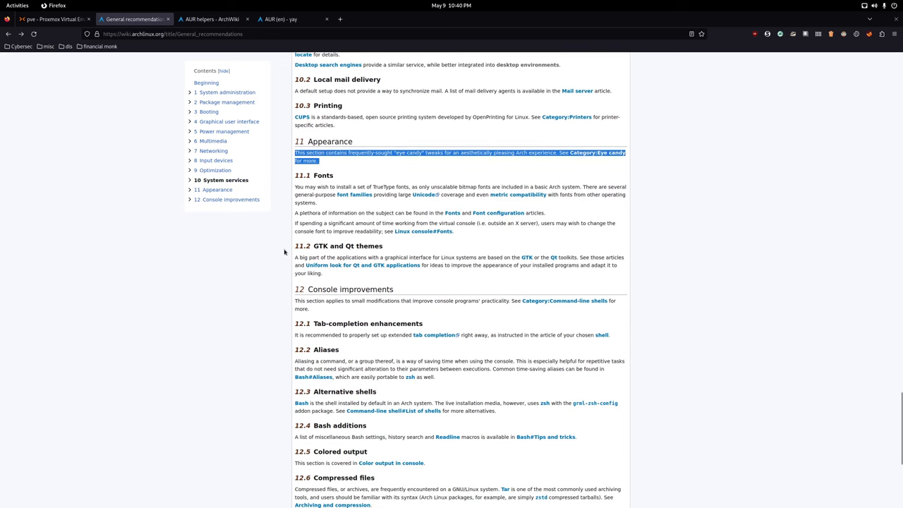
pyautogui.scroll(-3)
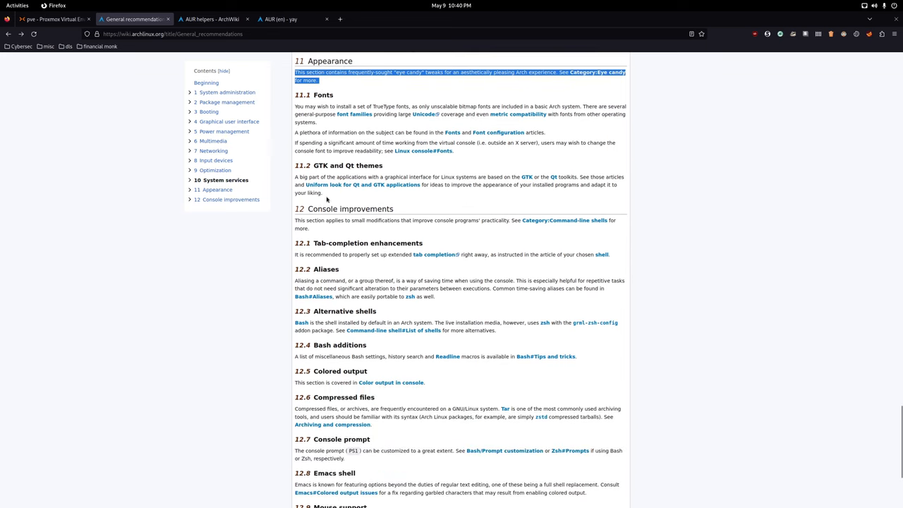
pyautogui.scroll(-3)
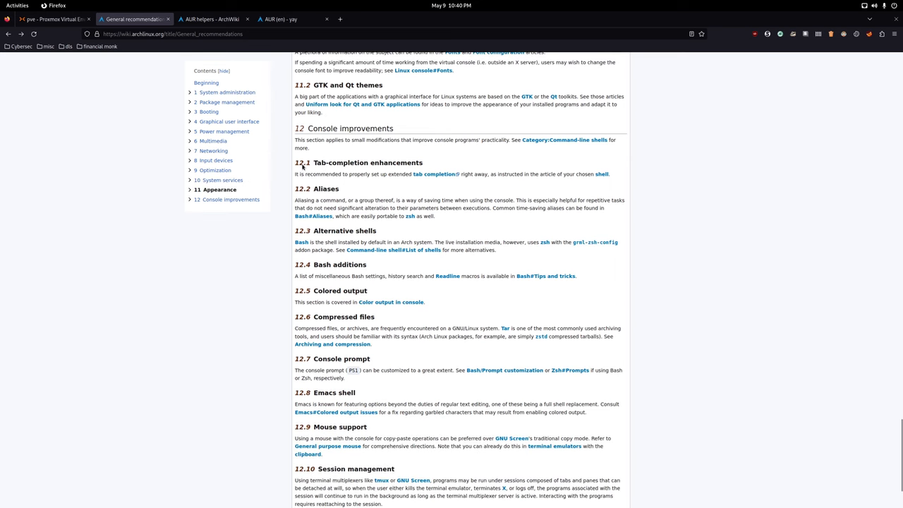
pyautogui.moveTo(423, 140)
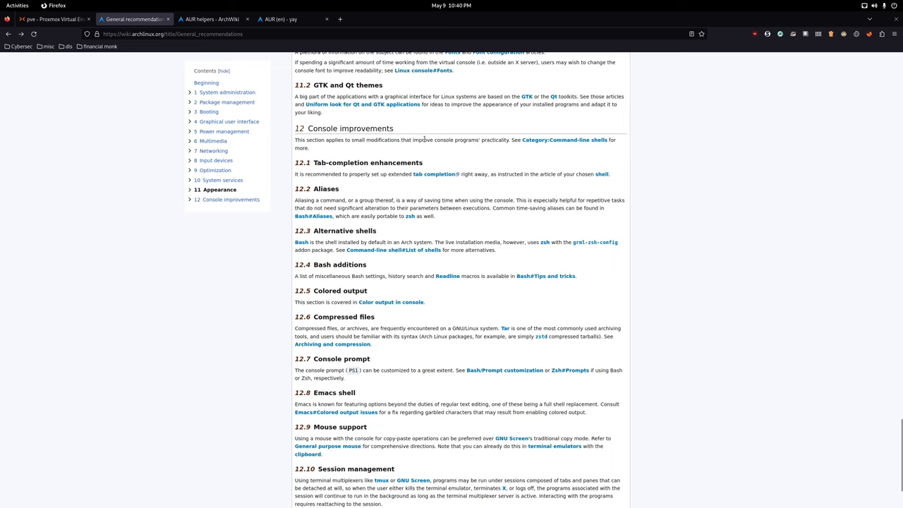
pyautogui.moveTo(289, 93)
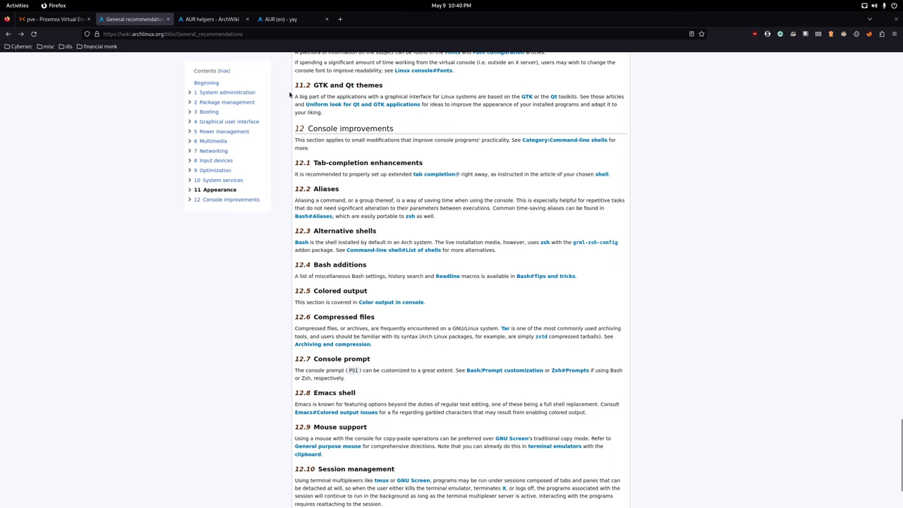
pyautogui.doubleClick(367, 162)
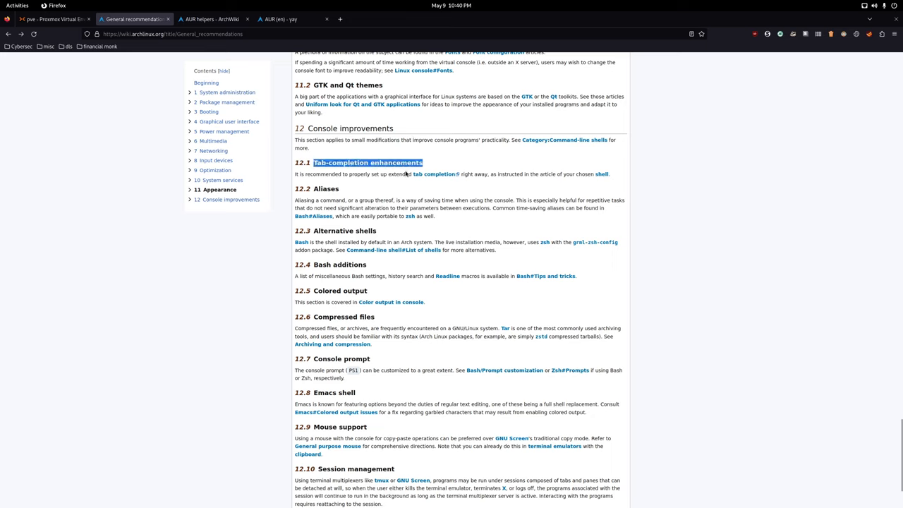
pyautogui.moveTo(457, 183)
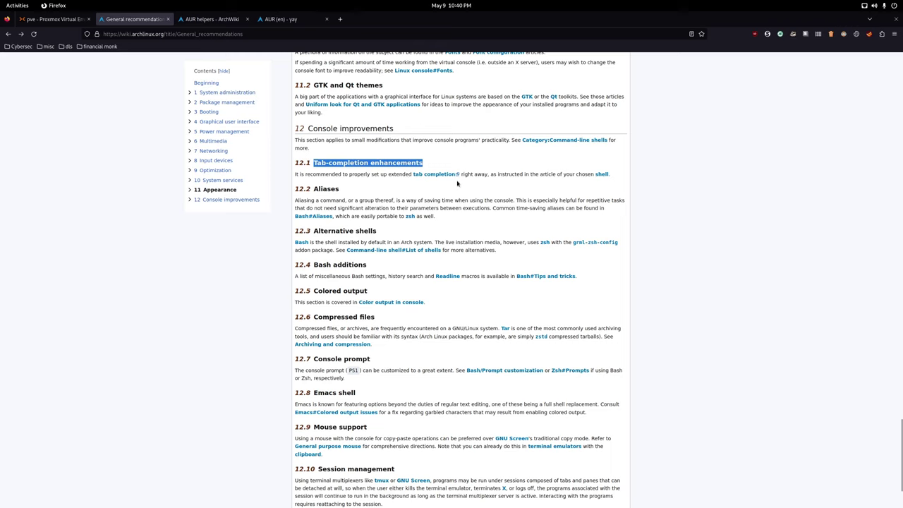
pyautogui.moveTo(401, 204)
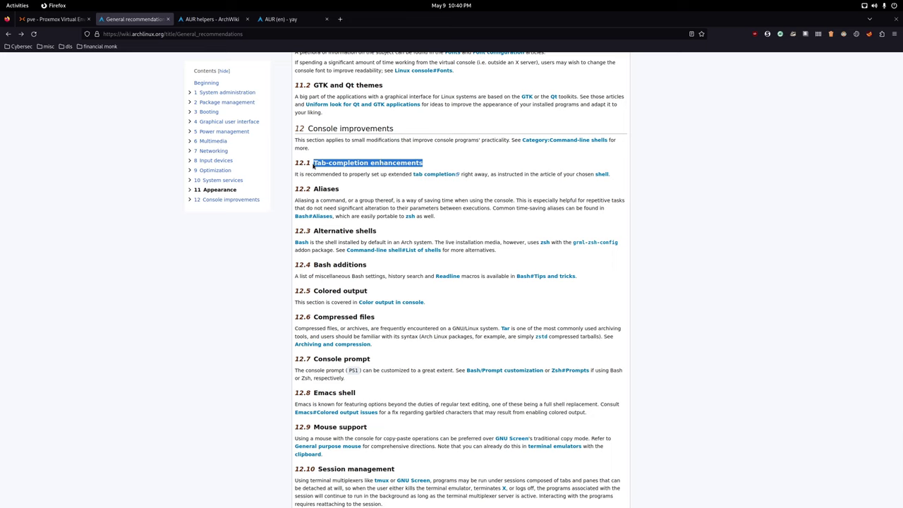
pyautogui.moveTo(434, 140)
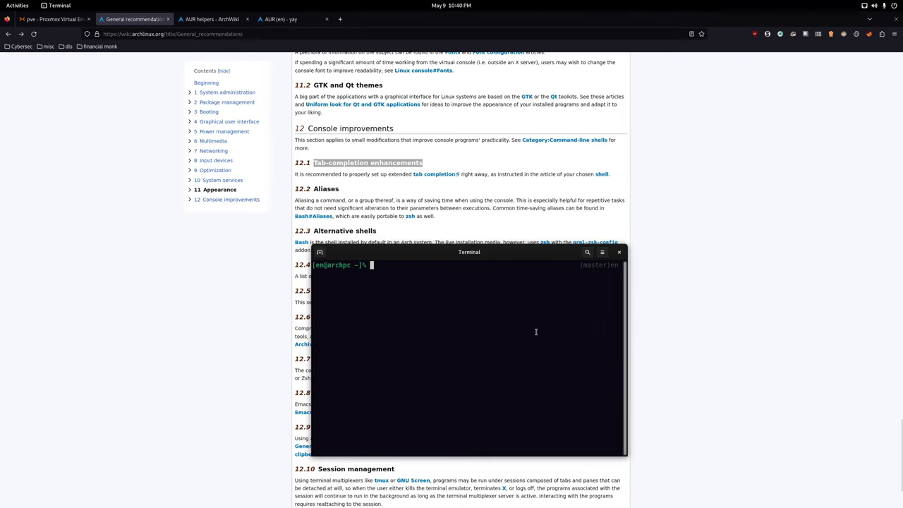
# Enter 'yay -S' in the terminal and list its tab-completion options.
pyautogui.write('yay')
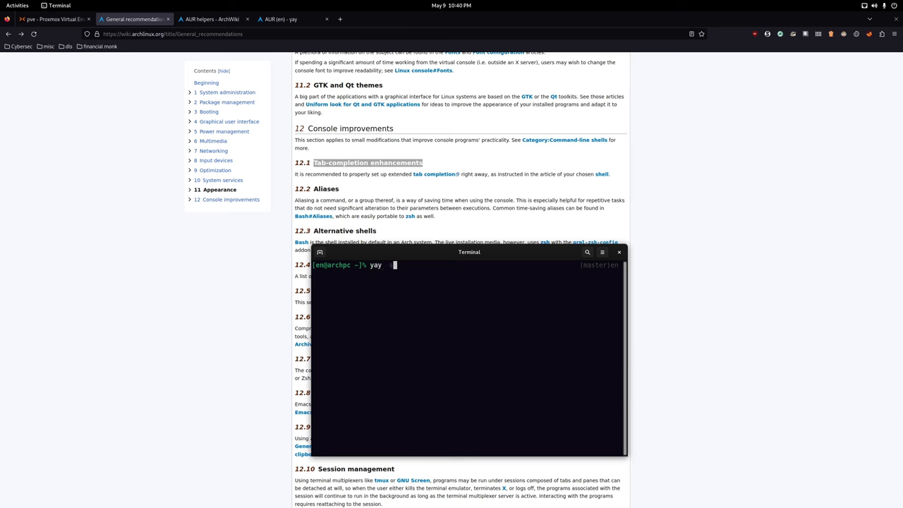
pyautogui.write('-Su')
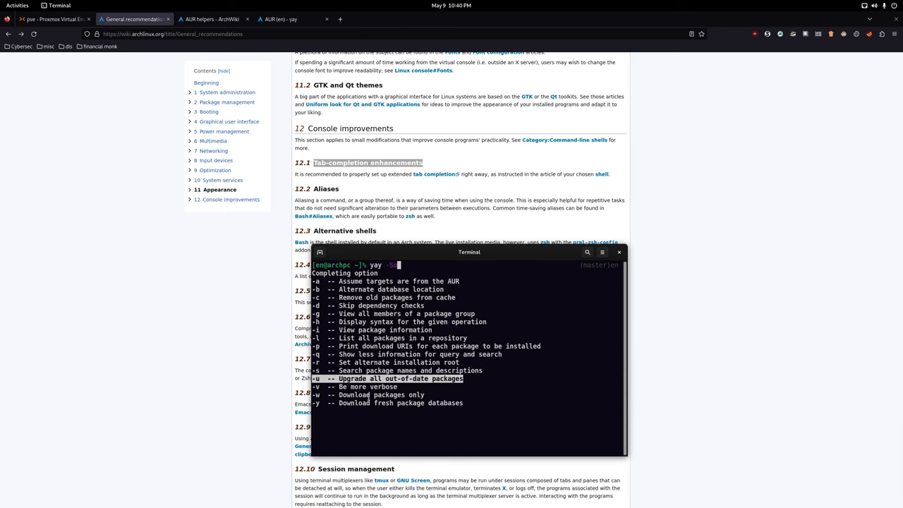
pyautogui.press('Return')
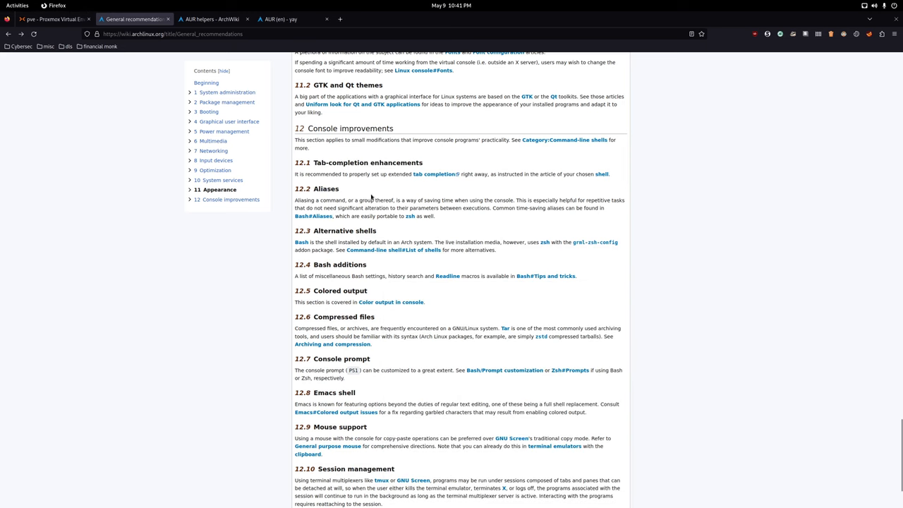
# Highlight the Alternative shells heading and read down to Session management at the page's end.
pyautogui.doubleClick(325, 189)
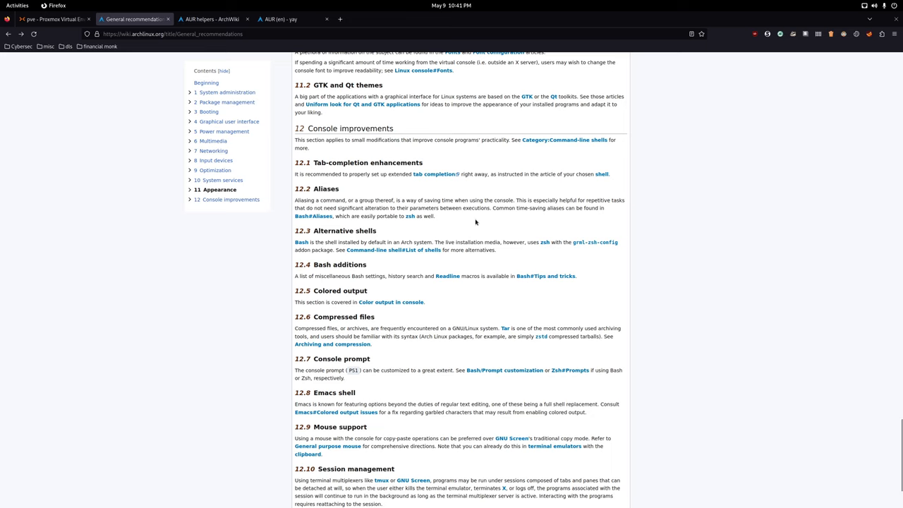
pyautogui.moveTo(322, 238)
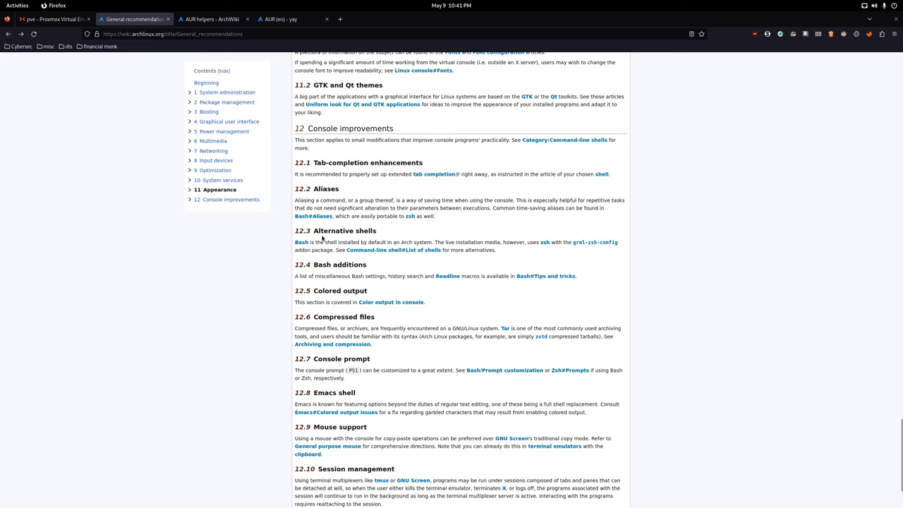
pyautogui.moveTo(411, 217)
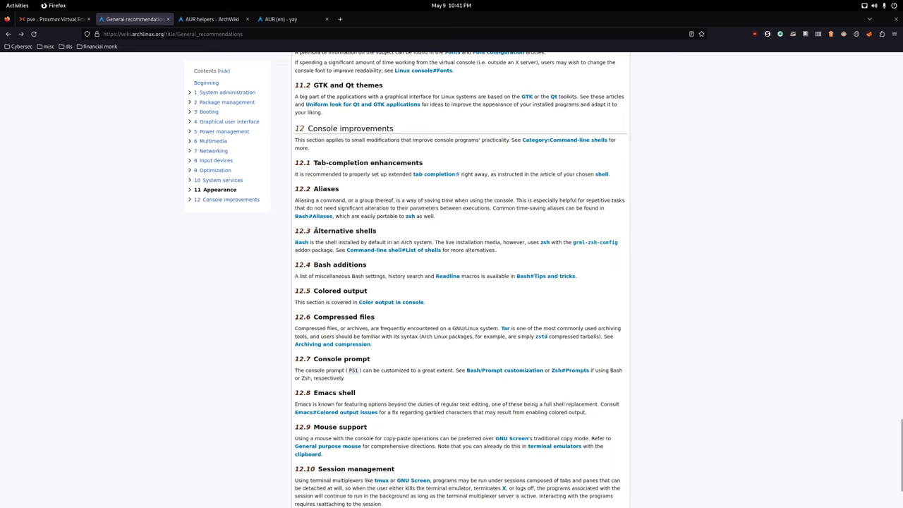
pyautogui.moveTo(378, 234)
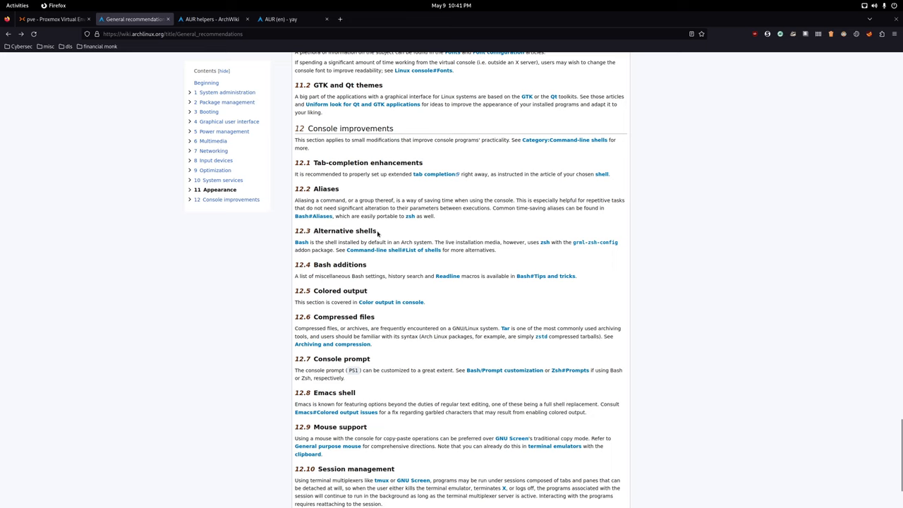
pyautogui.doubleClick(344, 232)
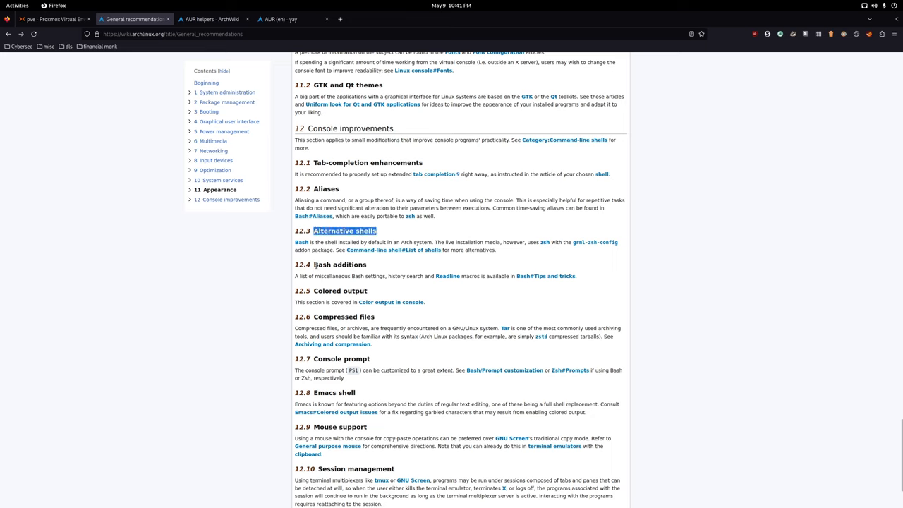
pyautogui.scroll(-3)
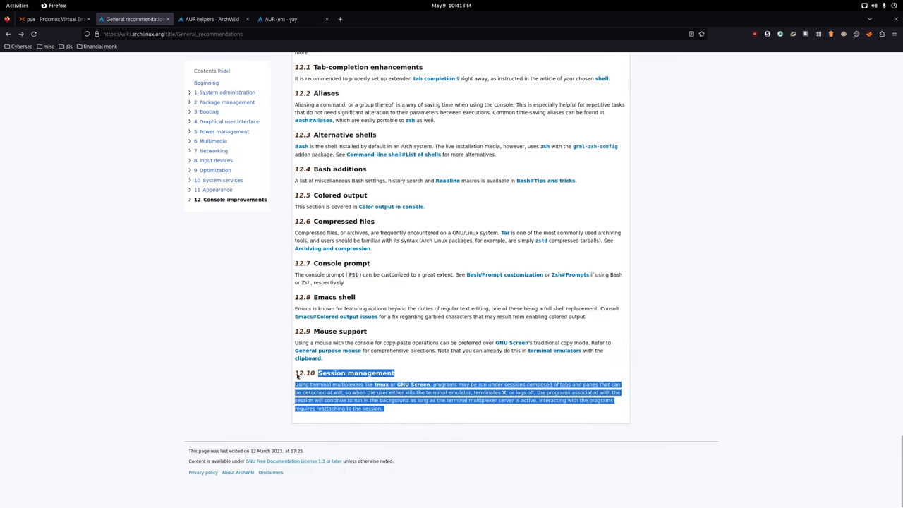
pyautogui.moveTo(431, 380)
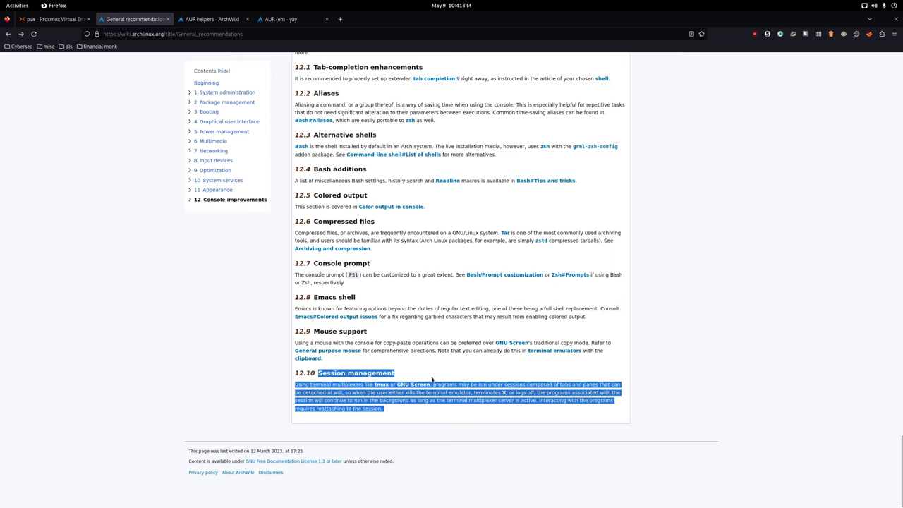
pyautogui.scroll(3)
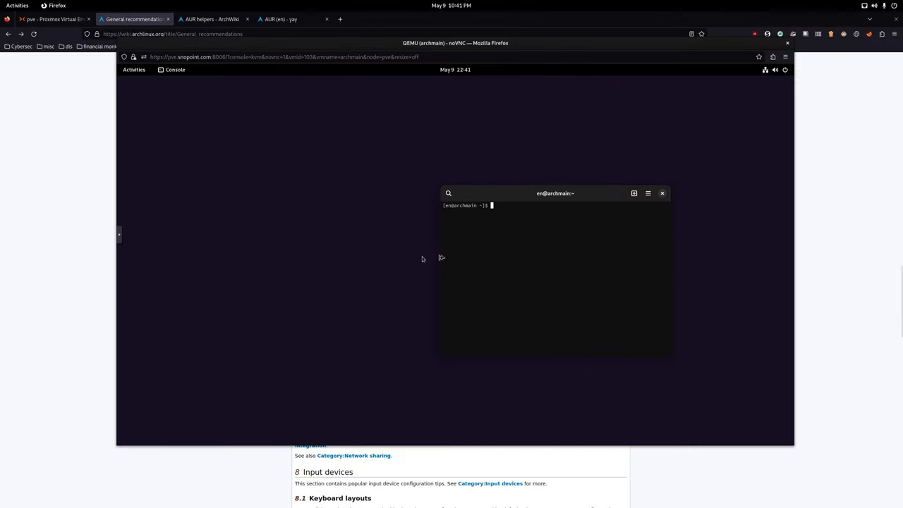
# Drag the VM terminal window to the centre of the desktop and focus it.
pyautogui.moveTo(556, 192); pyautogui.dragTo(431, 169)
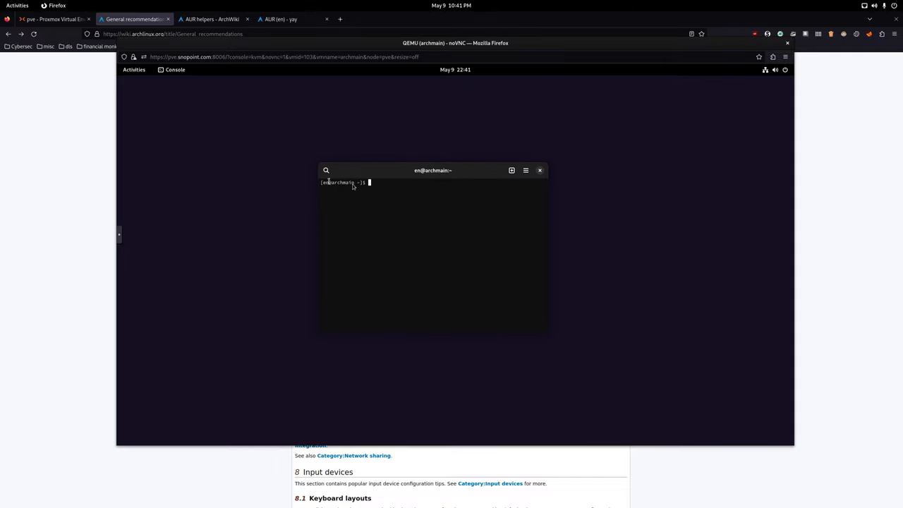
pyautogui.click(134, 69)
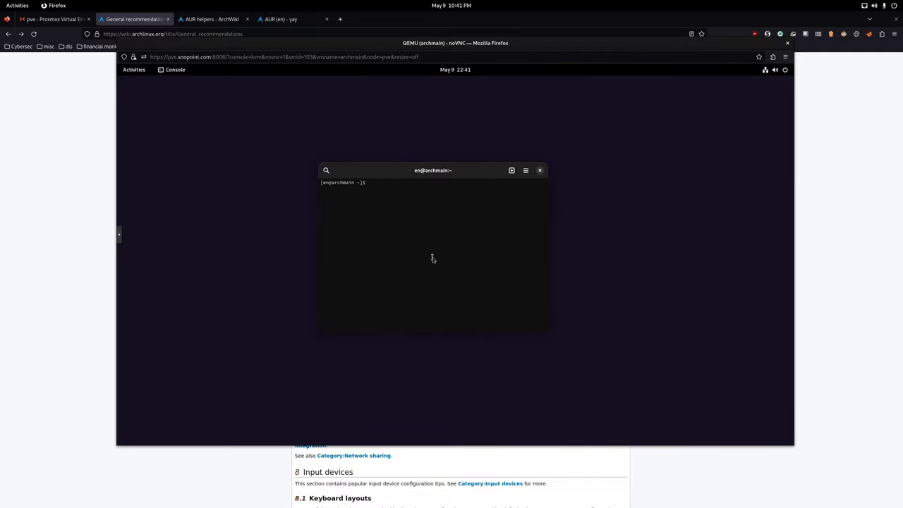
pyautogui.click(774, 69)
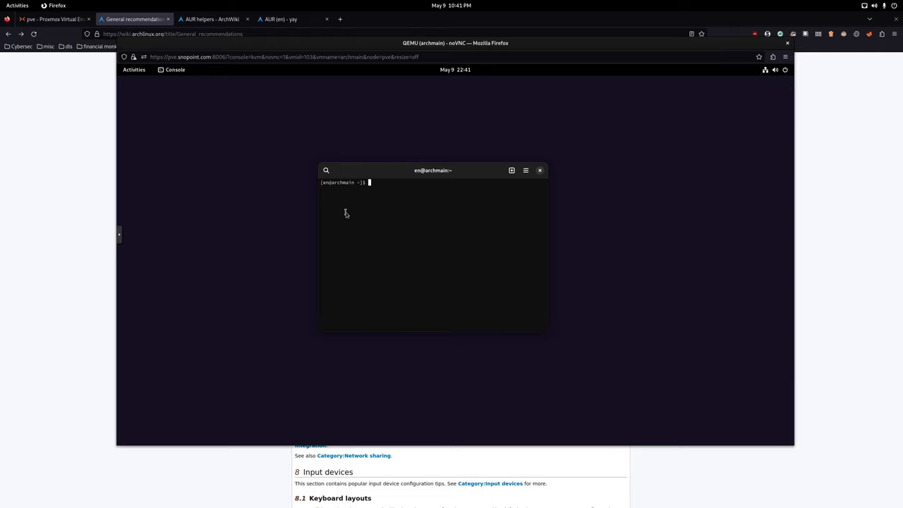
pyautogui.moveTo(553, 218)
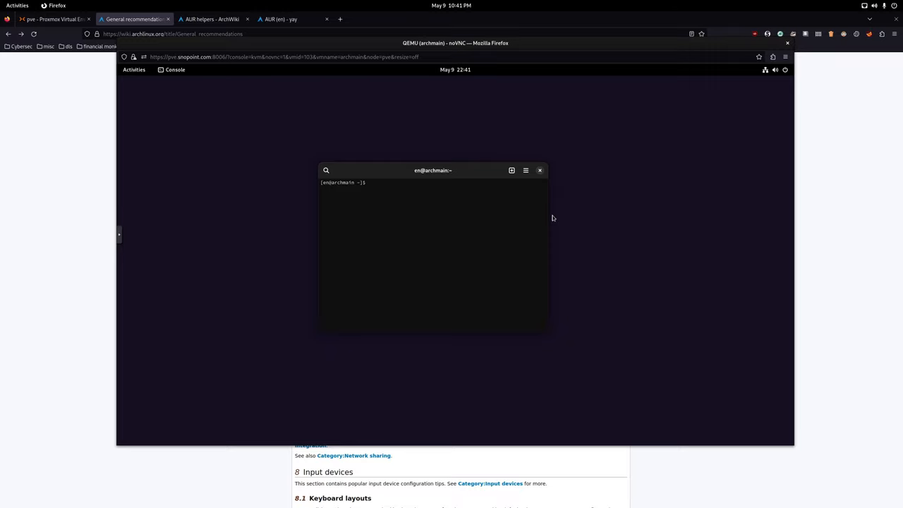
pyautogui.moveTo(446, 245)
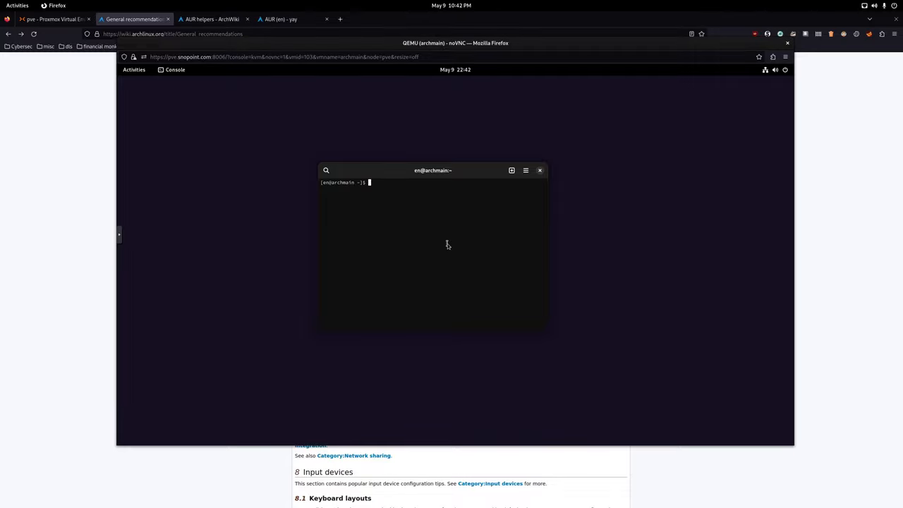
pyautogui.moveTo(486, 144)
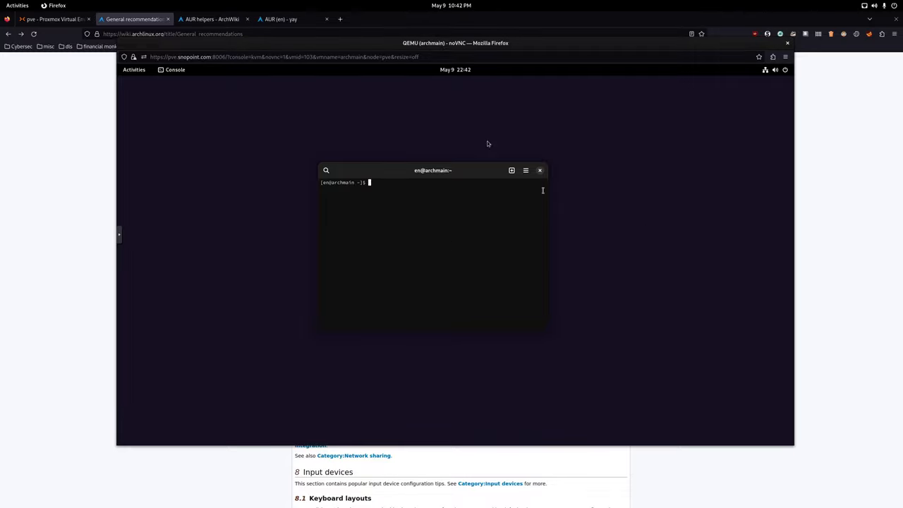